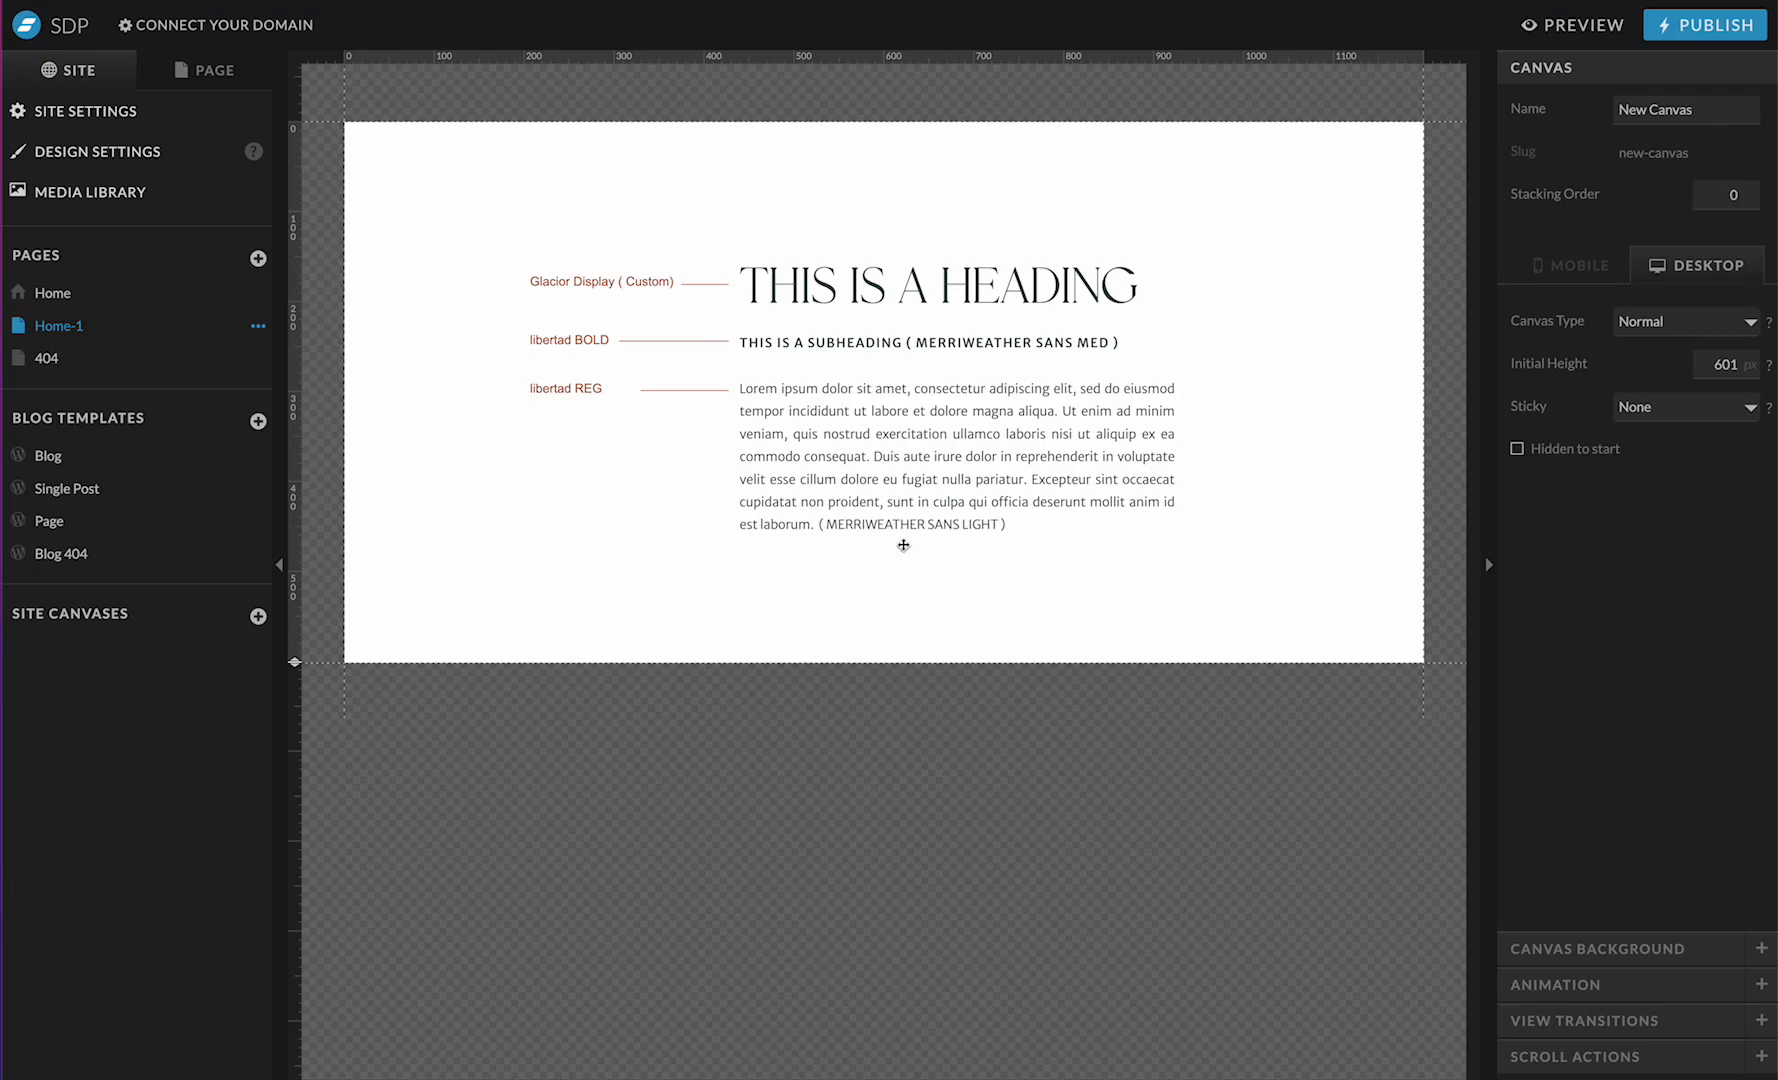
mouse_move(666, 184)
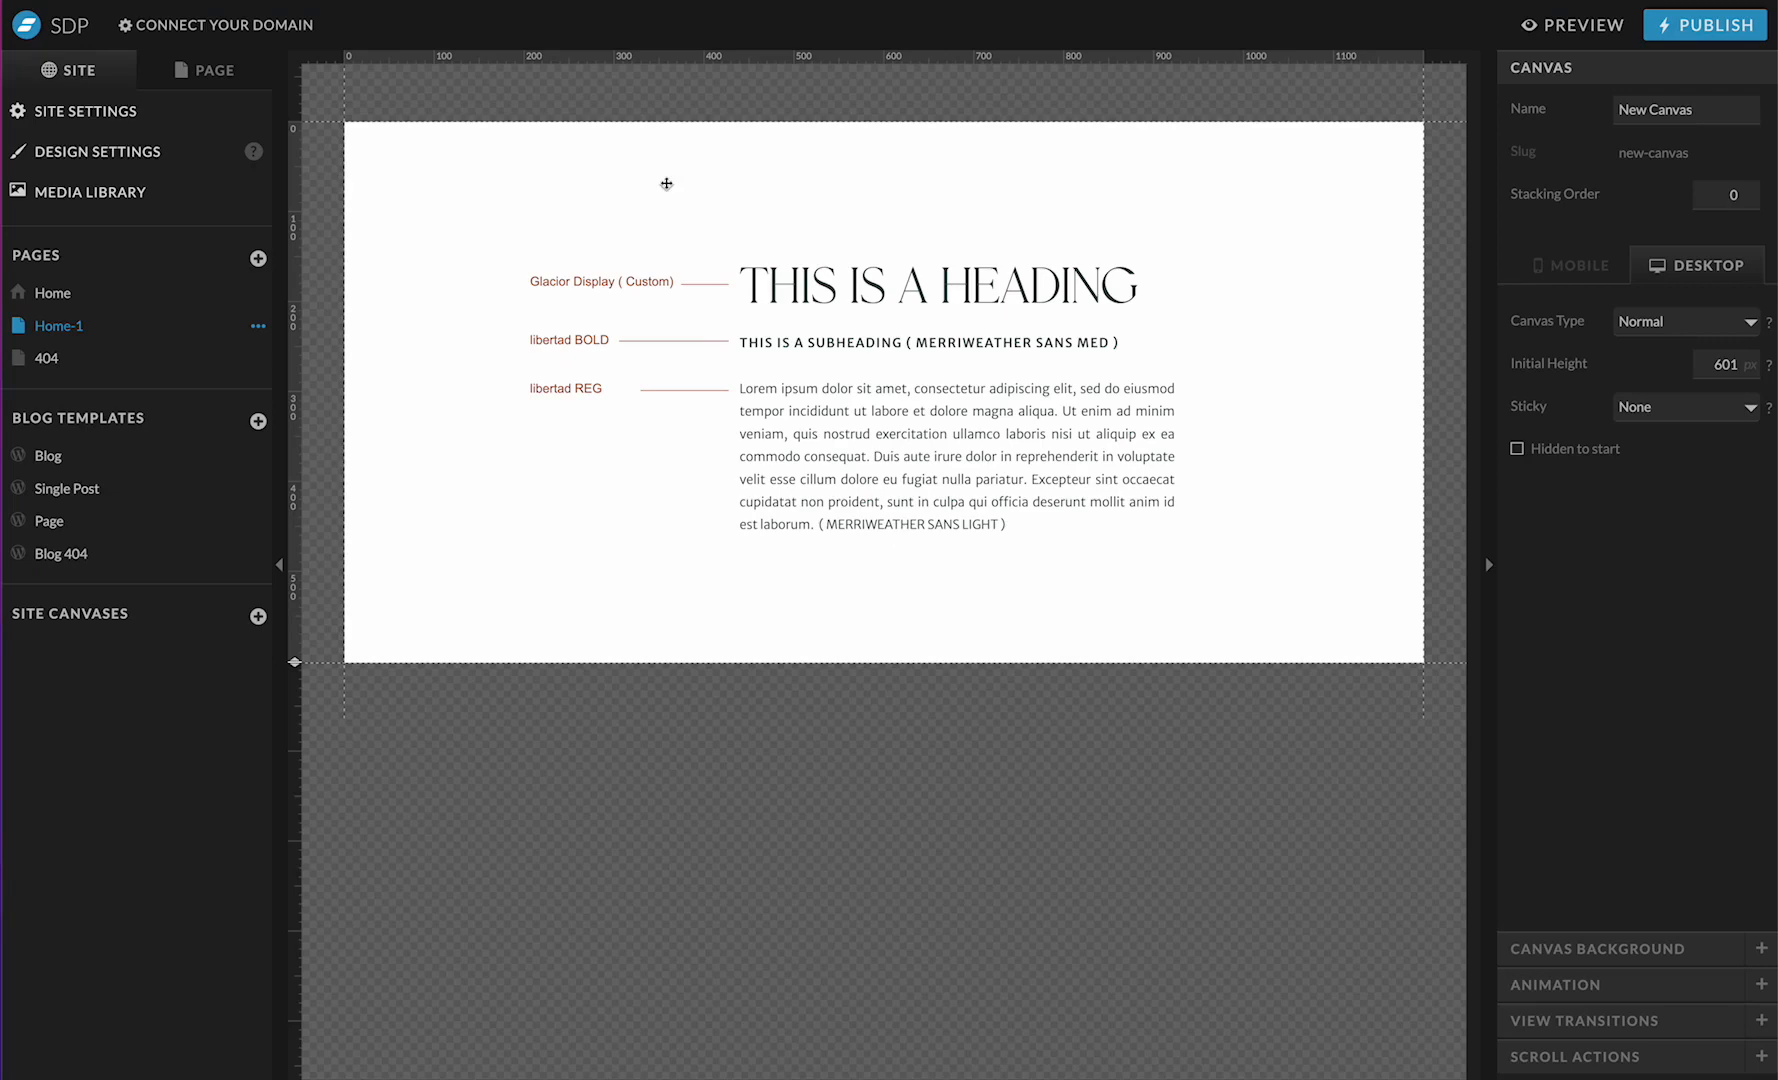
mouse_move(519, 281)
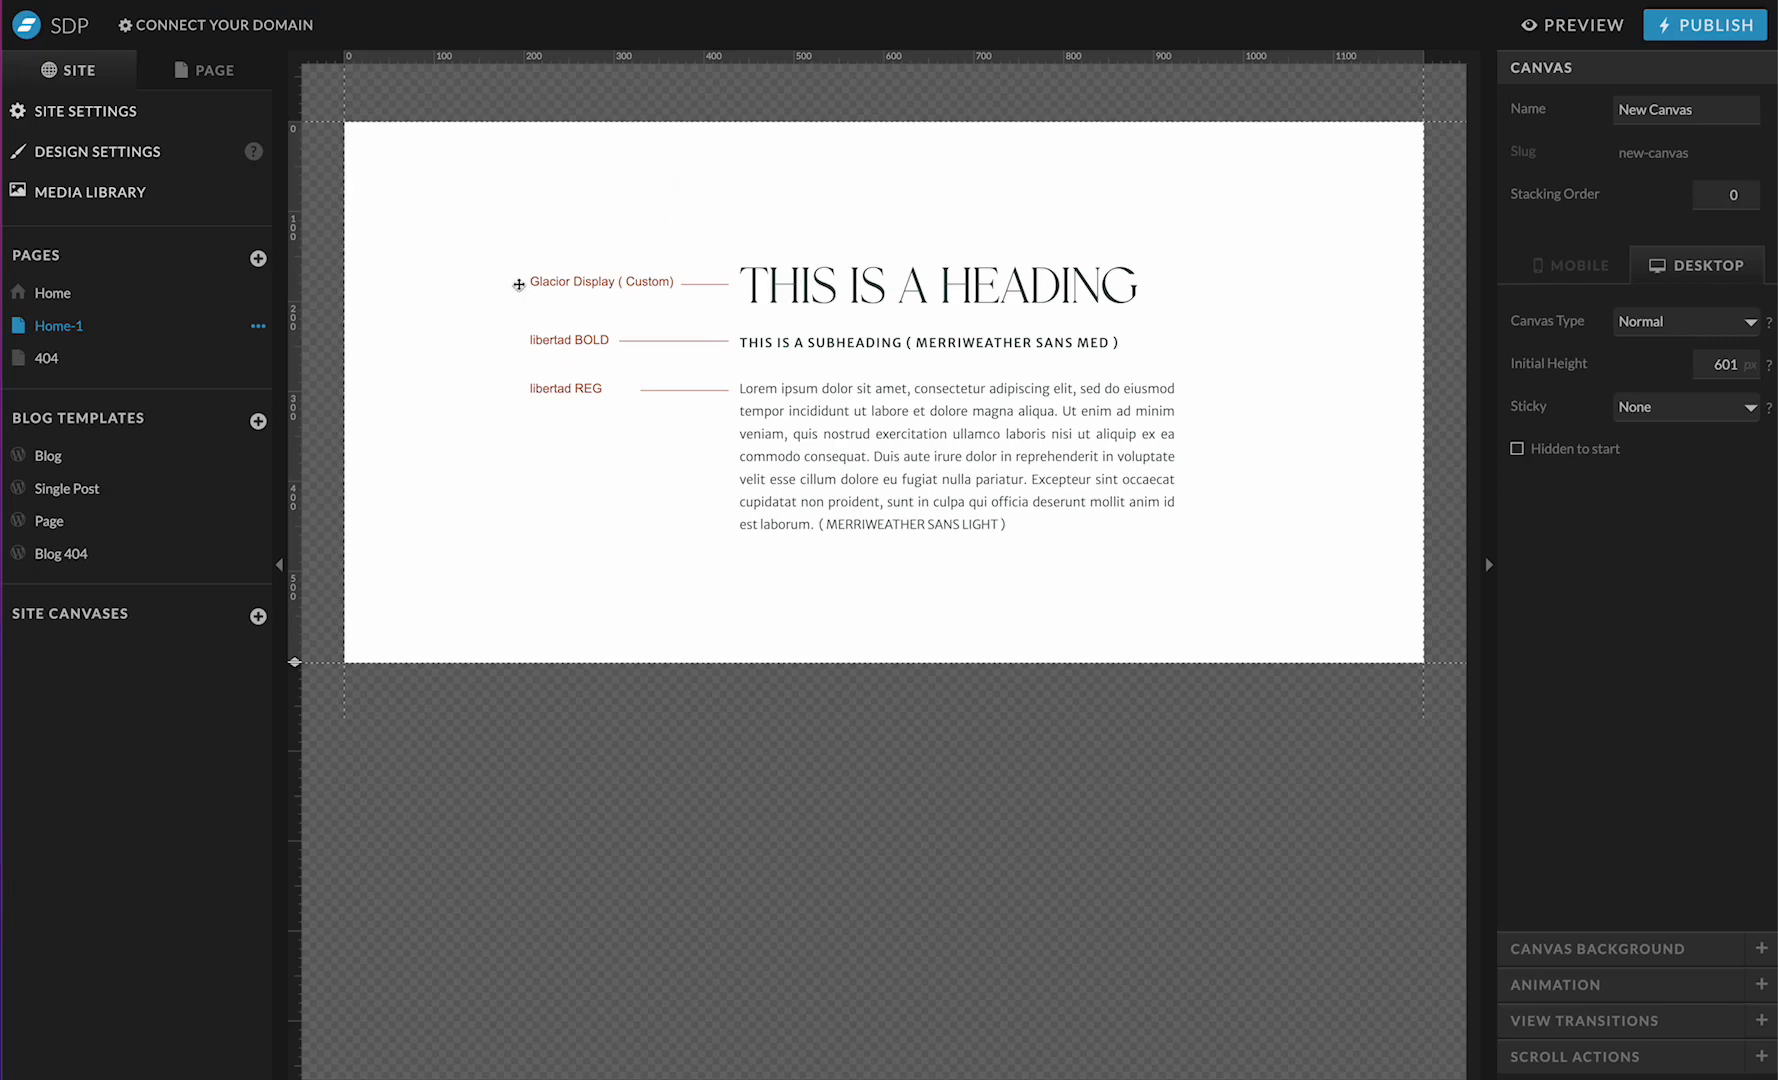
Step: Select the subheading, paragraph and Libertad Bold and Regular annotations on the page canvas
left_click(889, 294)
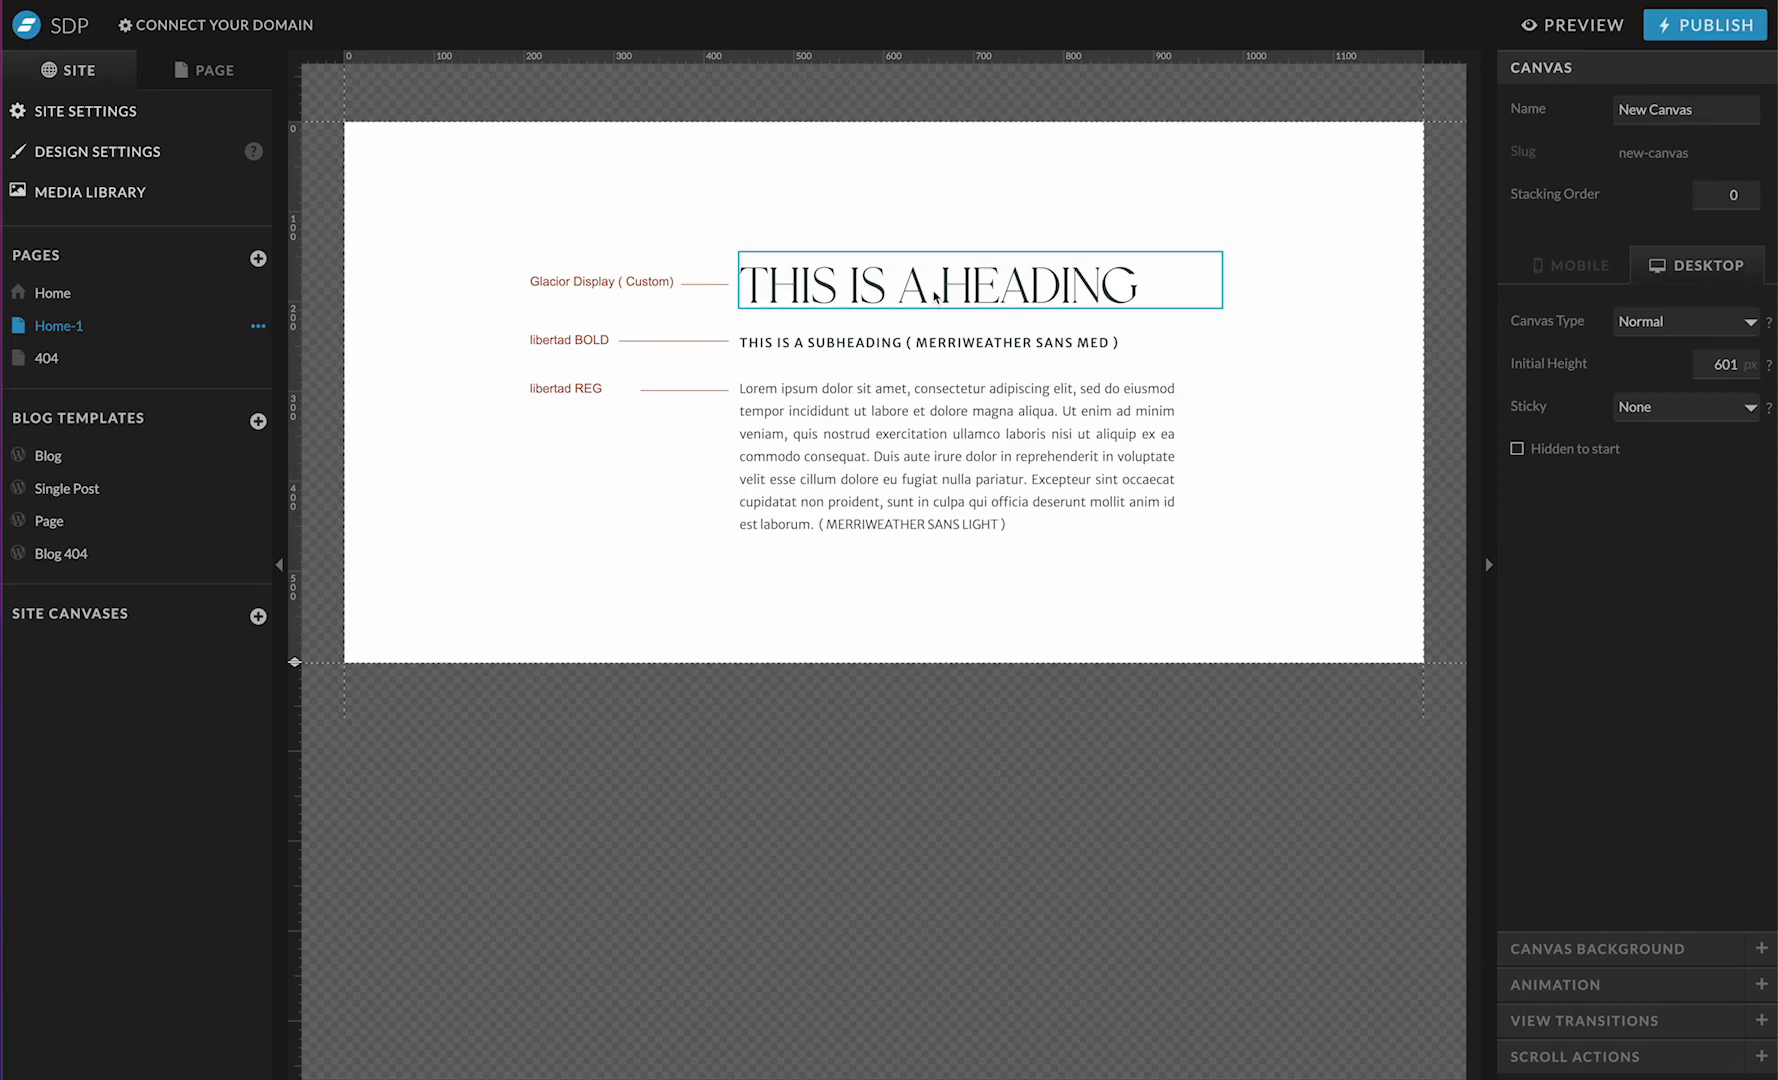
left_click(927, 342)
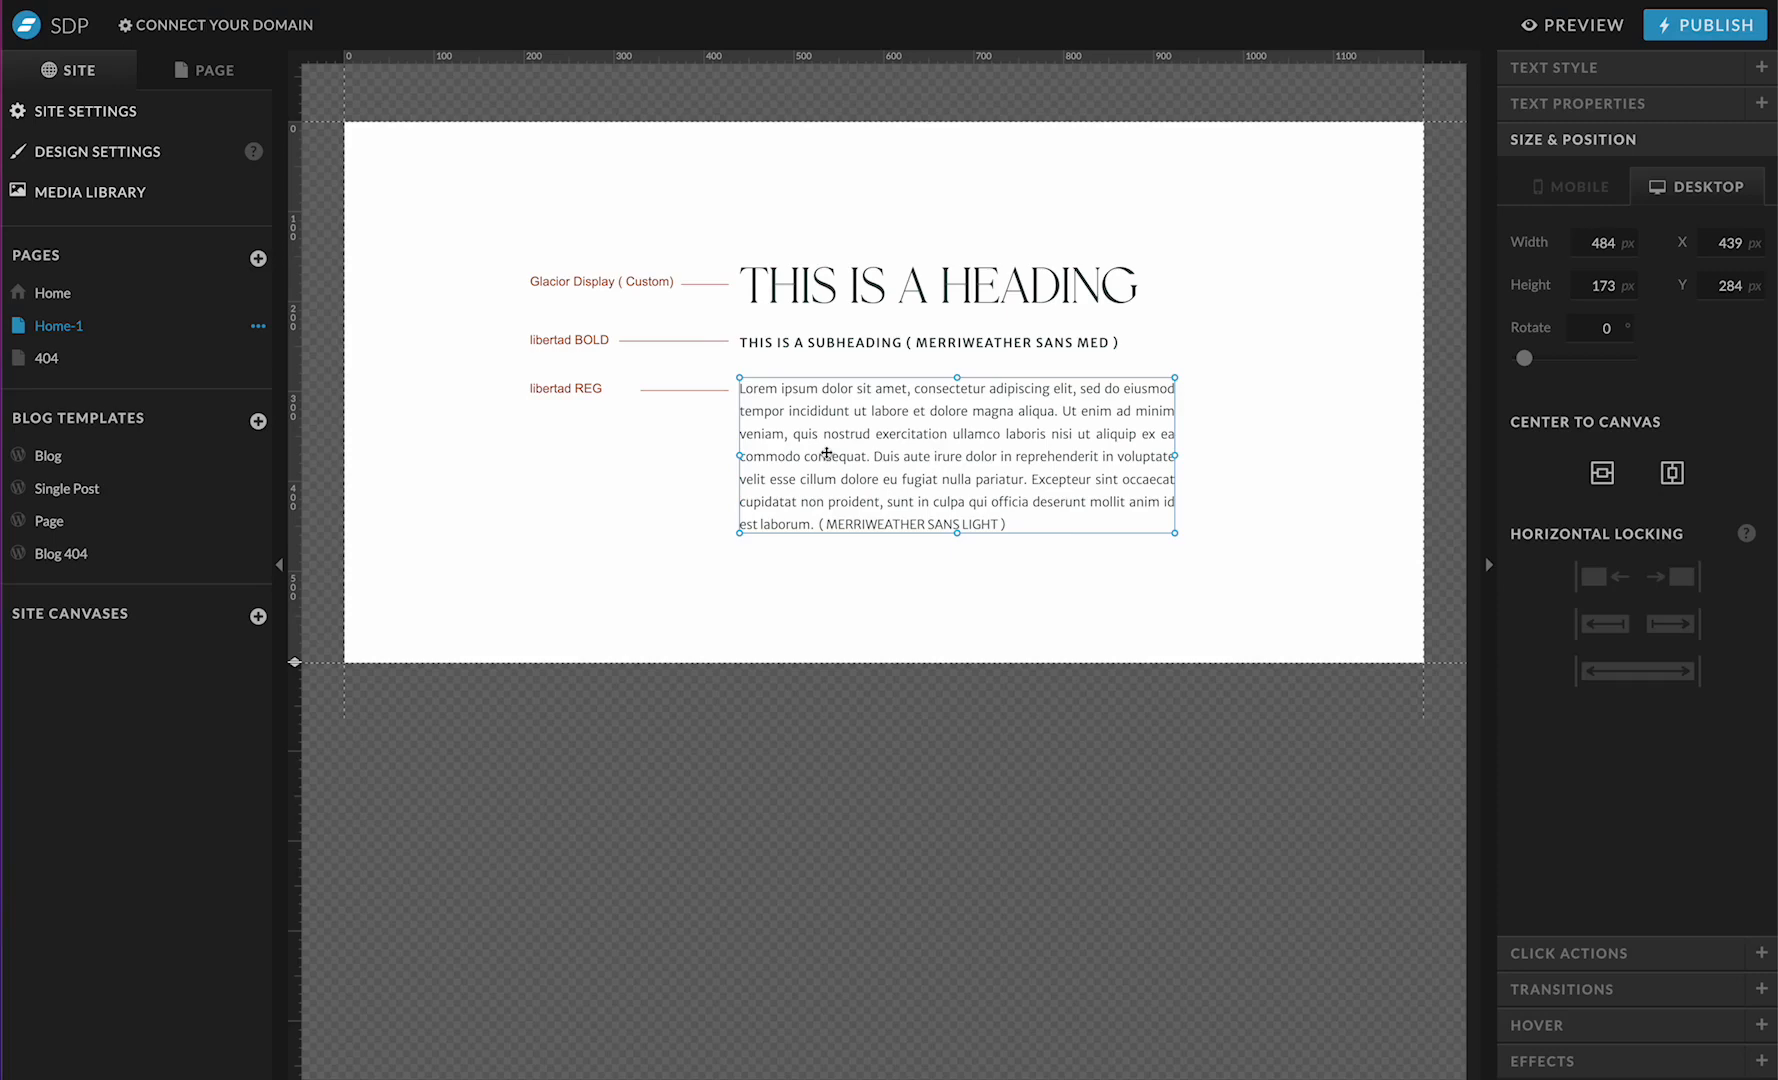
left_click(570, 340)
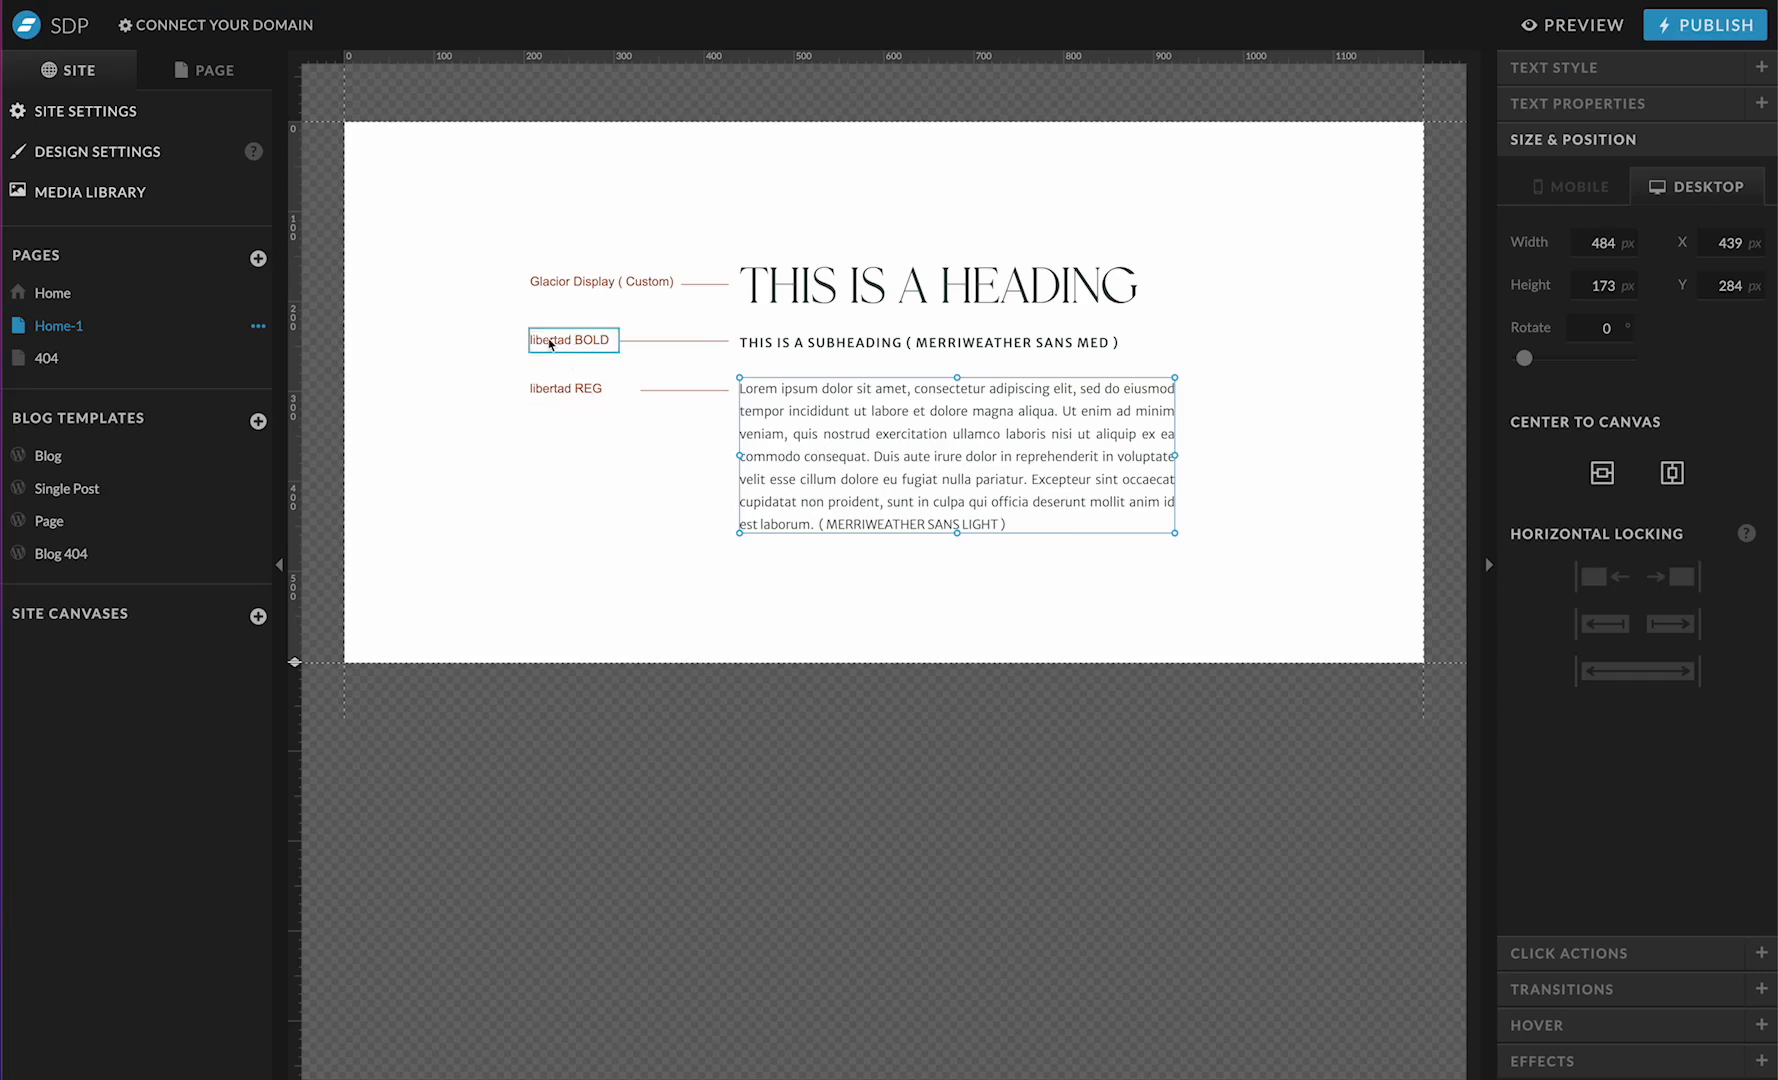
left_click(570, 340)
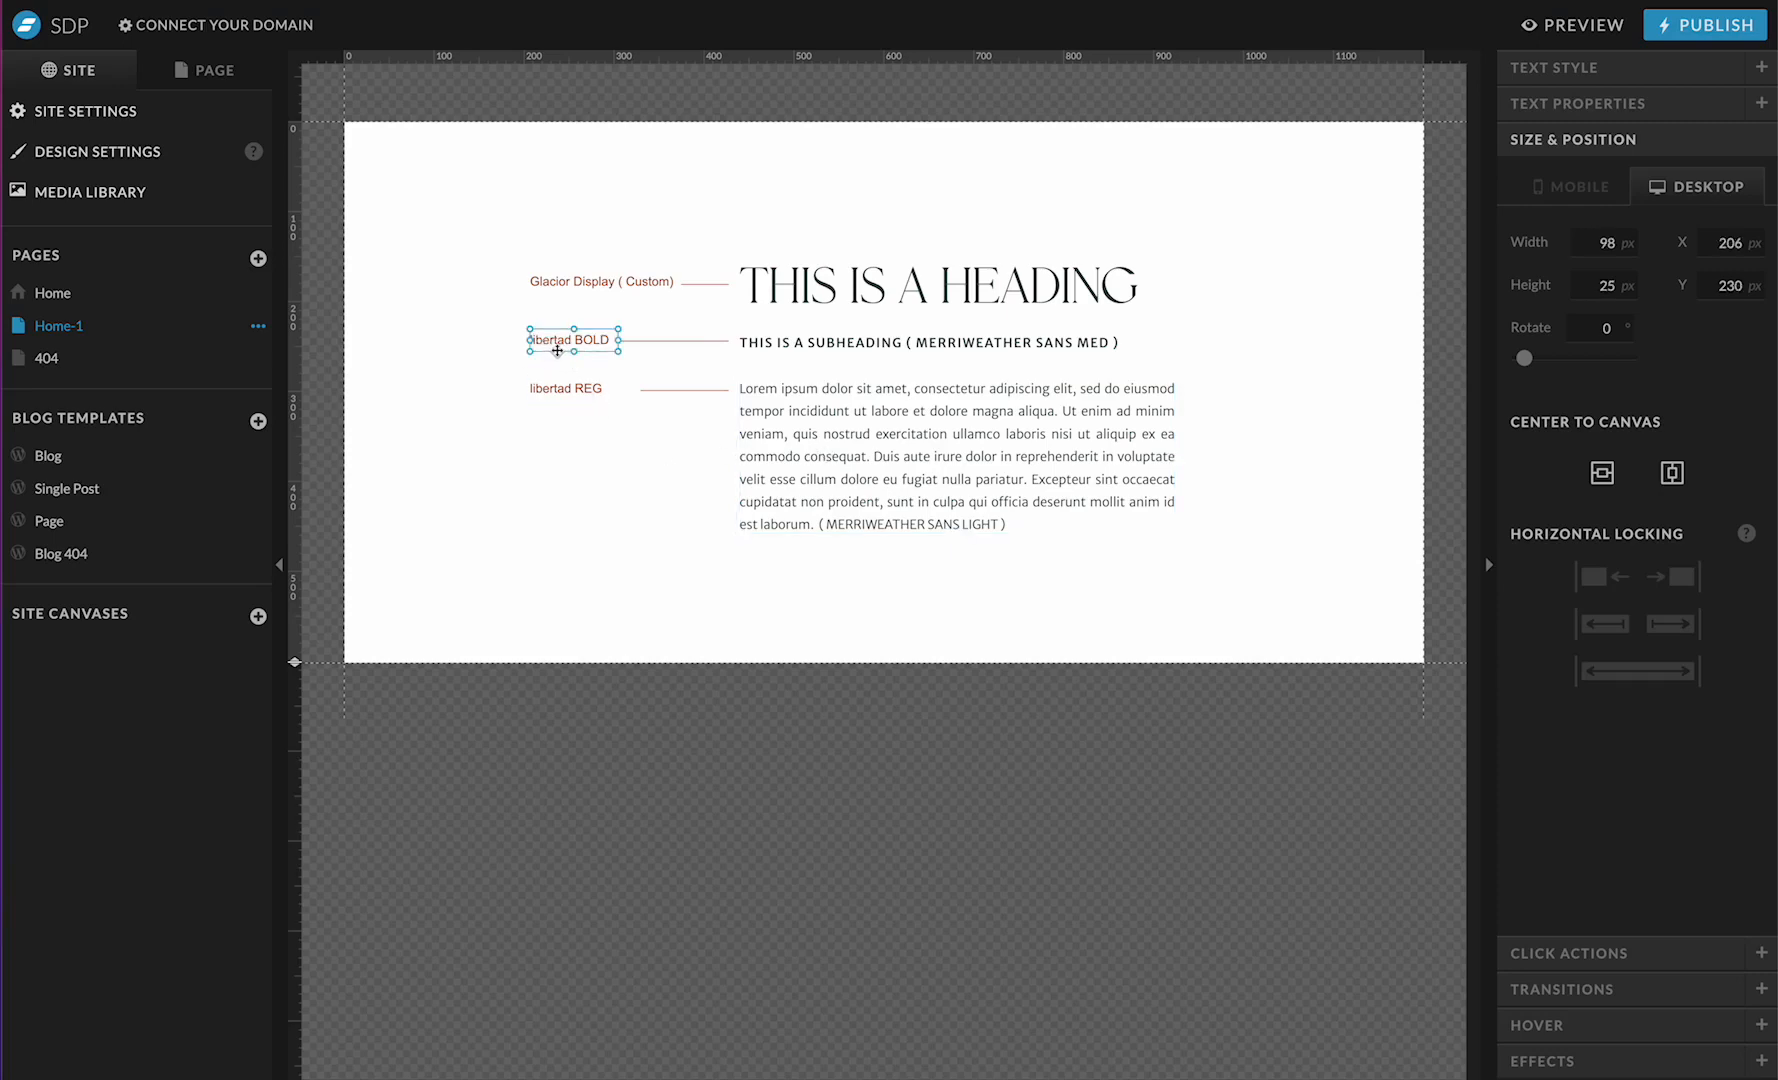
left_click(566, 388)
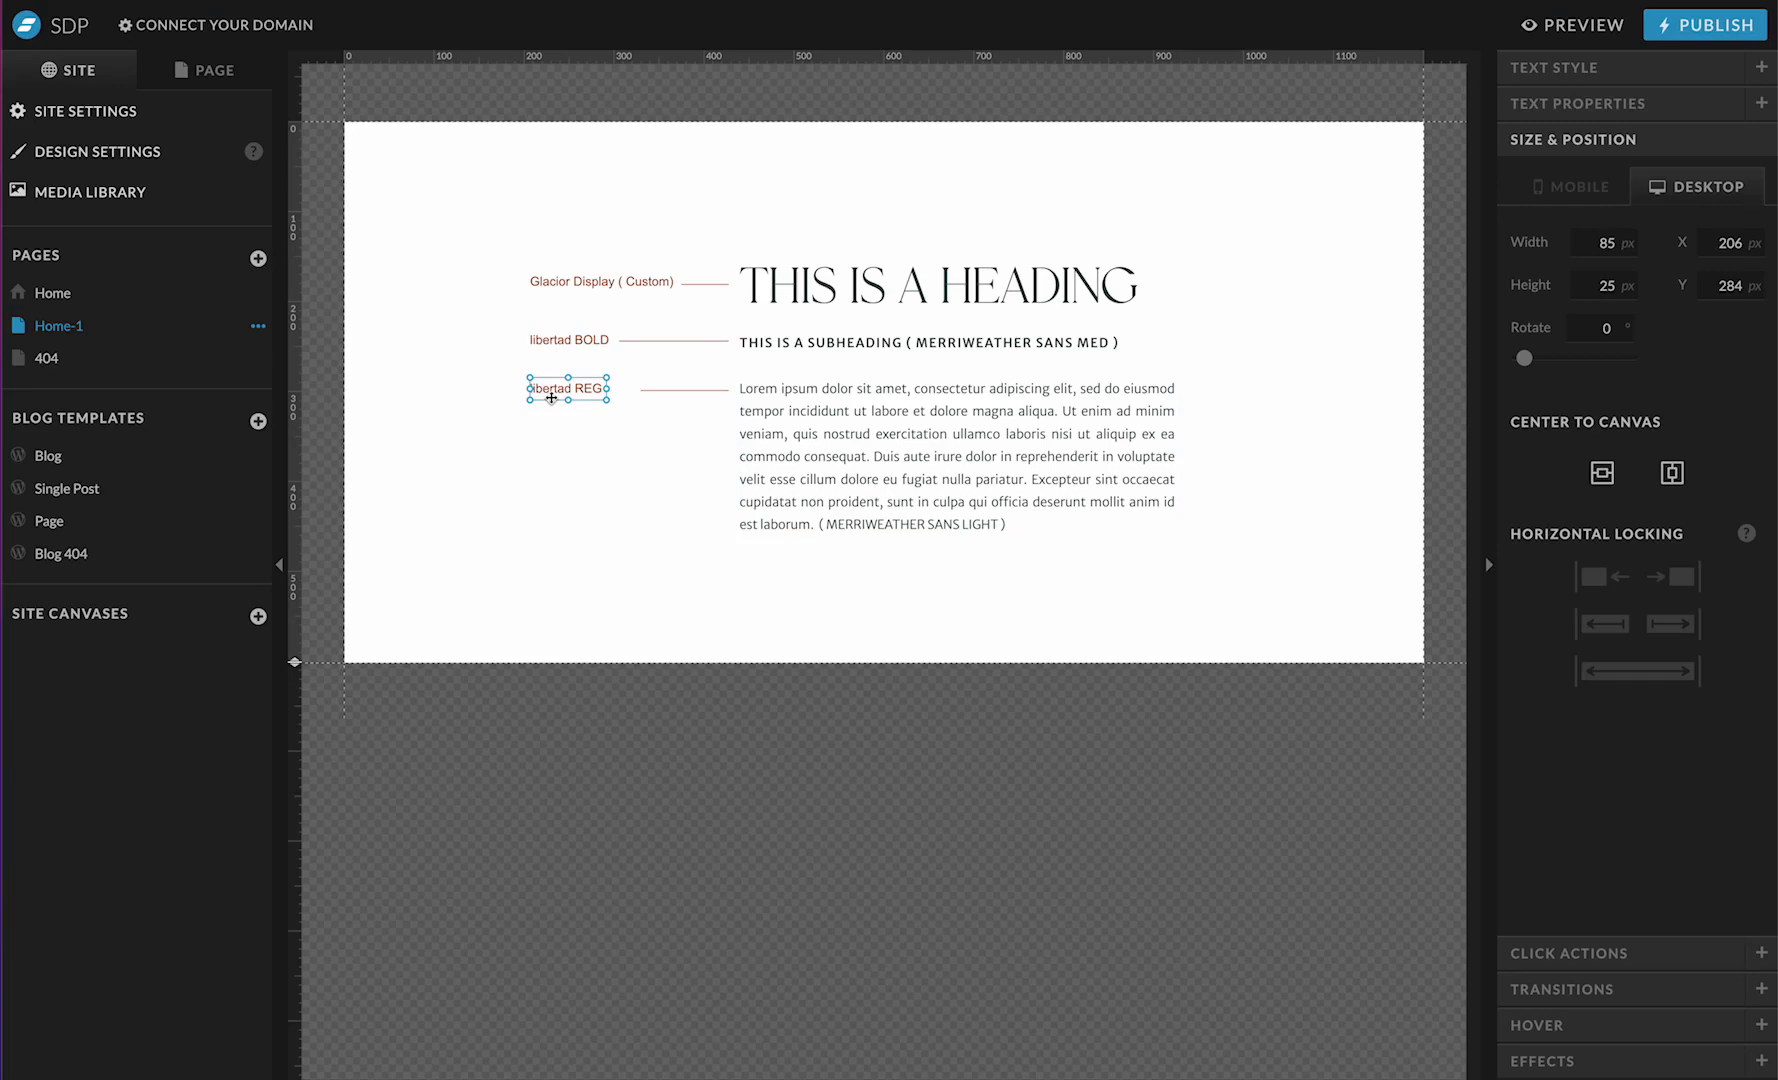
left_click(954, 342)
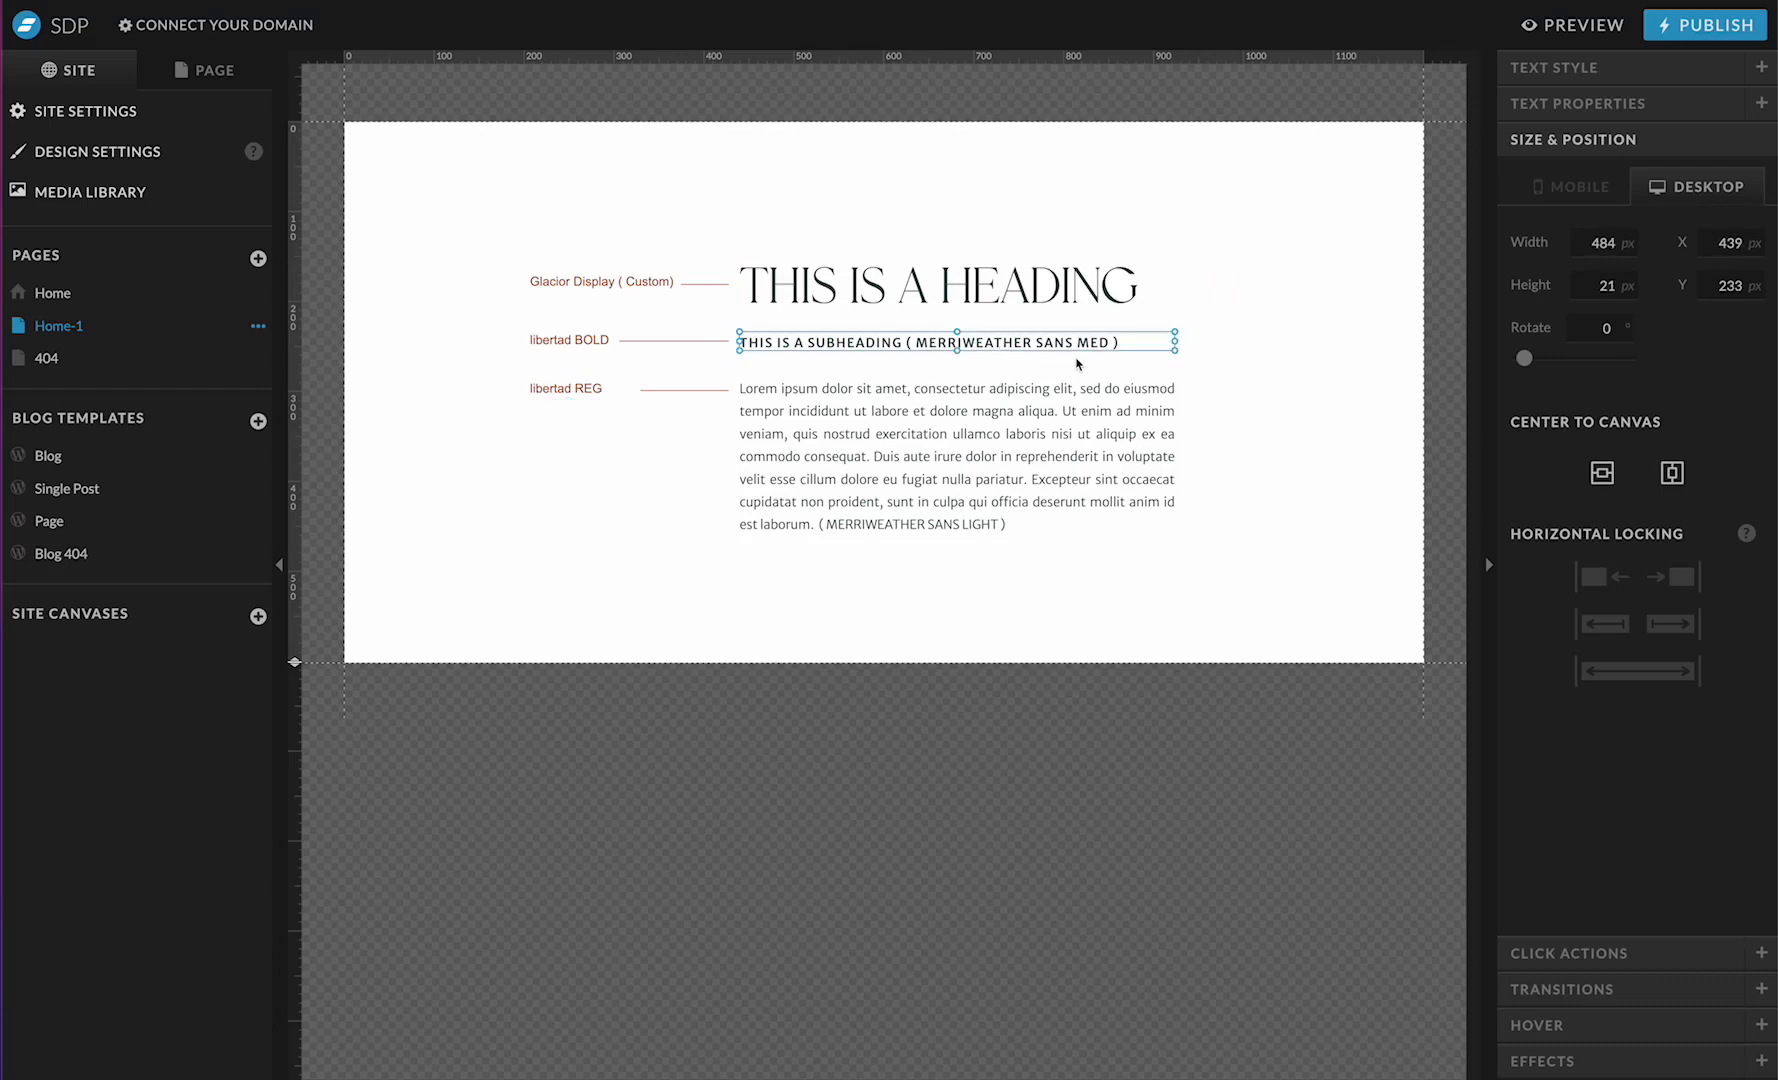
mouse_move(840, 334)
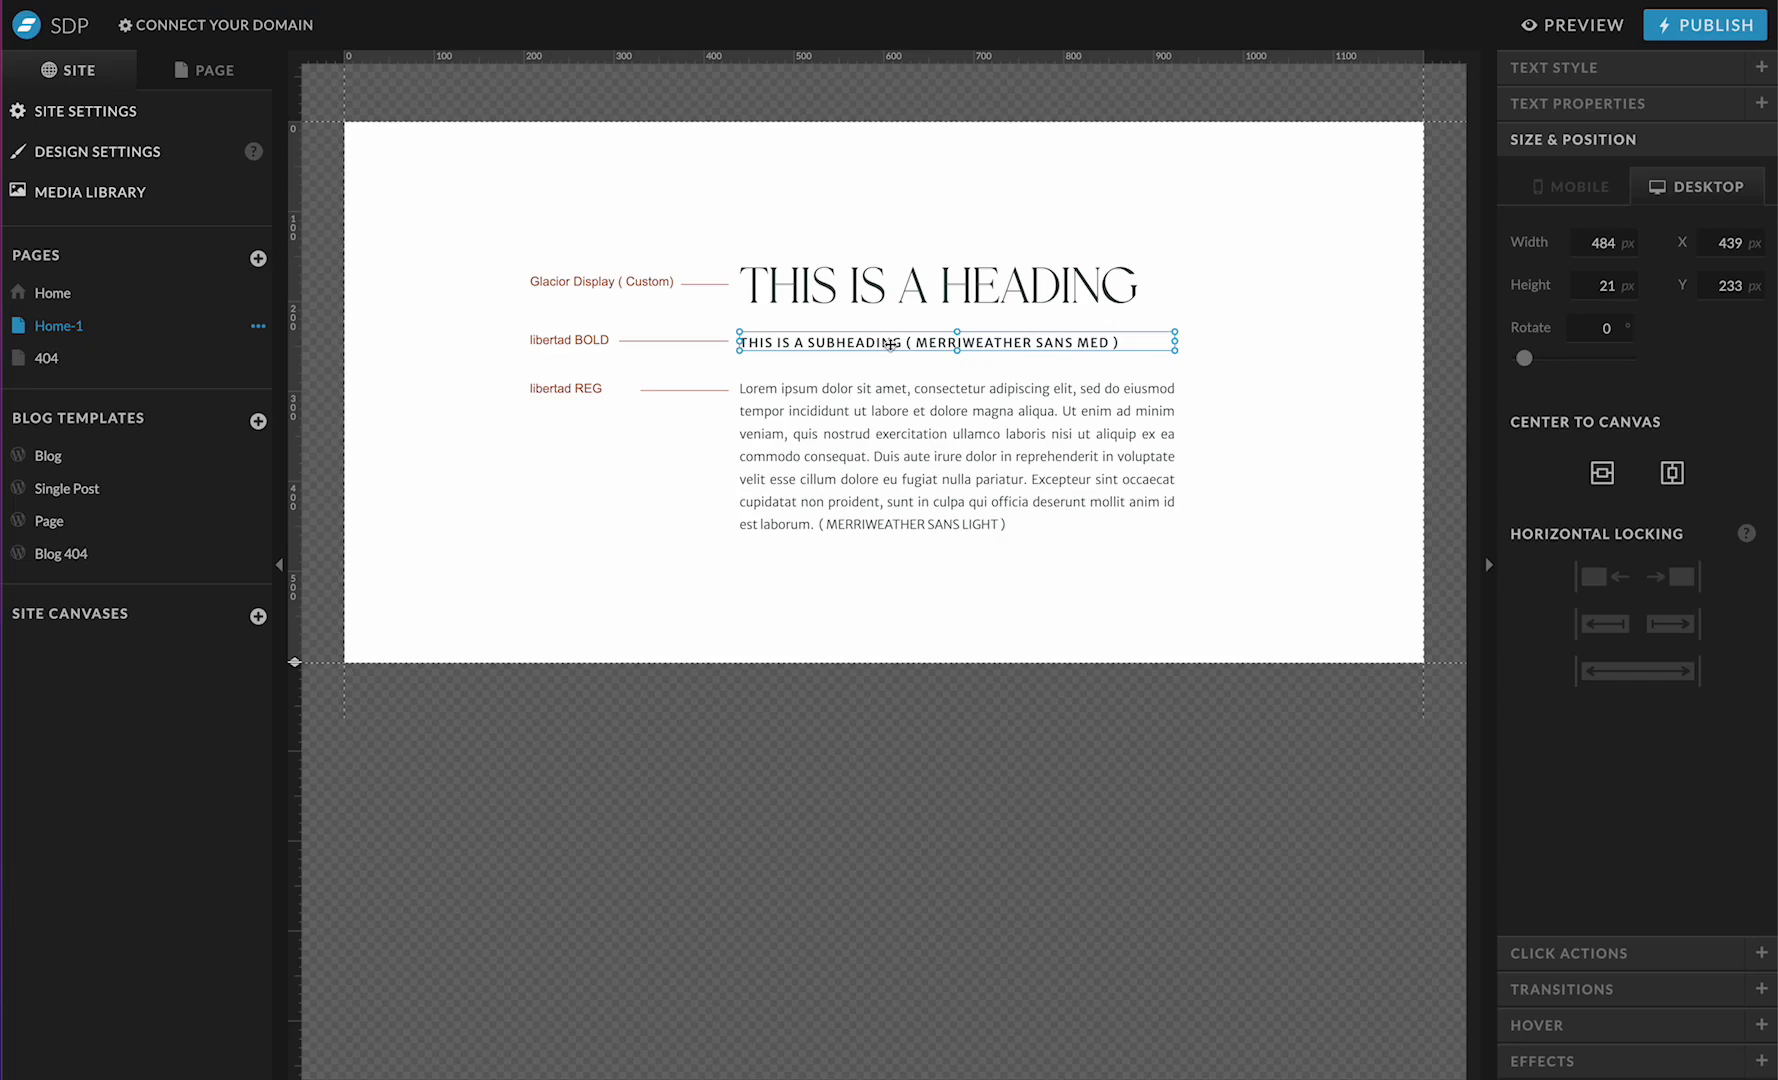
left_click(910, 442)
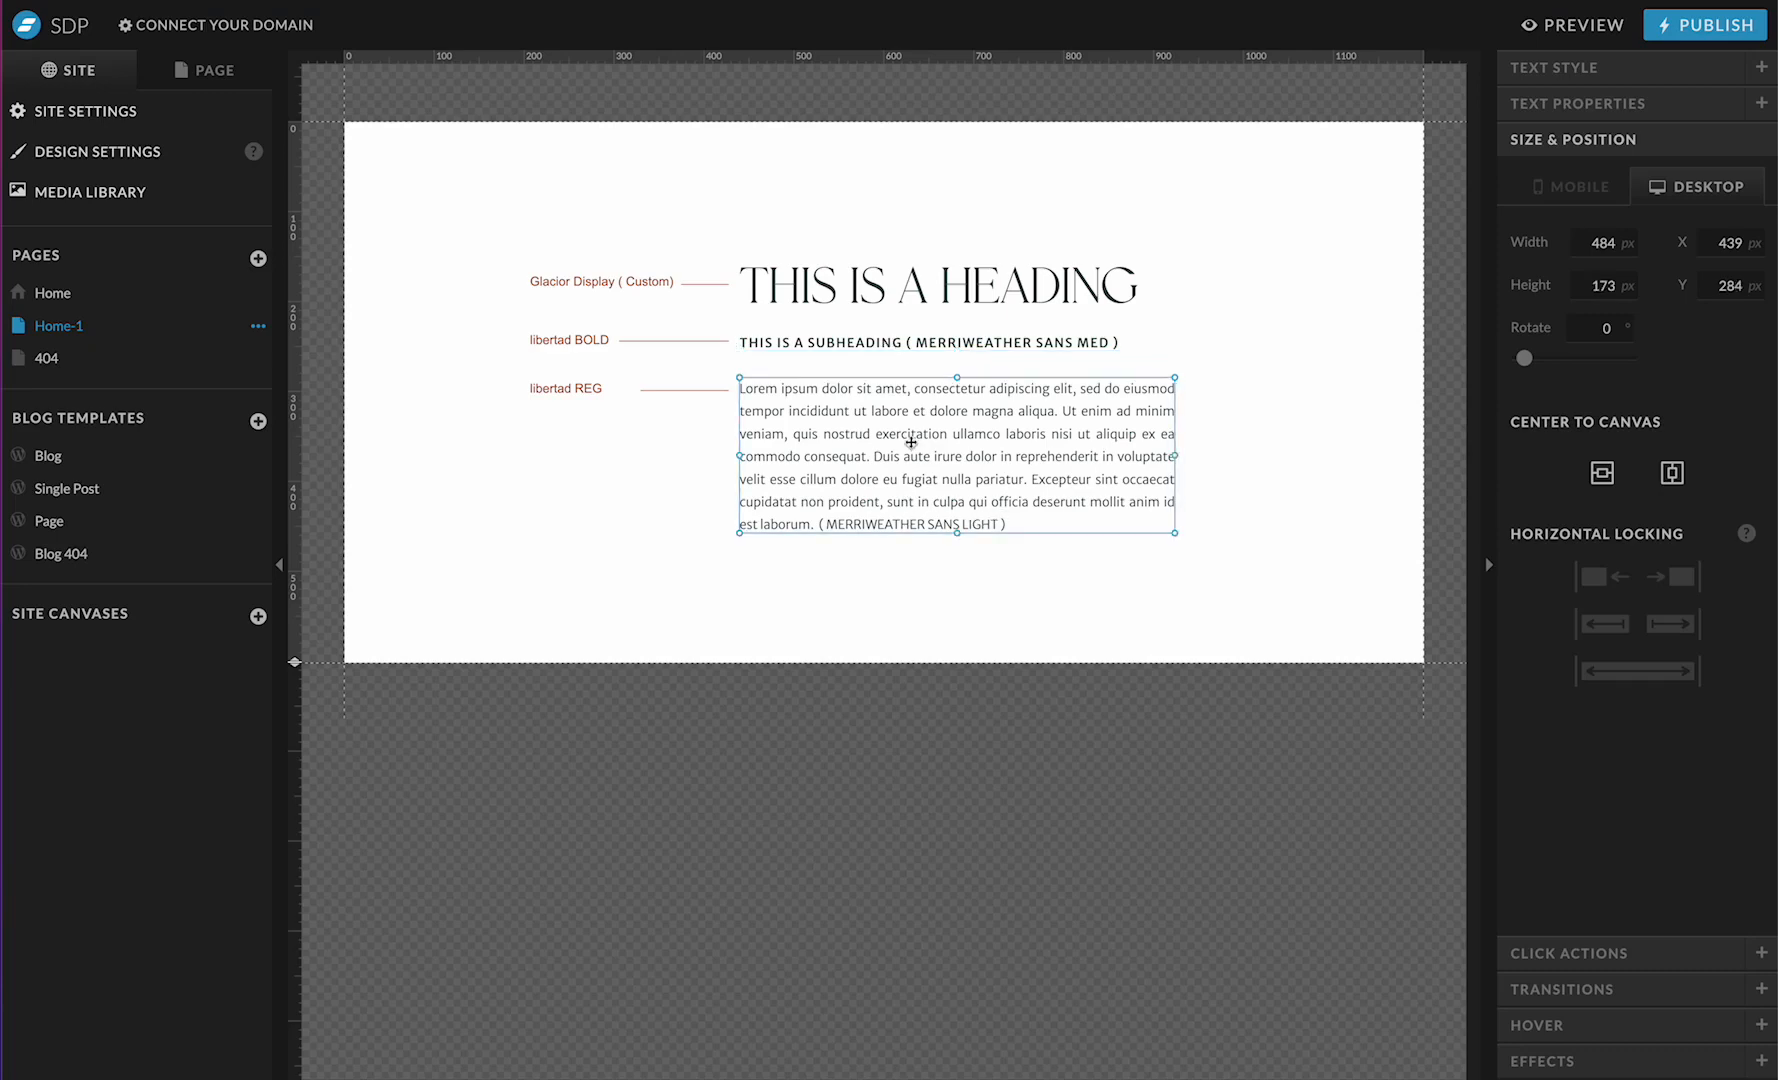
mouse_move(597, 417)
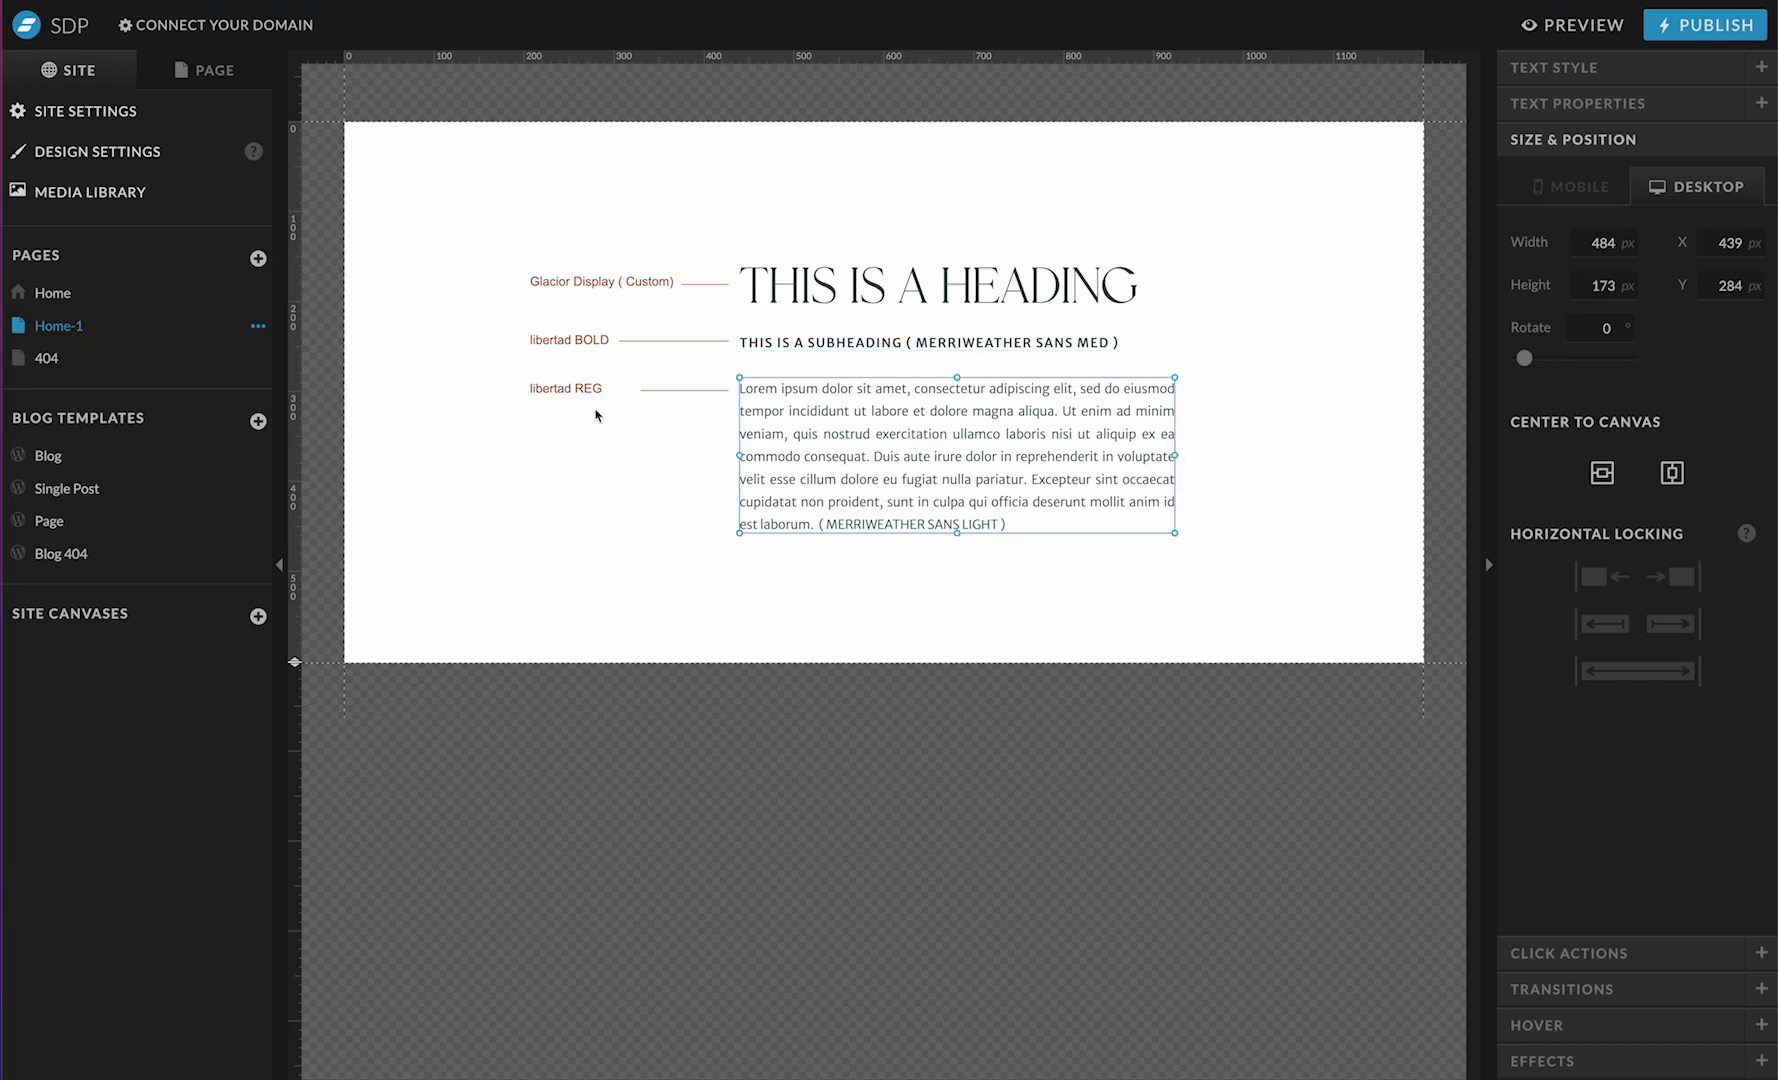
left_click(566, 389)
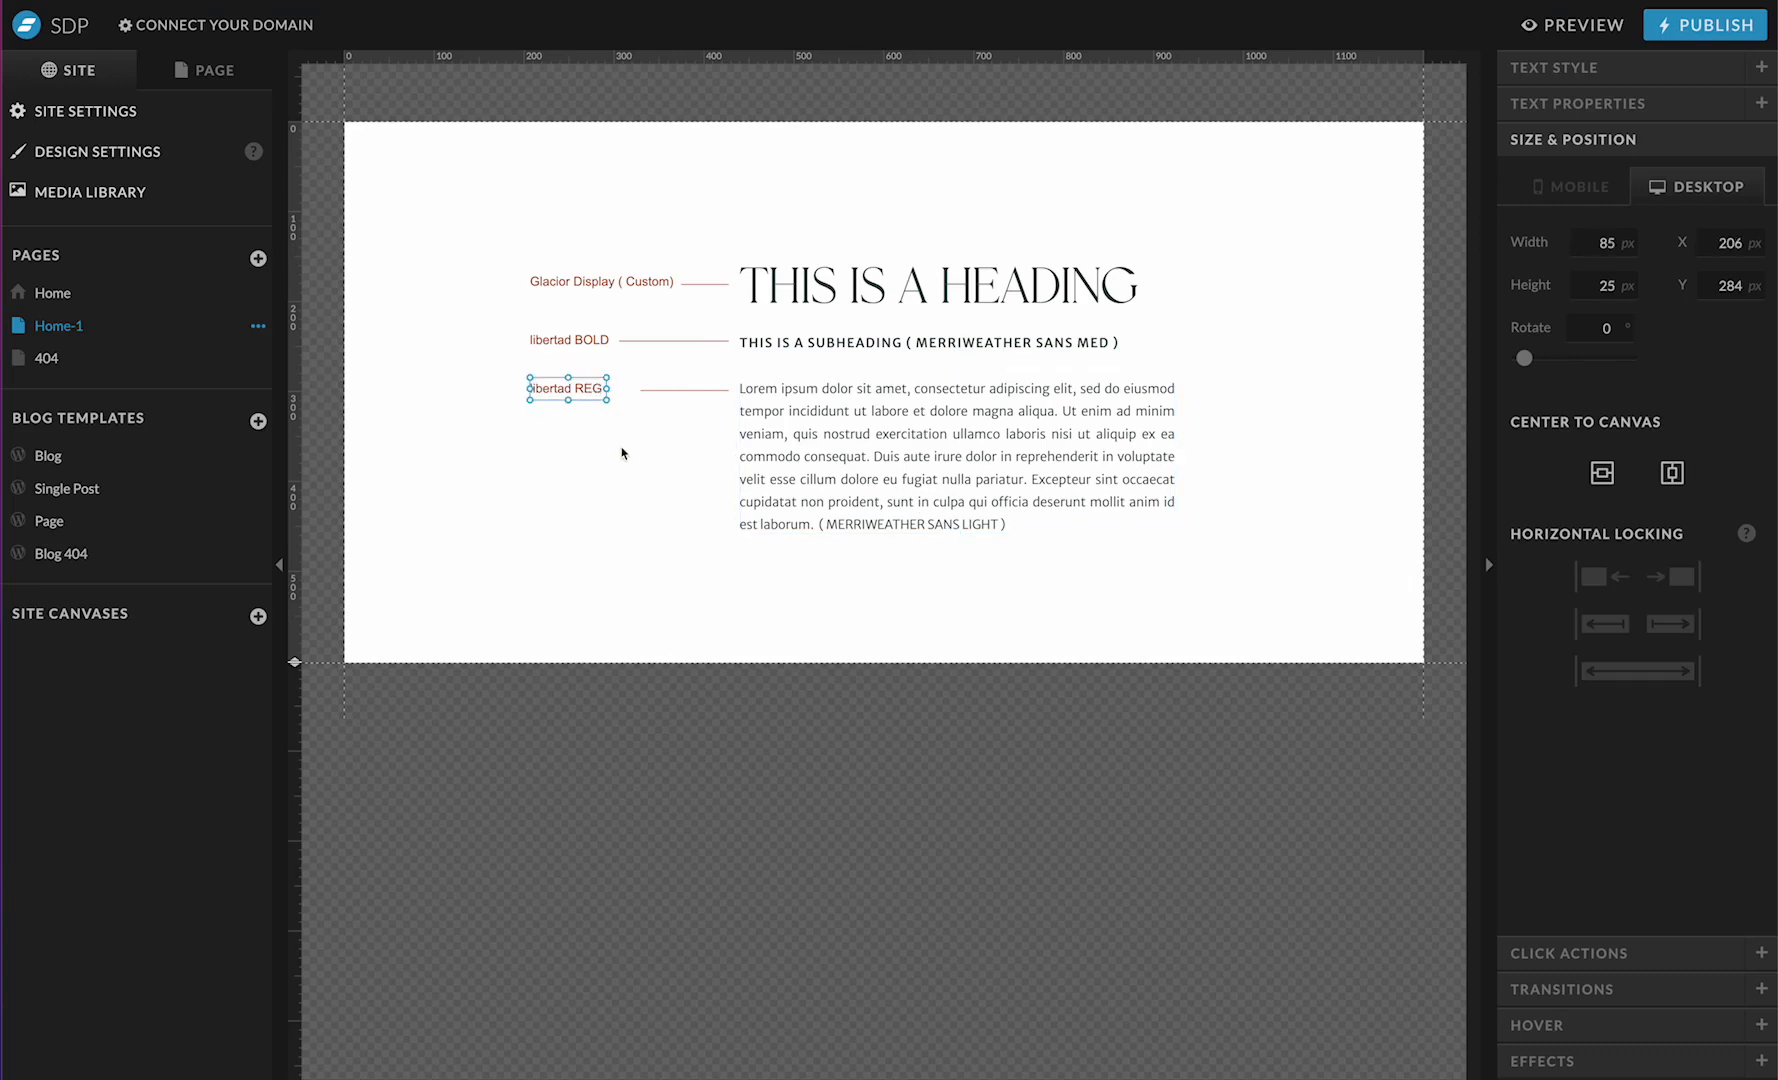
left_click(955, 456)
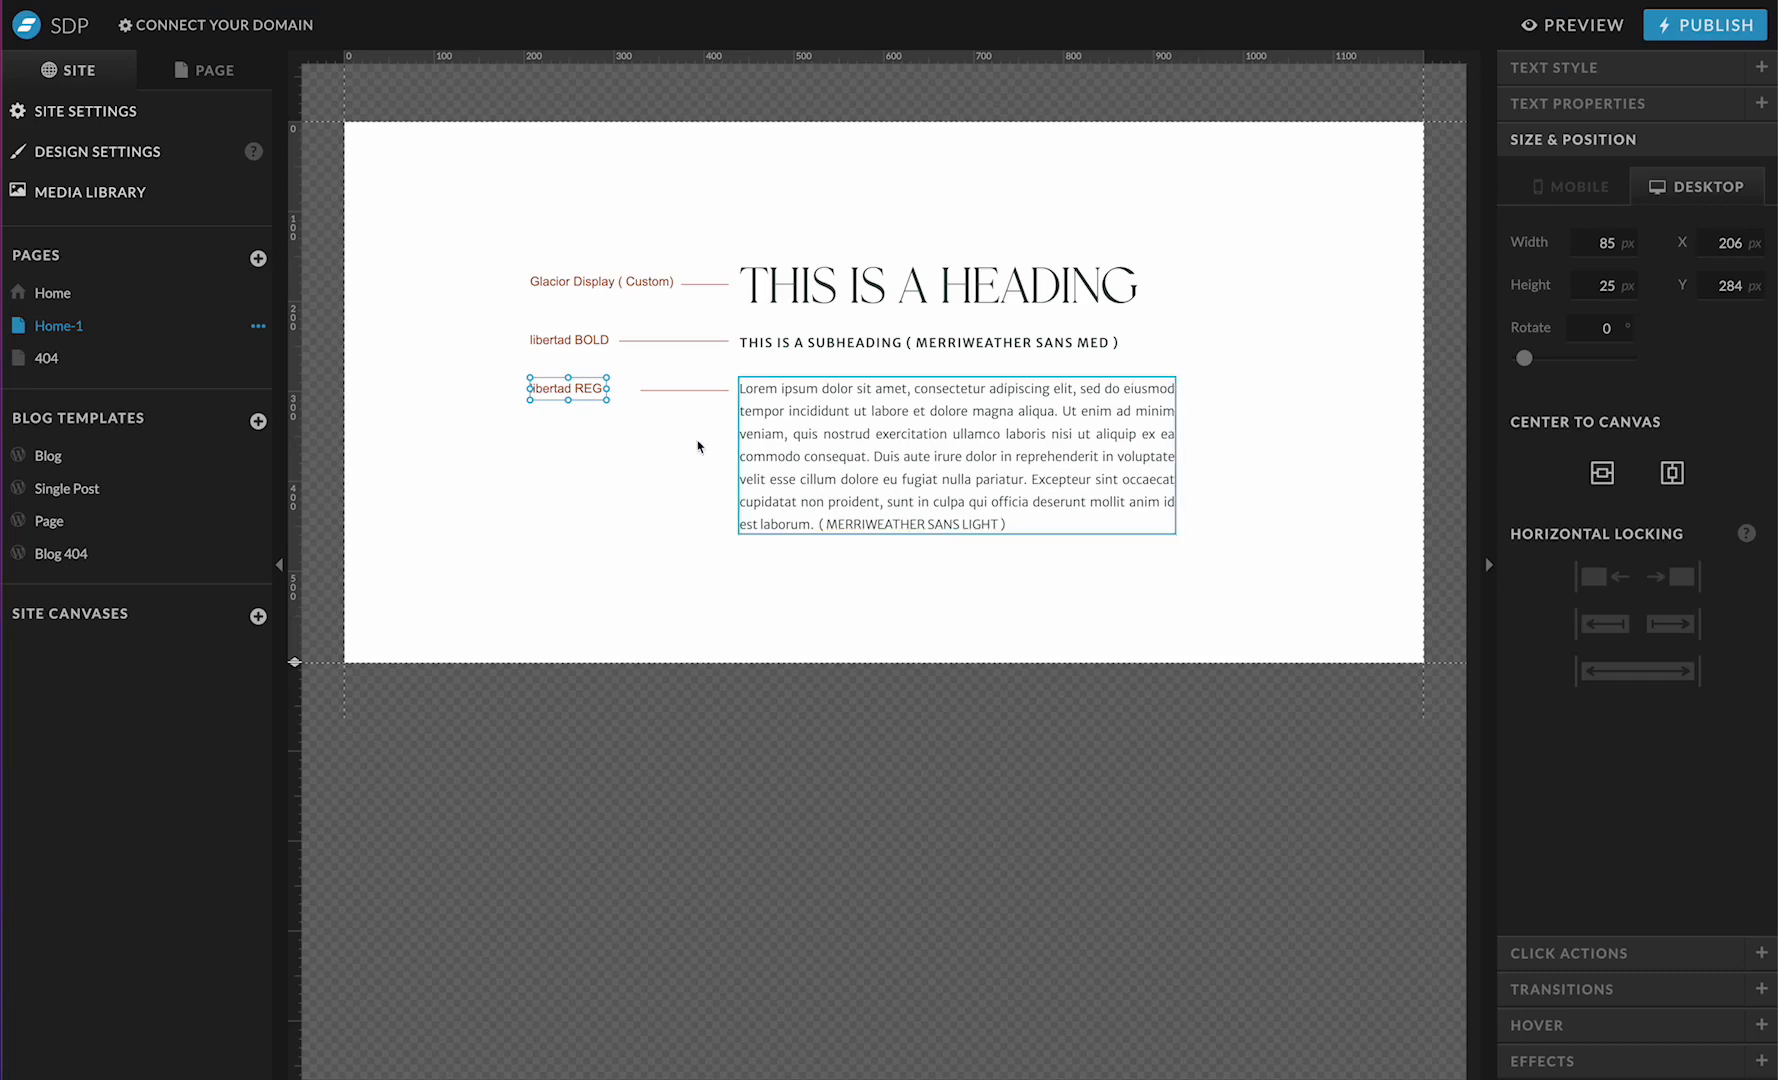
mouse_move(1002, 456)
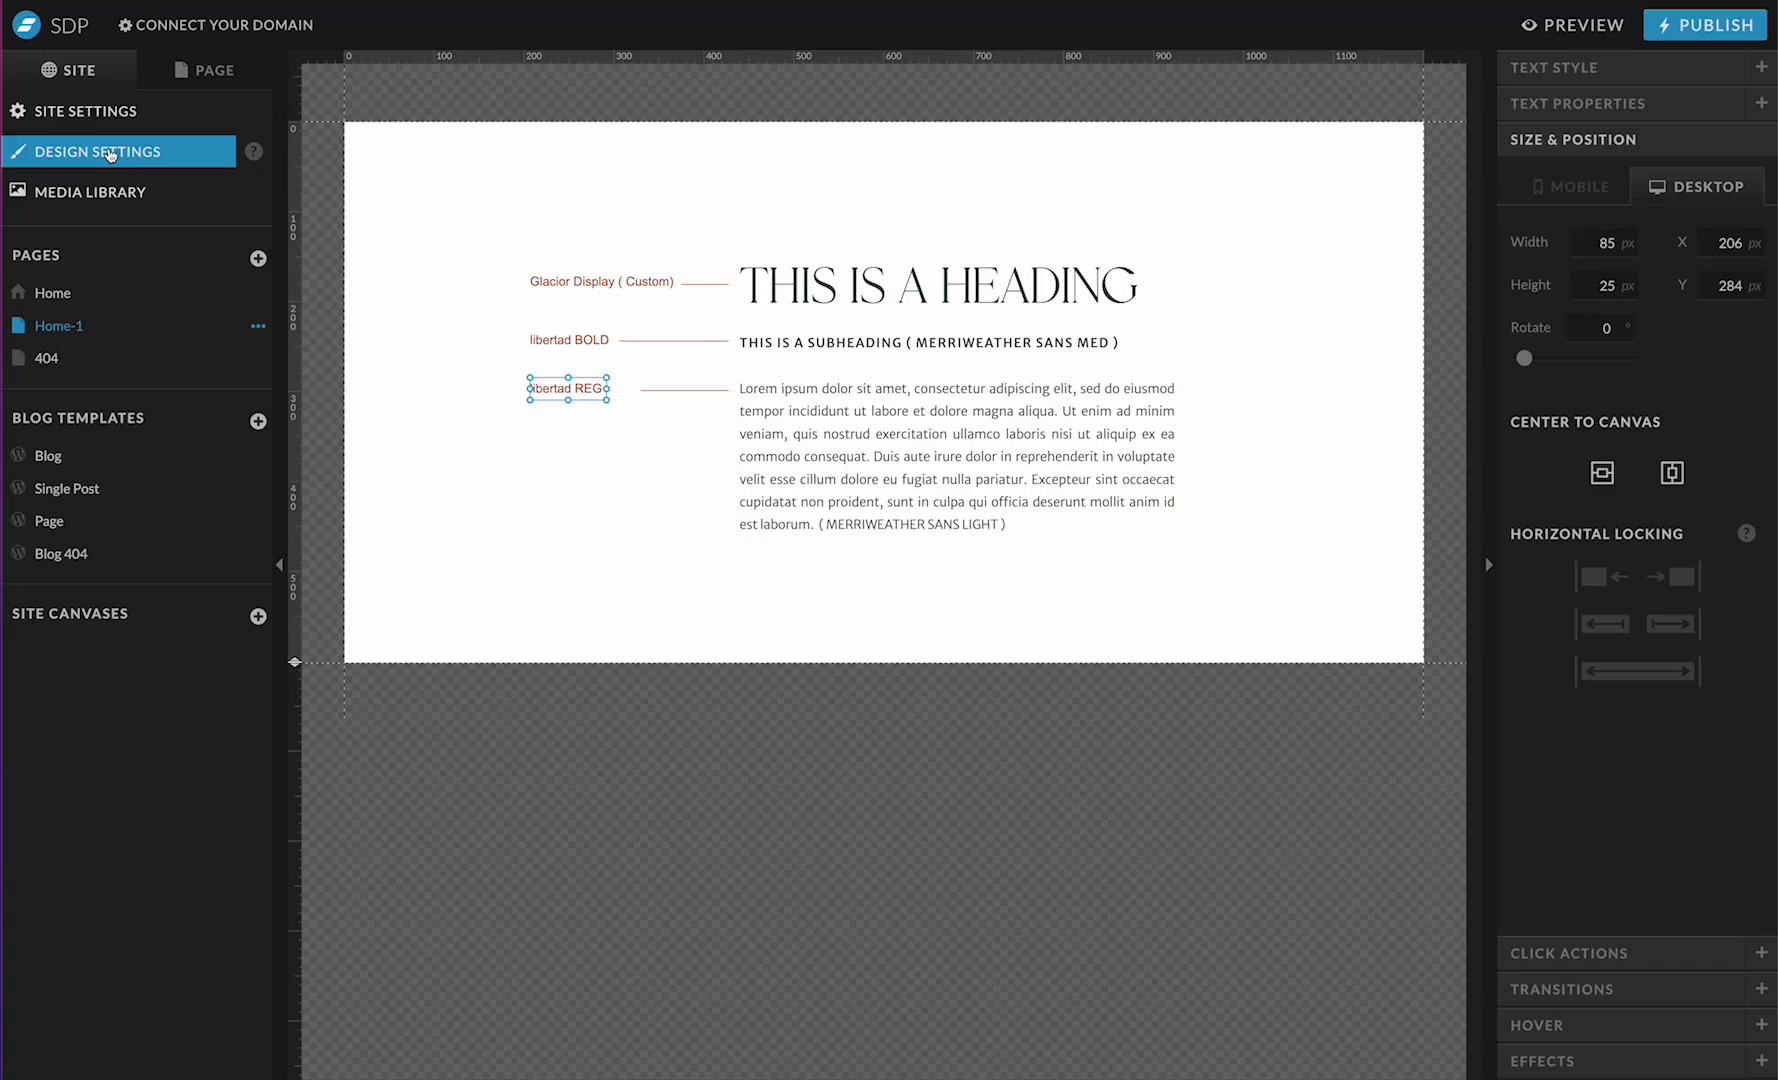
Step: Open Design Settings and expand the Merriweather Sans Light paragraph type style
left_click(90, 151)
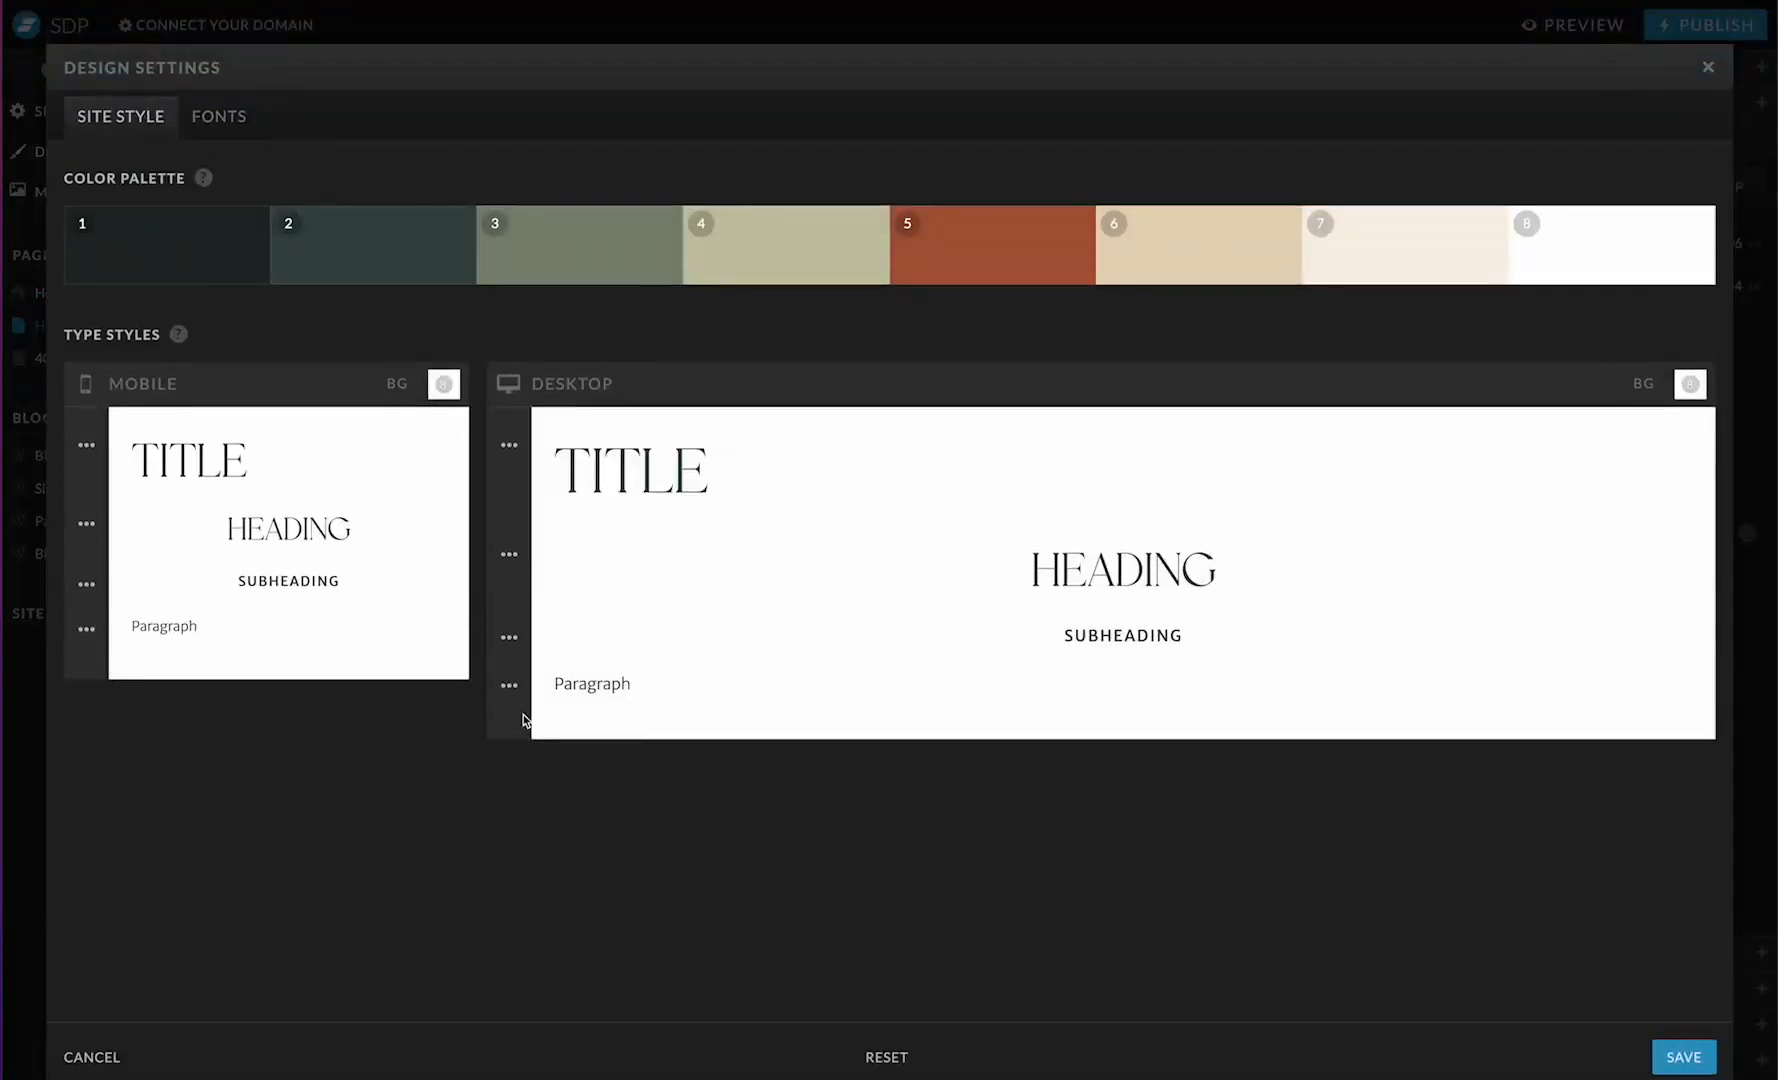
left_click(509, 684)
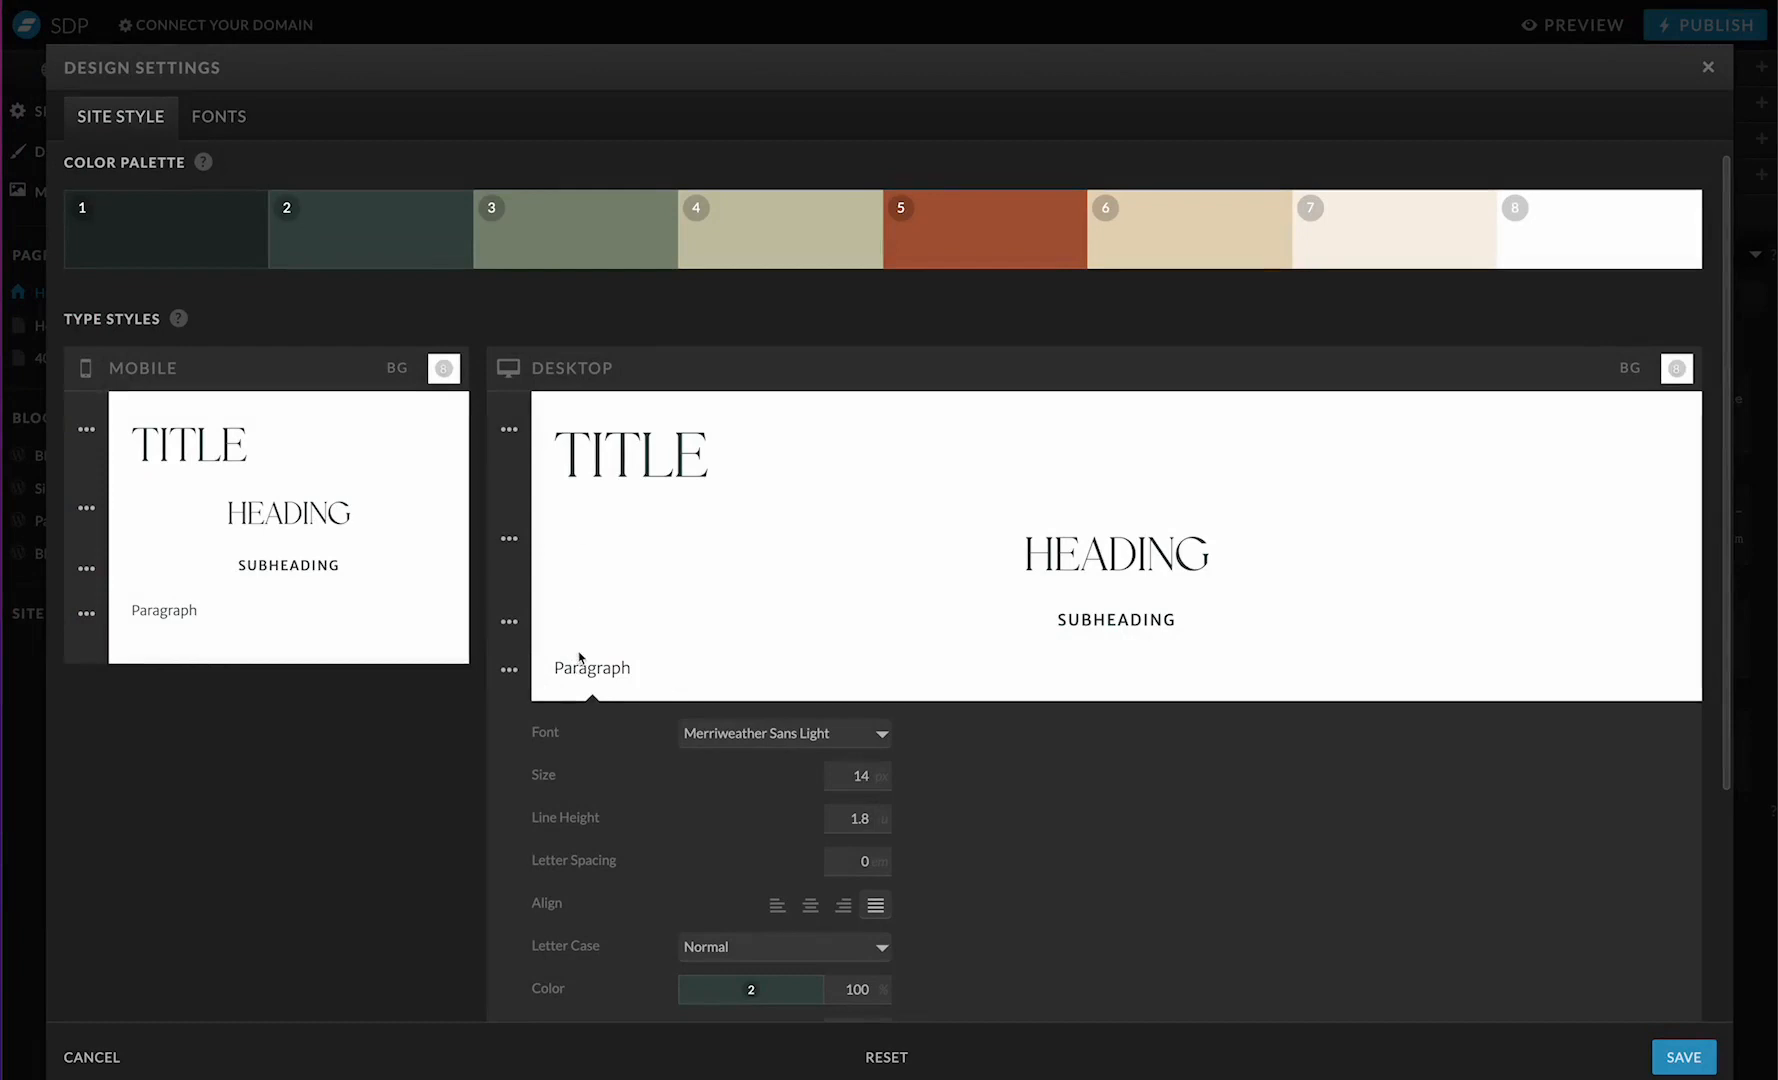
scroll("down", 3)
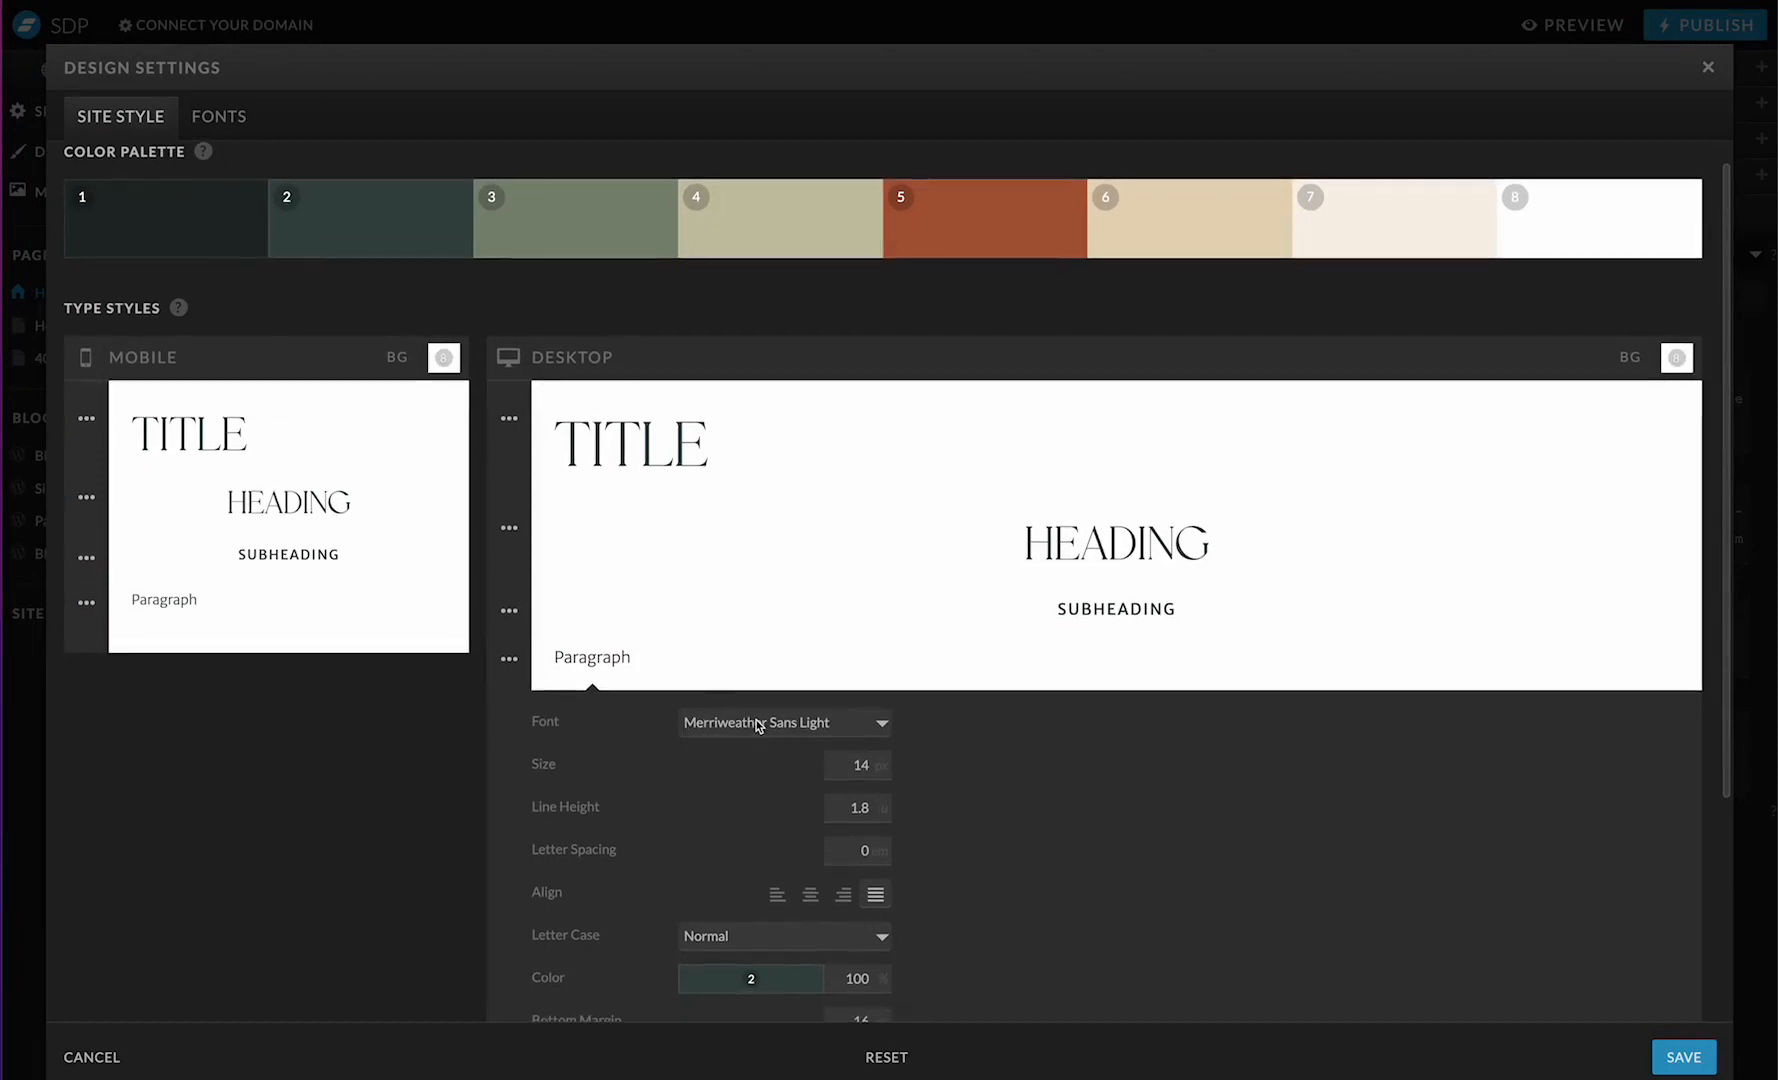
mouse_move(742, 712)
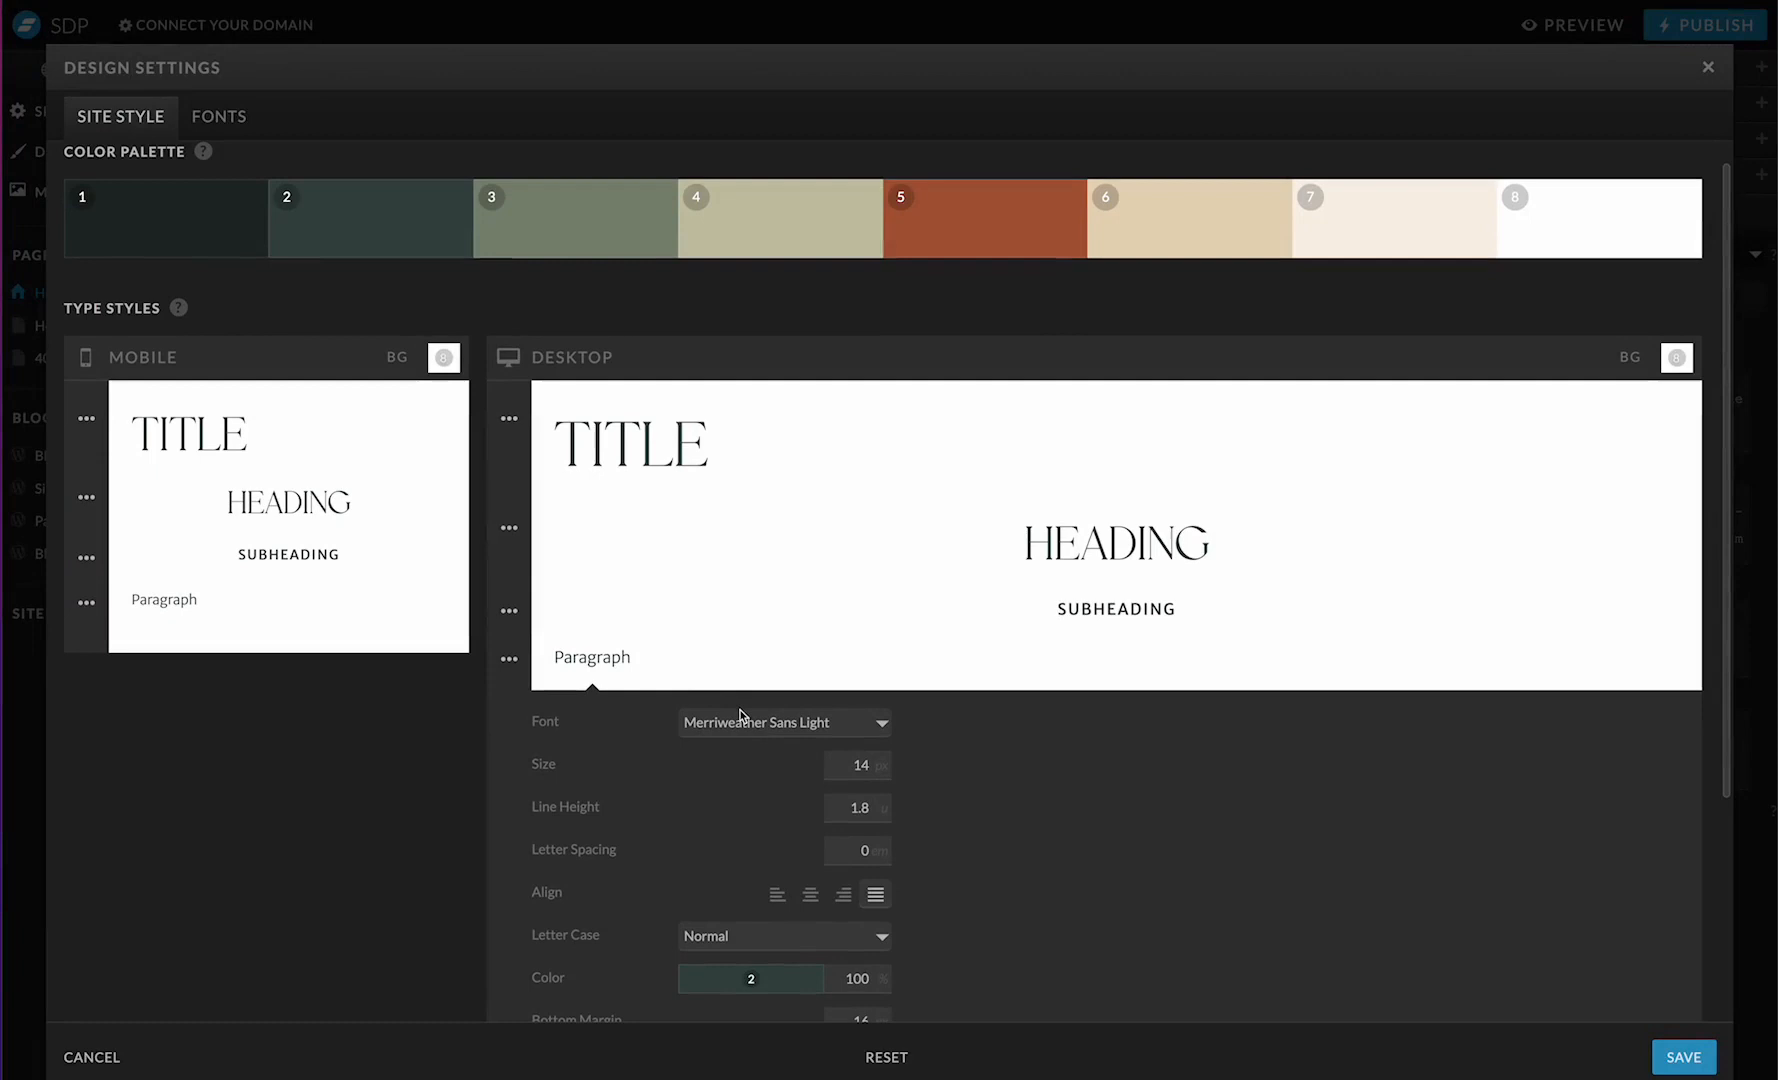
mouse_move(626, 609)
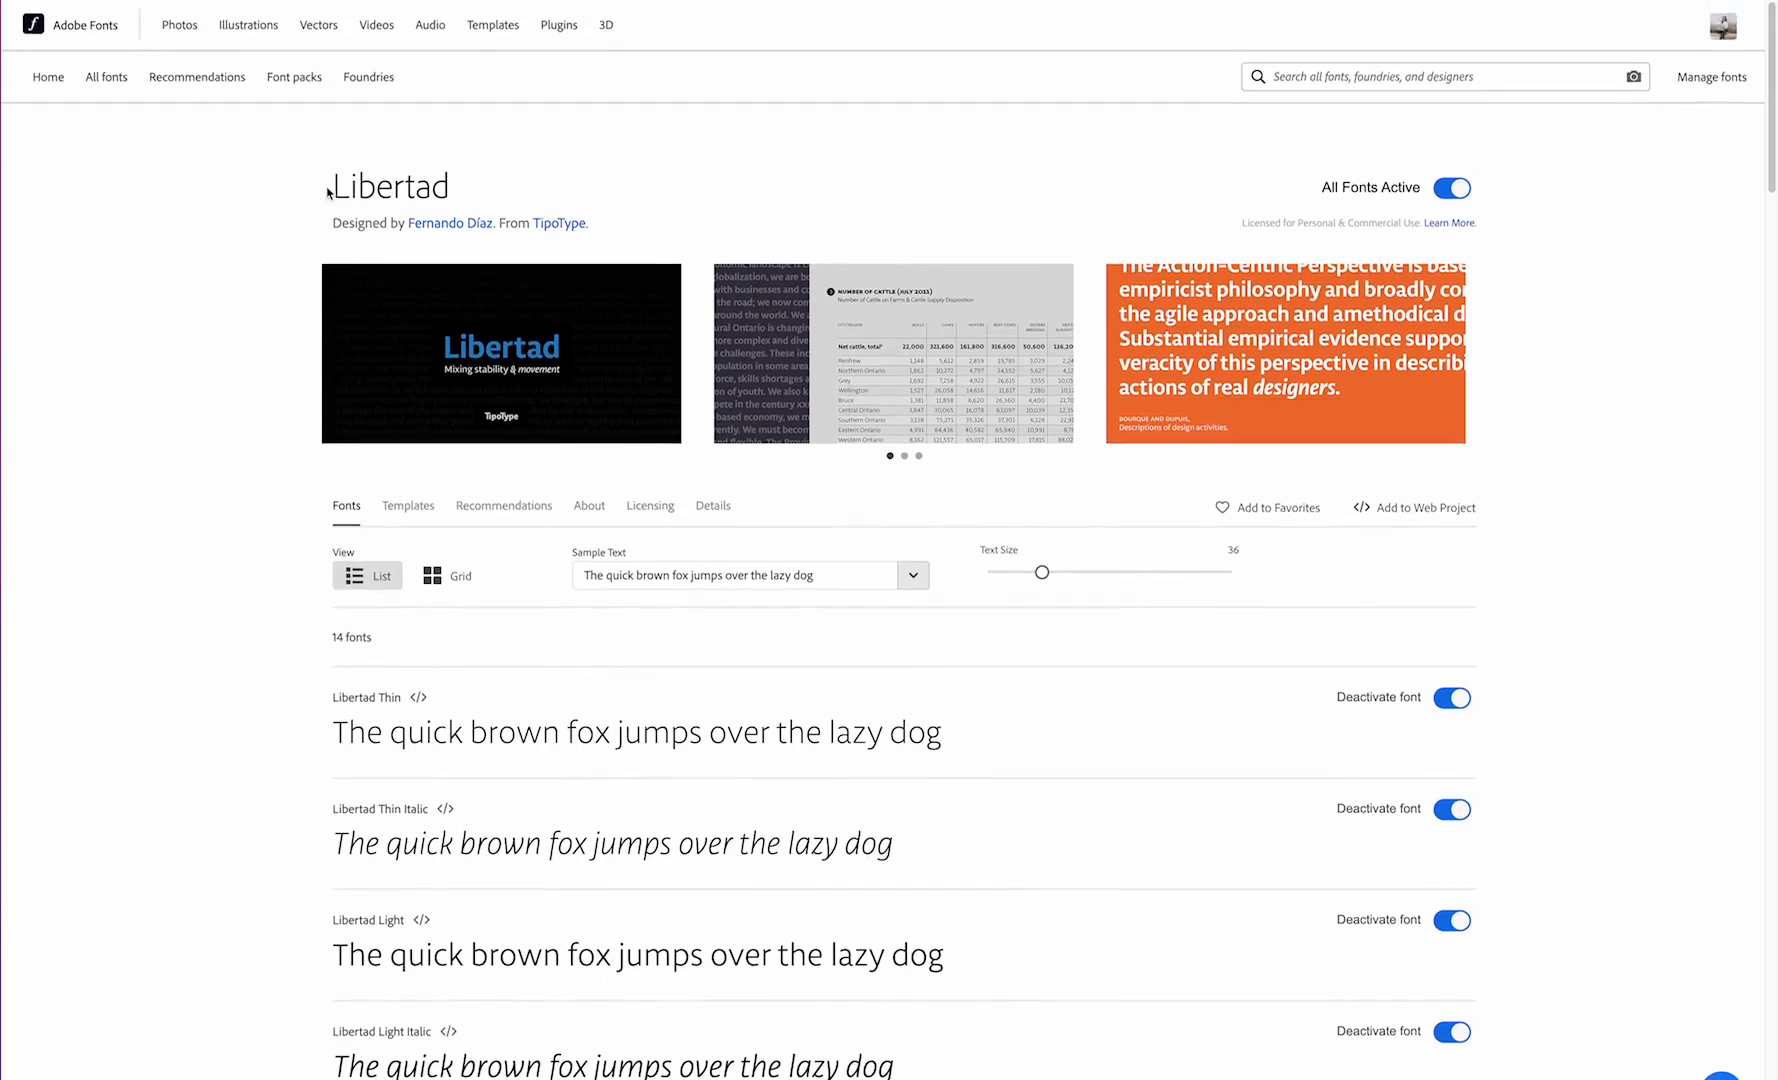
Step: Return to the Libertad family page and scroll through its 14 active styles
scroll("down", 3)
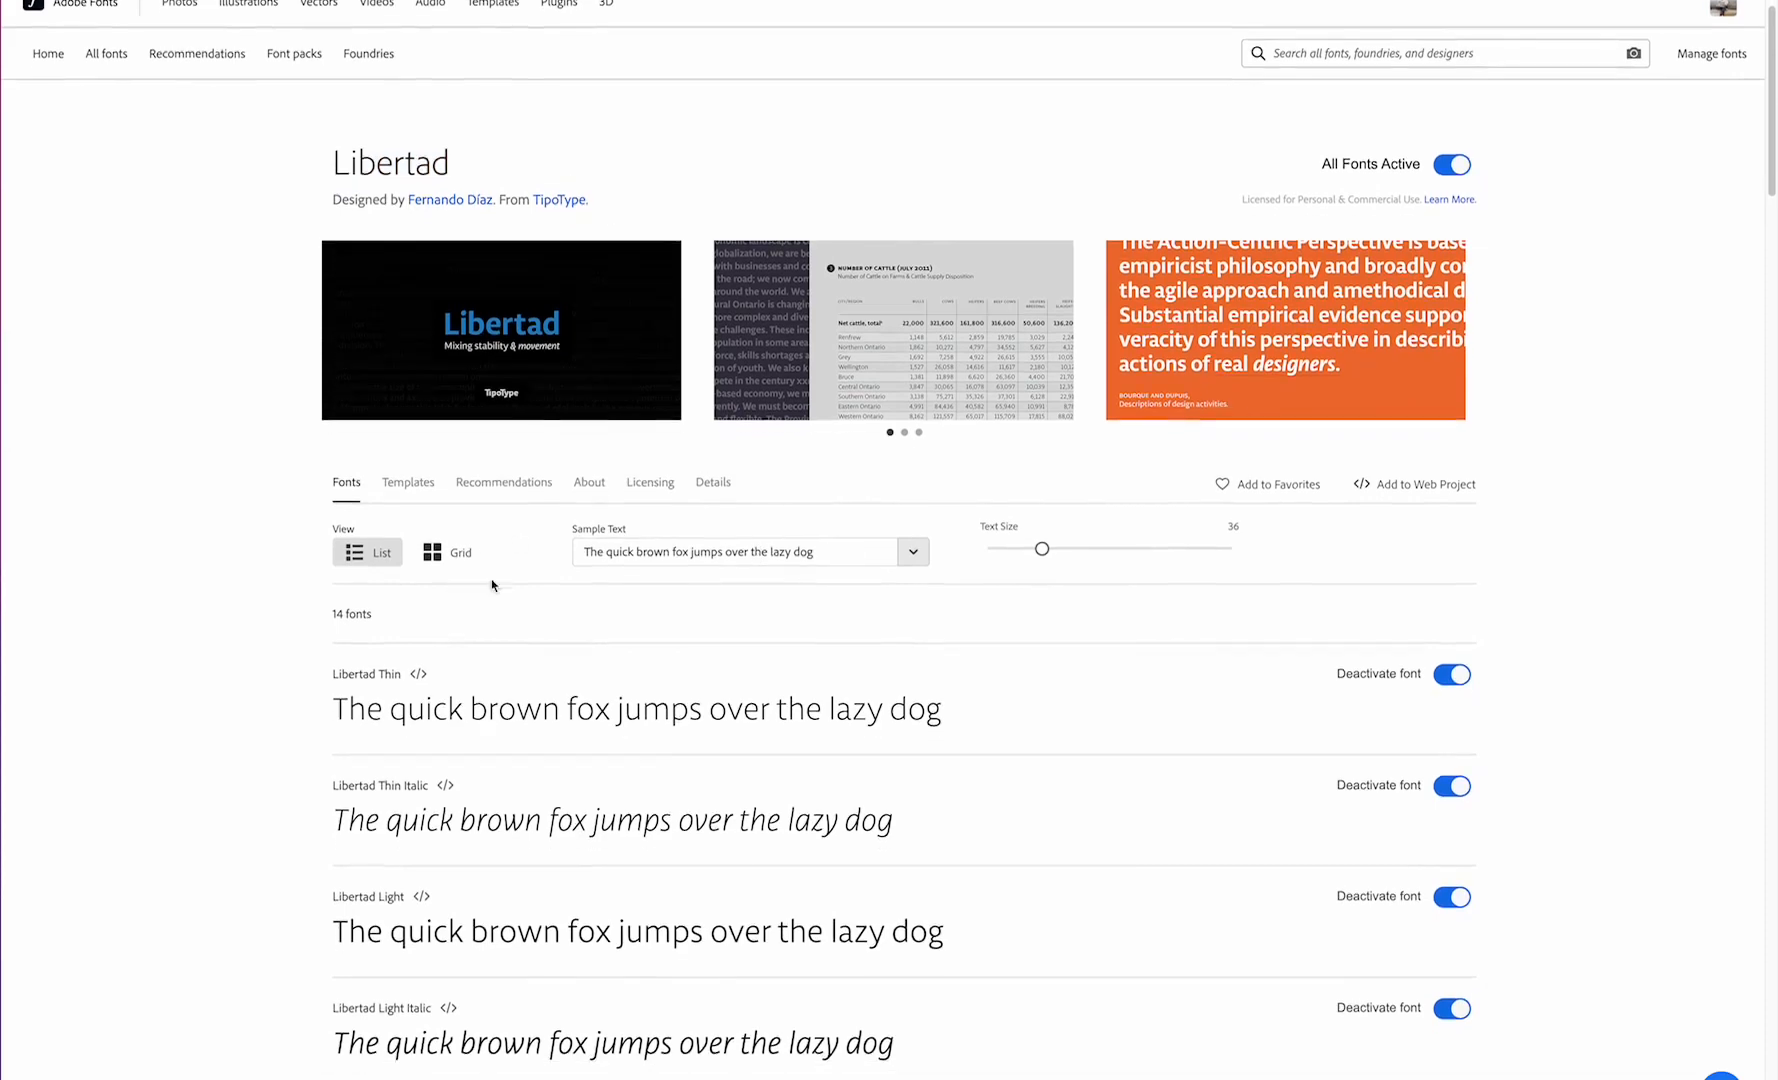
scroll("down", 3)
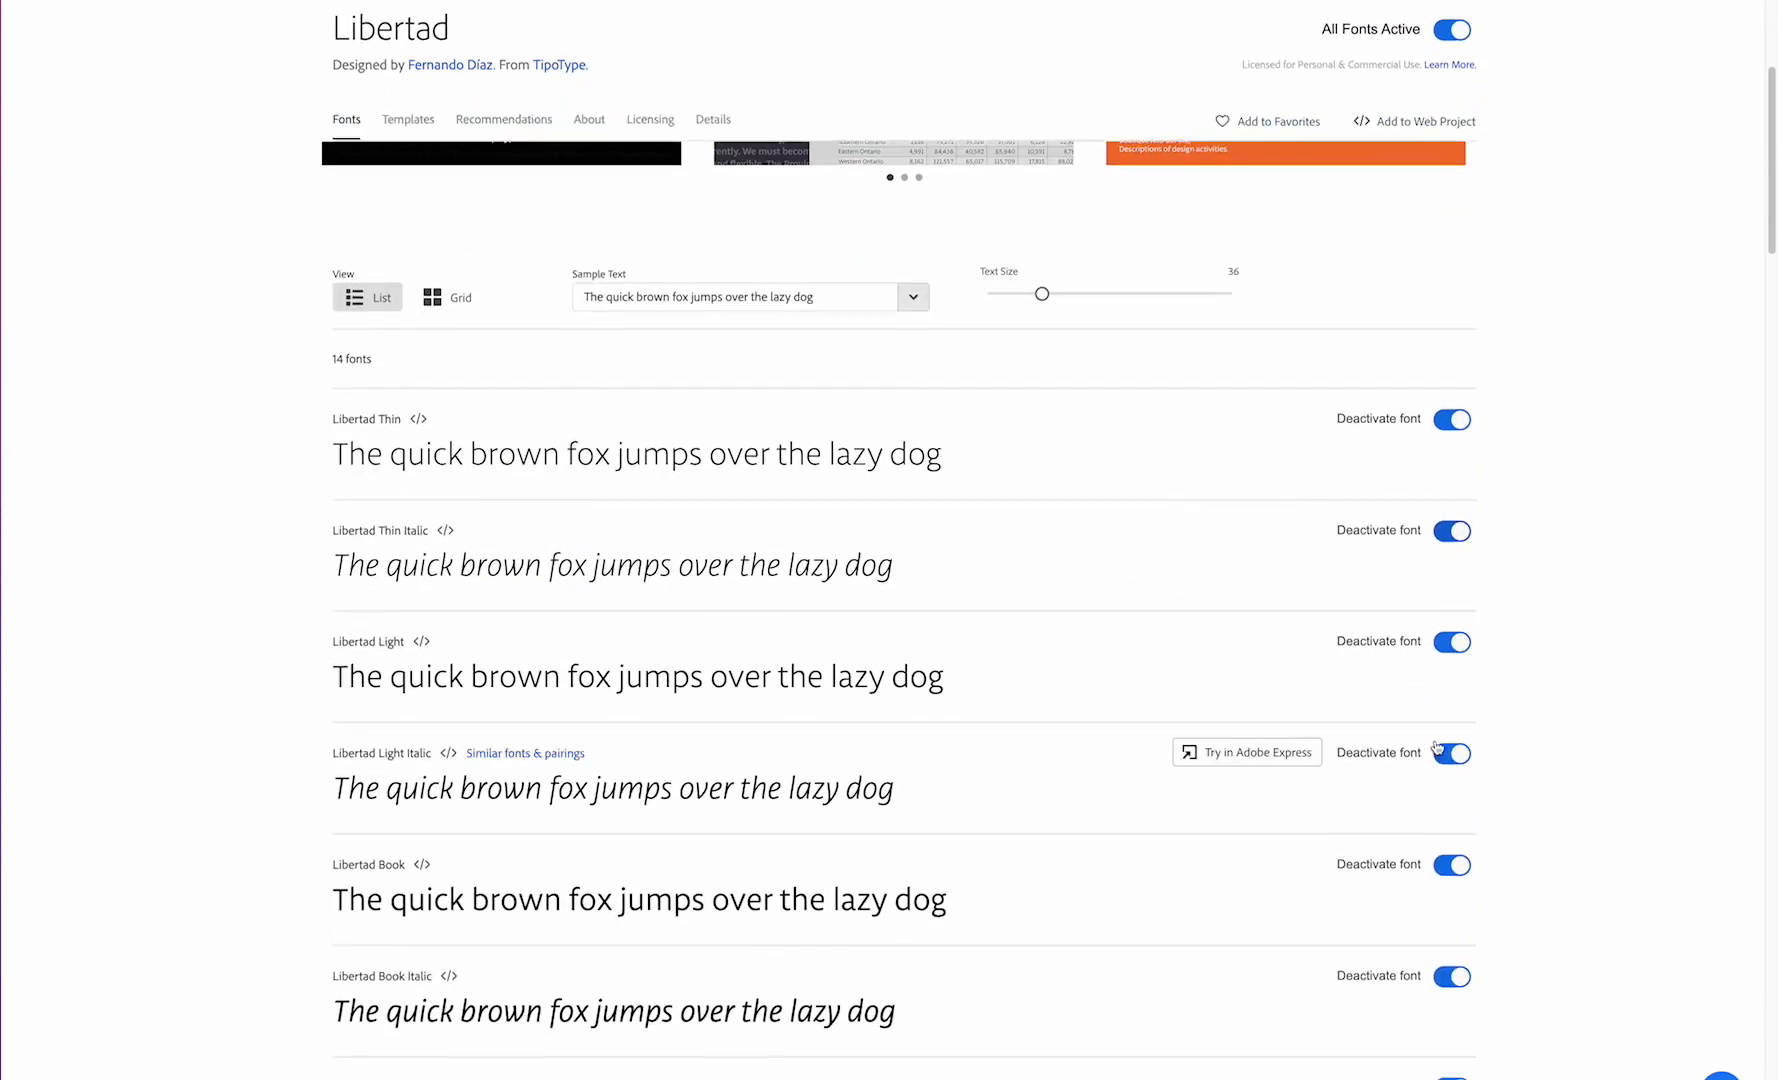
scroll("down", 3)
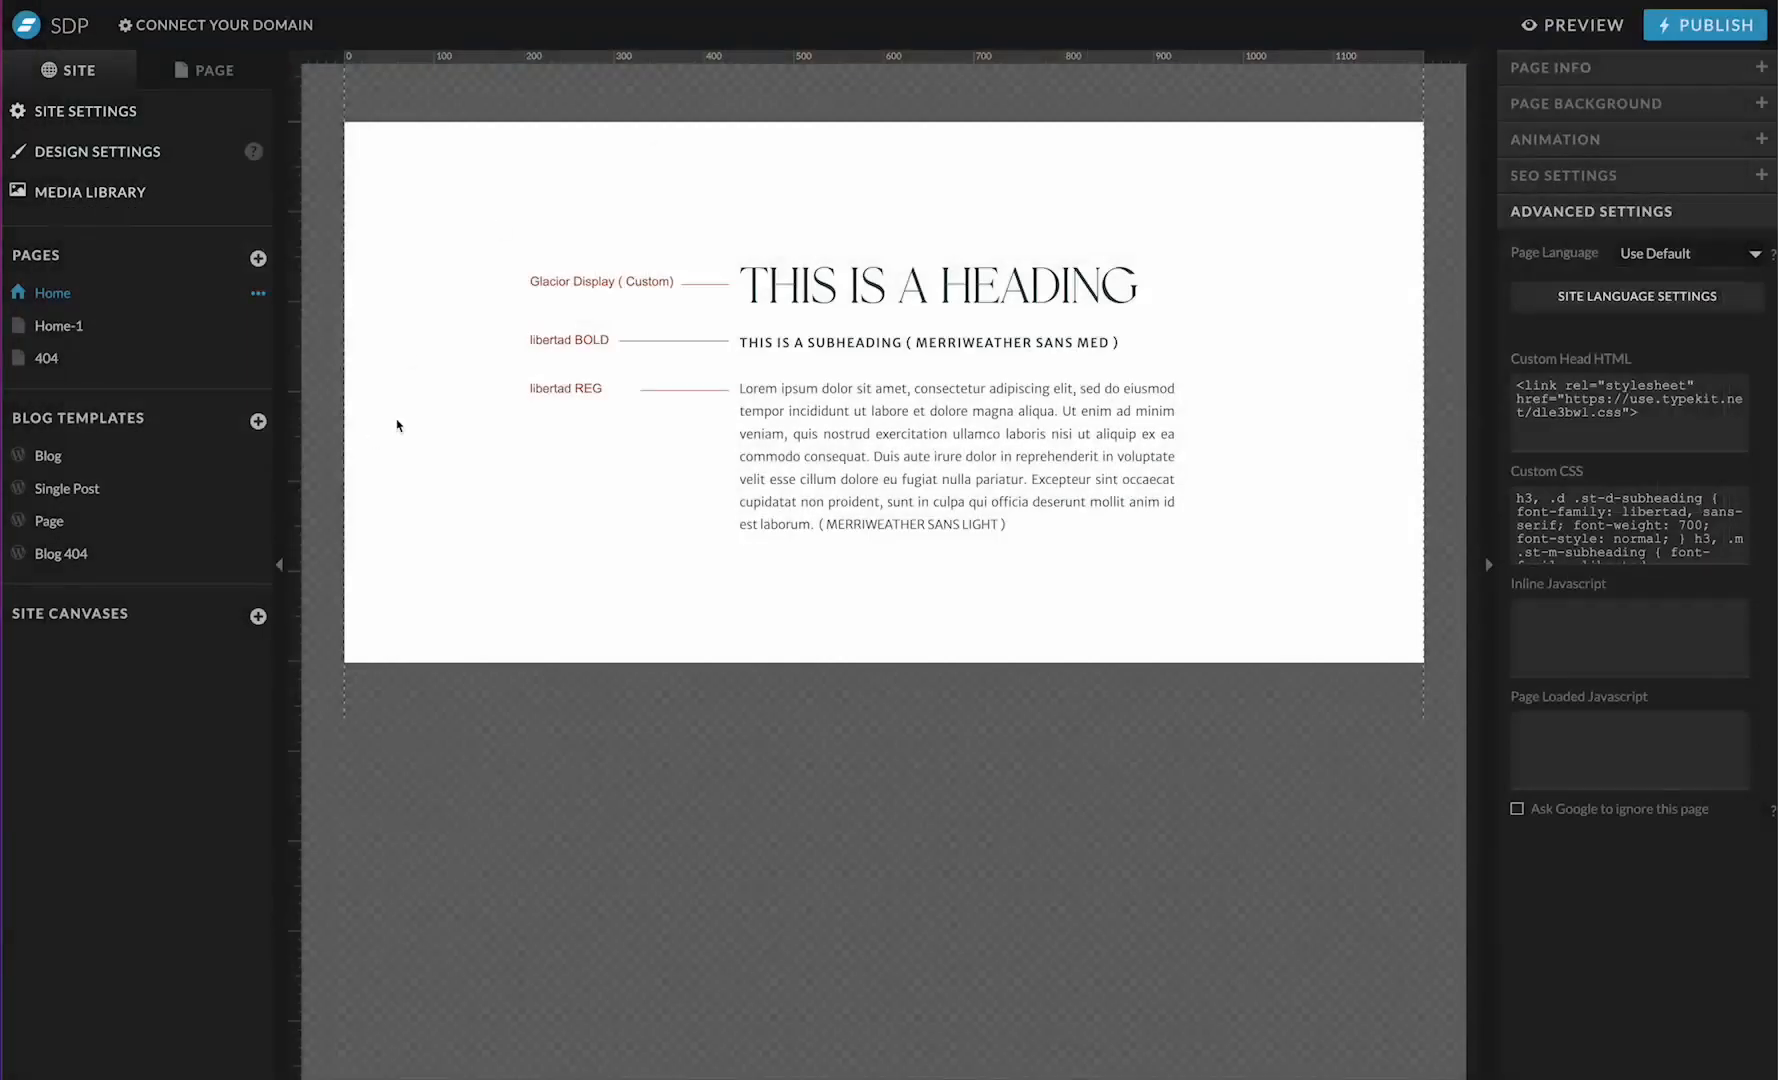
left_click(566, 388)
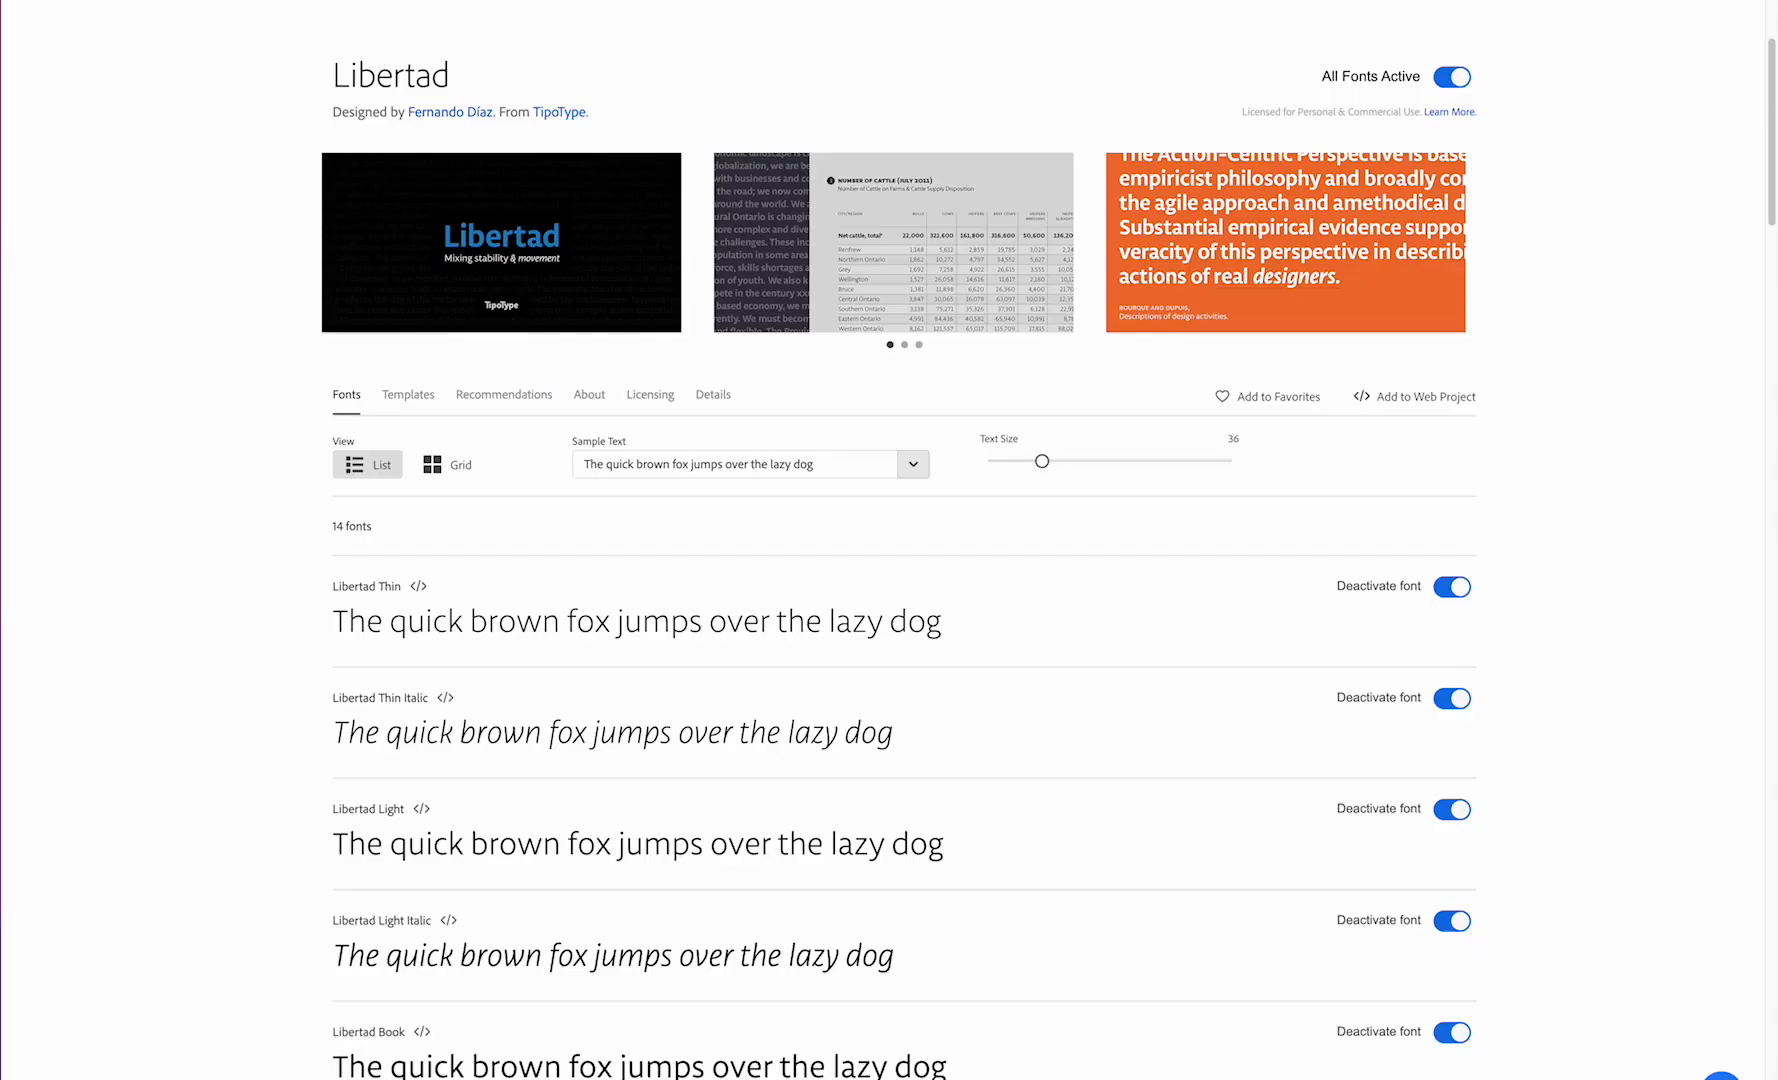
scroll("down", 3)
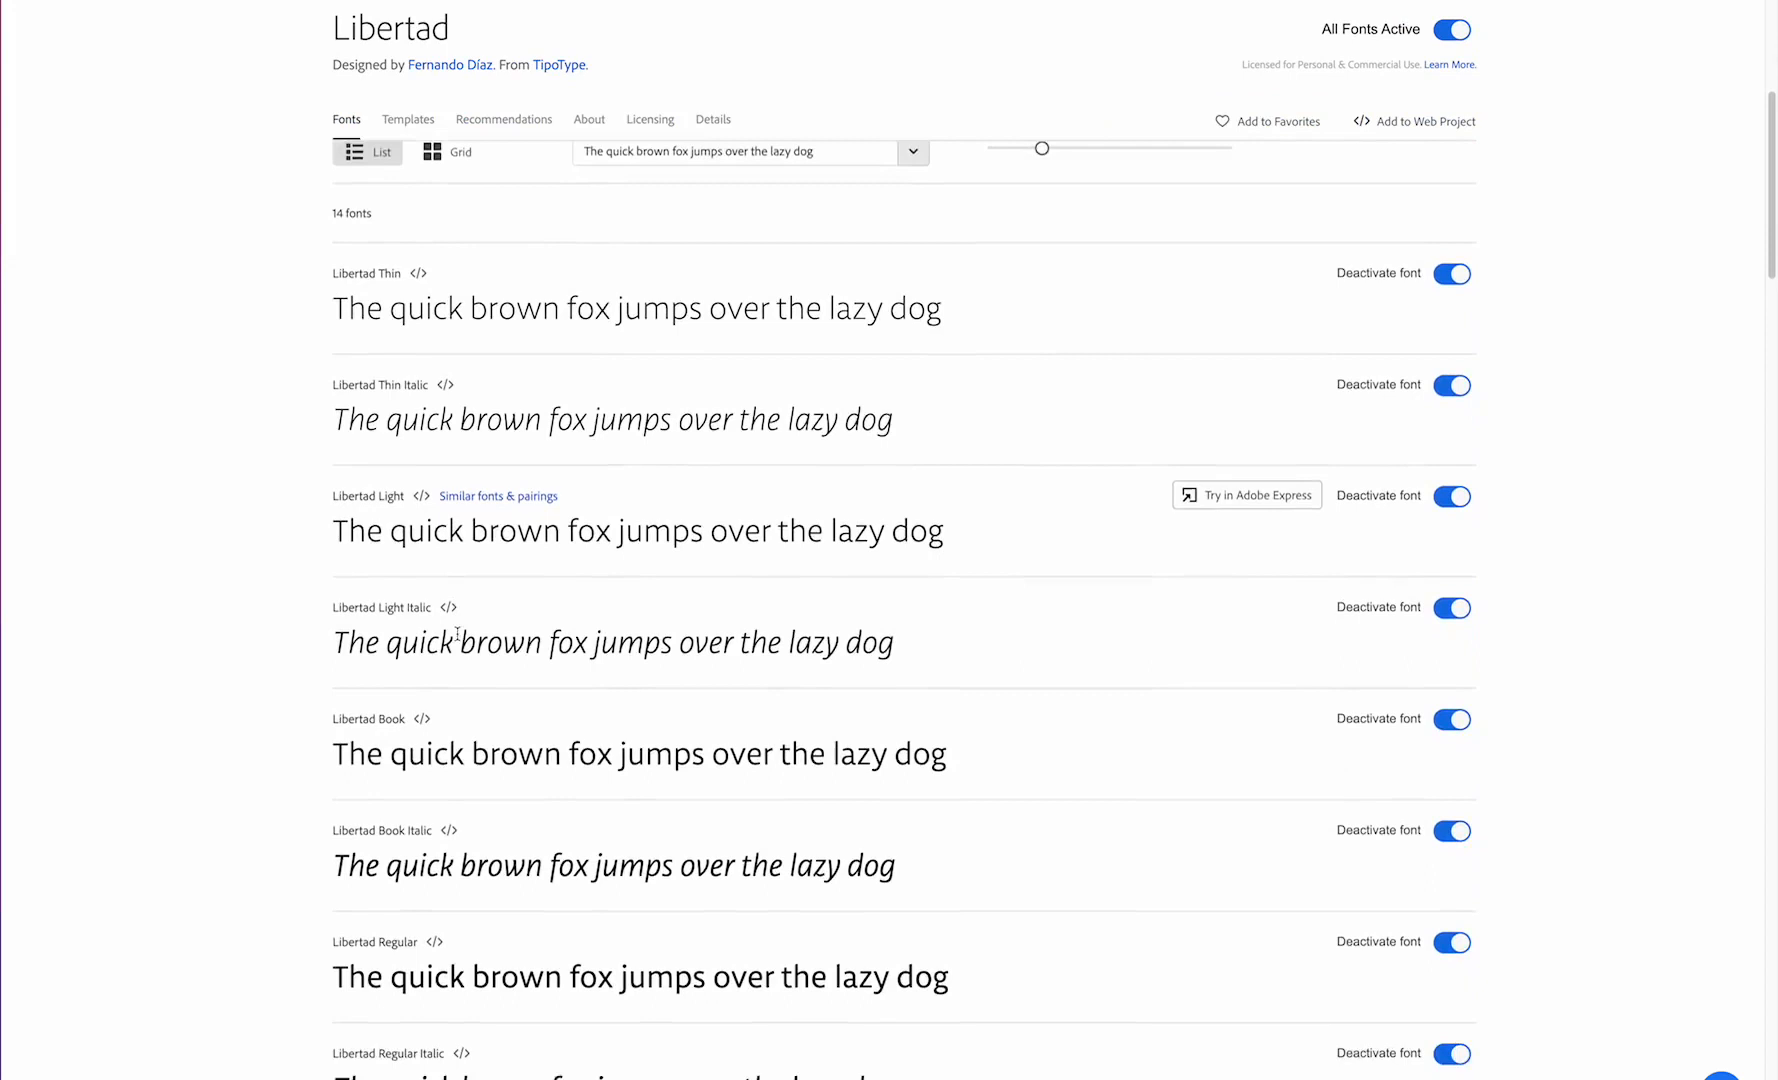
scroll("down", 3)
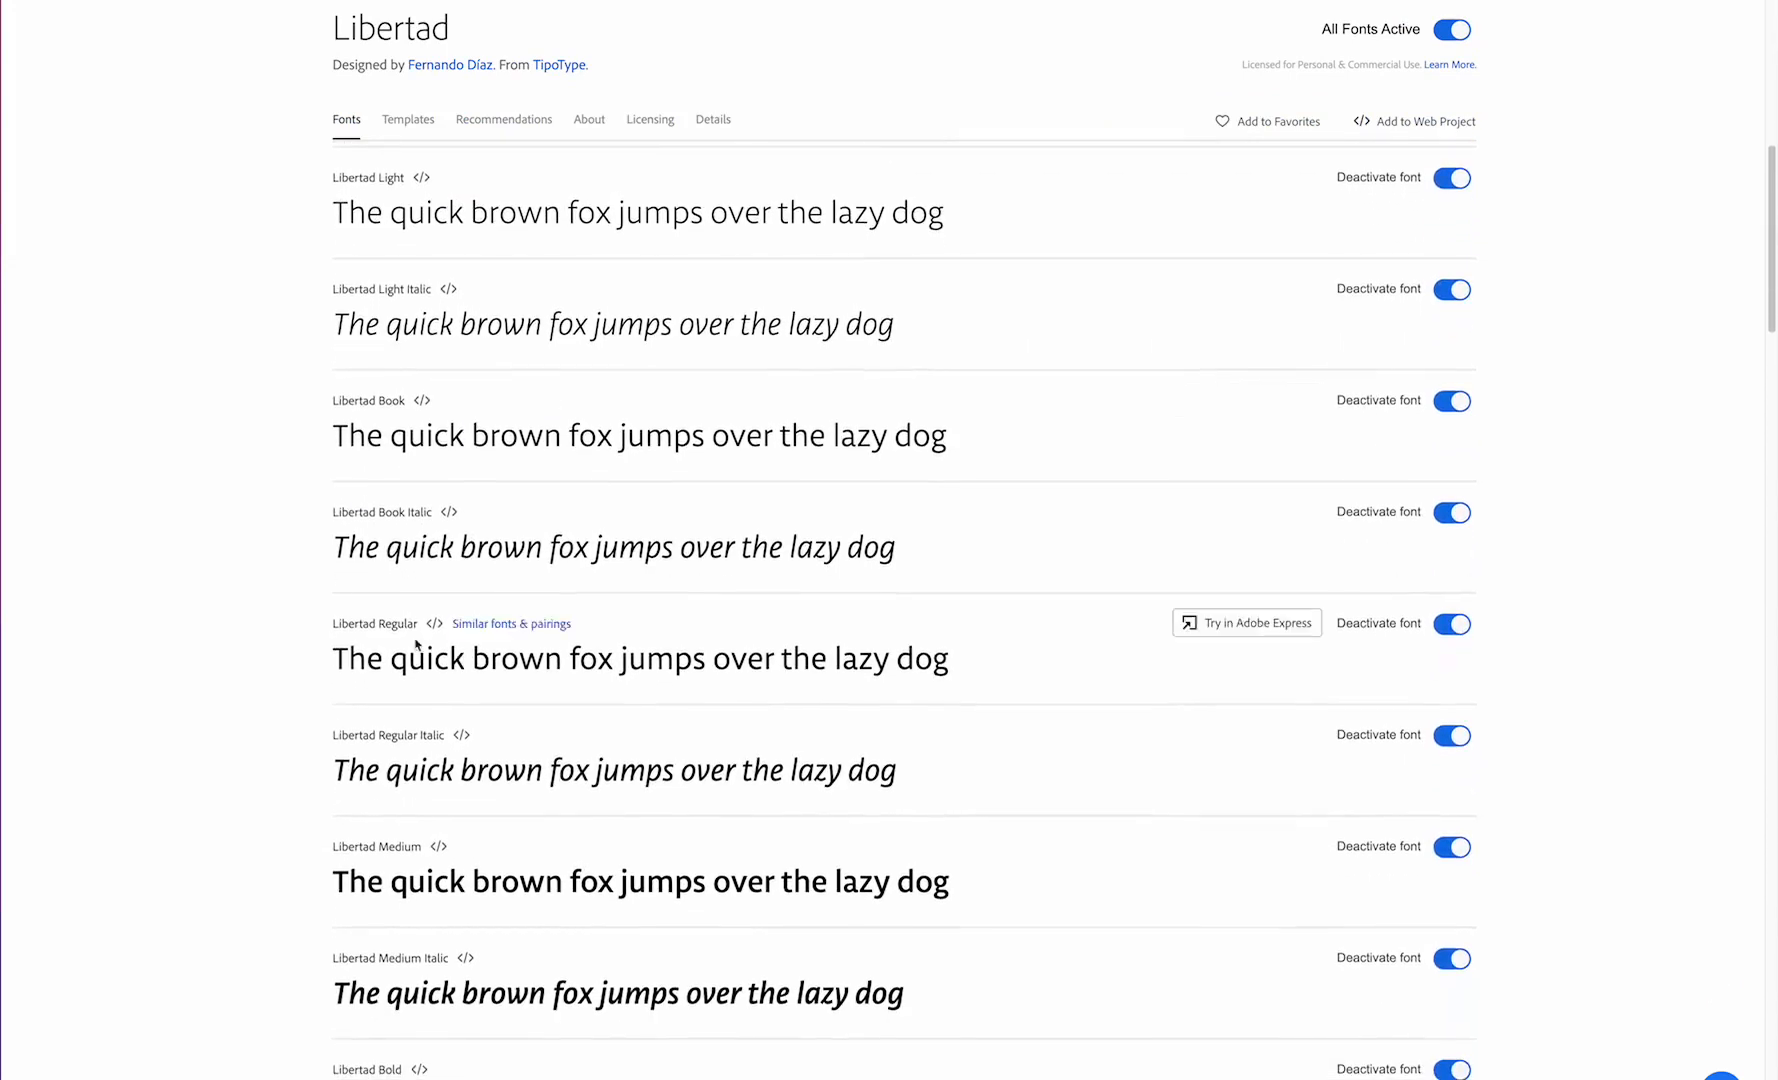
mouse_move(436, 627)
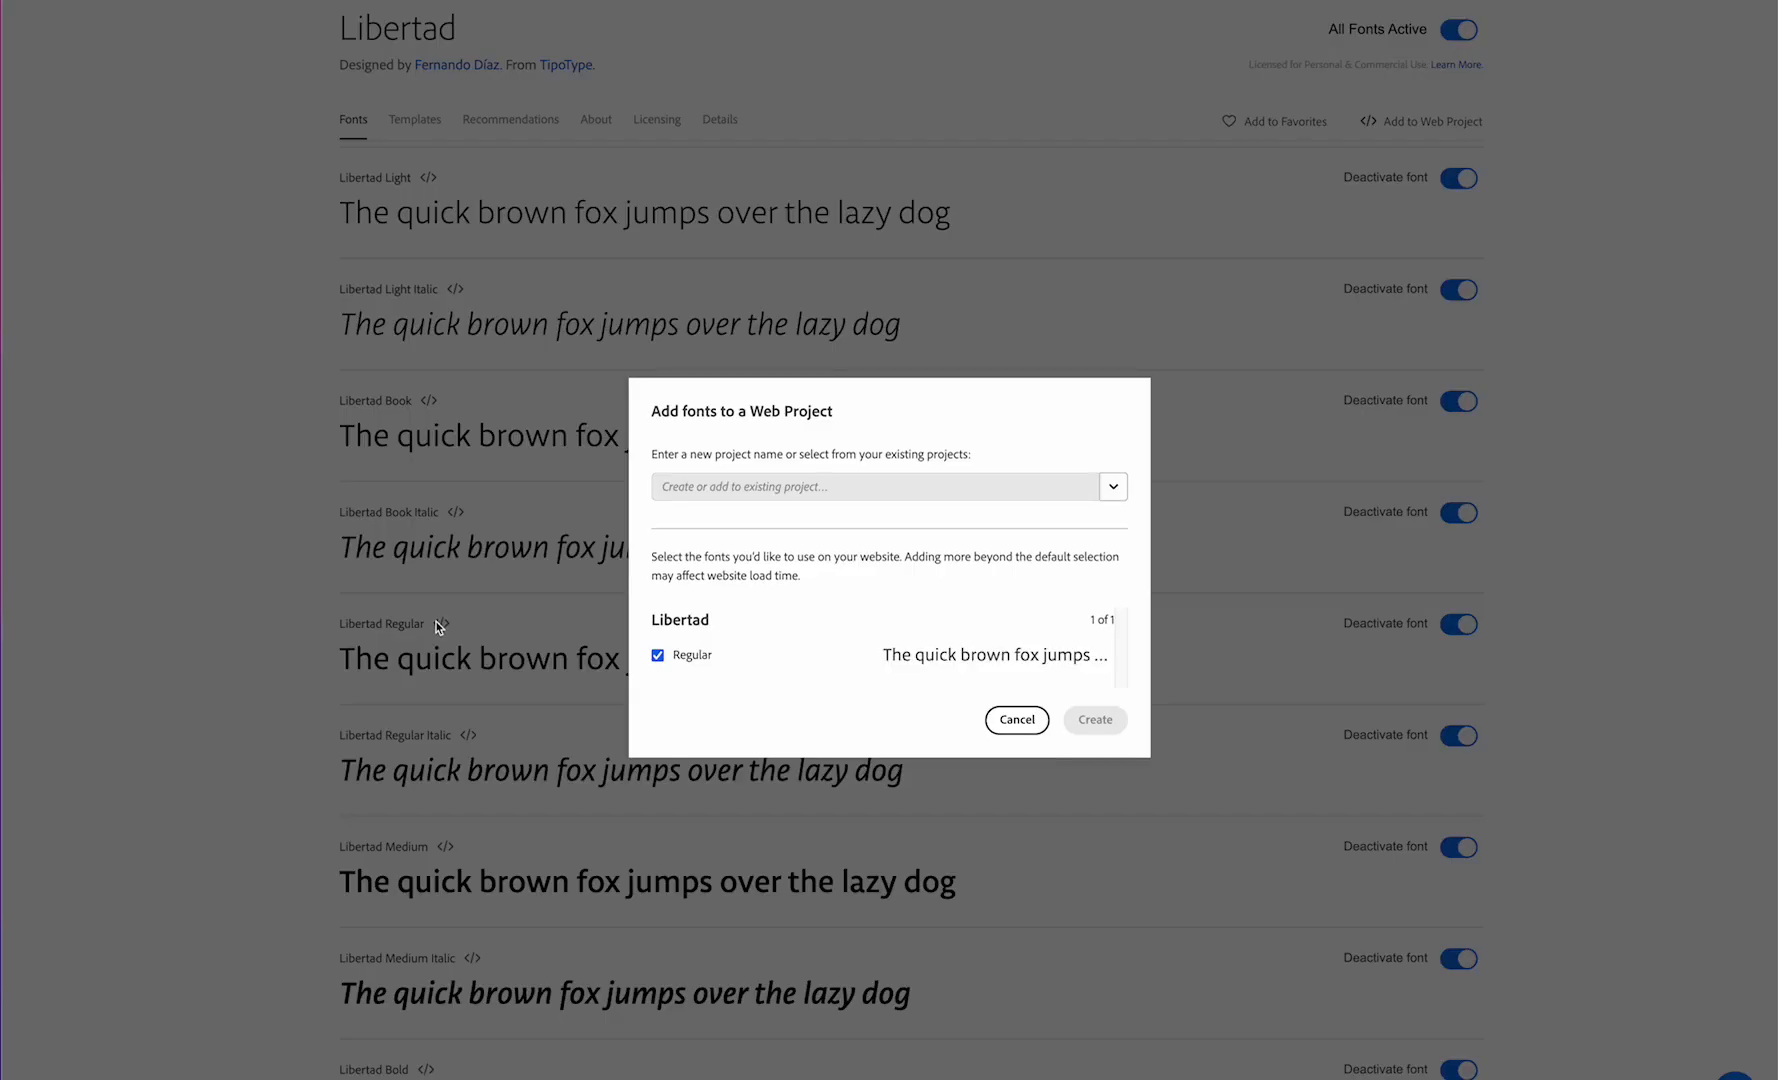
mouse_move(1068, 487)
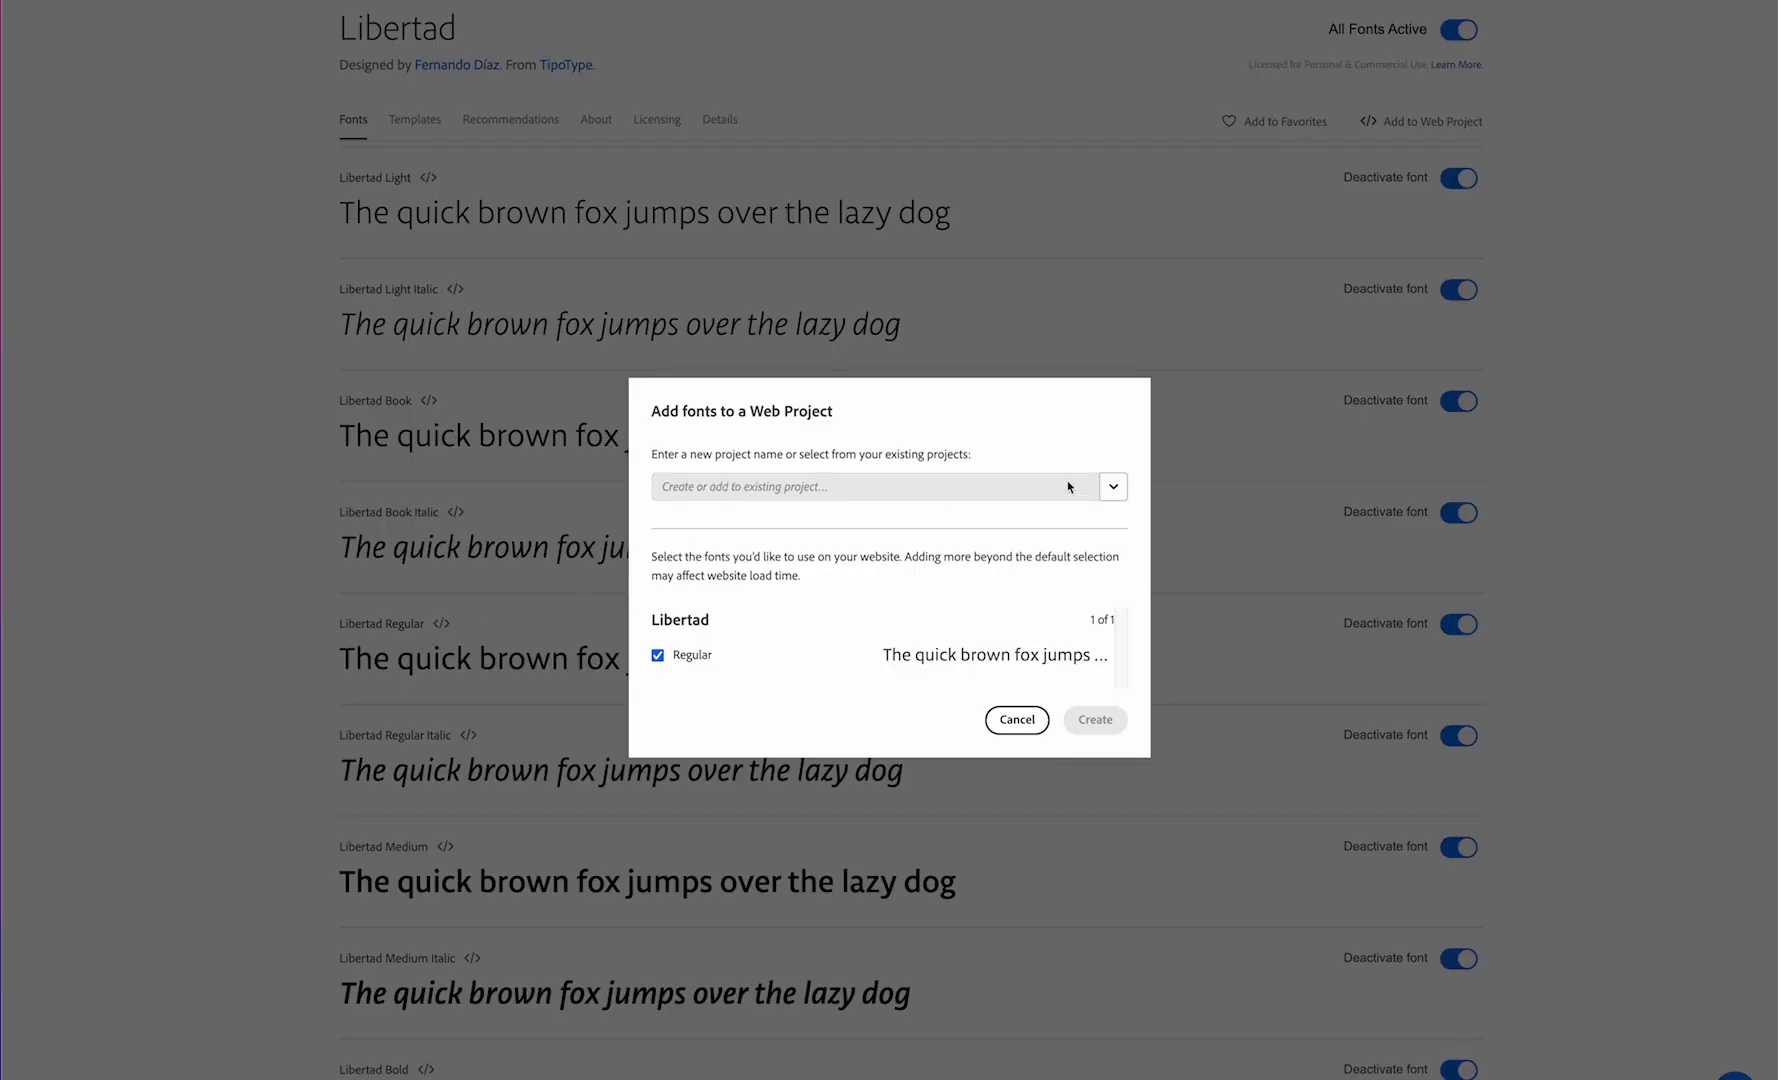
Step: View the existing web projects, then cancel adding Libertad to a web project
left_click(1113, 487)
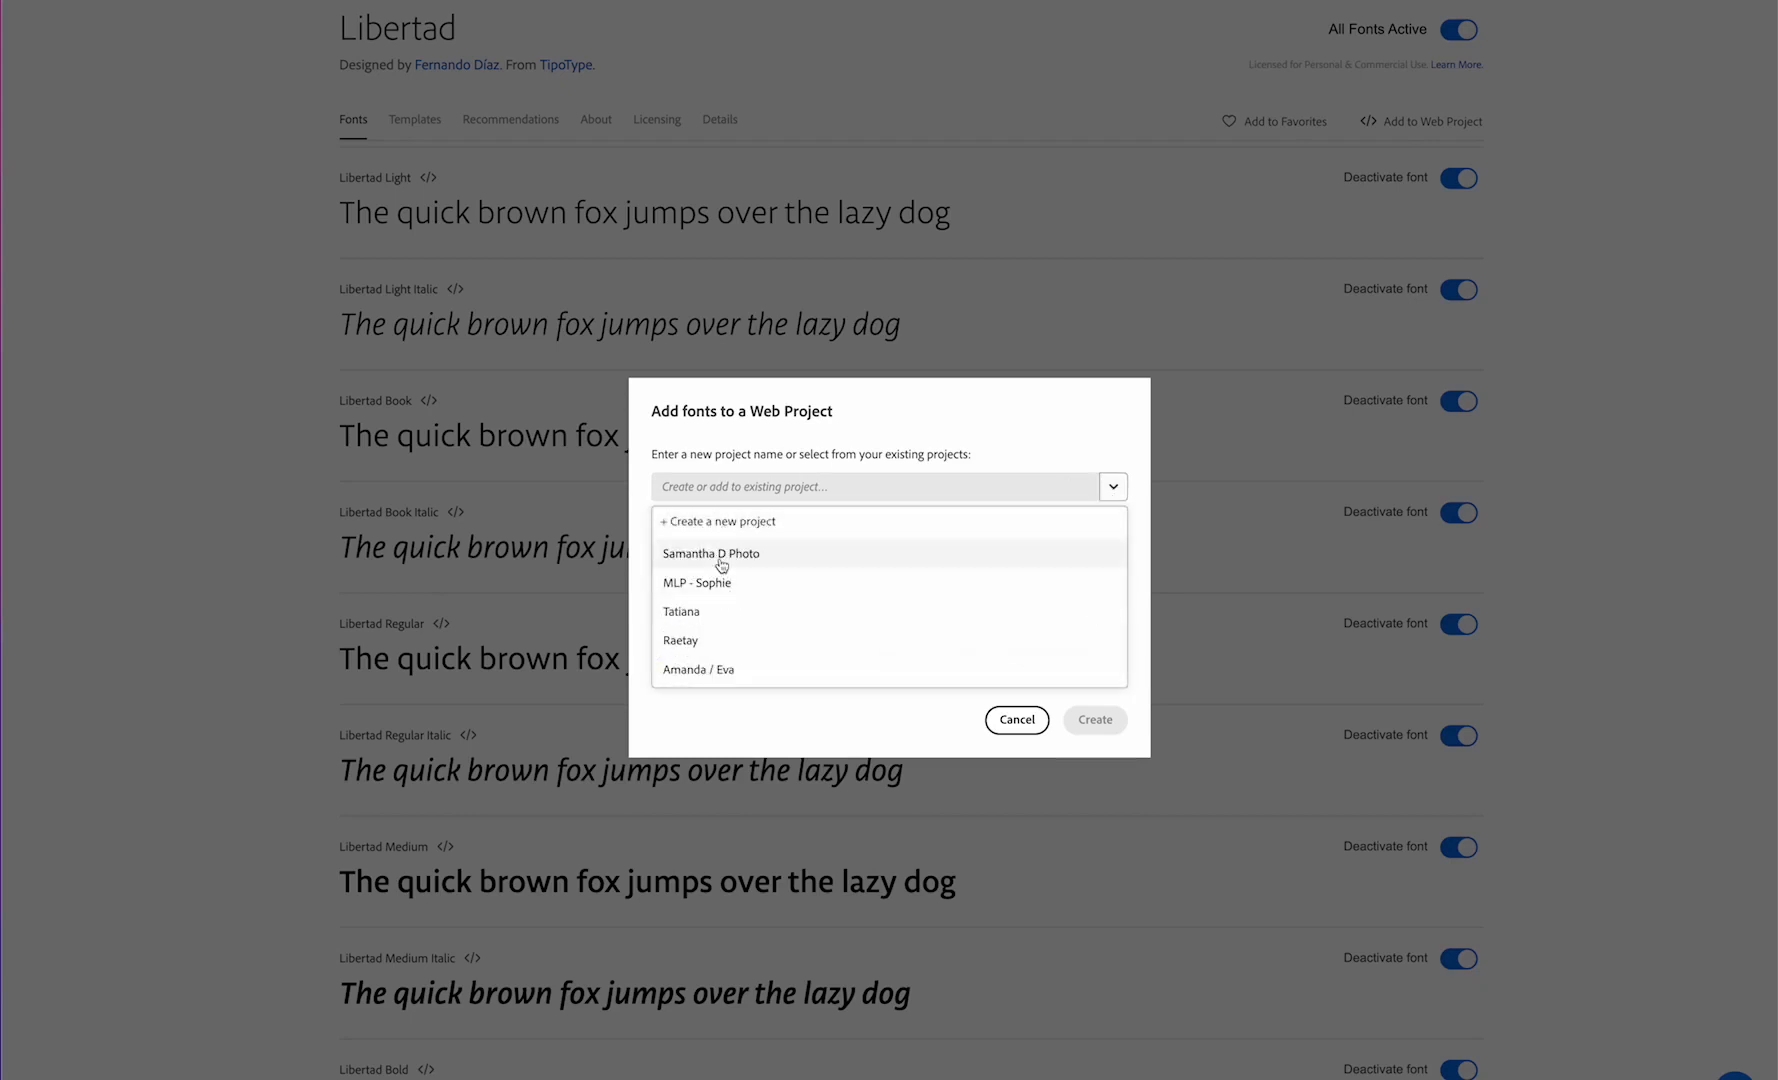
mouse_move(731, 552)
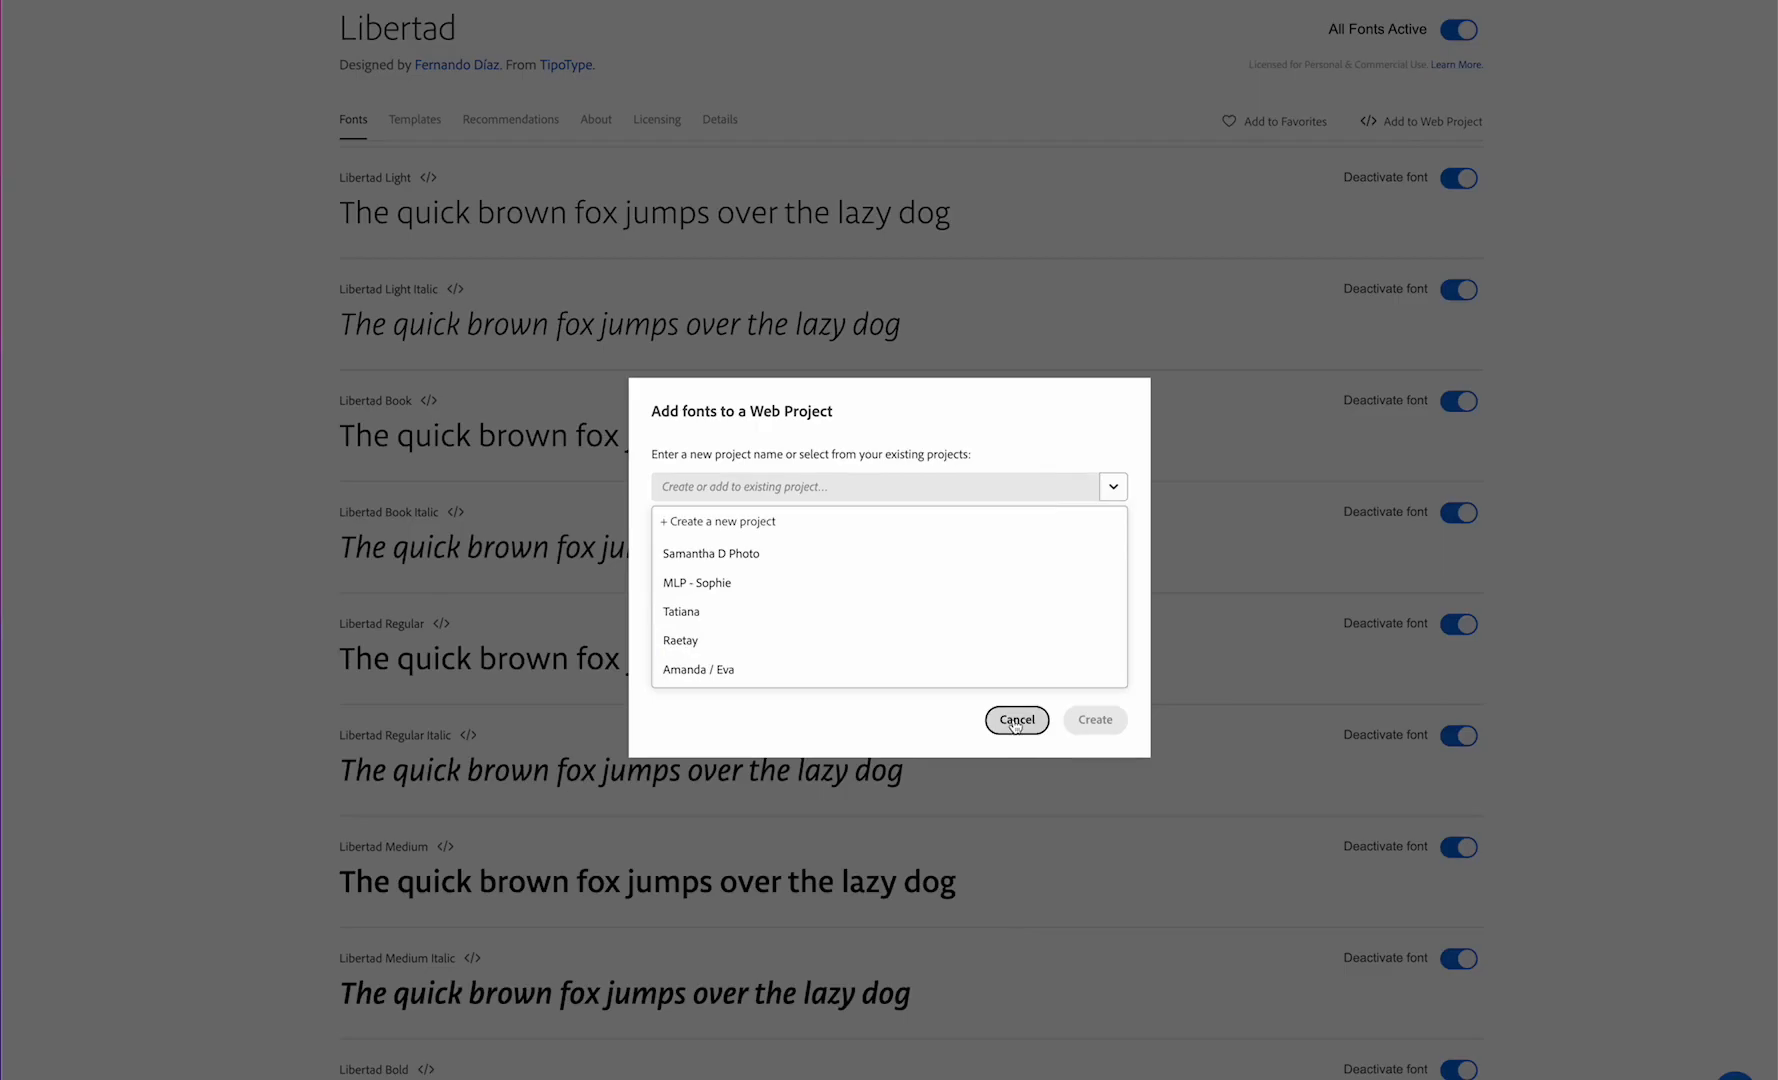
left_click(1017, 720)
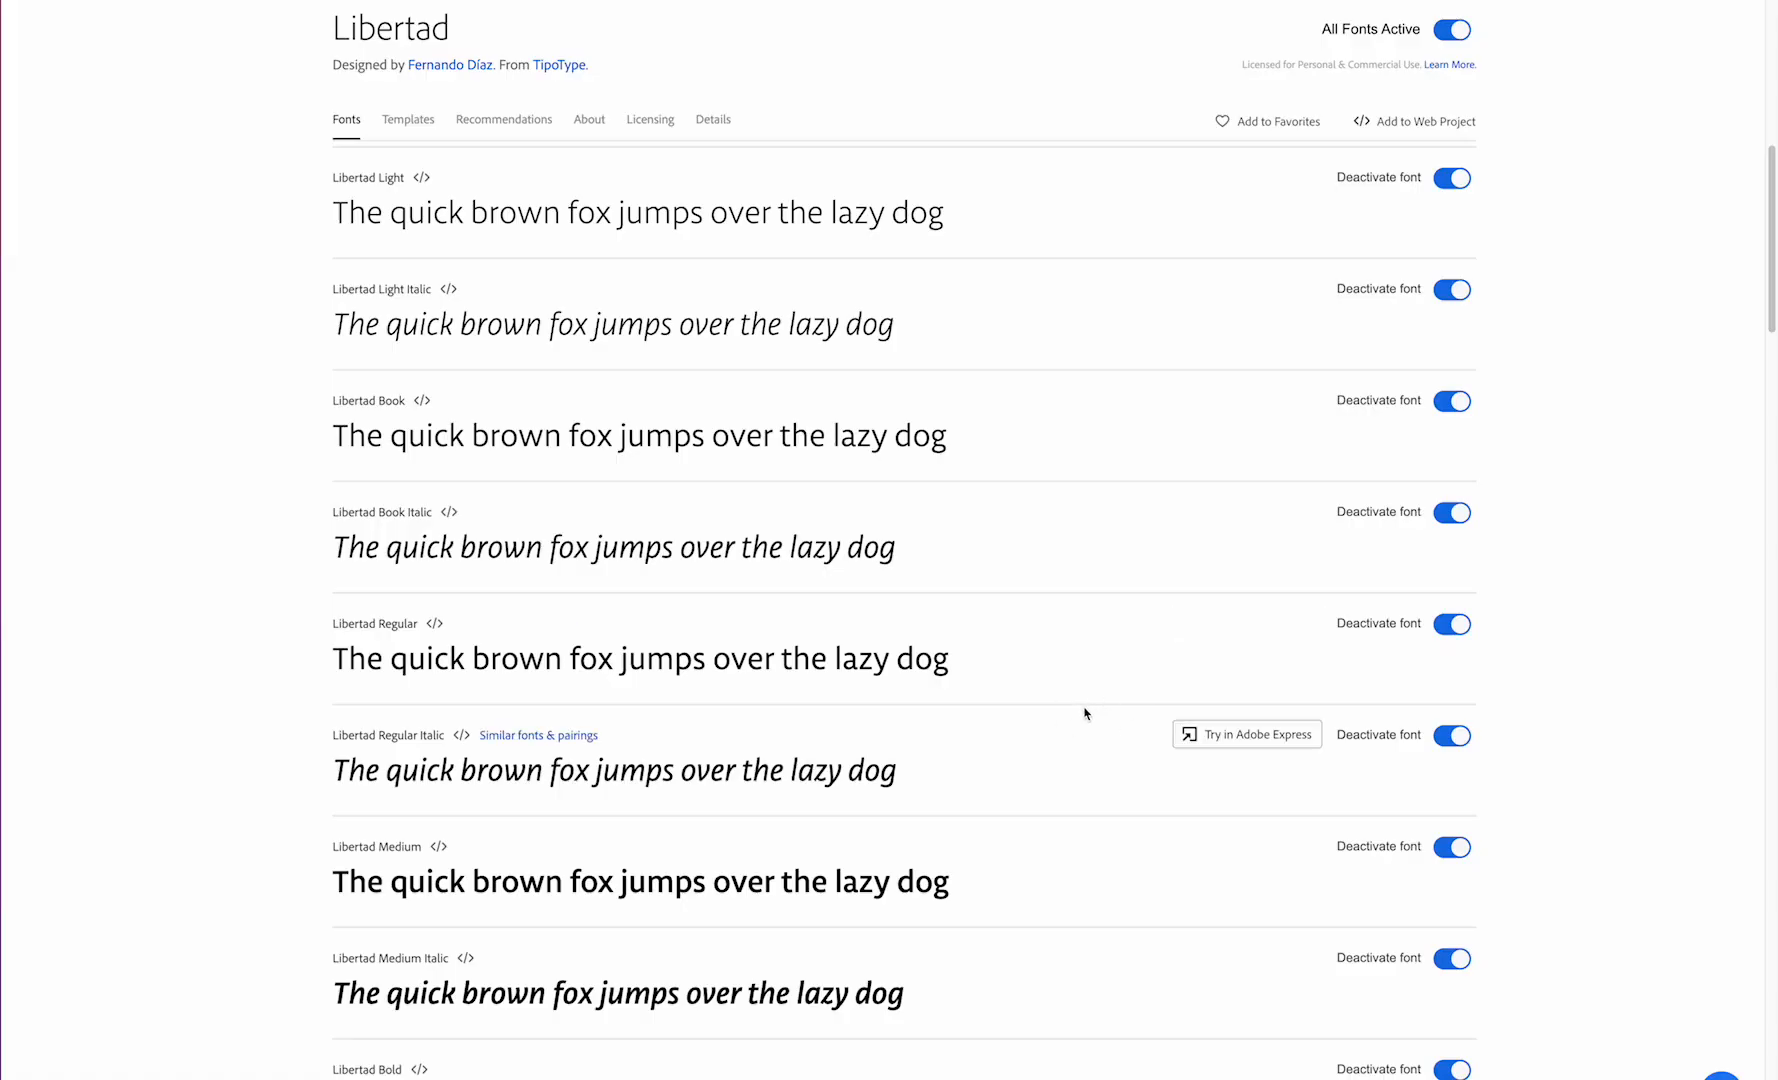
scroll("down", 3)
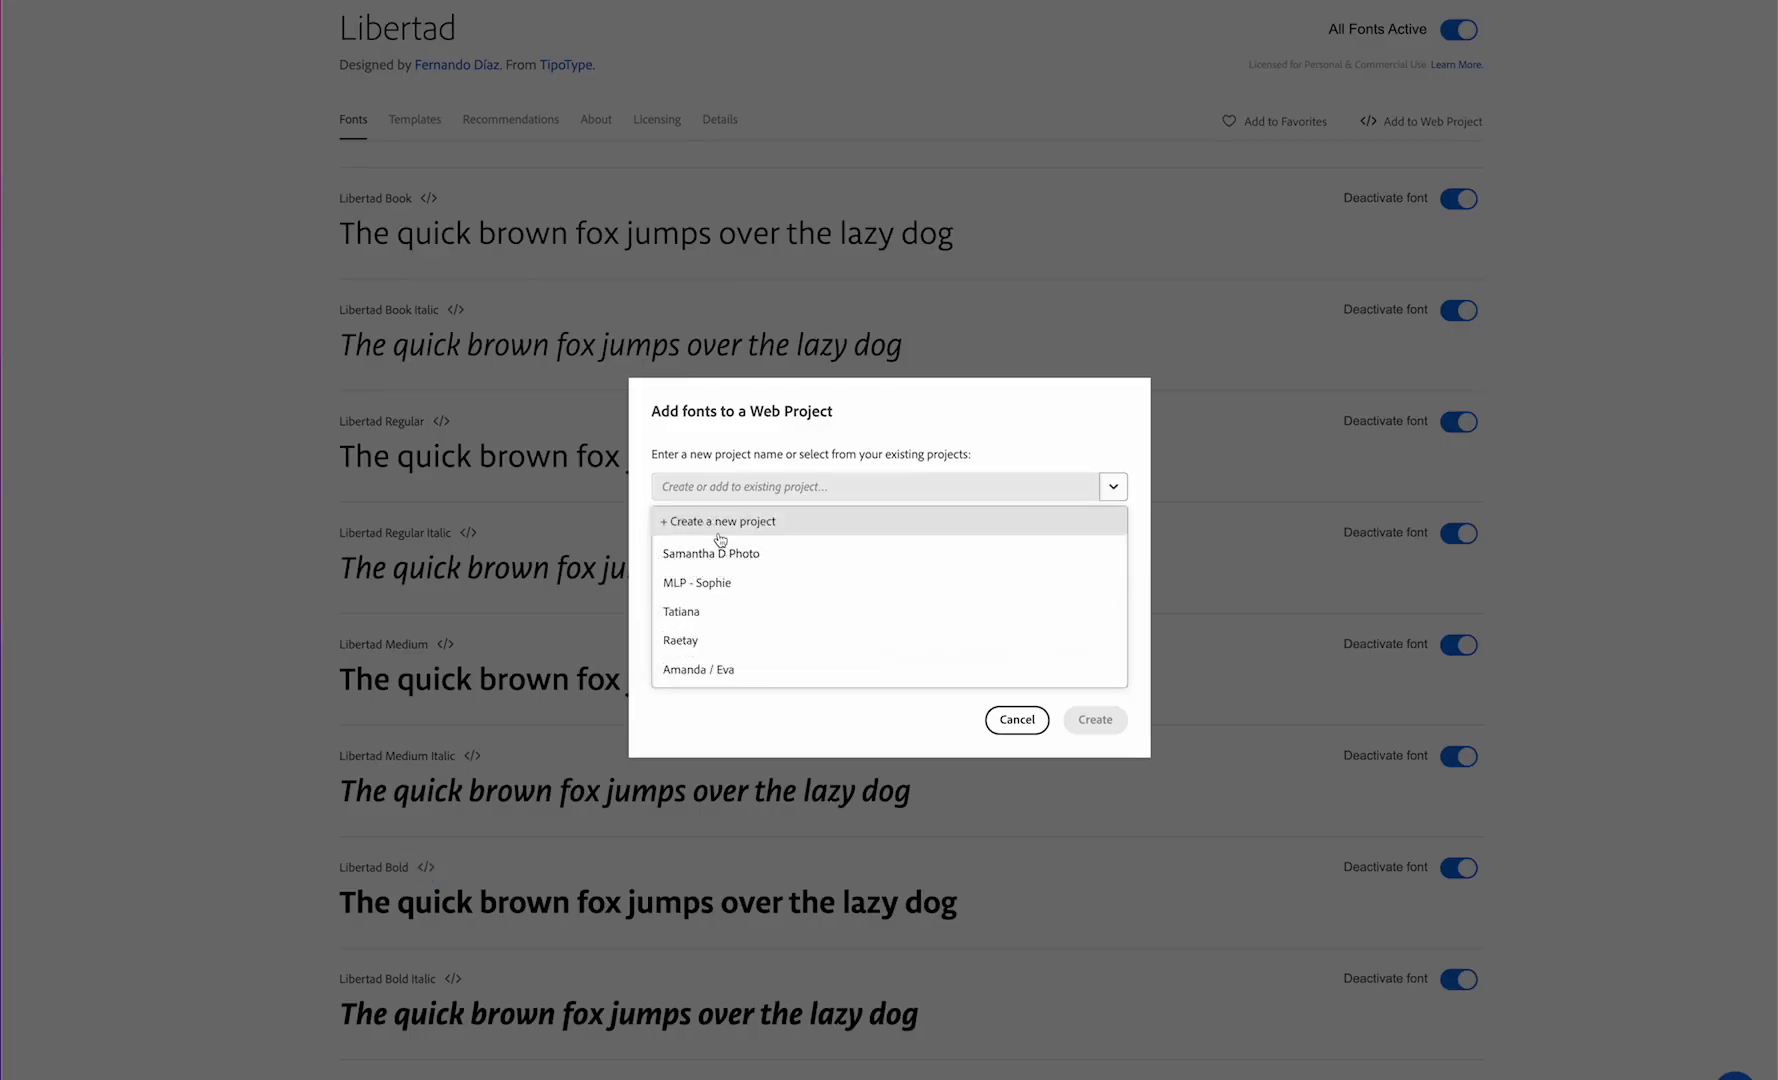
left_click(711, 553)
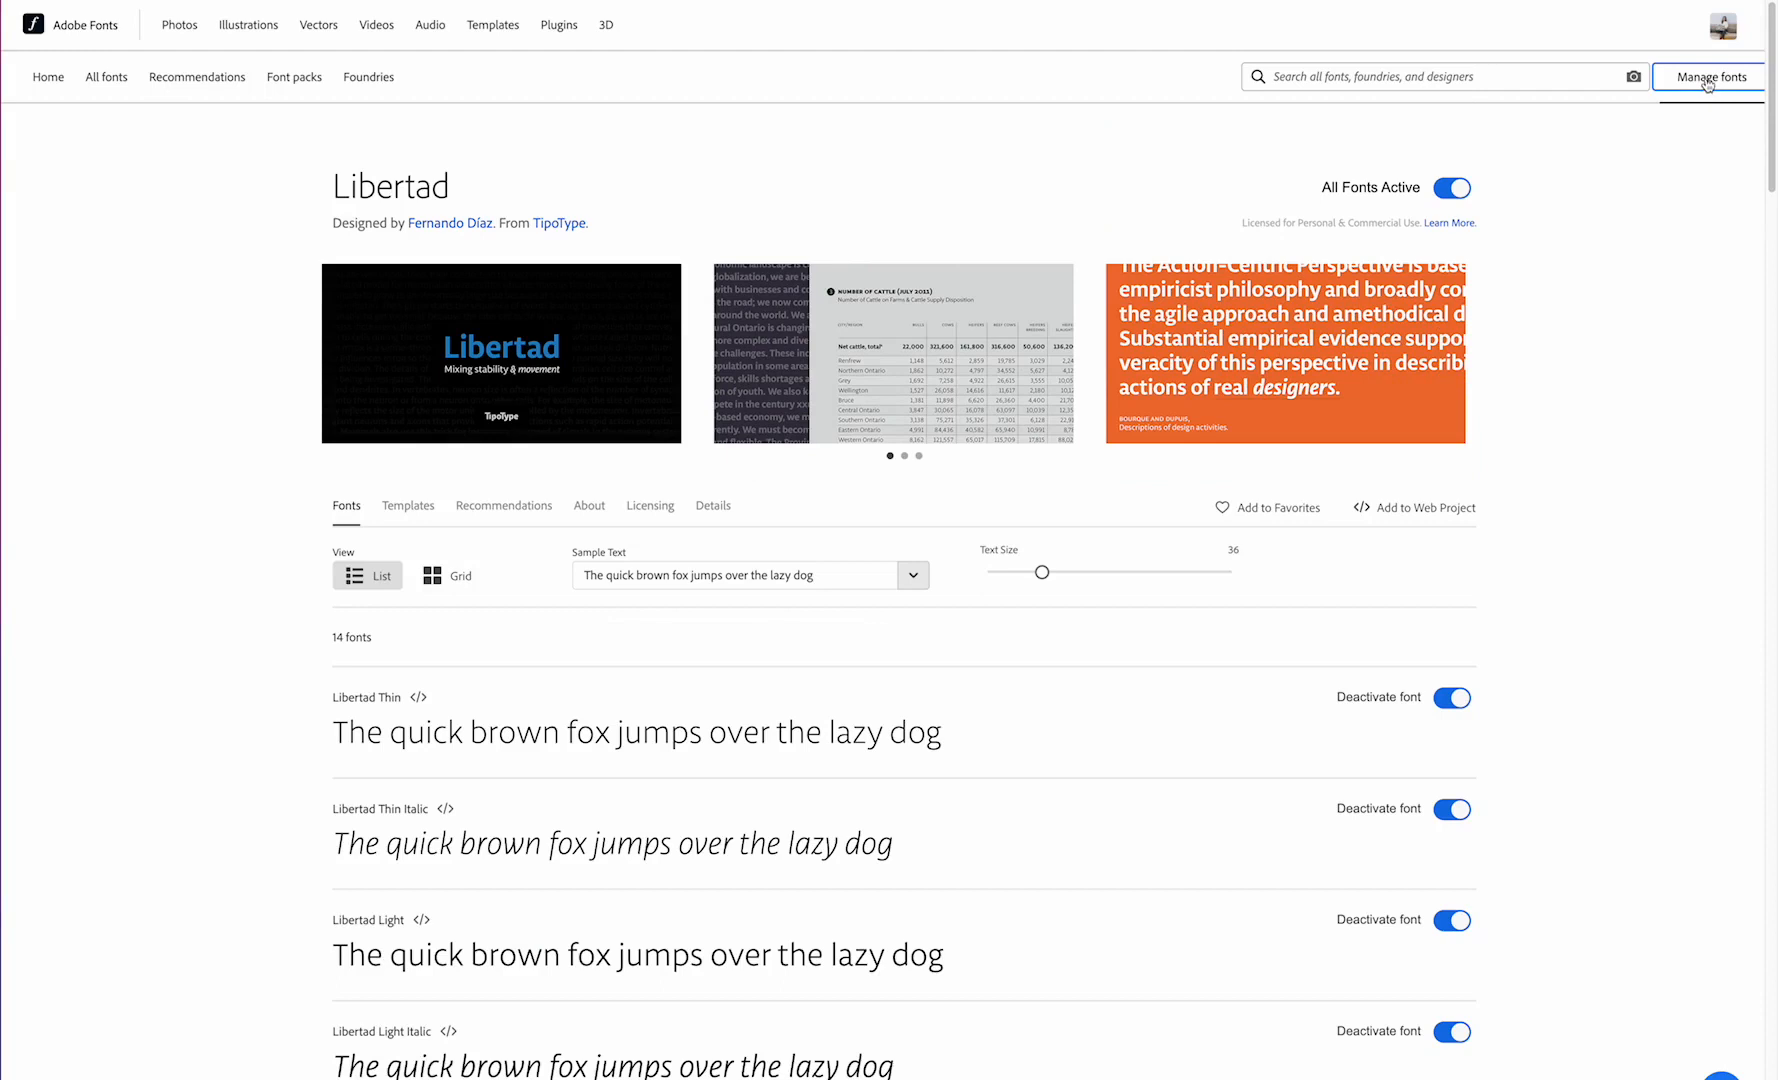
Step: Under Manage fonts' Web Projects, select the first project's embed link code
left_click(1713, 77)
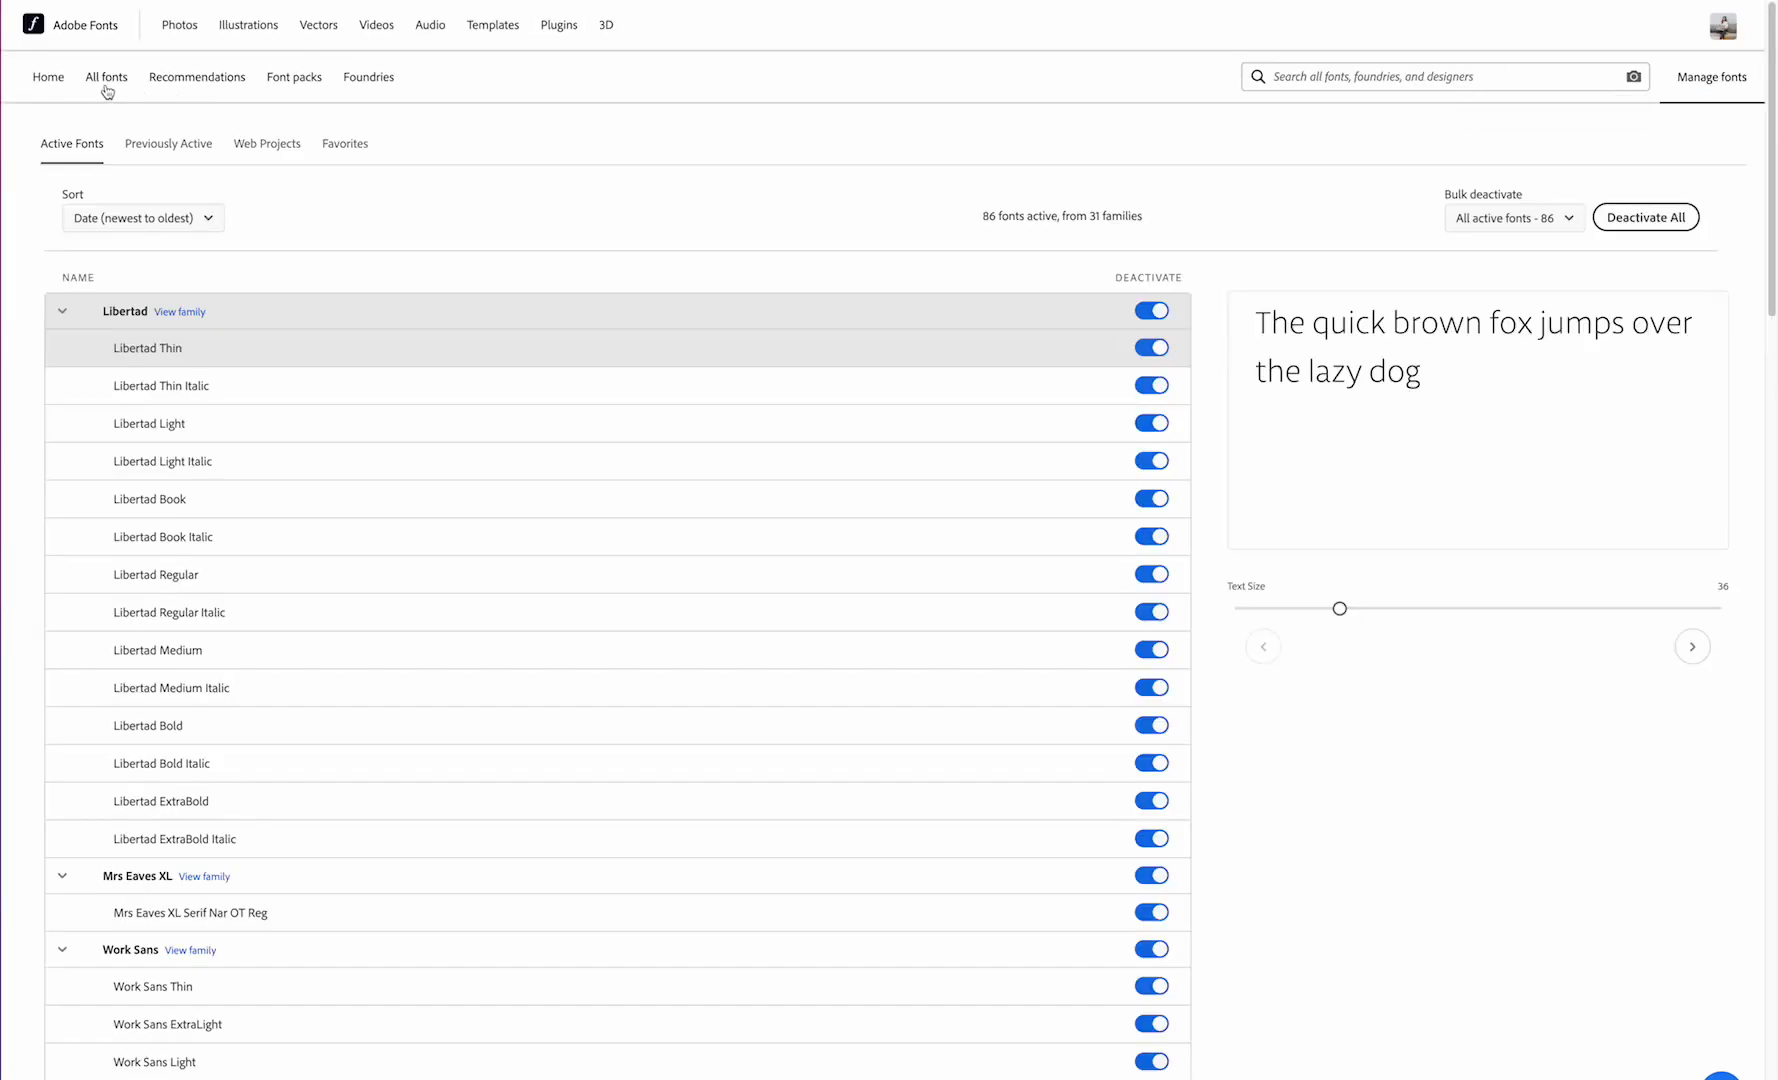
mouse_move(239, 157)
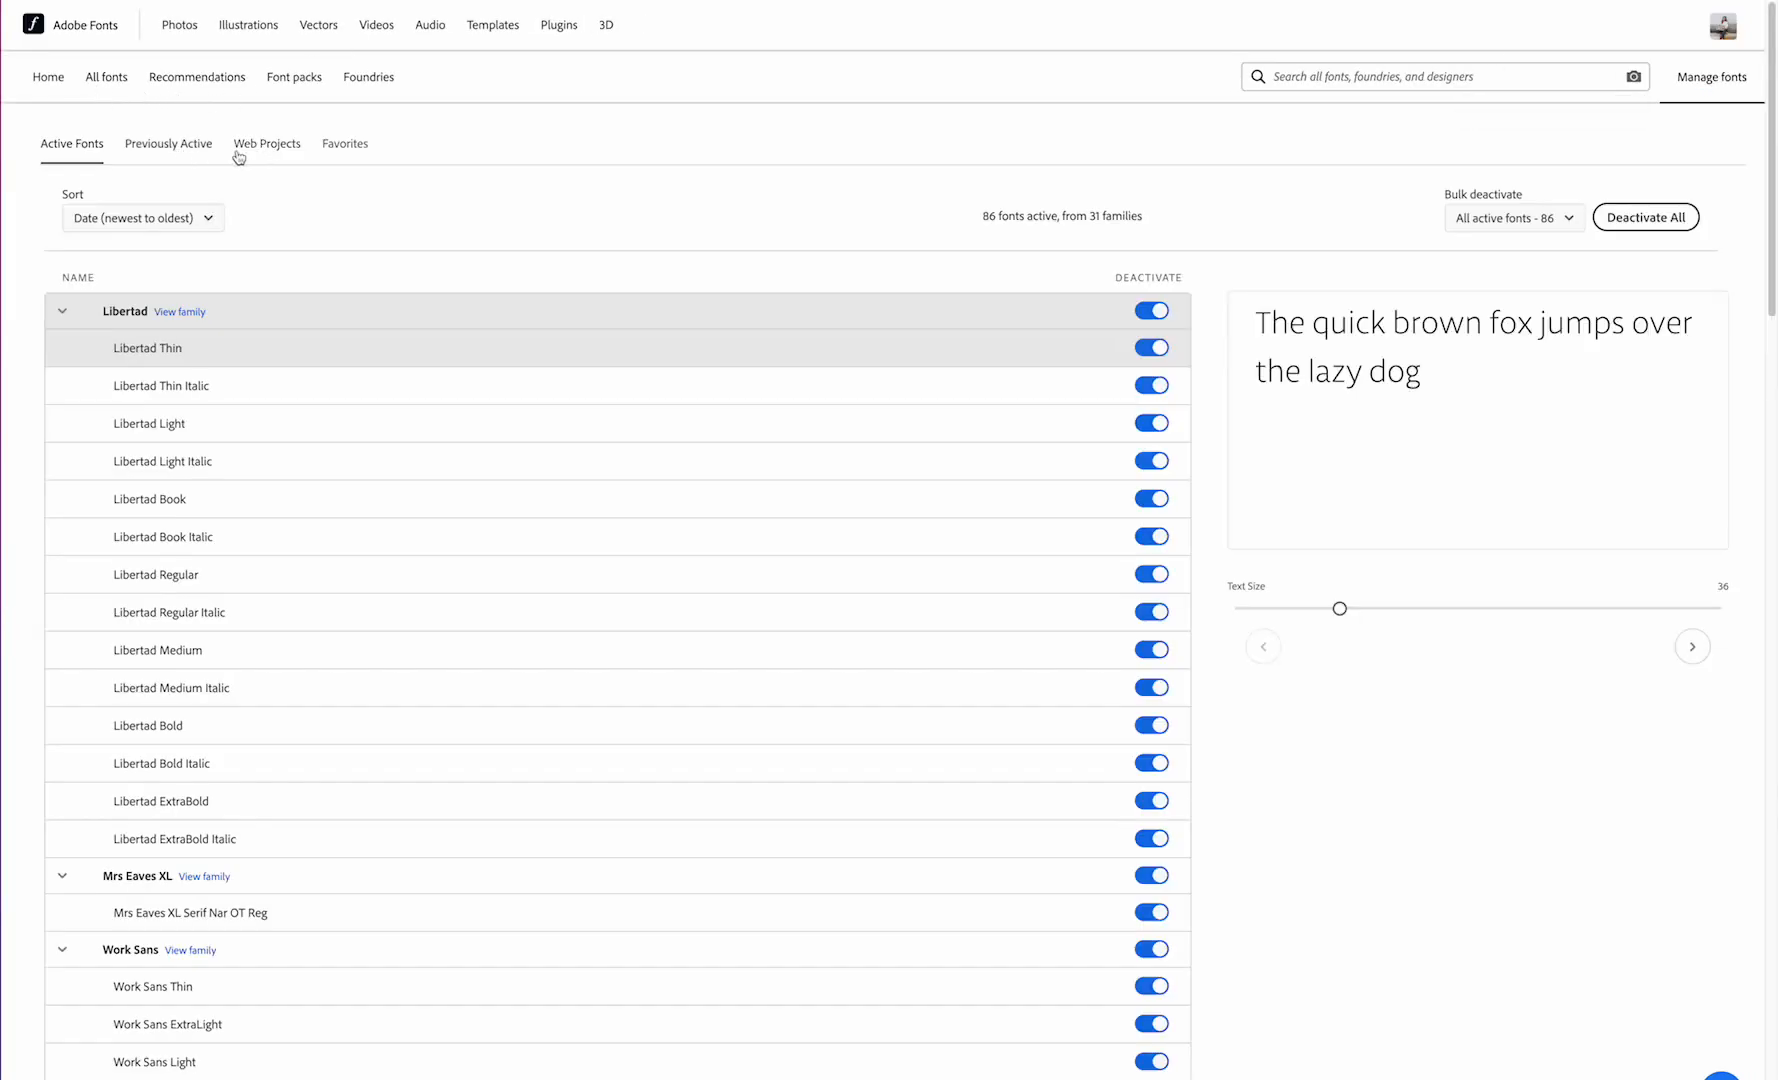
left_click(266, 143)
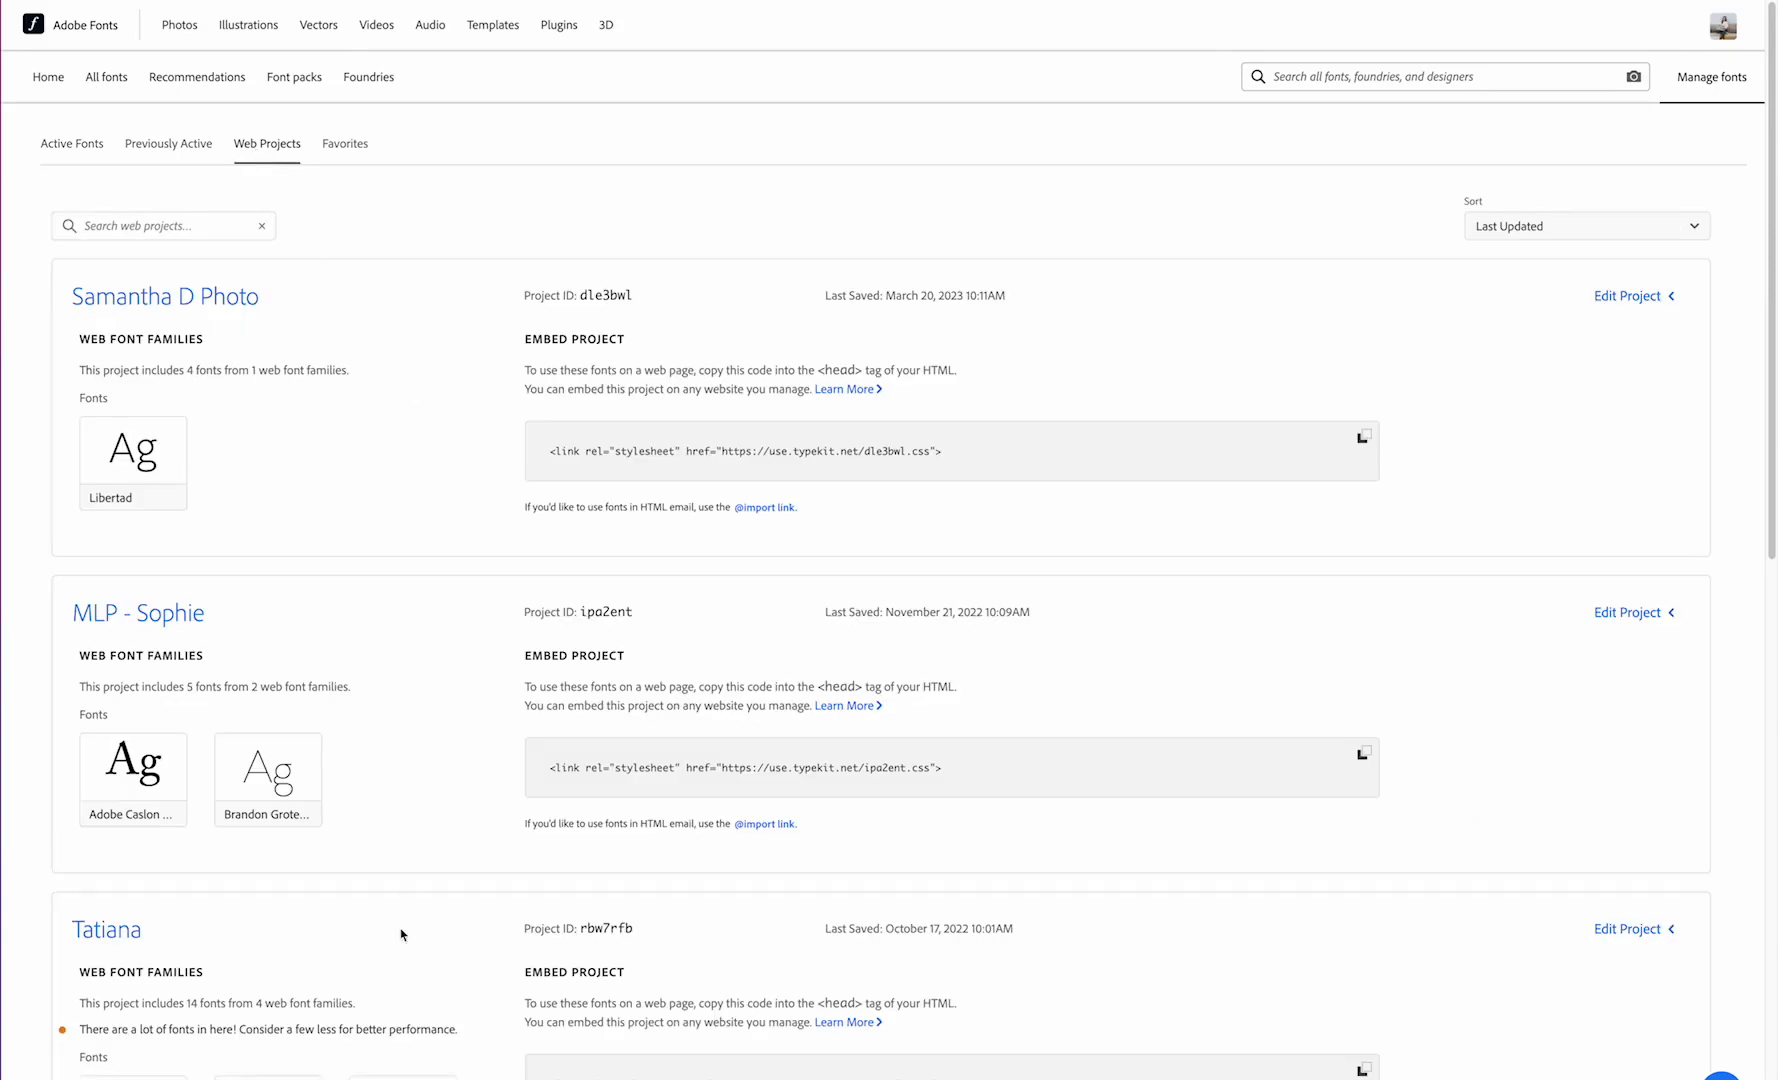
scroll("down", 3)
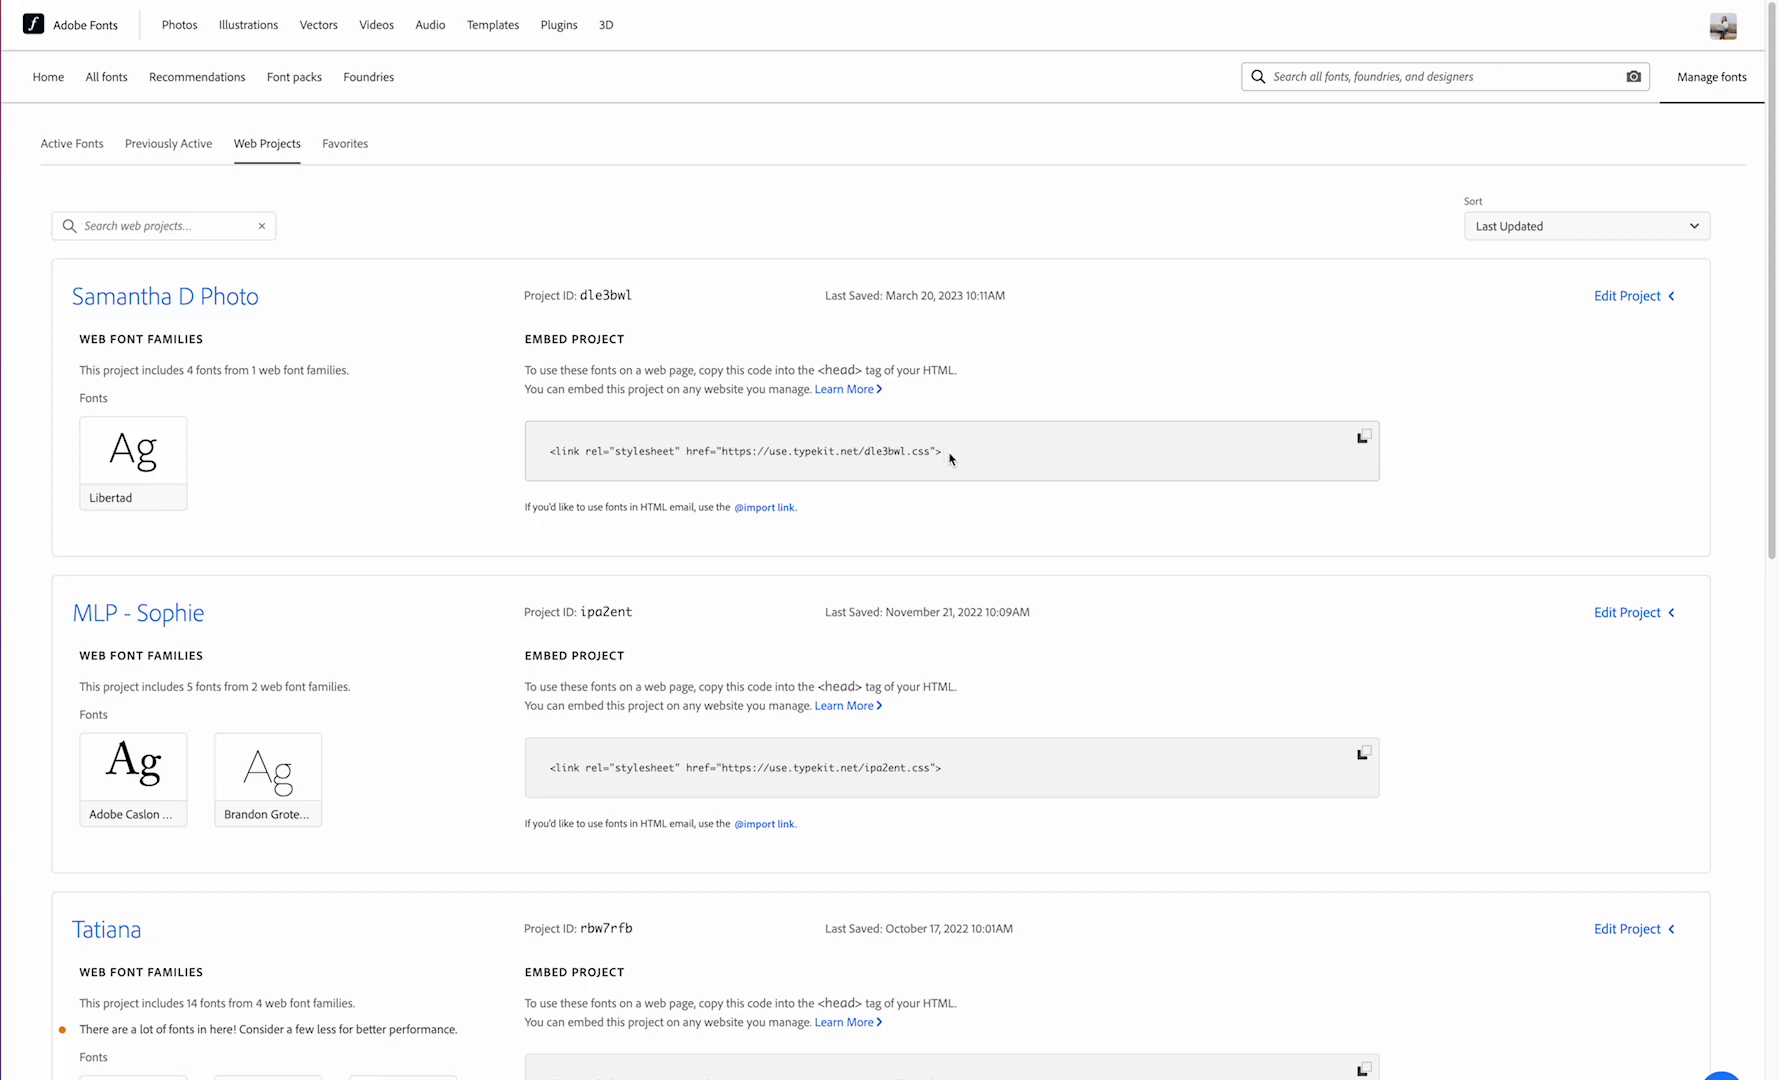
triple_click(747, 452)
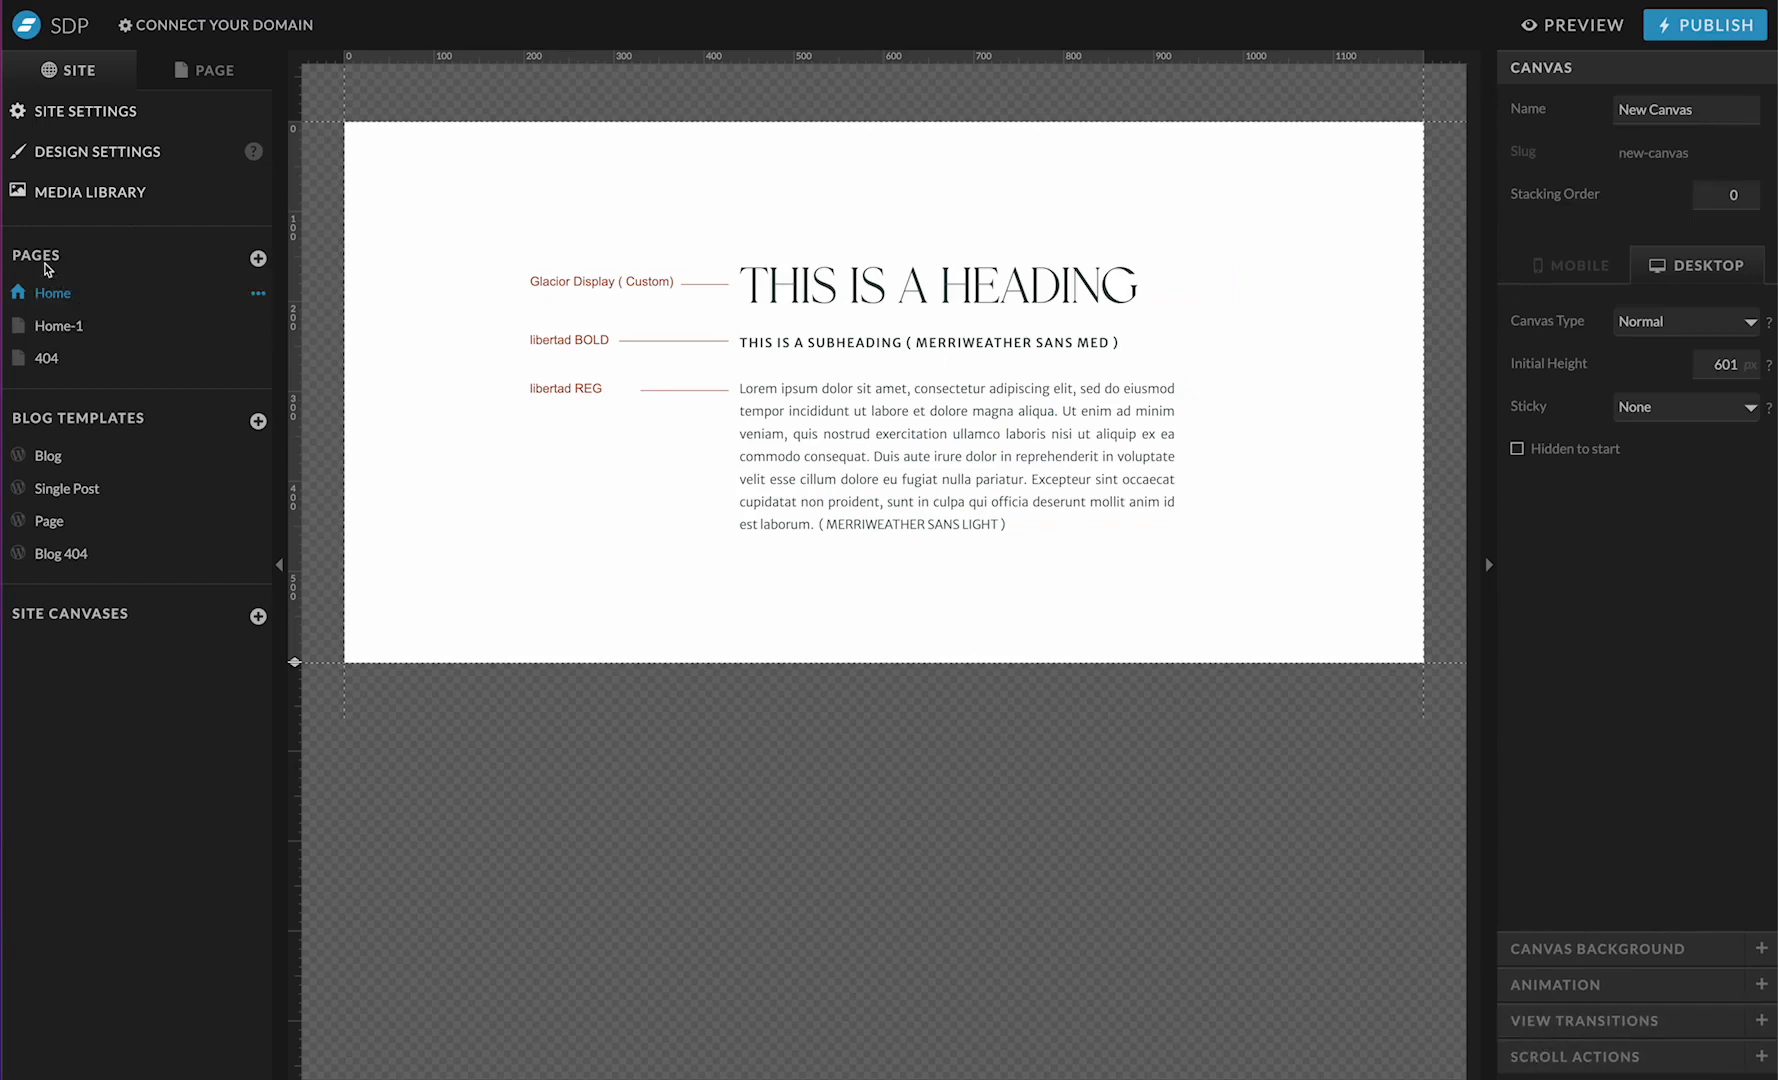
Step: Check the Home page's custom head HTML without changes, then return to the site pages list
left_click(205, 70)
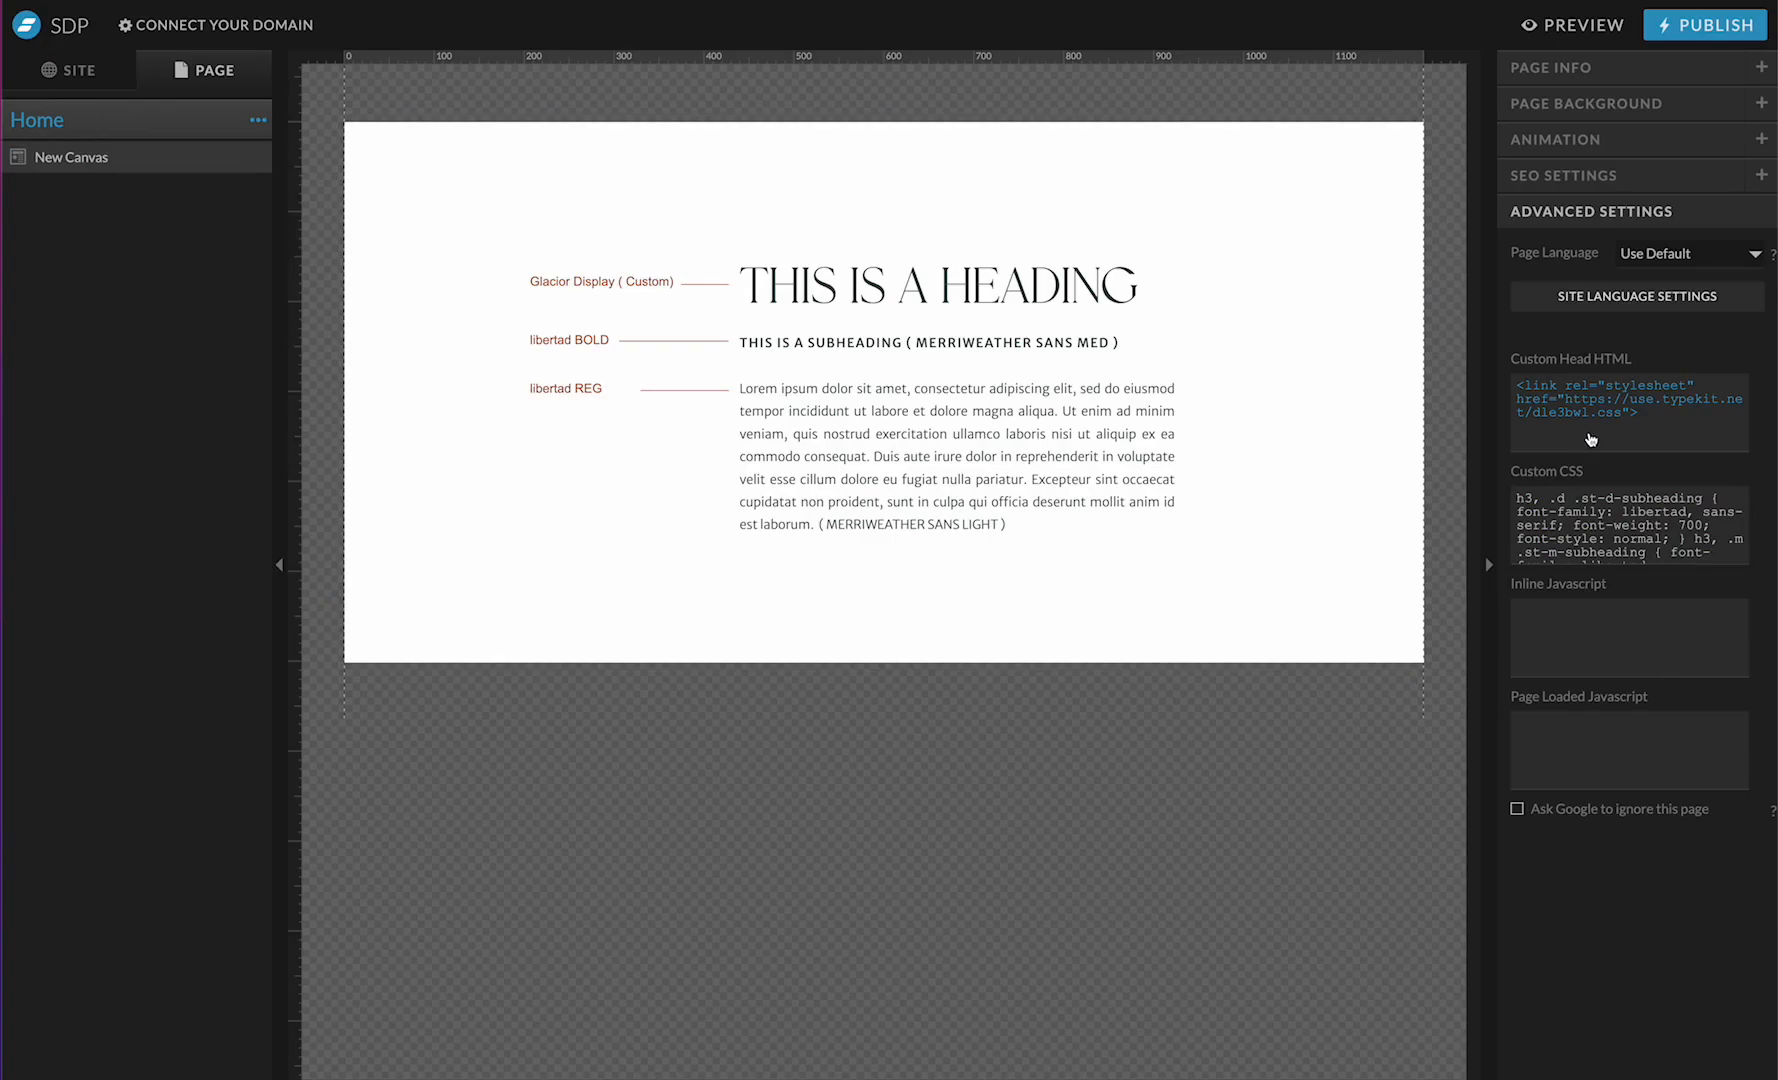
left_click(1627, 413)
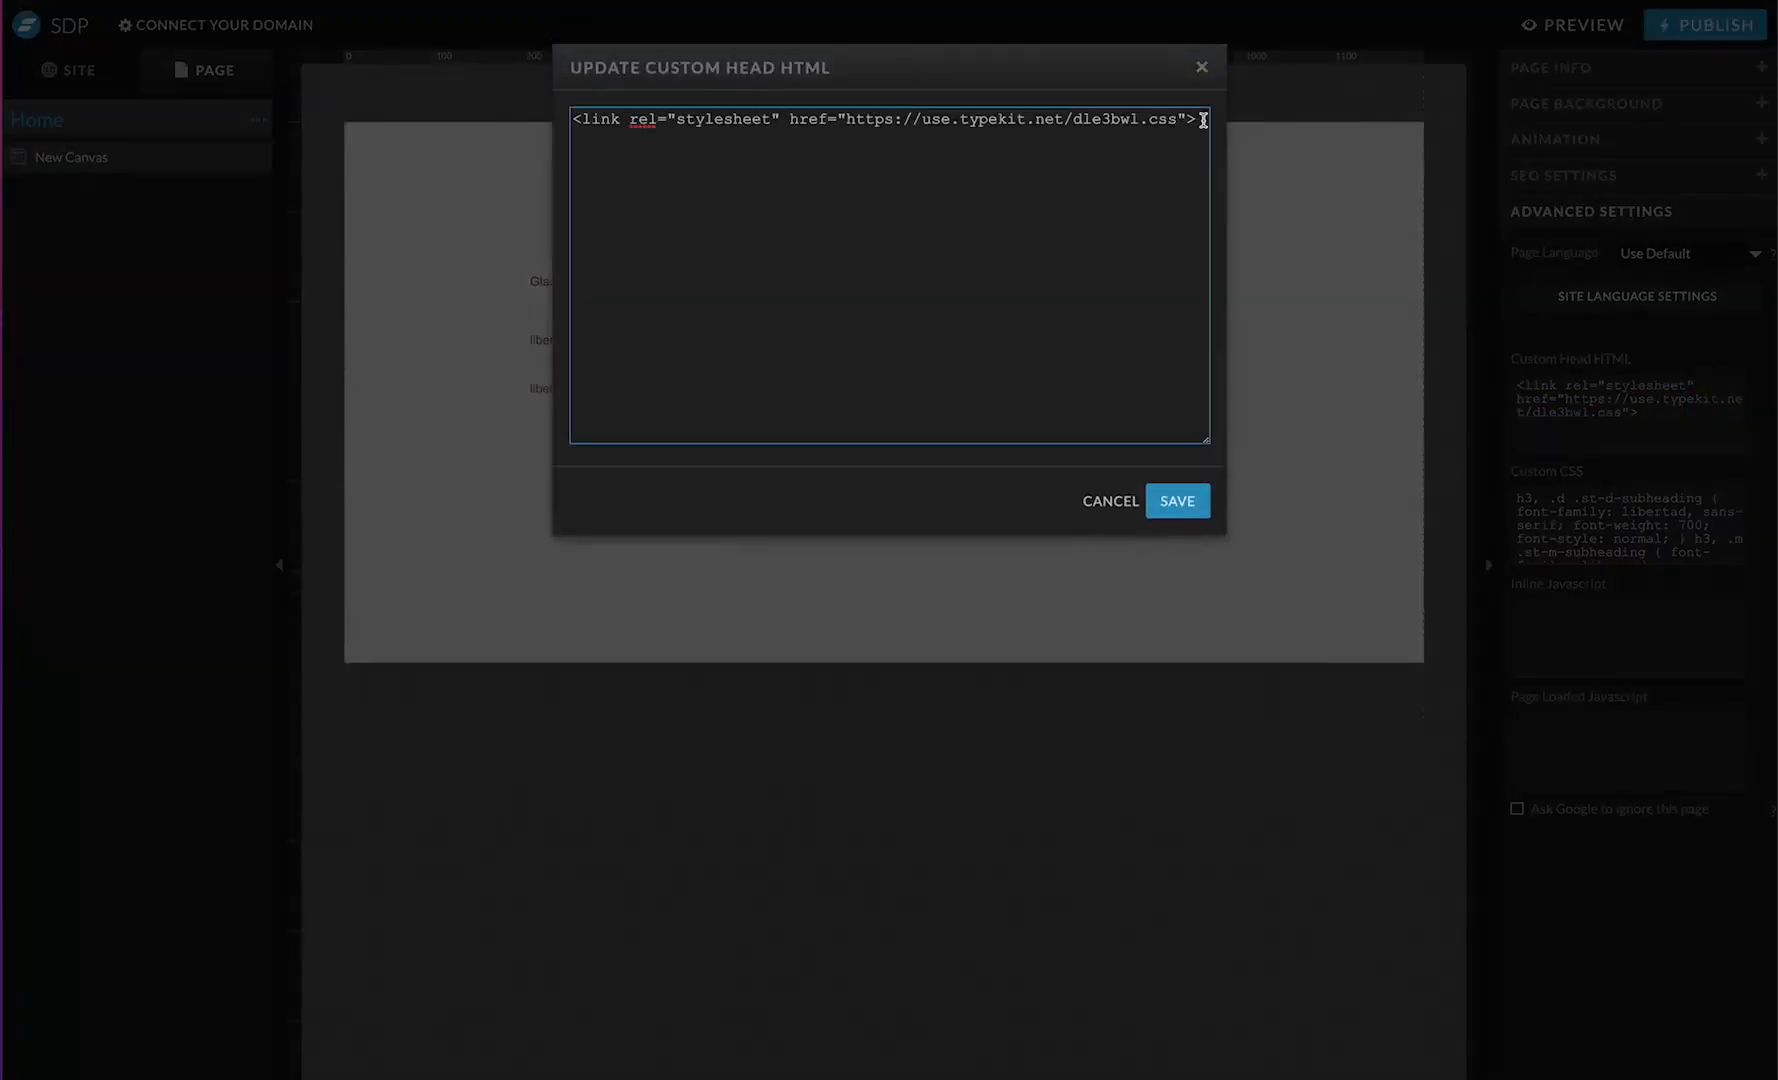
left_click(1177, 501)
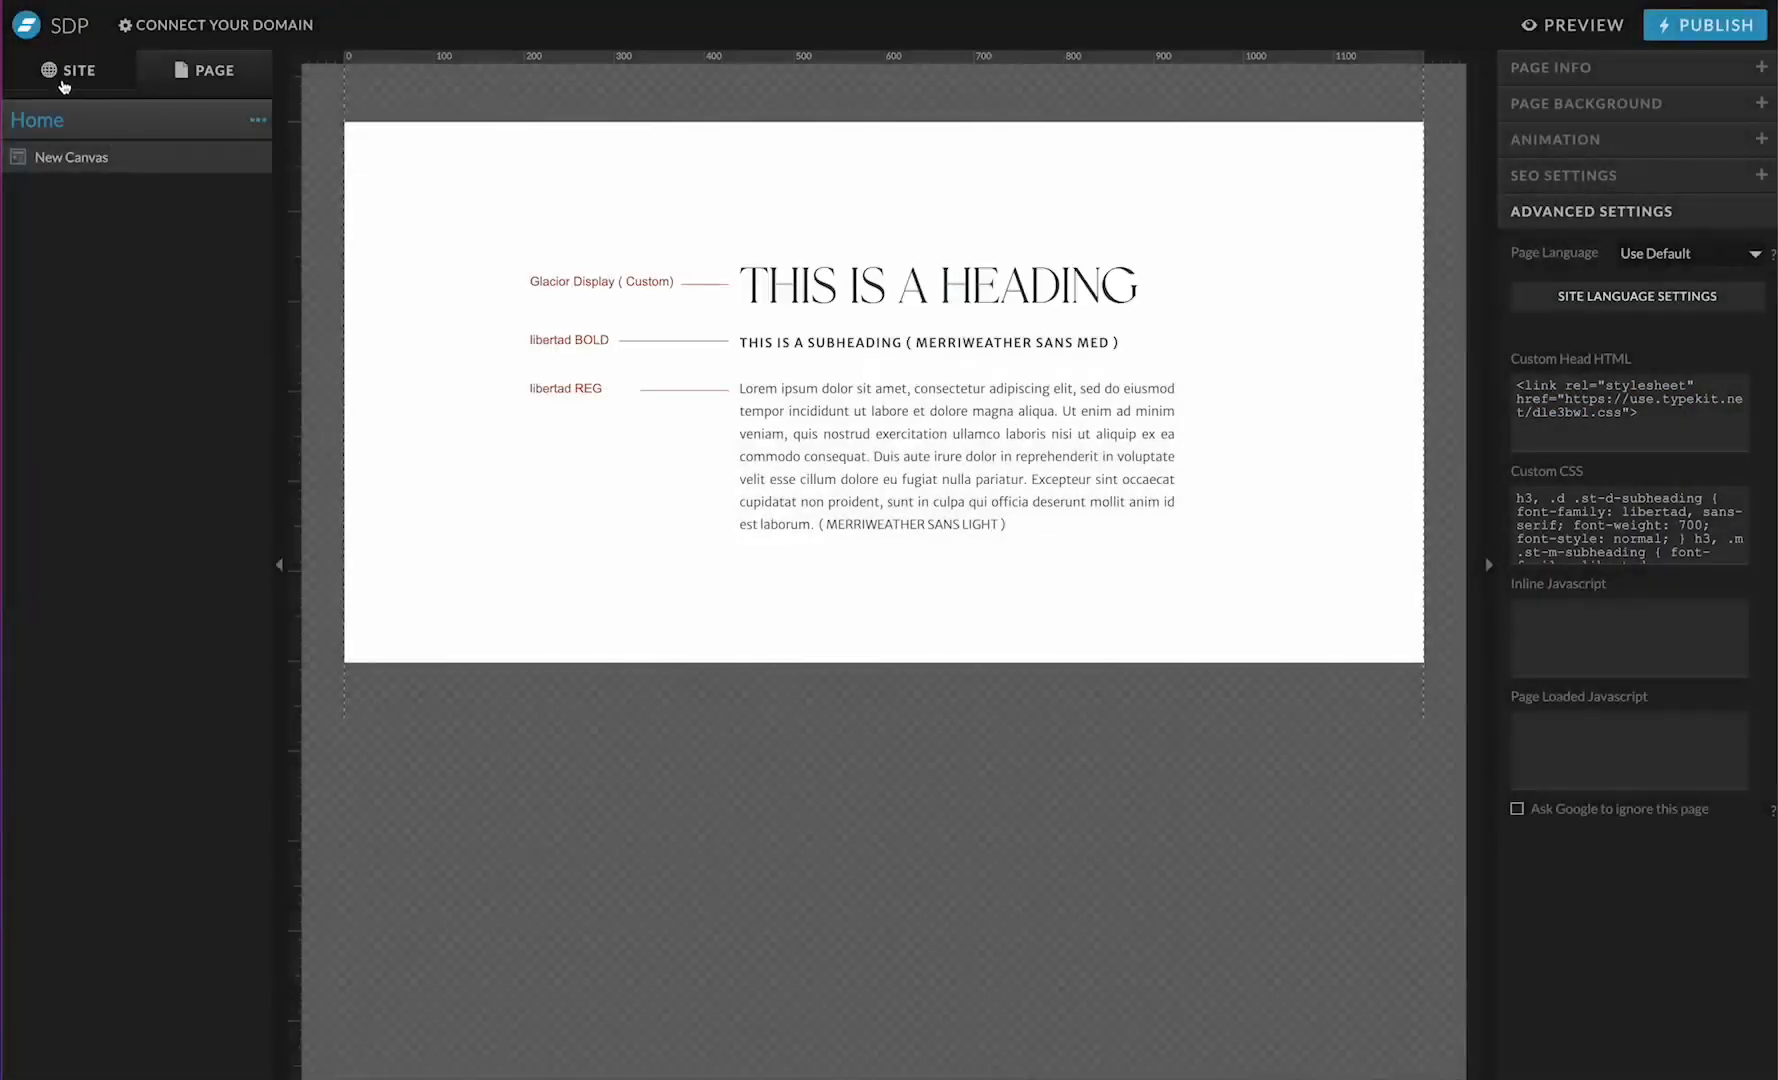
left_click(73, 70)
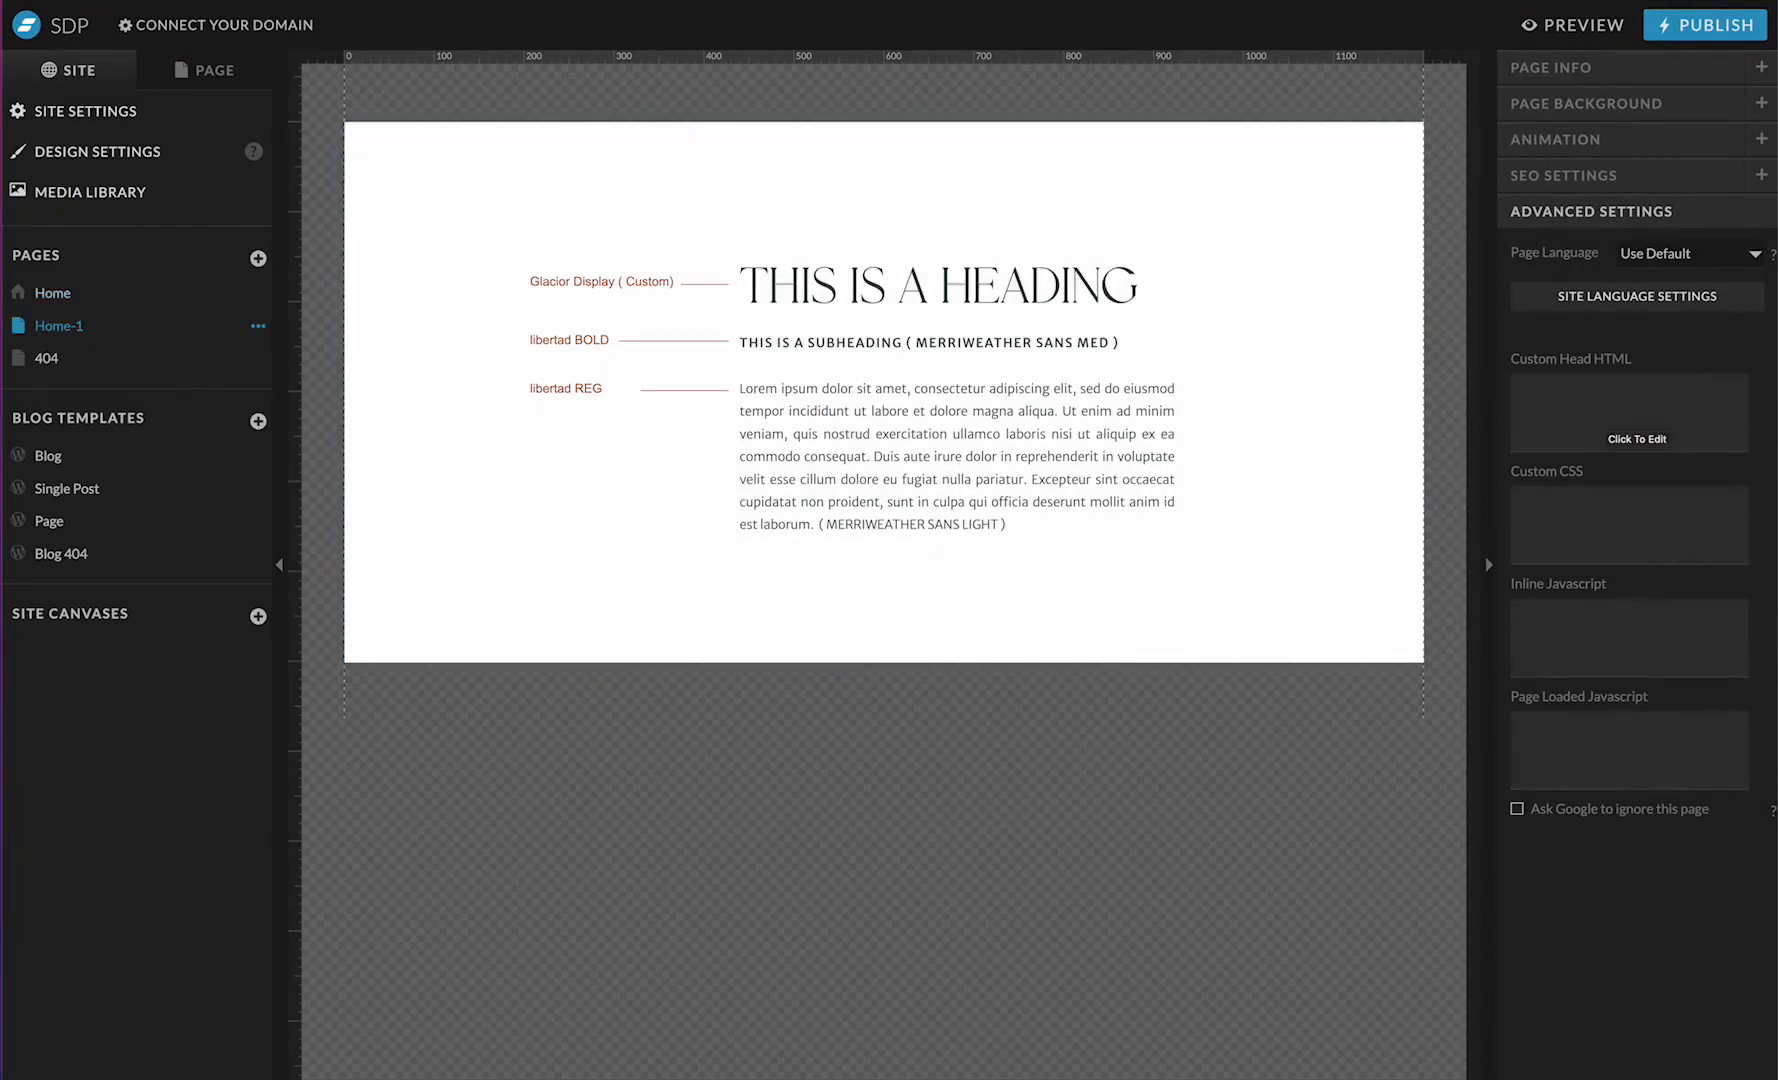
left_click(1581, 24)
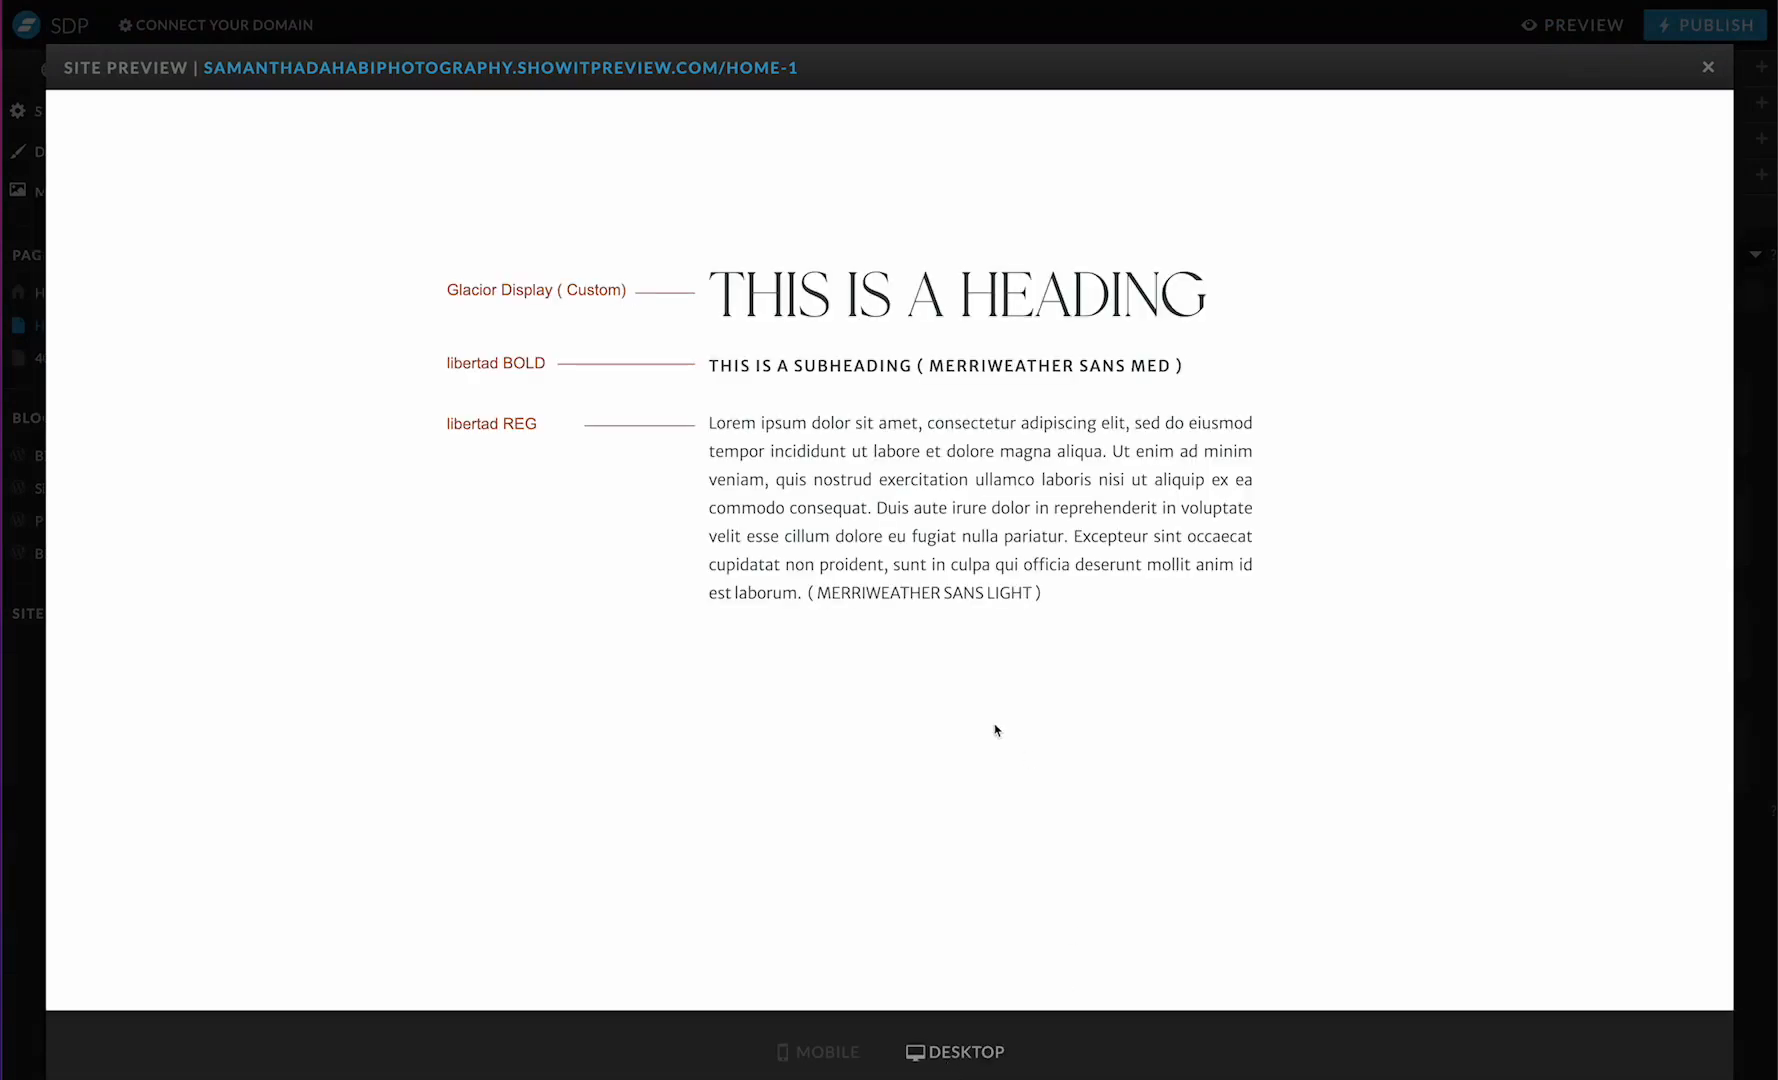
mouse_move(1005, 624)
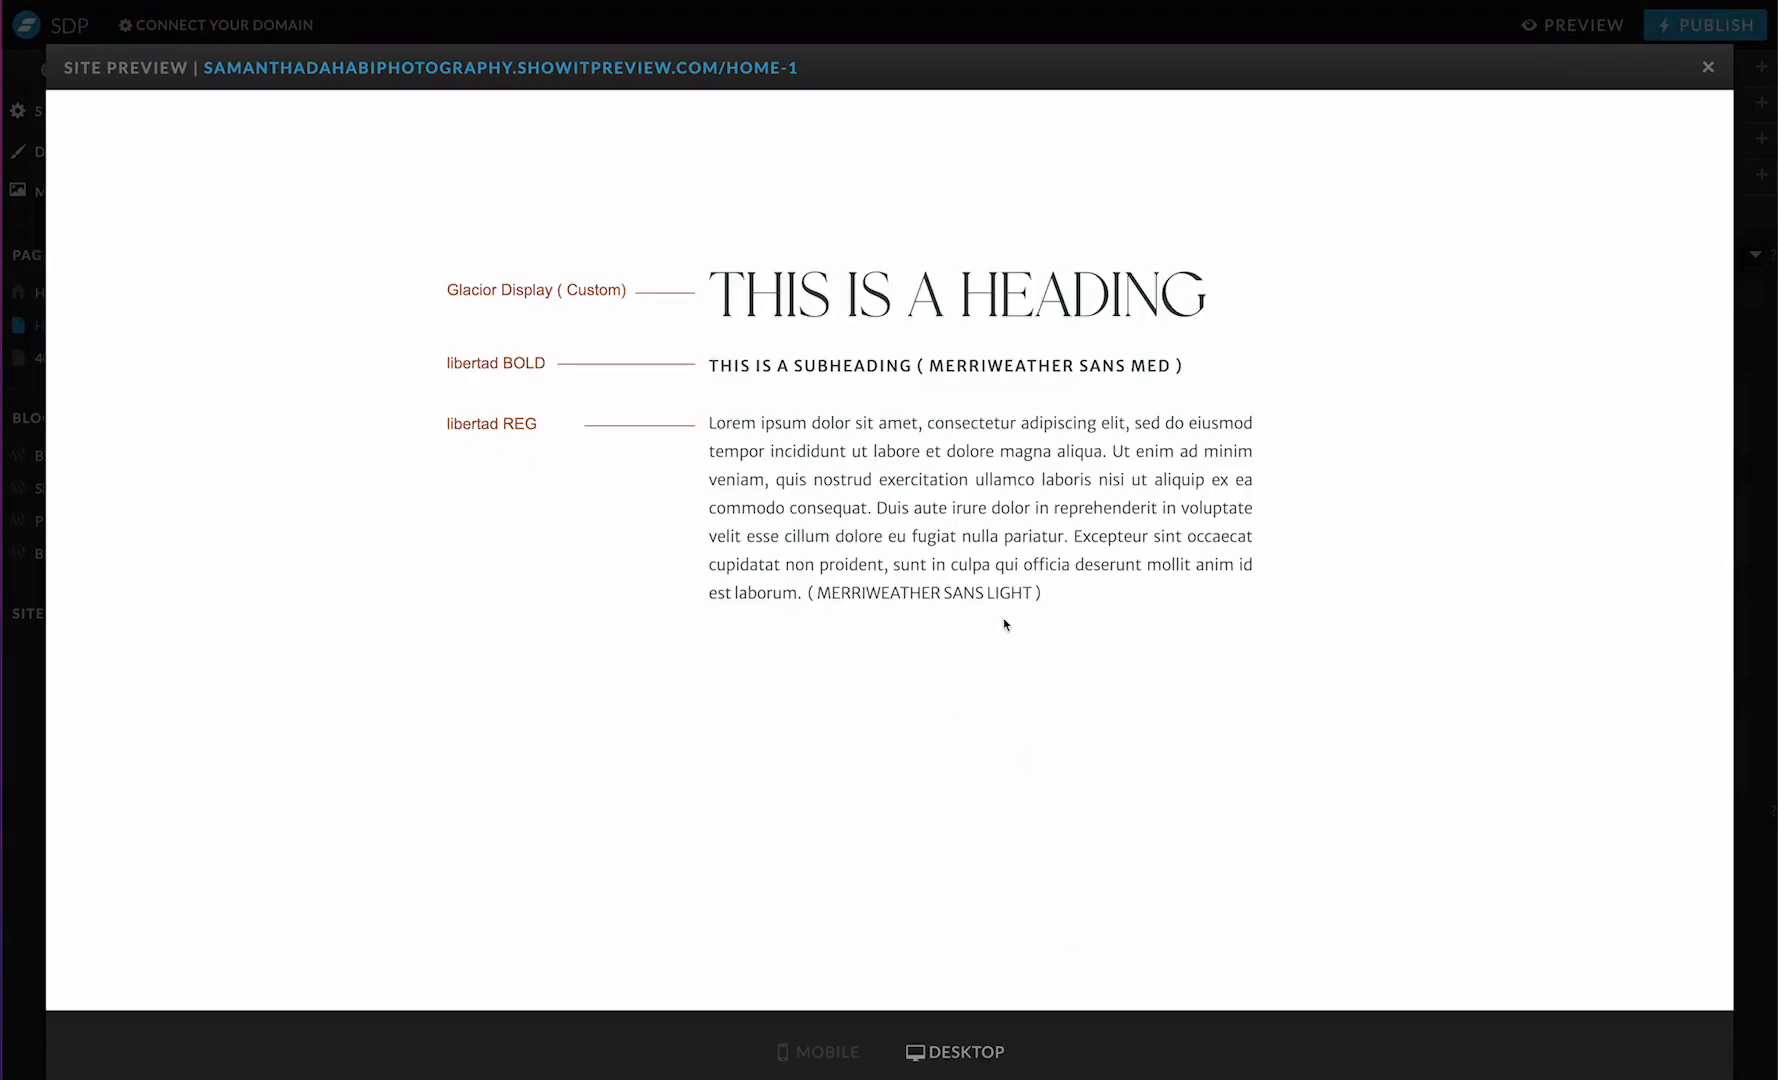
left_click_drag(708, 422, 1041, 592)
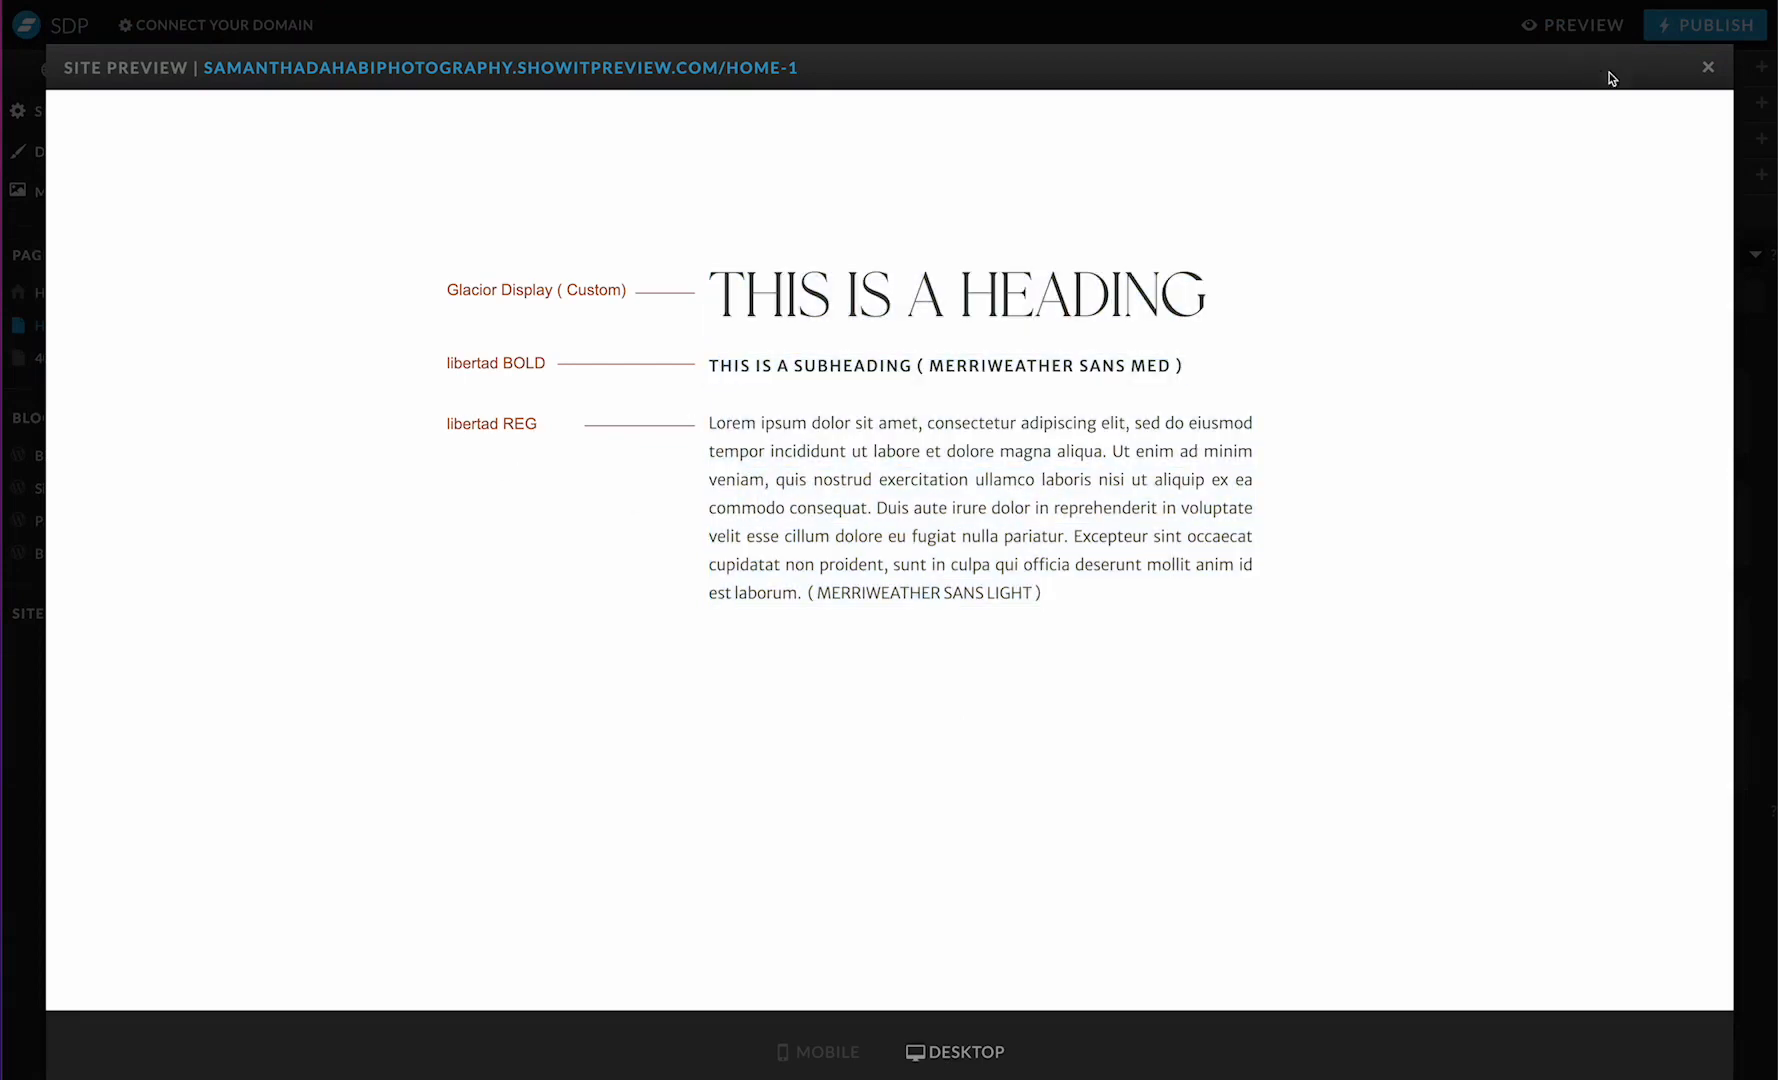
left_click(1707, 66)
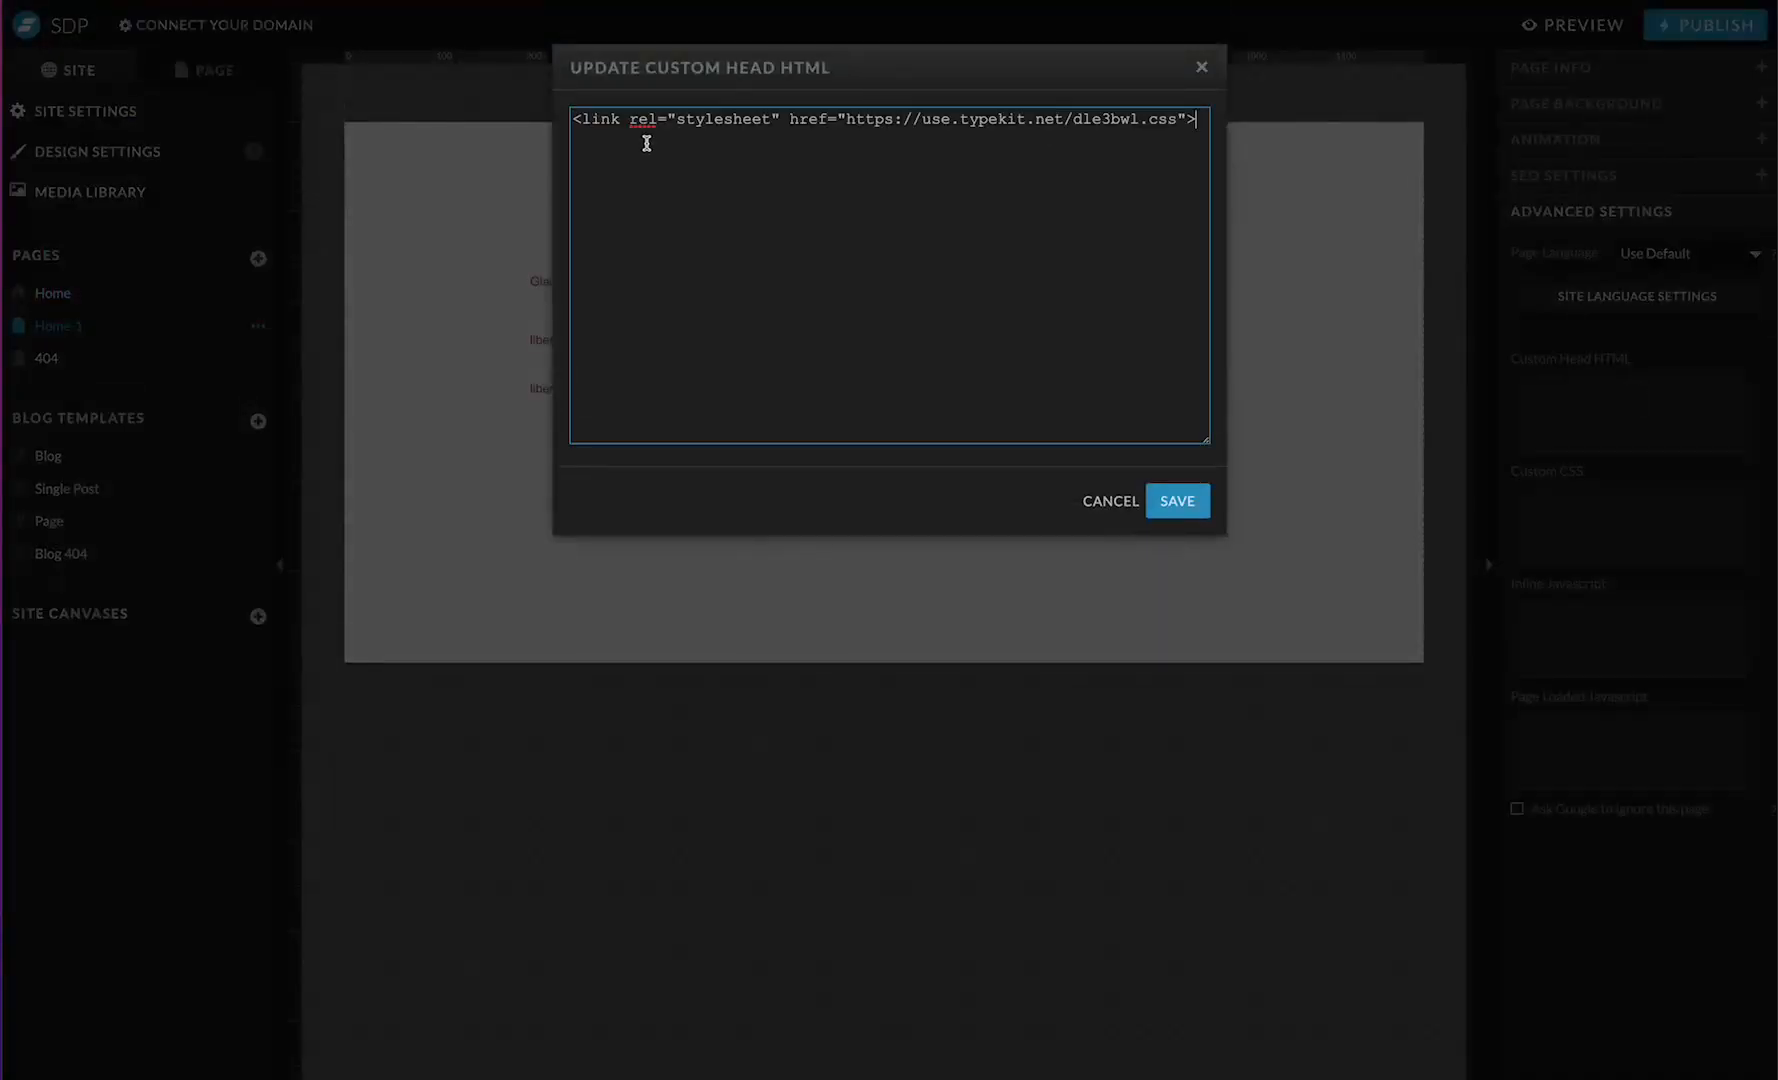
Step: Save the Typekit stylesheet link into Home-1's custom head HTML
left_click(1177, 501)
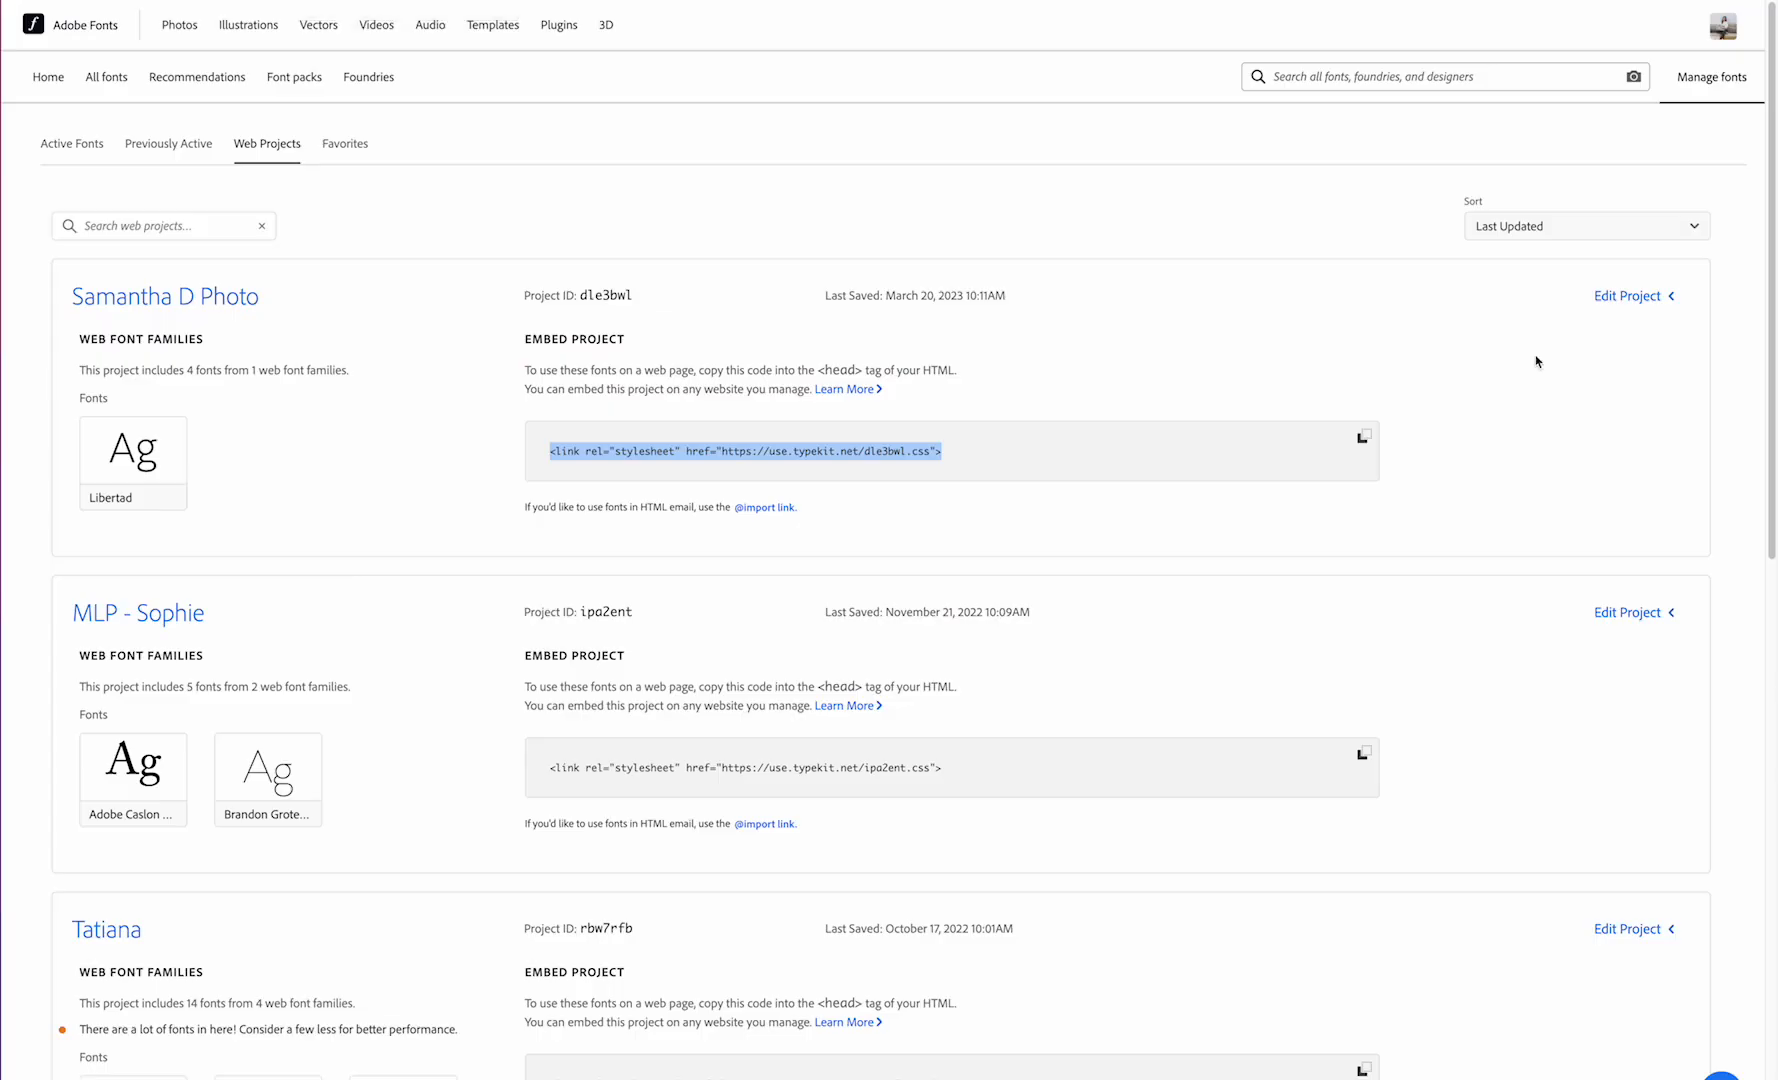
Step: Edit the Samantha D Photo project to see Libertad's included styles
left_click(1628, 296)
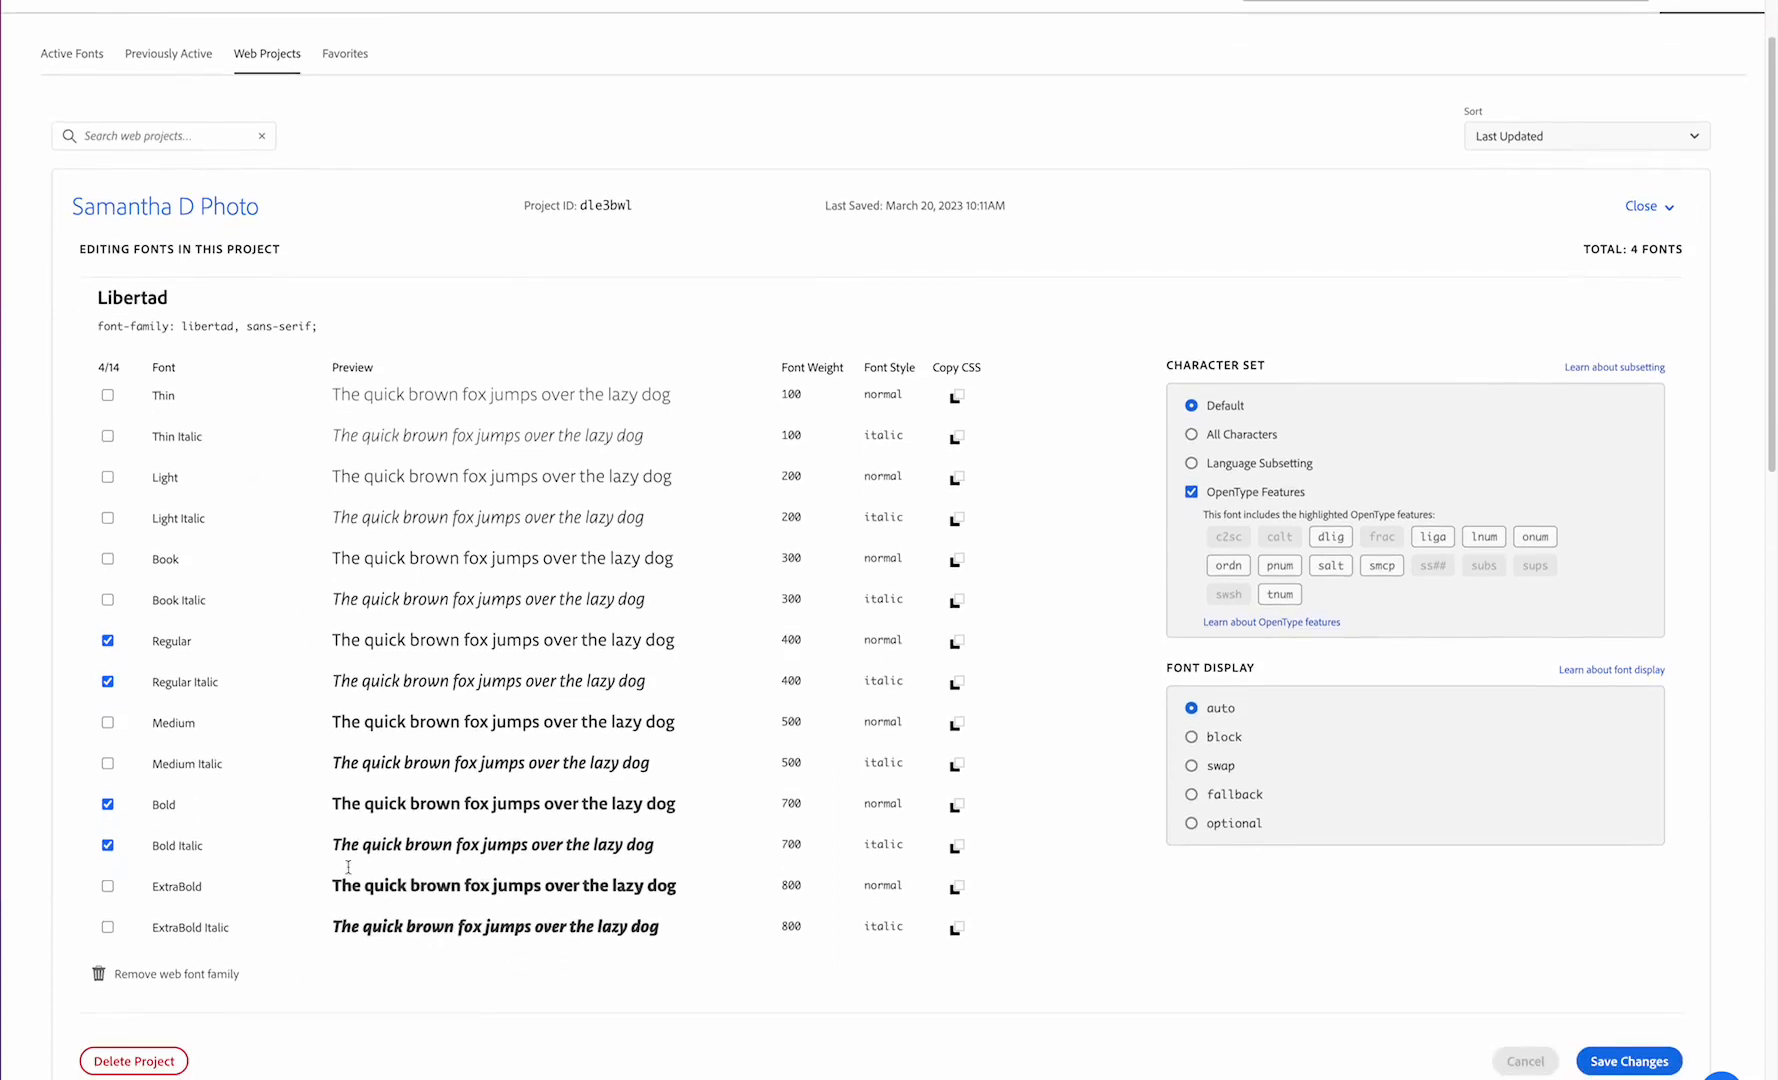
mouse_move(239, 667)
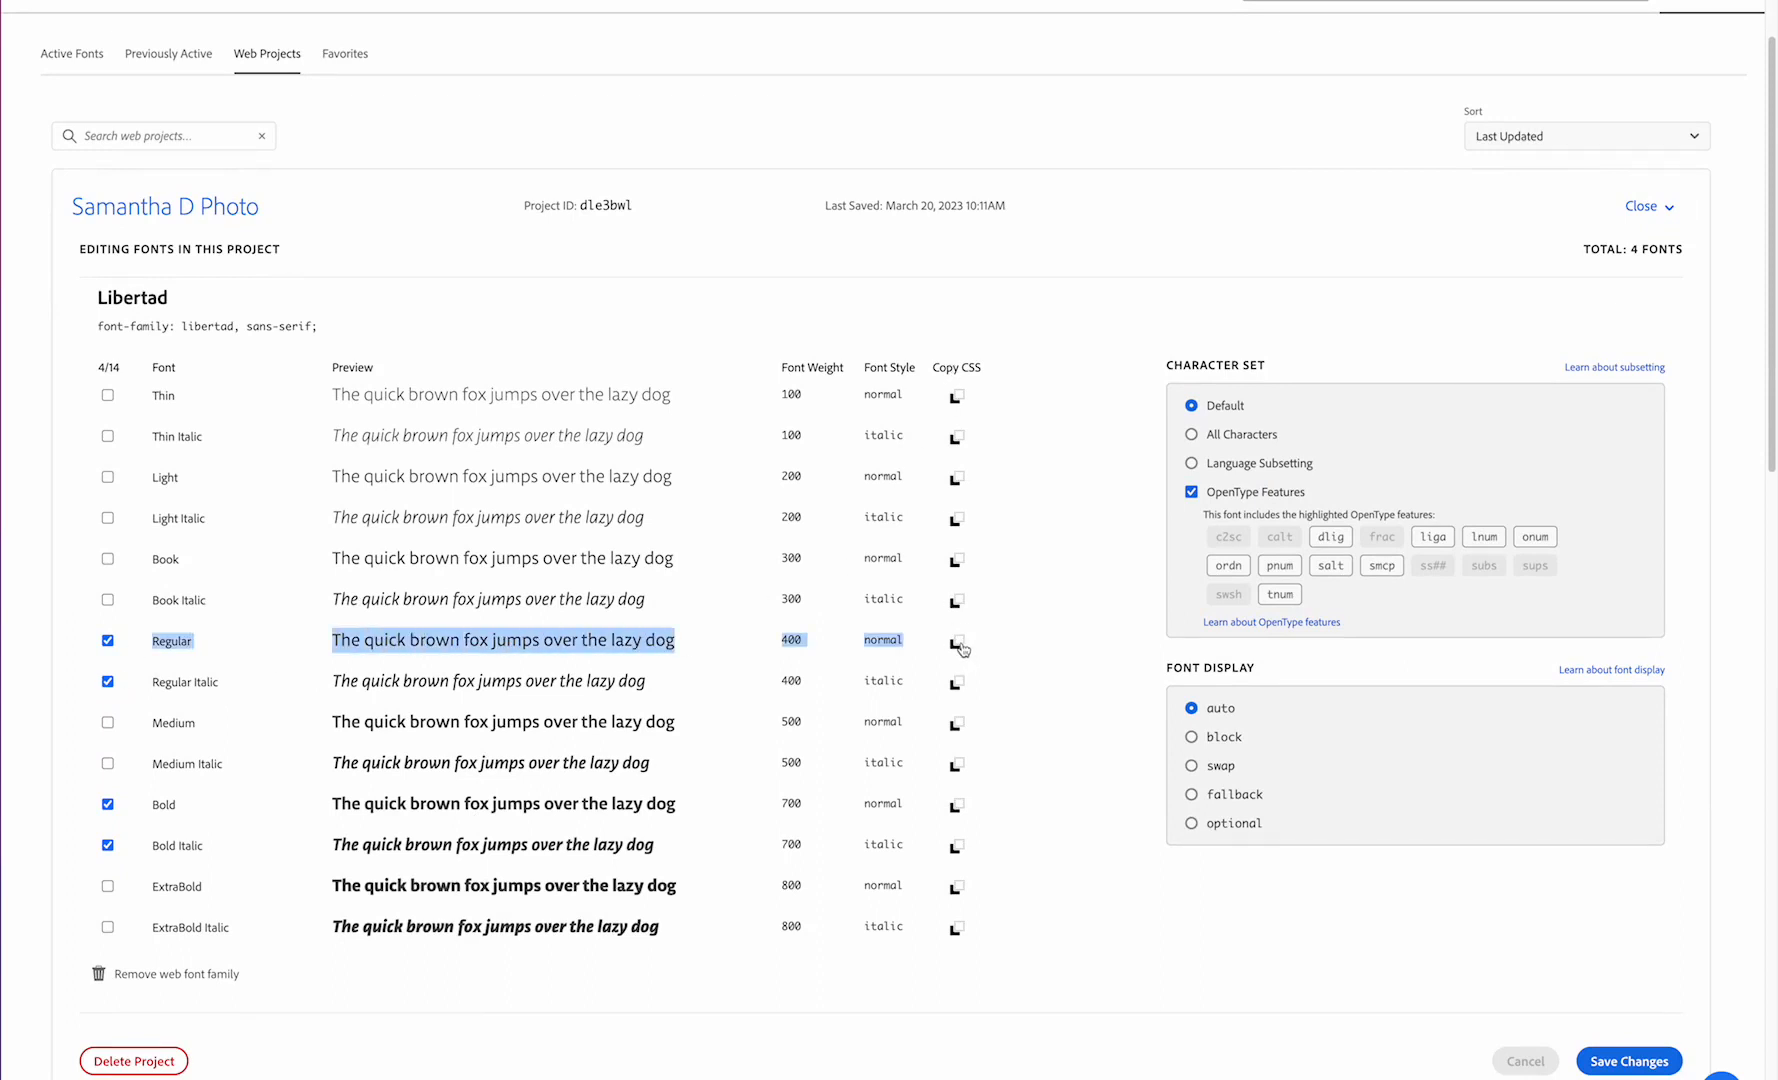
mouse_move(1008, 674)
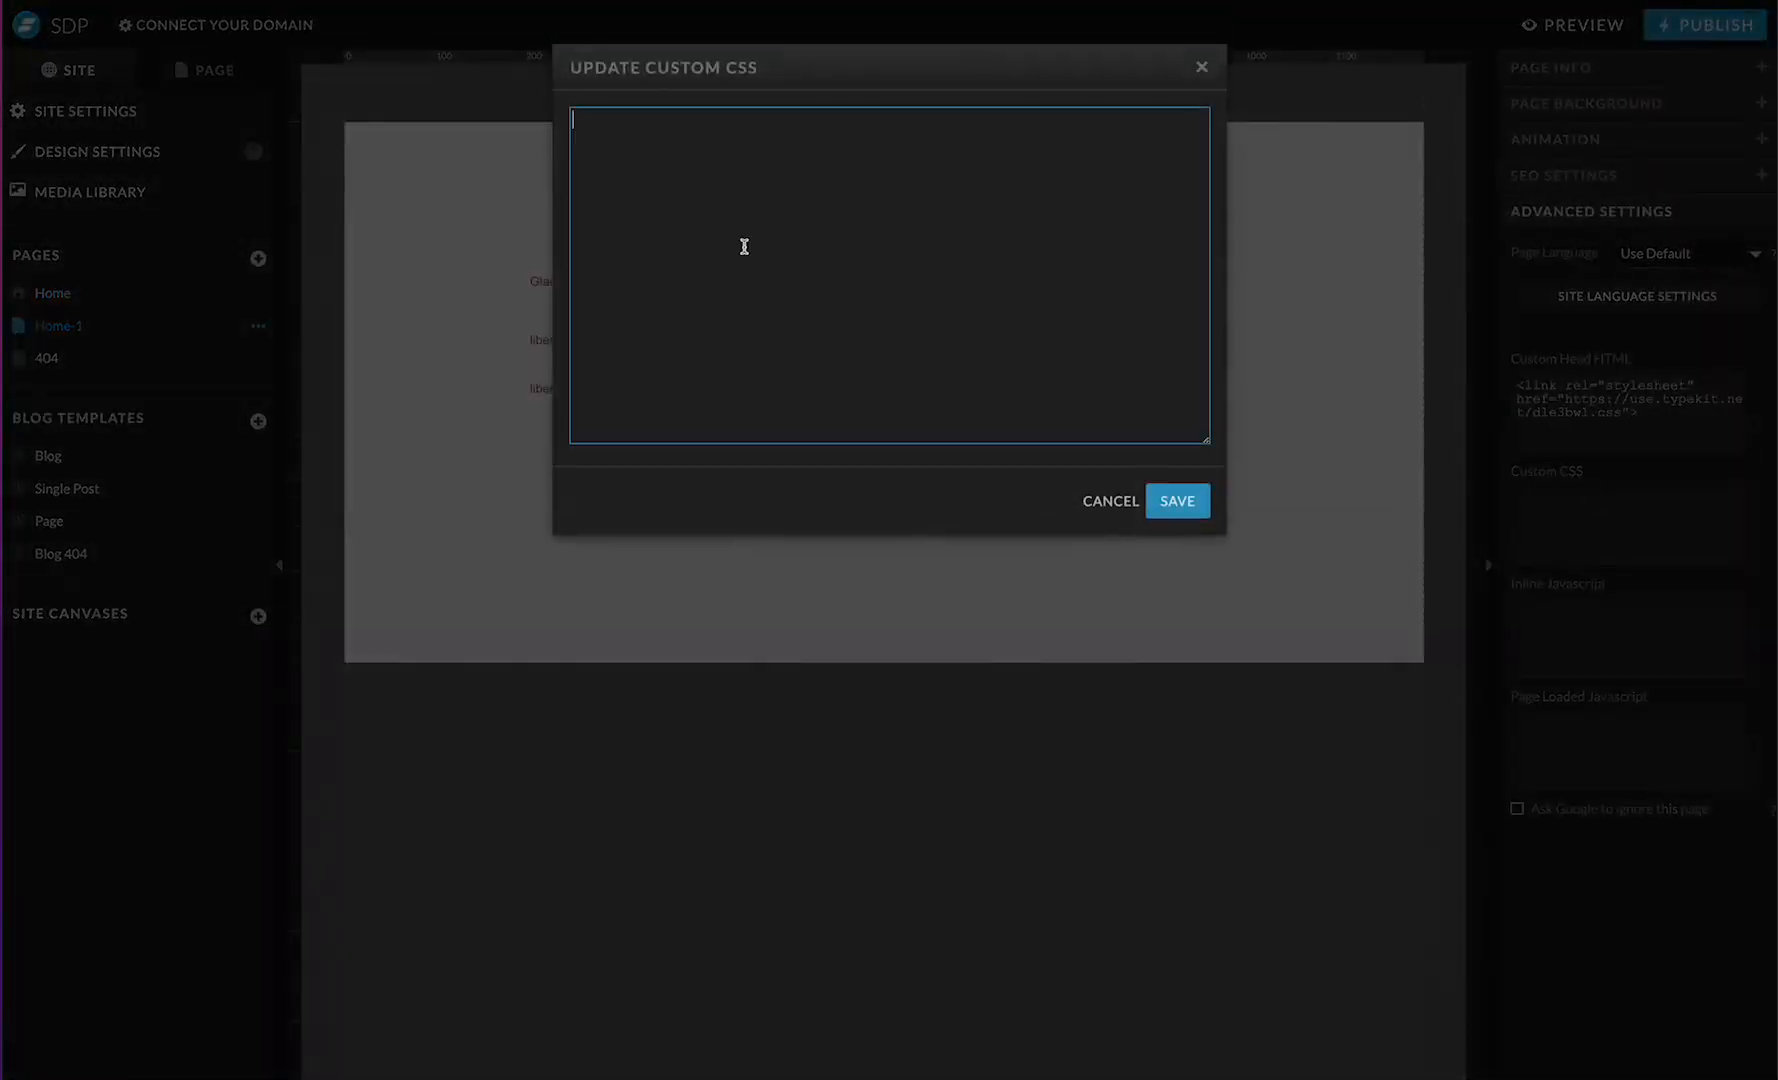
Step: Enter 'font-family: libertad, sans-serif;' into Home-1's custom CSS editor
type("font-family: libertad, sans-serif;")
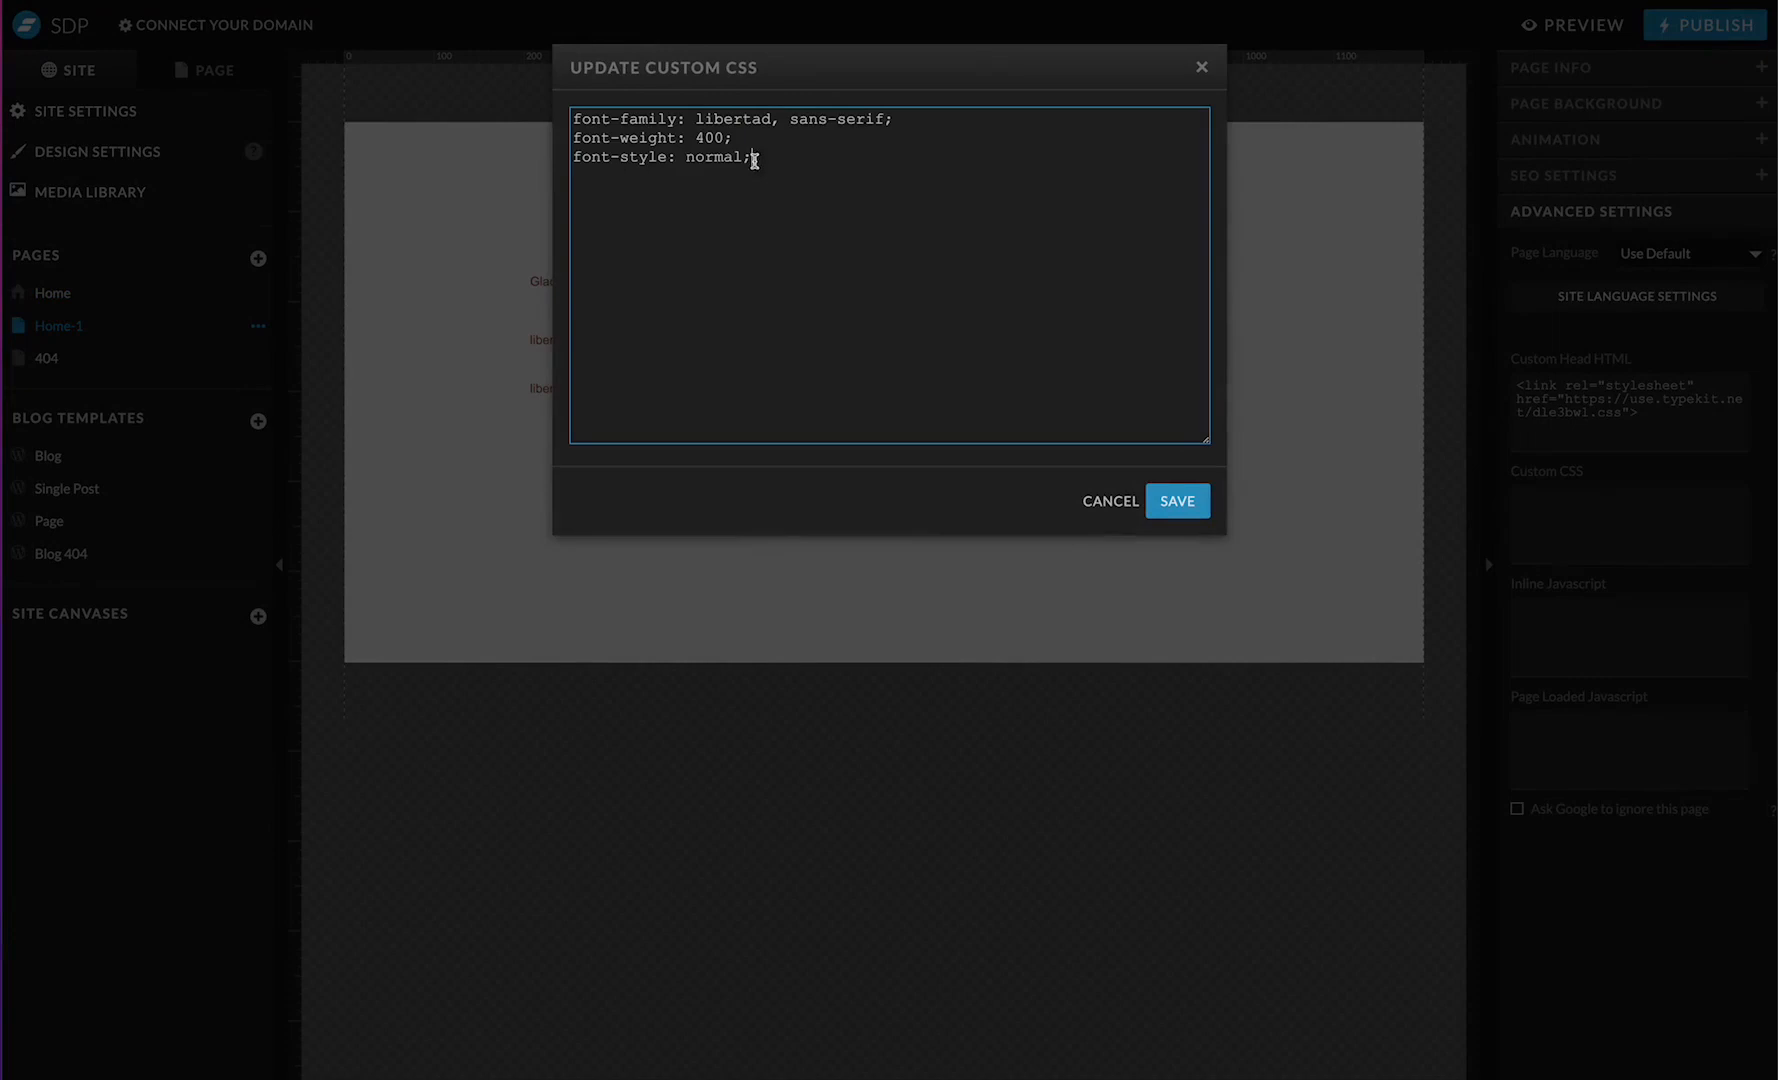
key("ctrl+a")
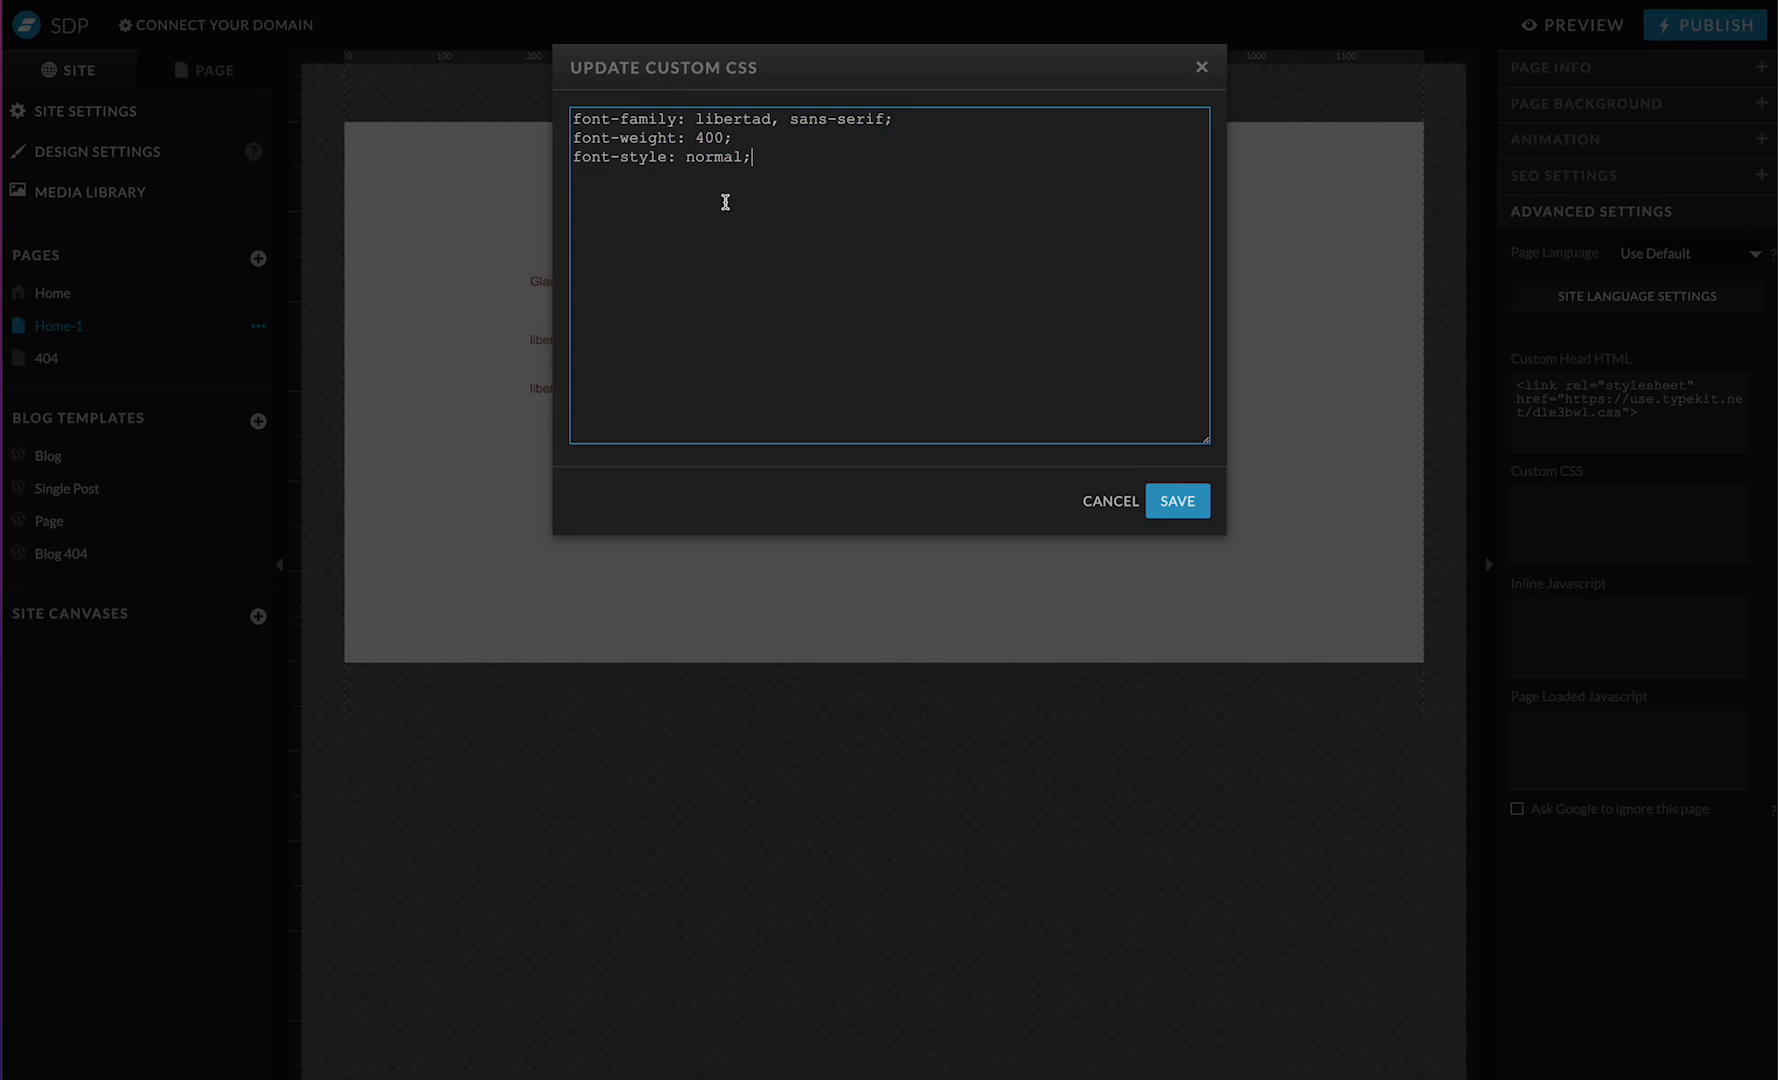
mouse_move(815, 195)
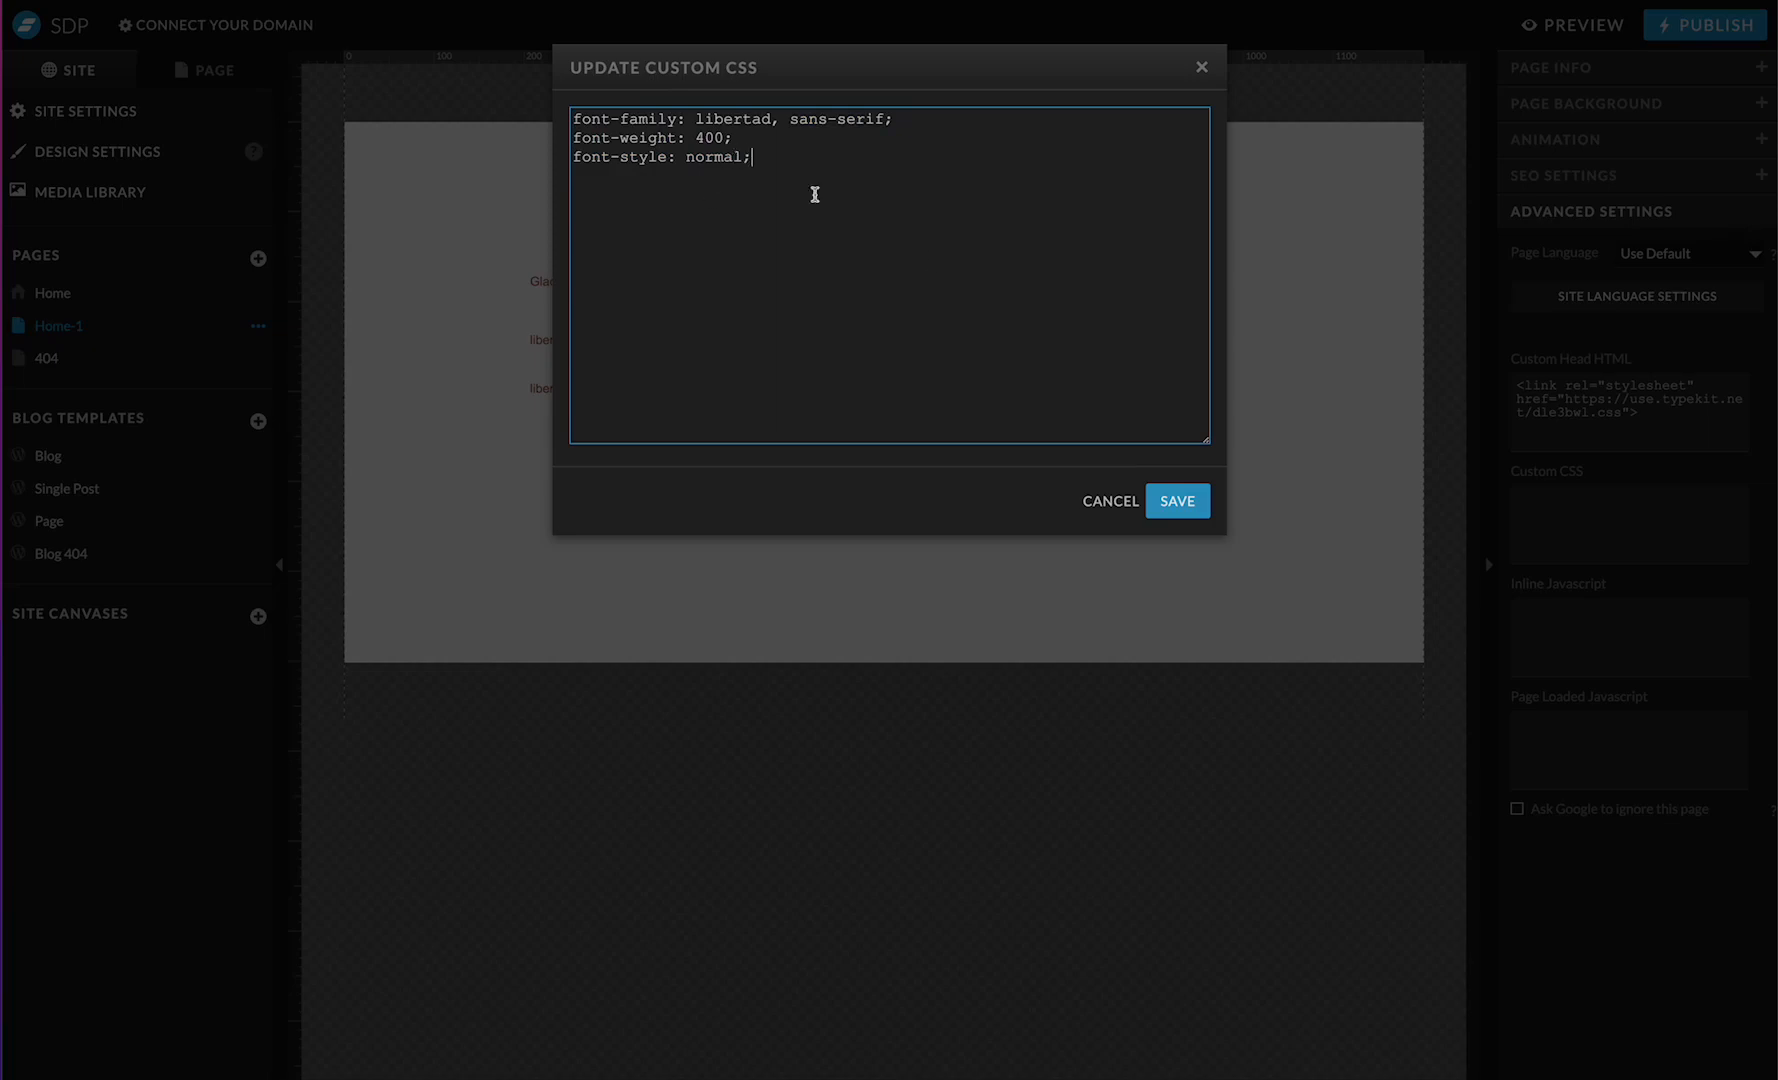
Step: Switch to the Adobe Fonts CSS template doc and scroll to the paragraph selector
left_click(1177, 501)
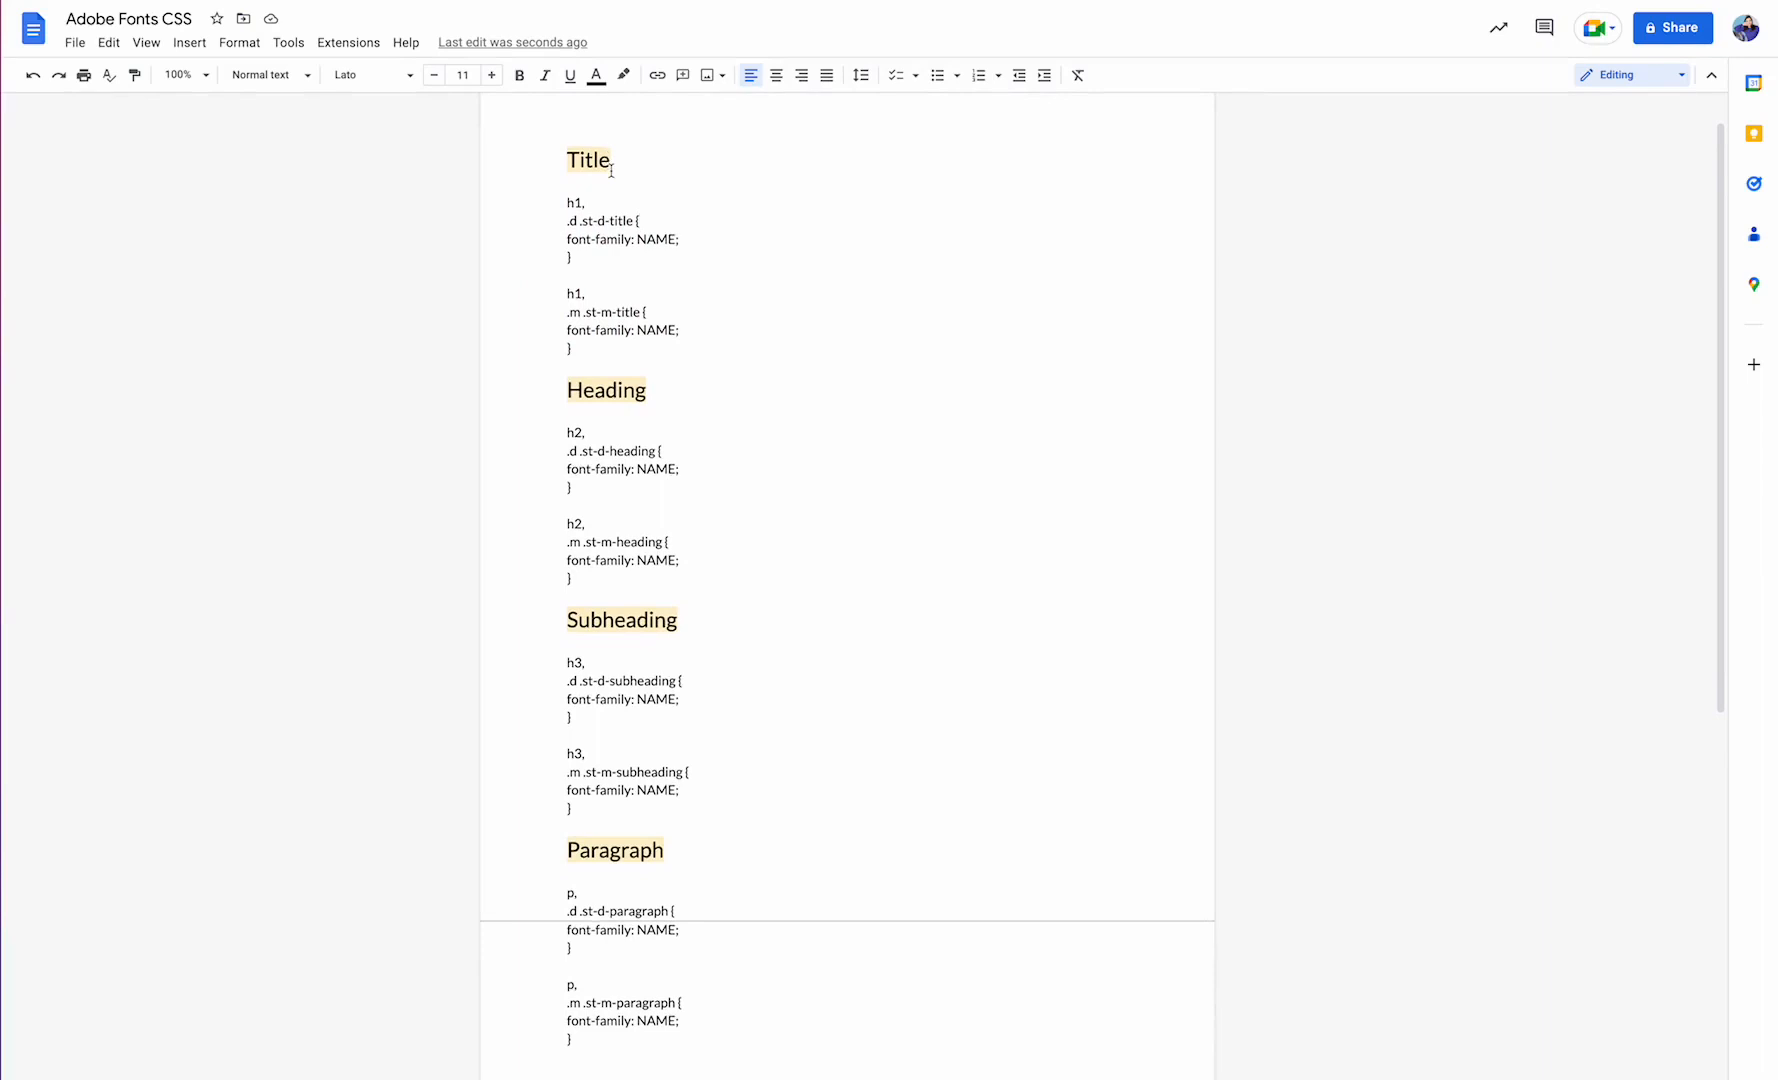
scroll("down", 3)
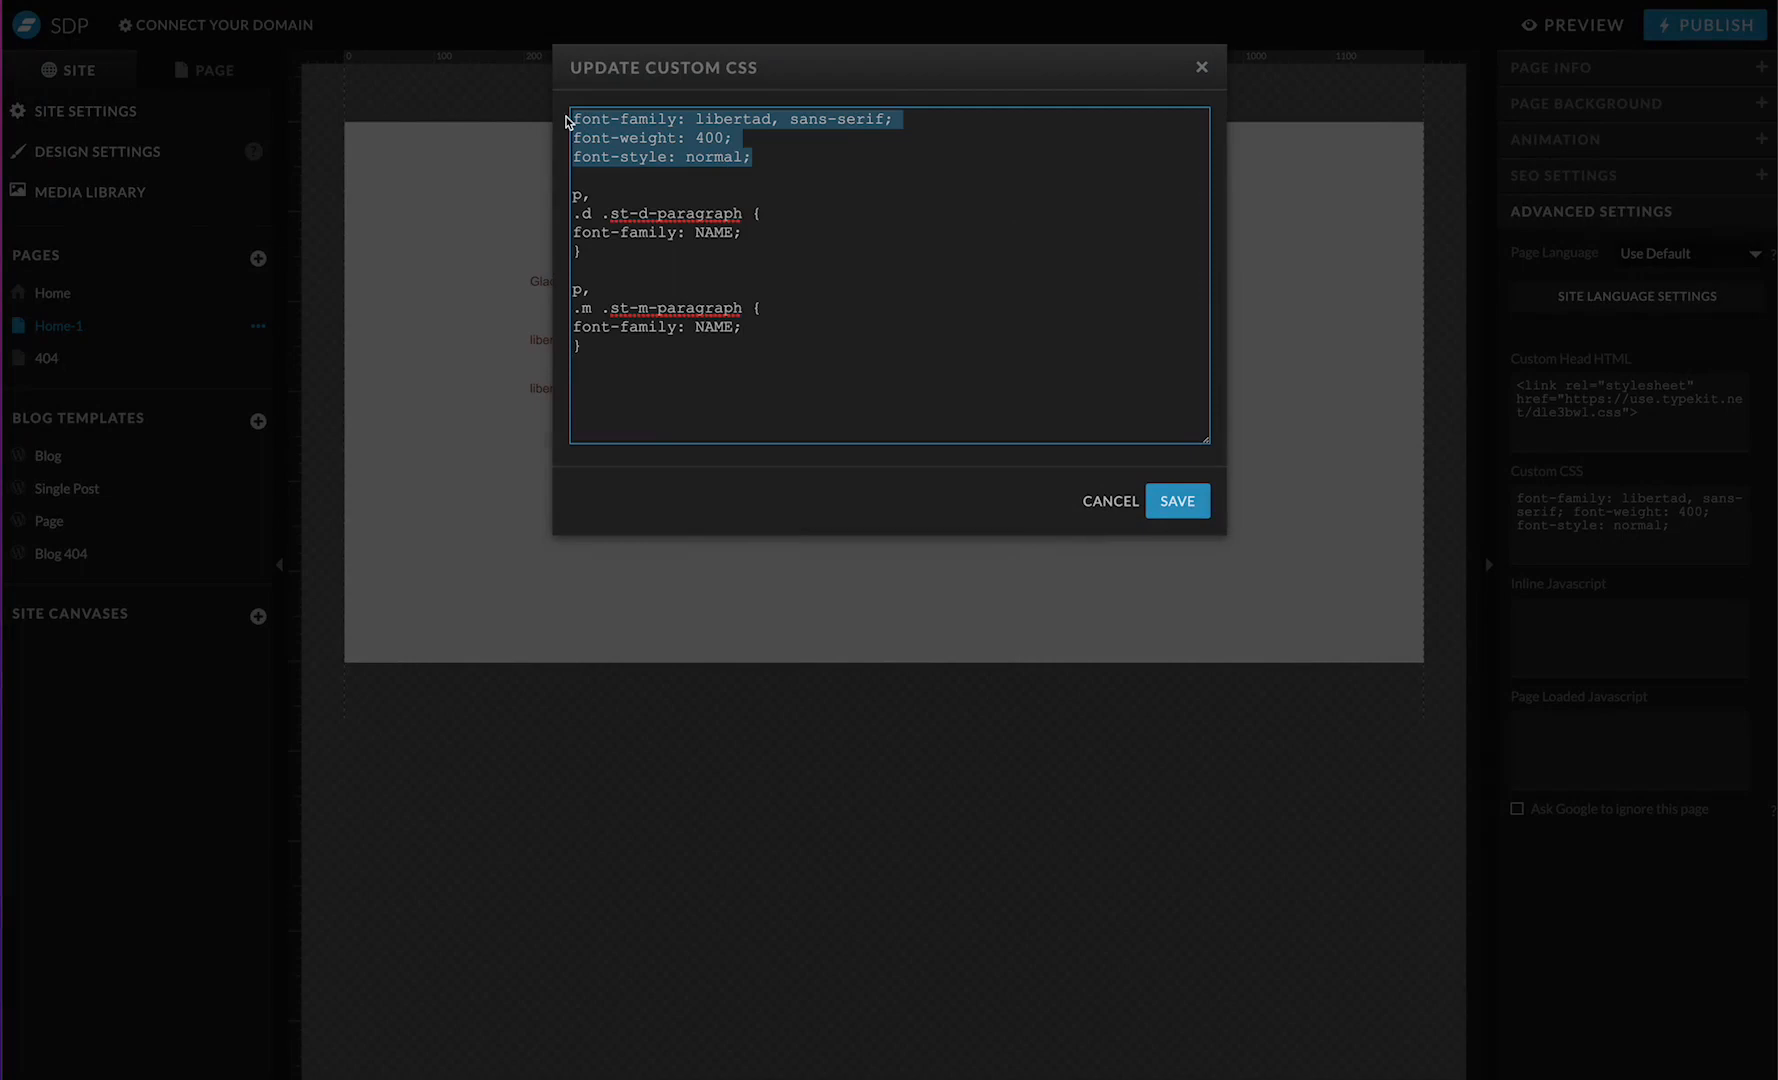
mouse_move(725, 233)
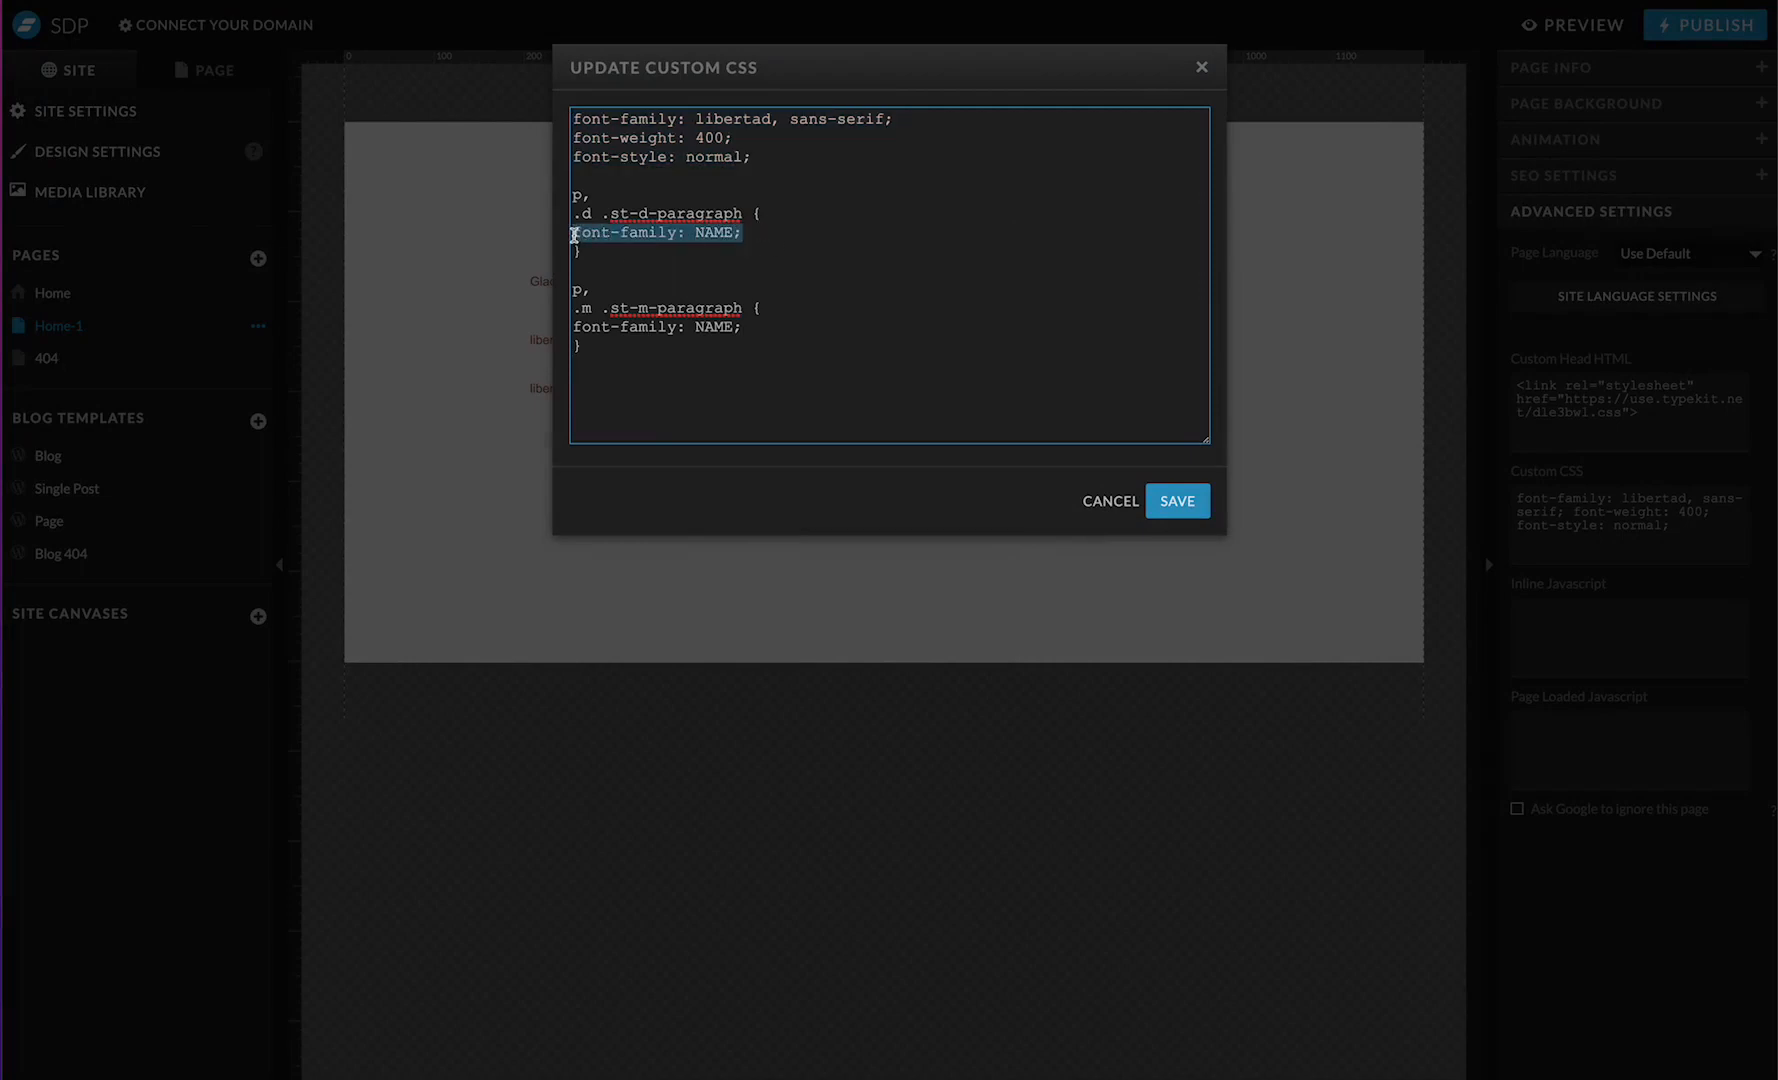
Step: Put libertad declarations in desktop and mobile paragraph rules, remove loose lines, and save
key("Delete")
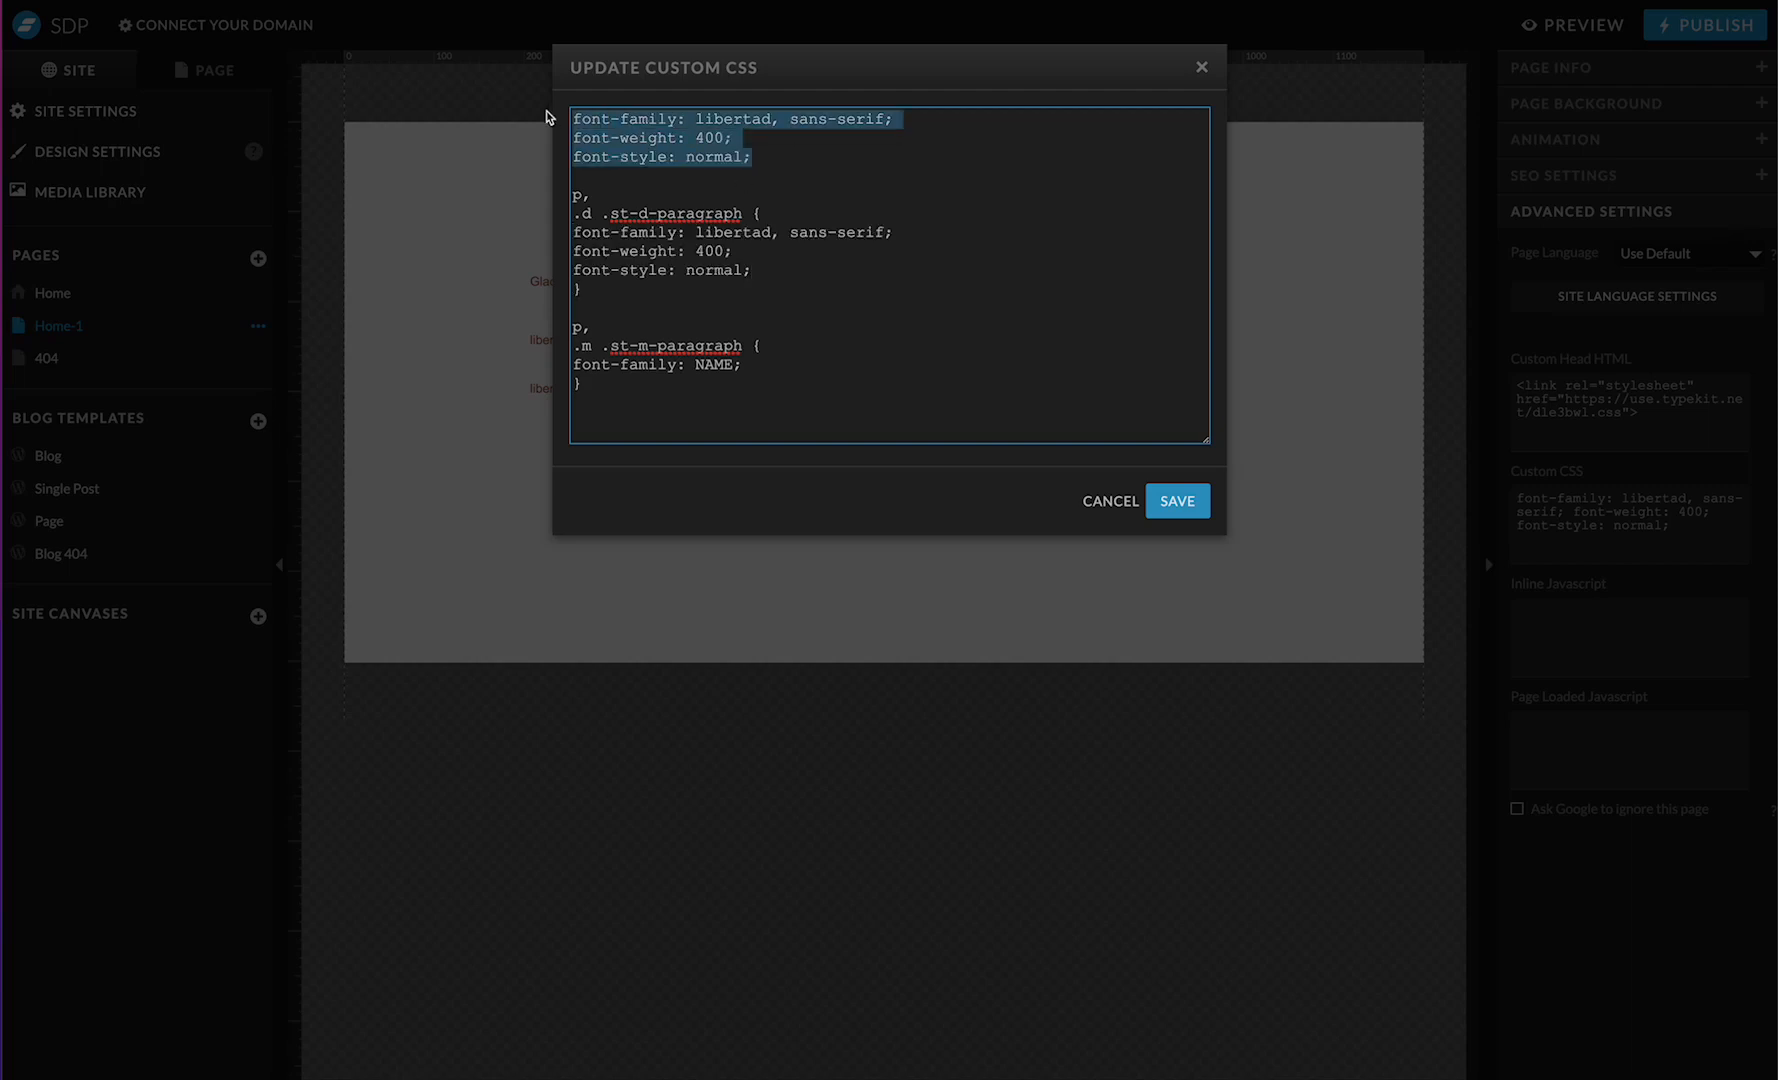
key("Delete")
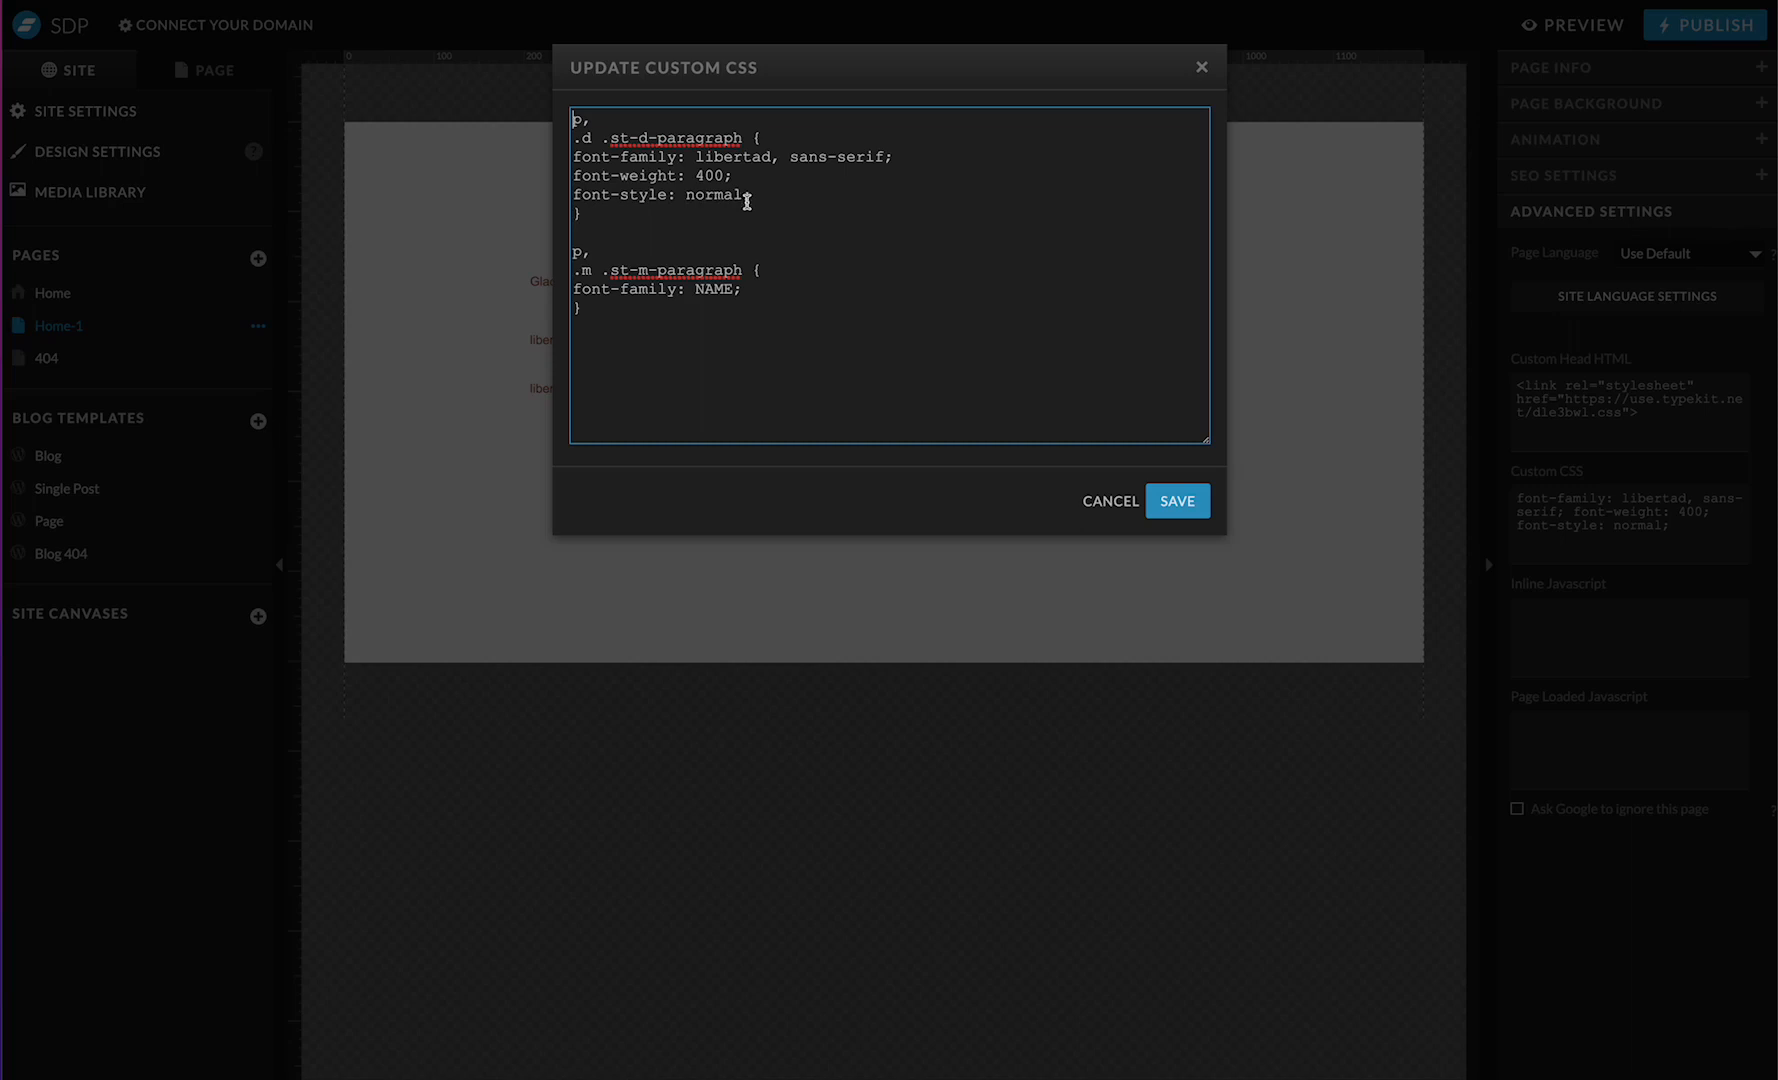
left_click_drag(574, 157, 753, 195)
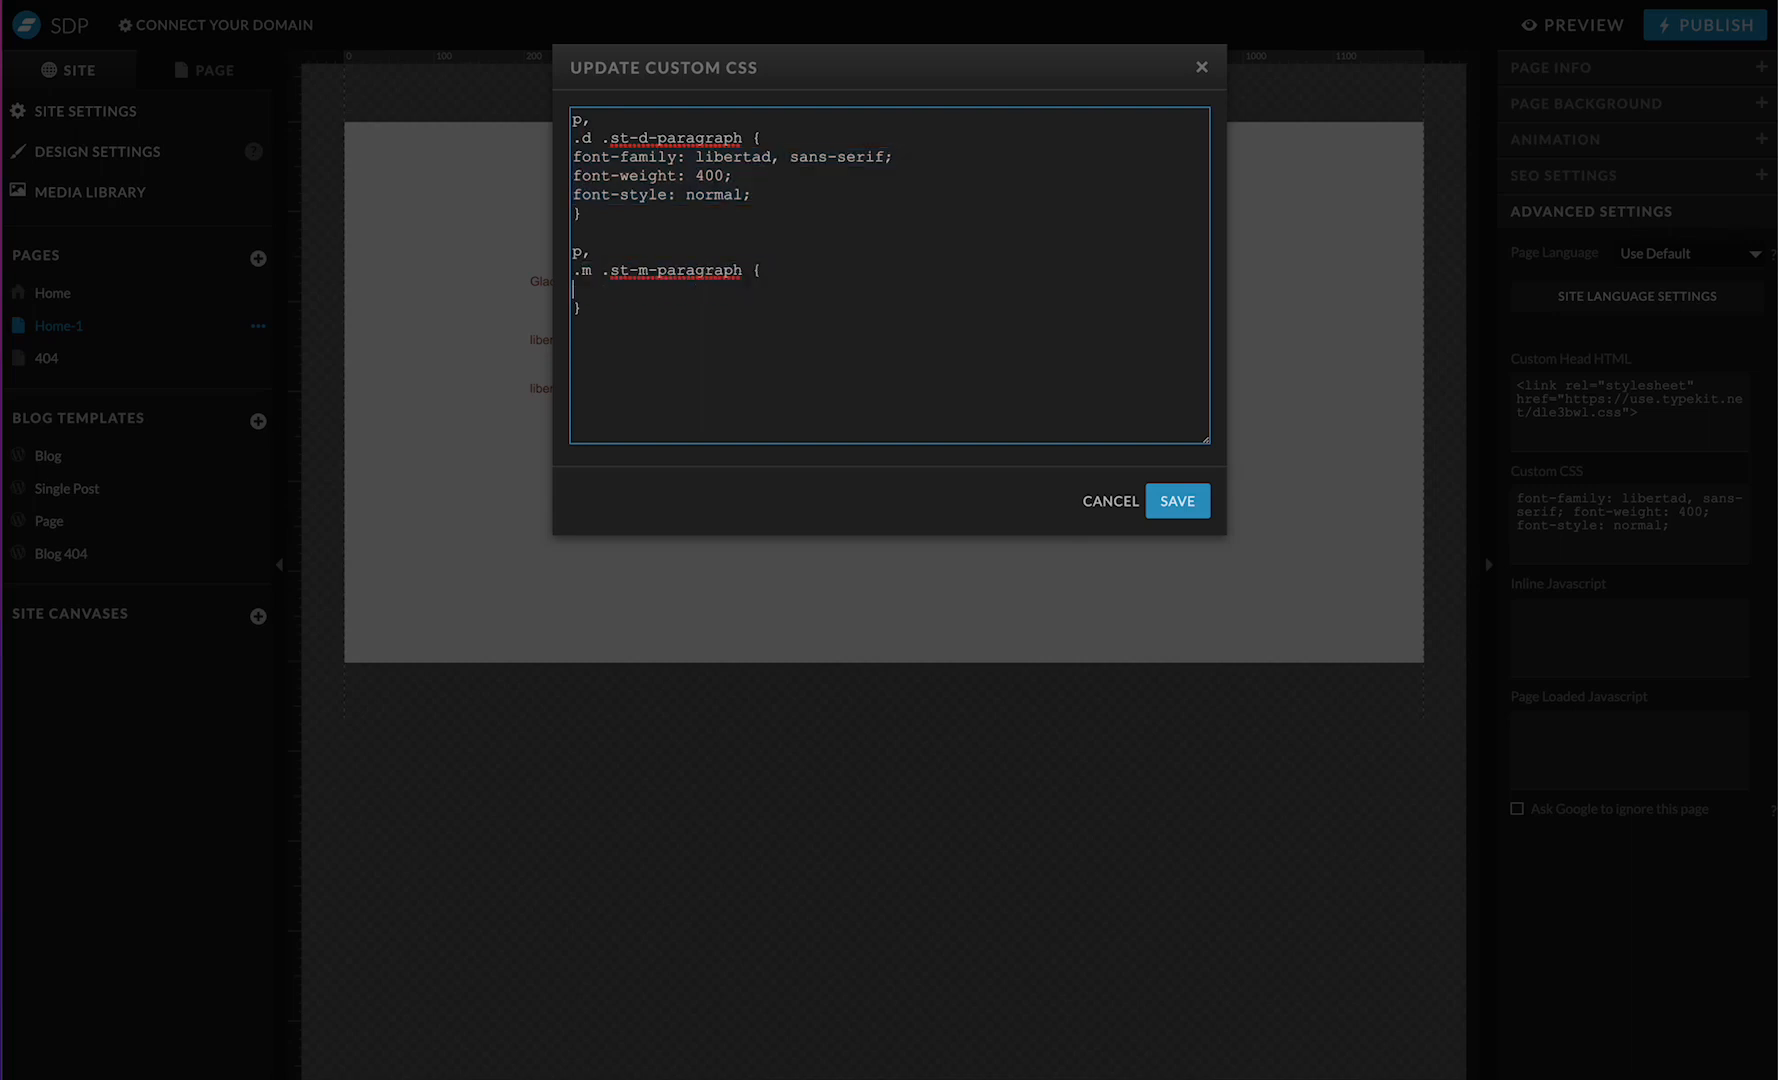
type("font-family: libertad, sans-serif;")
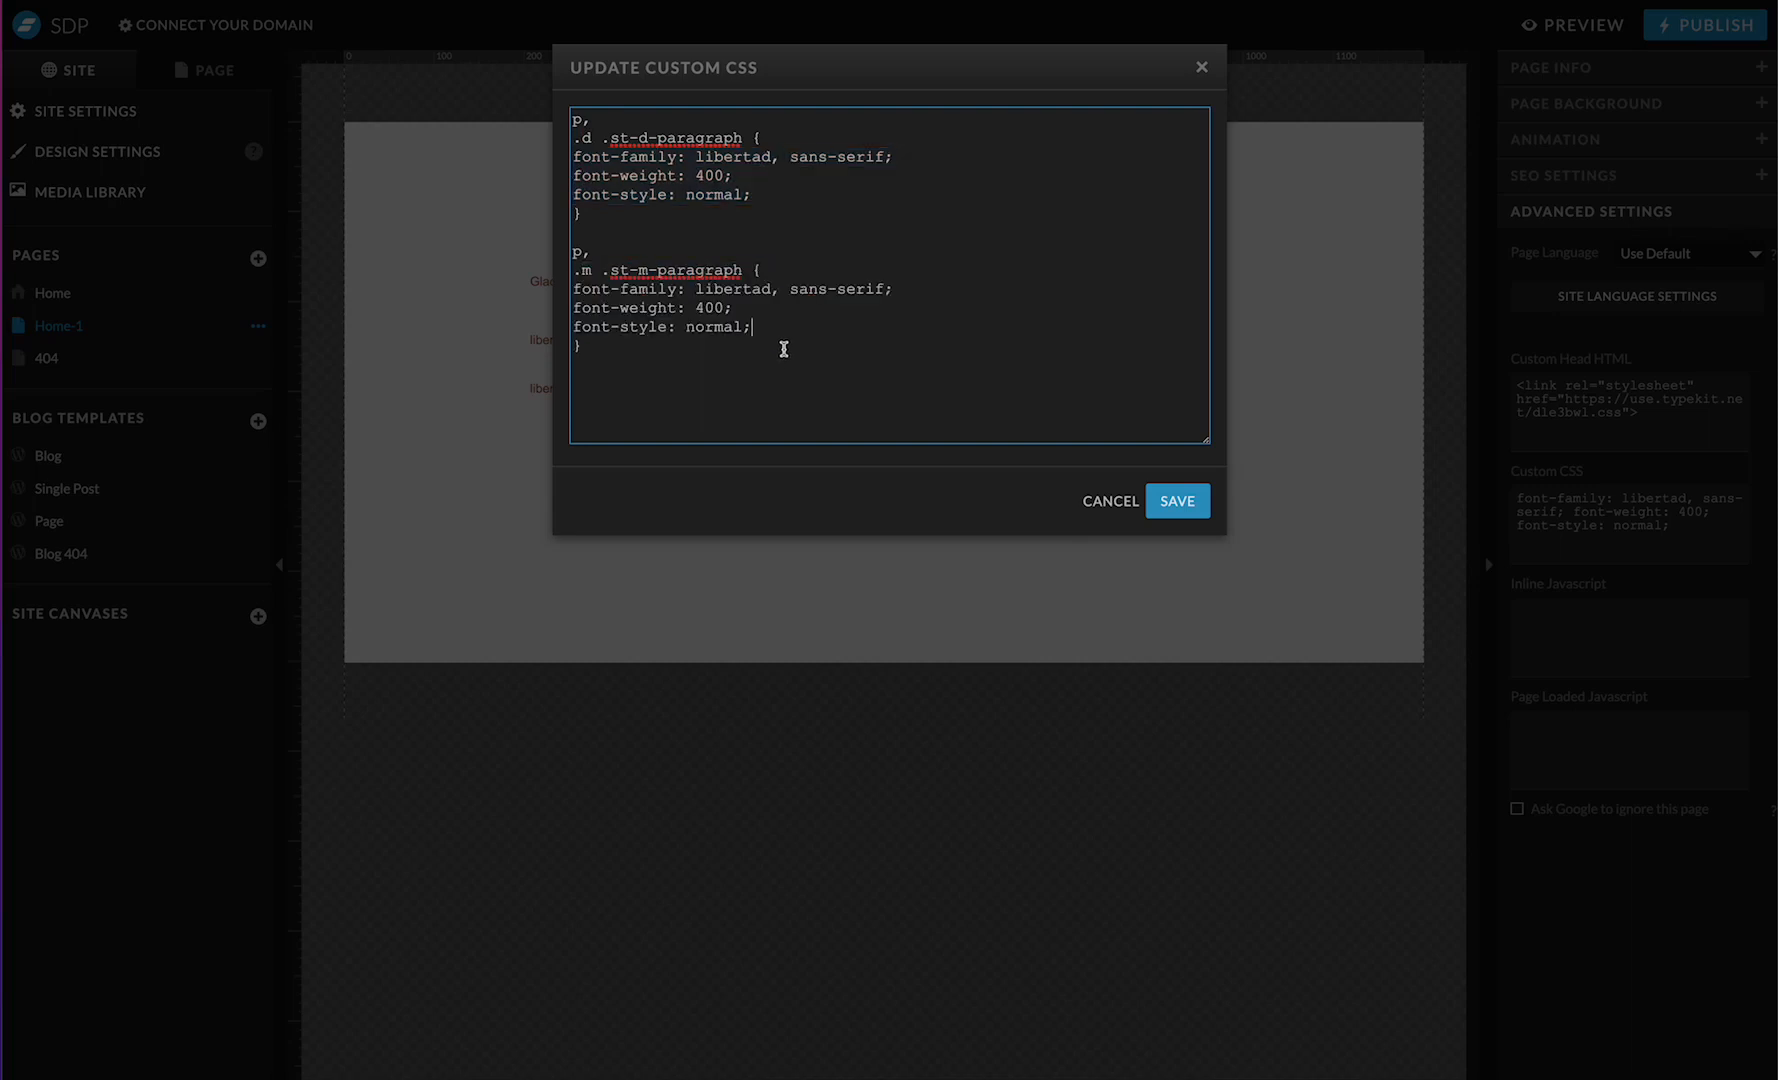
mouse_move(667, 326)
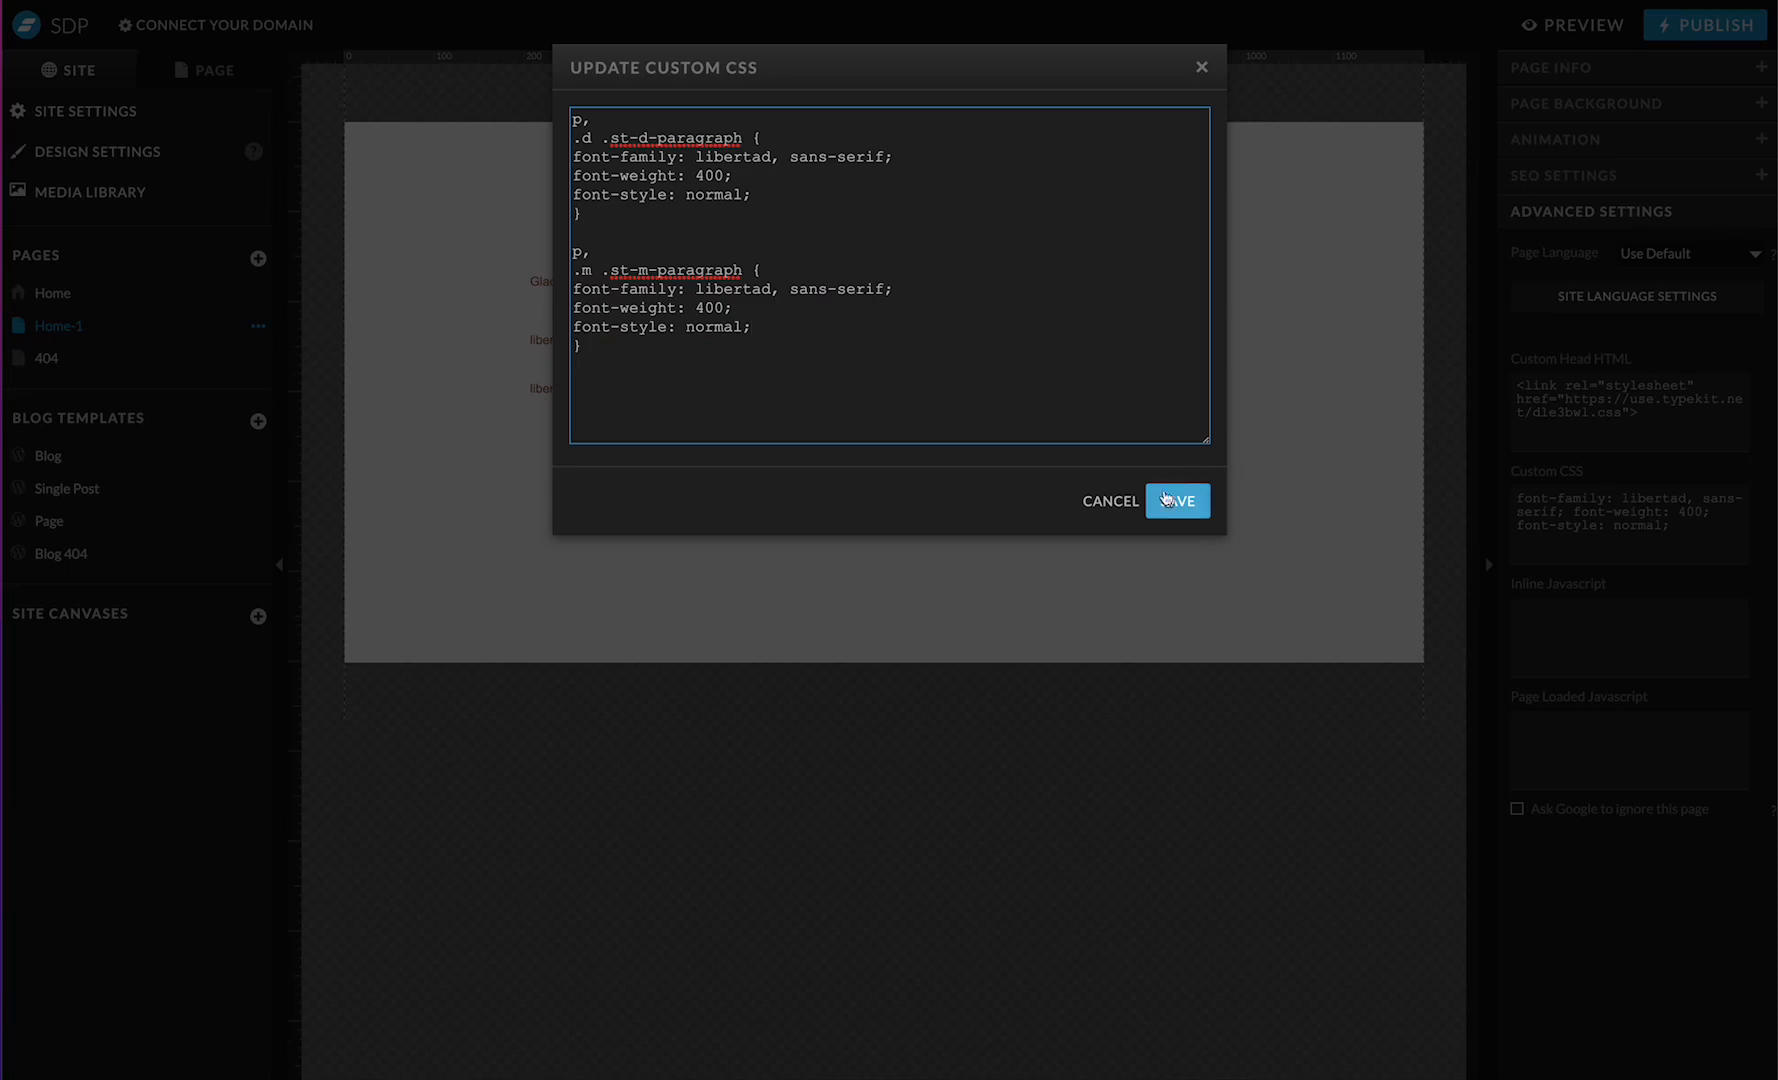
left_click(1178, 501)
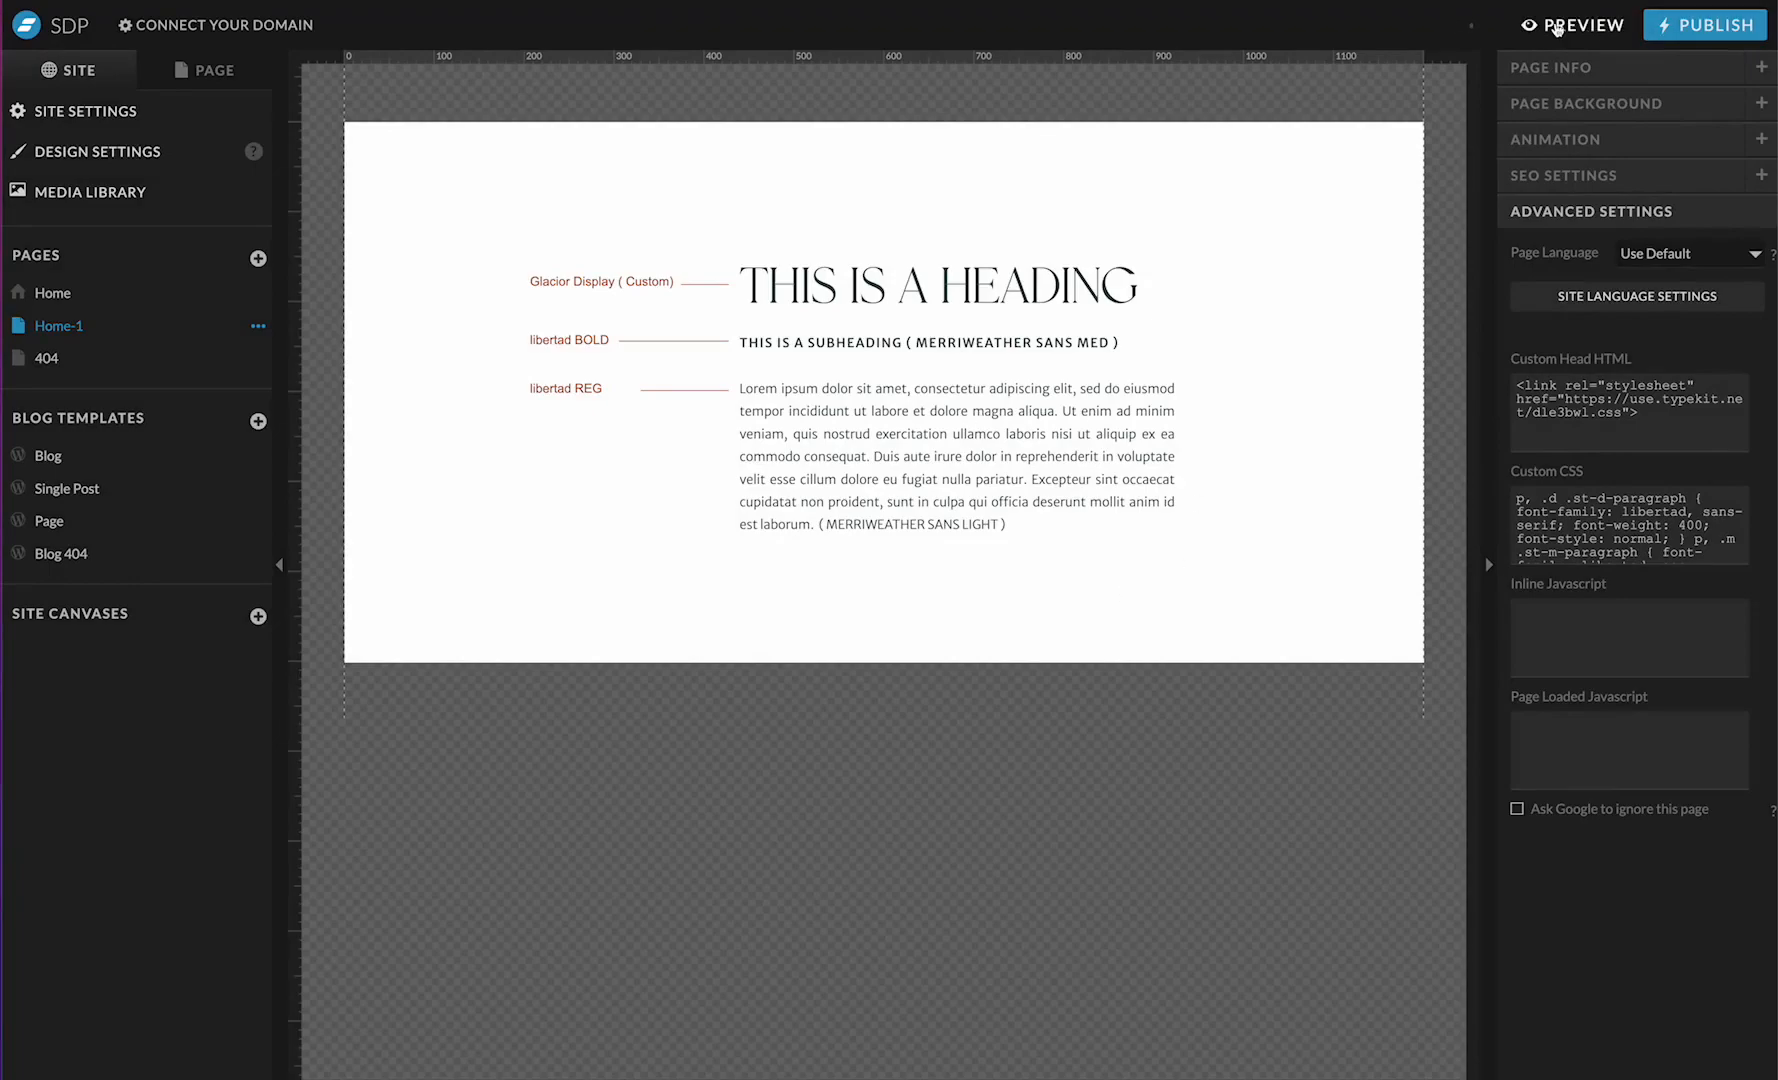
Step: Preview the page in its desktop layout
left_click(1577, 25)
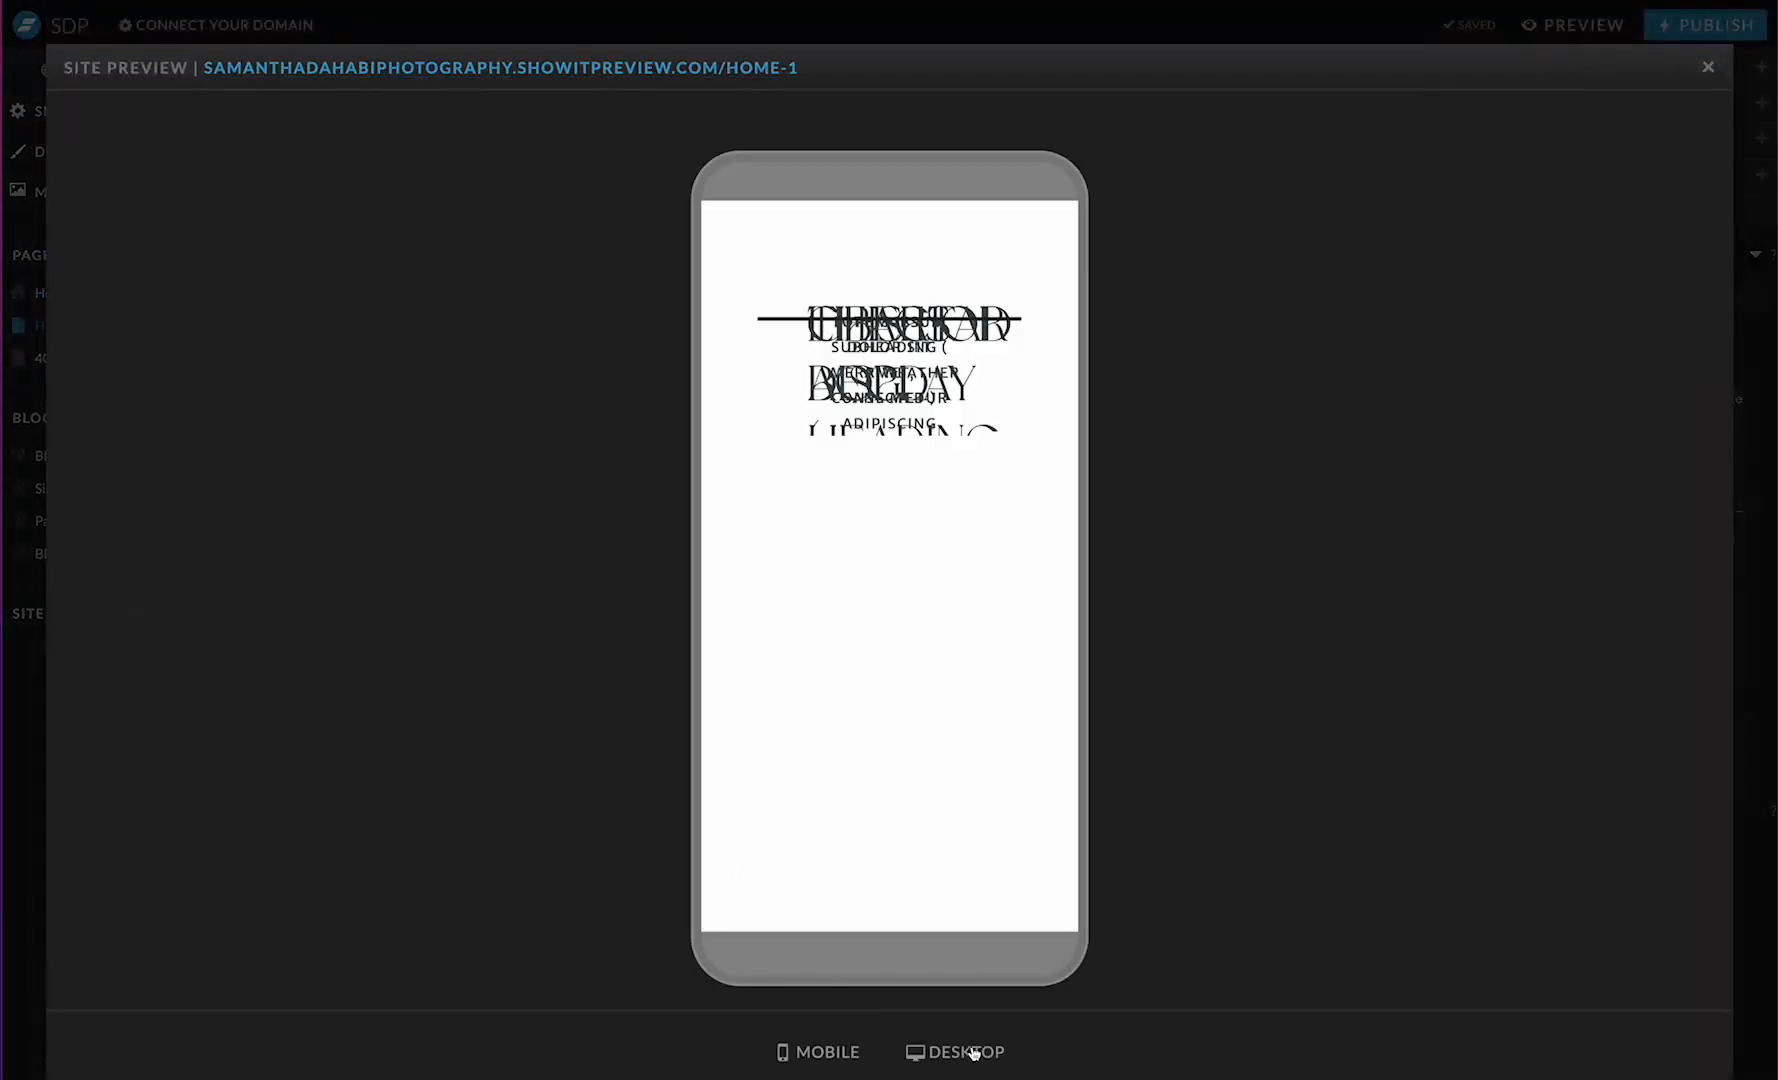
left_click(961, 1053)
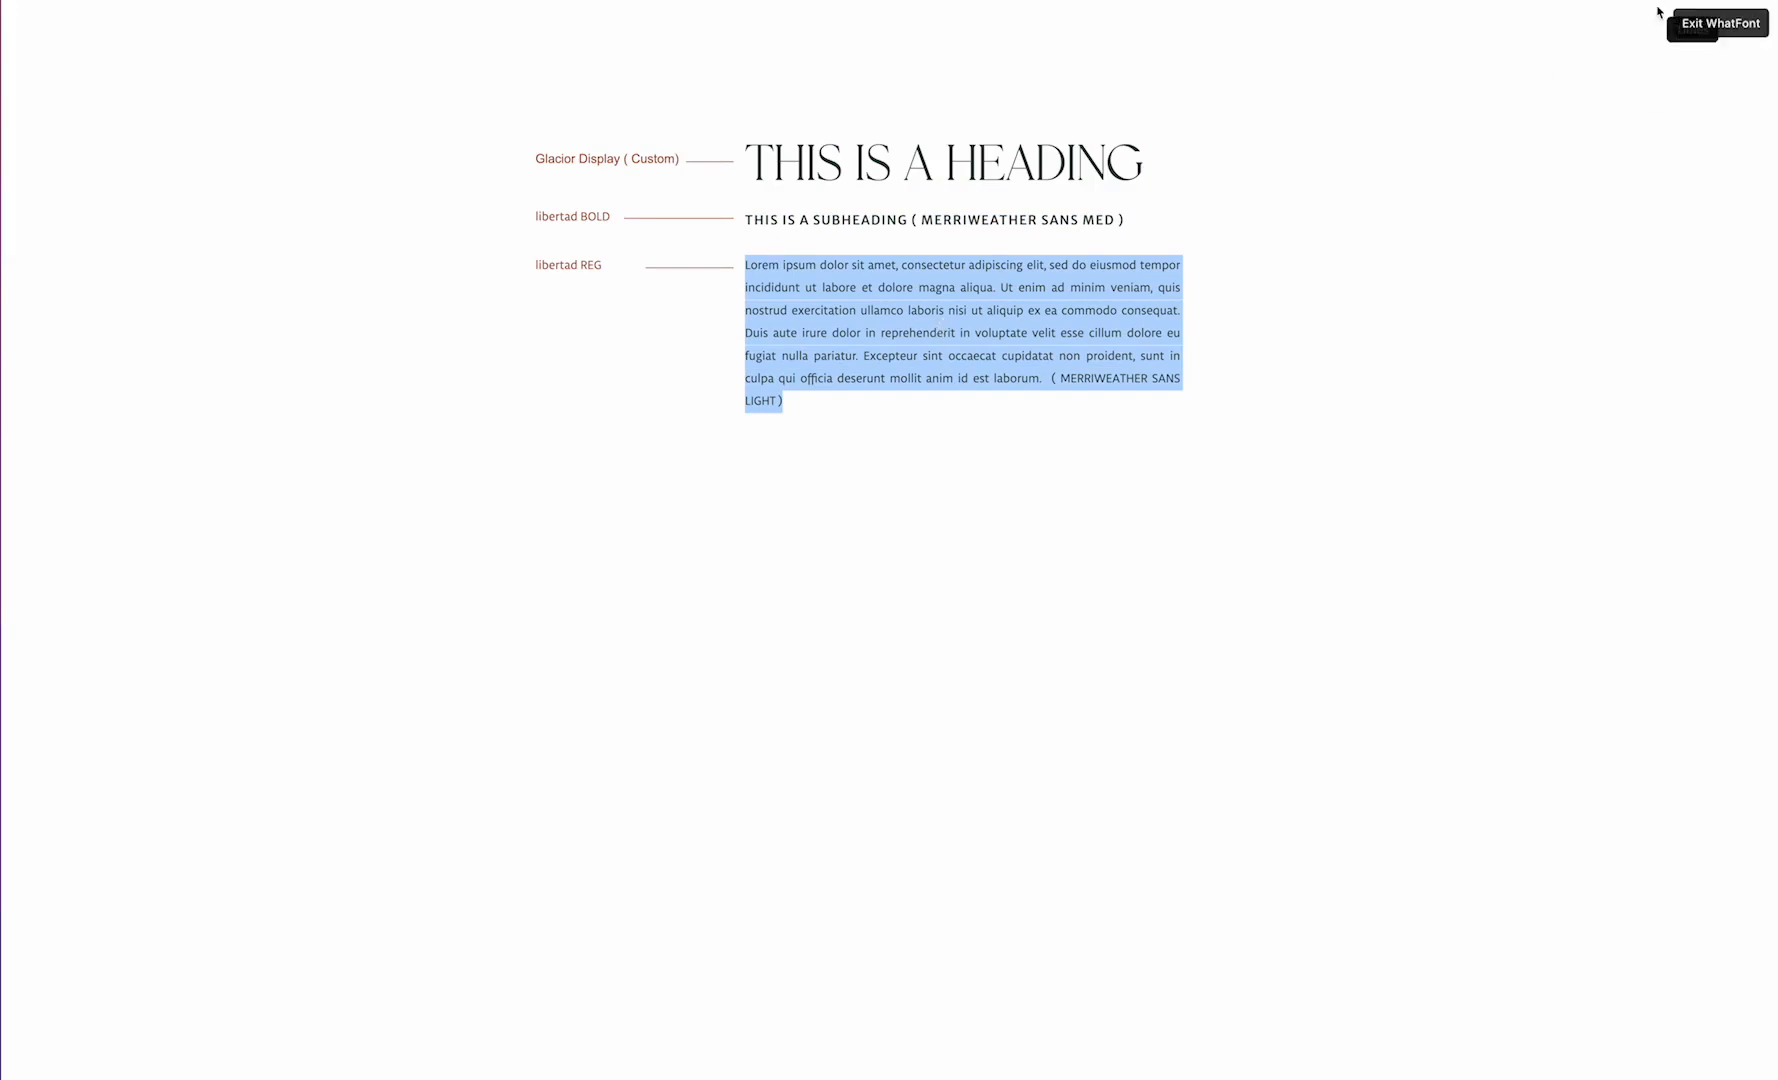
mouse_move(1091, 320)
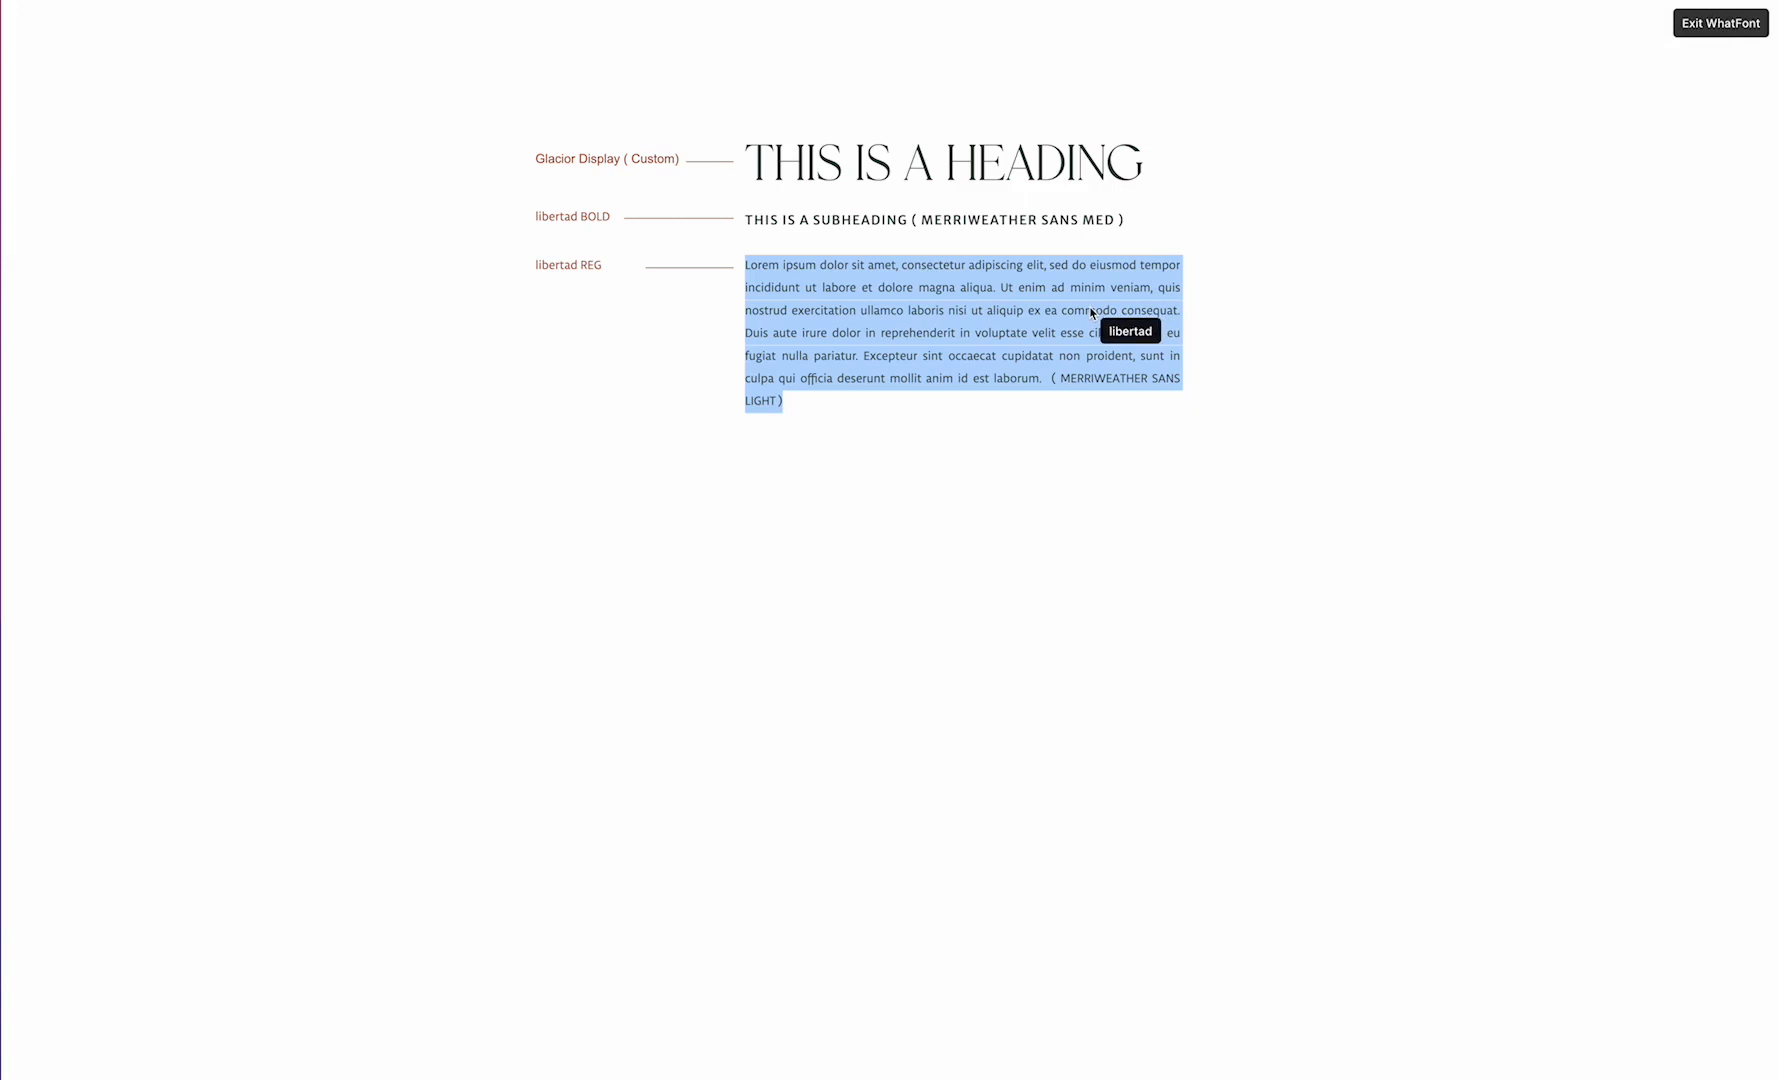
mouse_move(1099, 245)
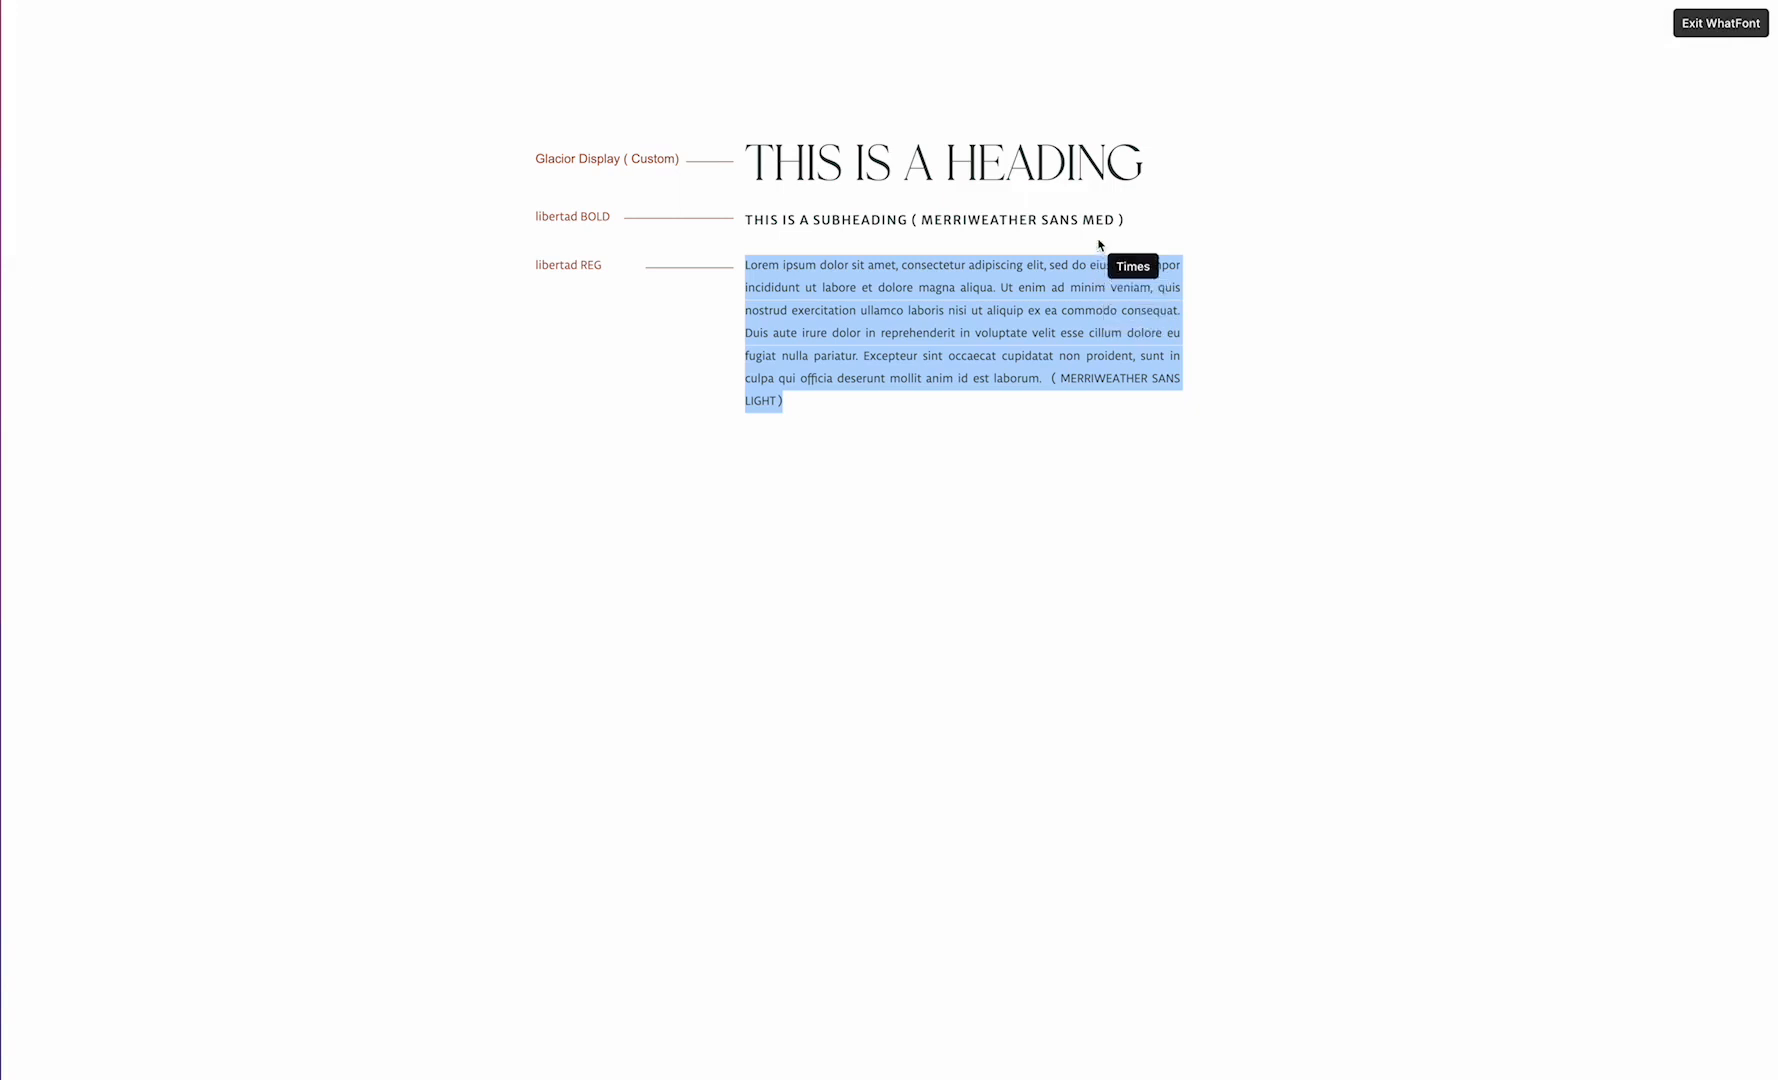
mouse_move(1099, 226)
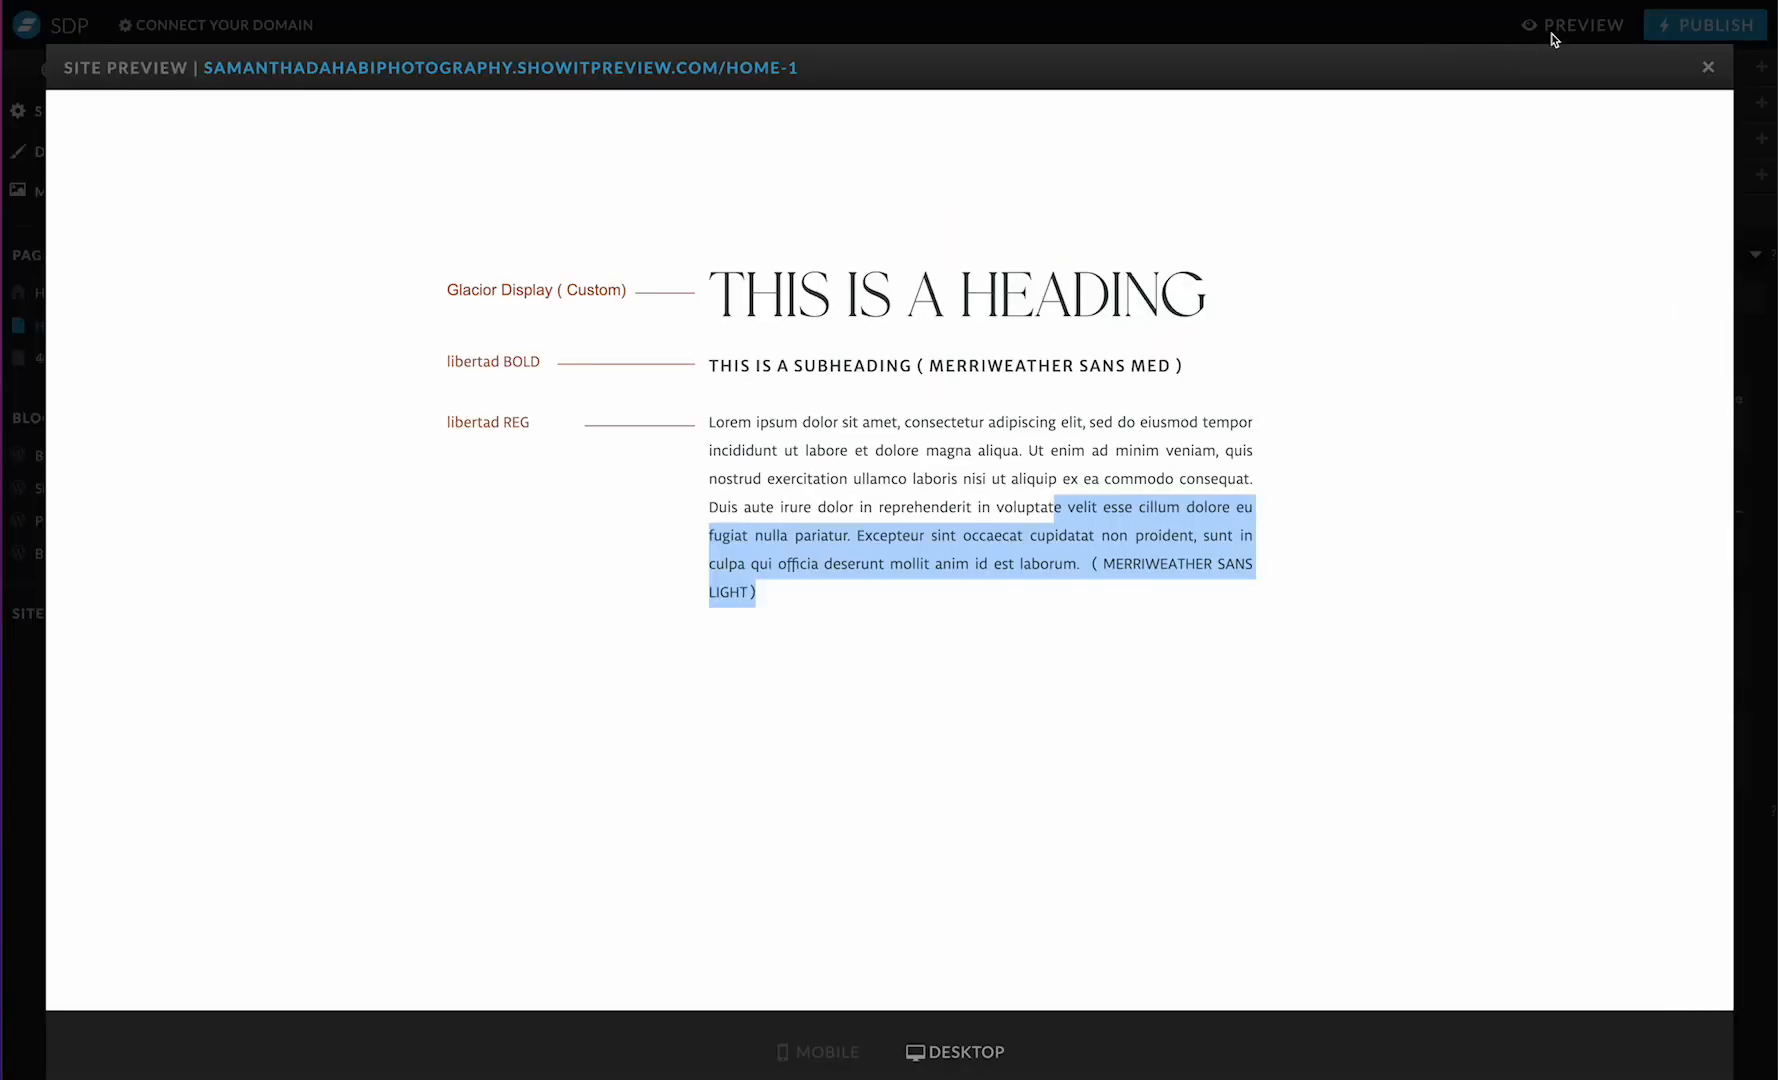
Step: Add h3 desktop and mobile subheading rules using libertad, weight 700, normal style, and save
left_click(1708, 66)
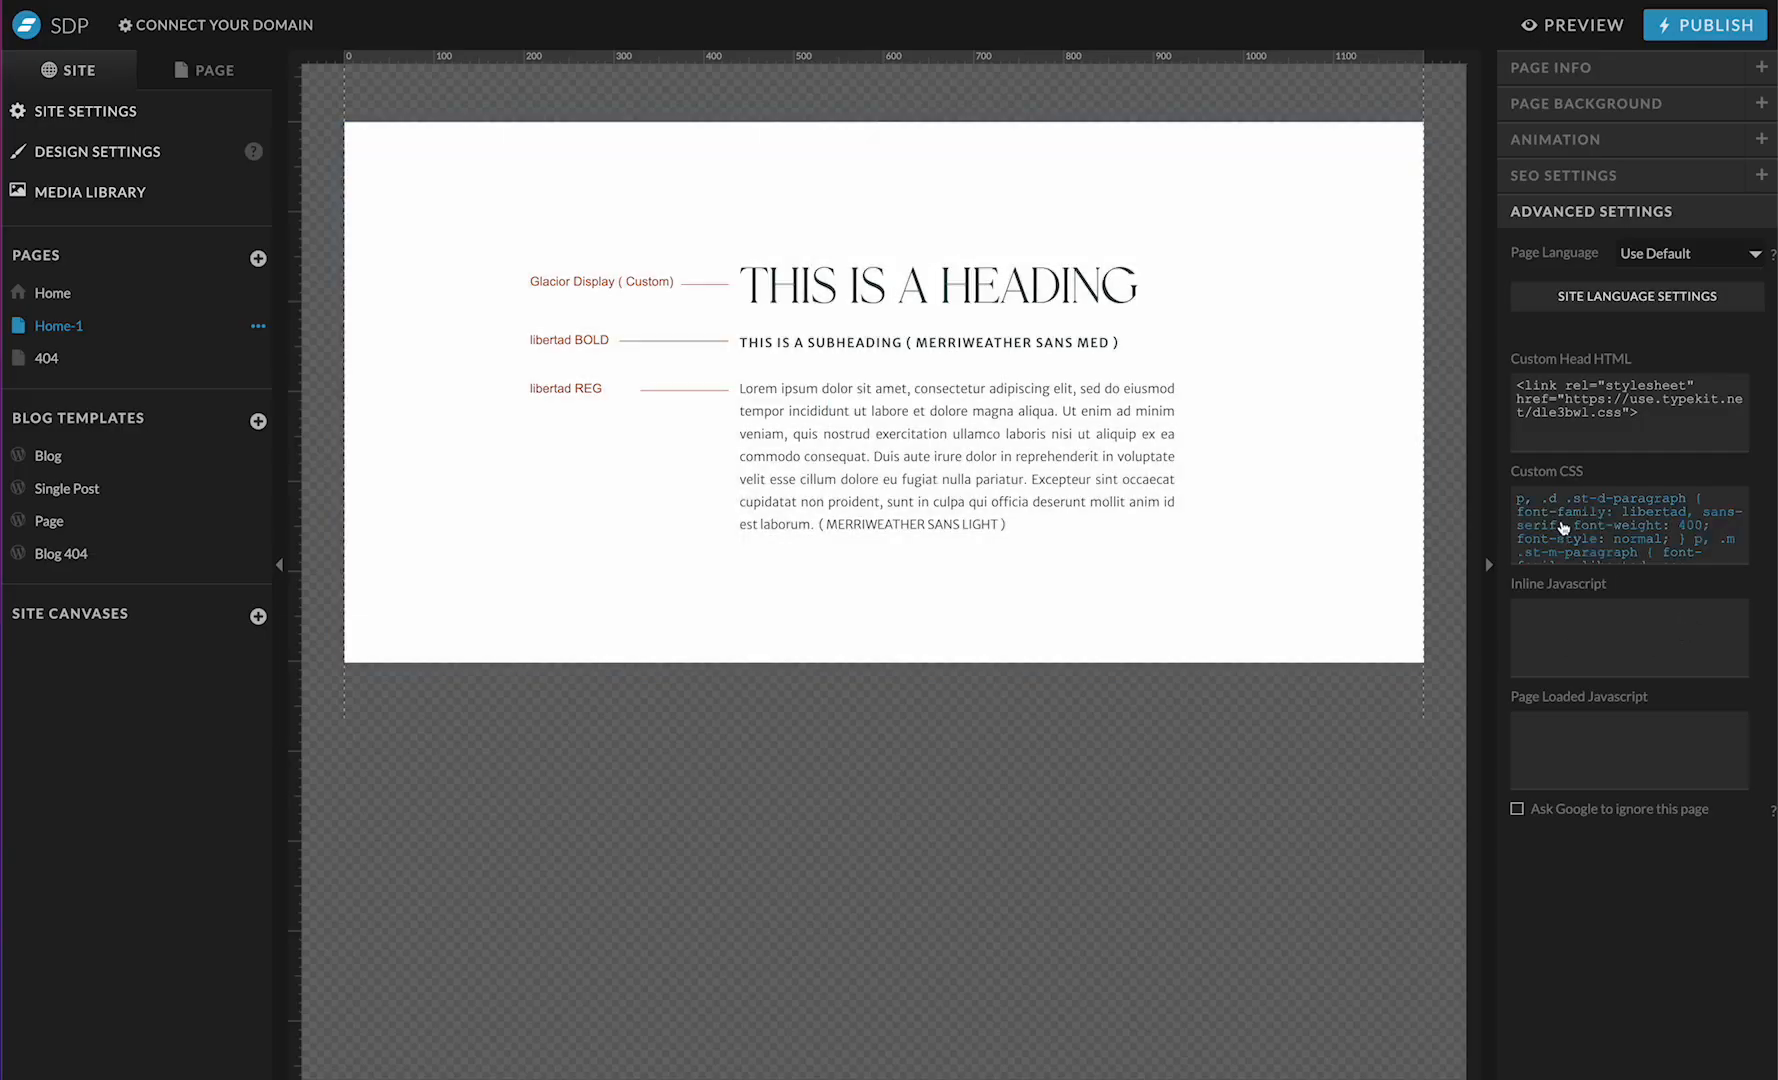
left_click(1629, 525)
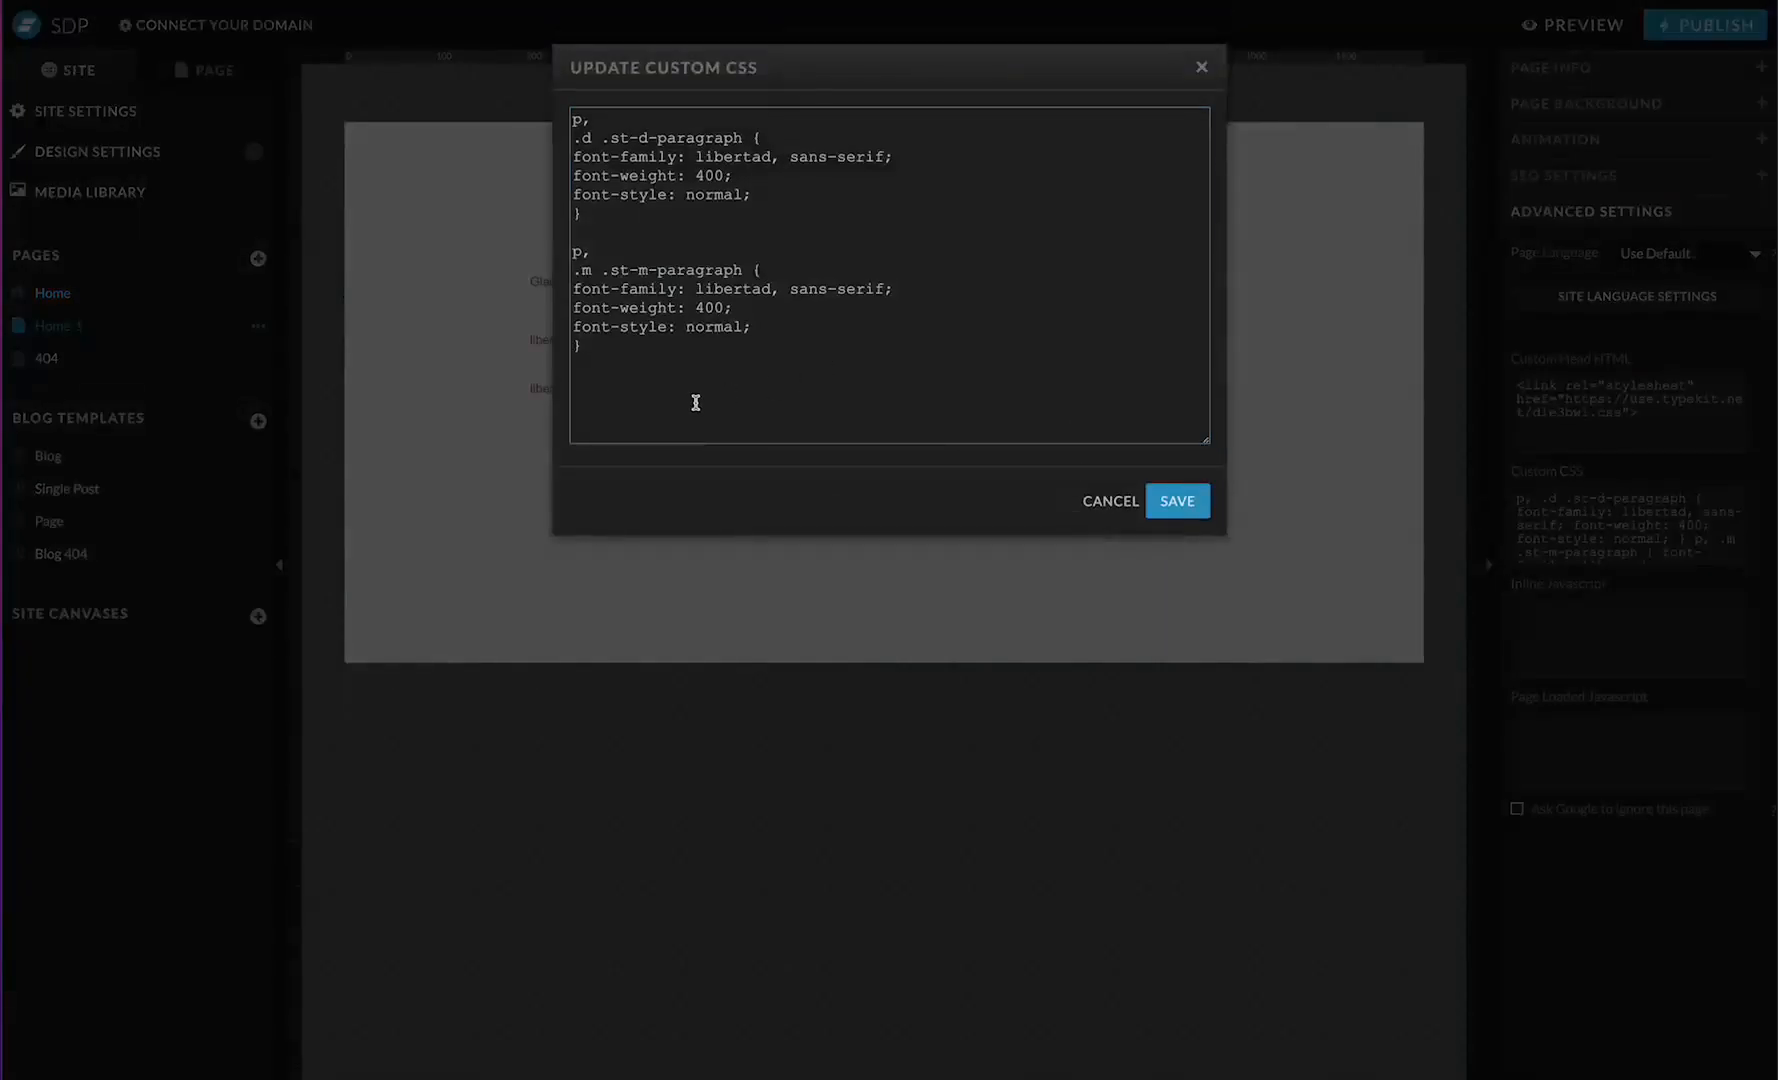
type("font-family: libertad, sans-serif;")
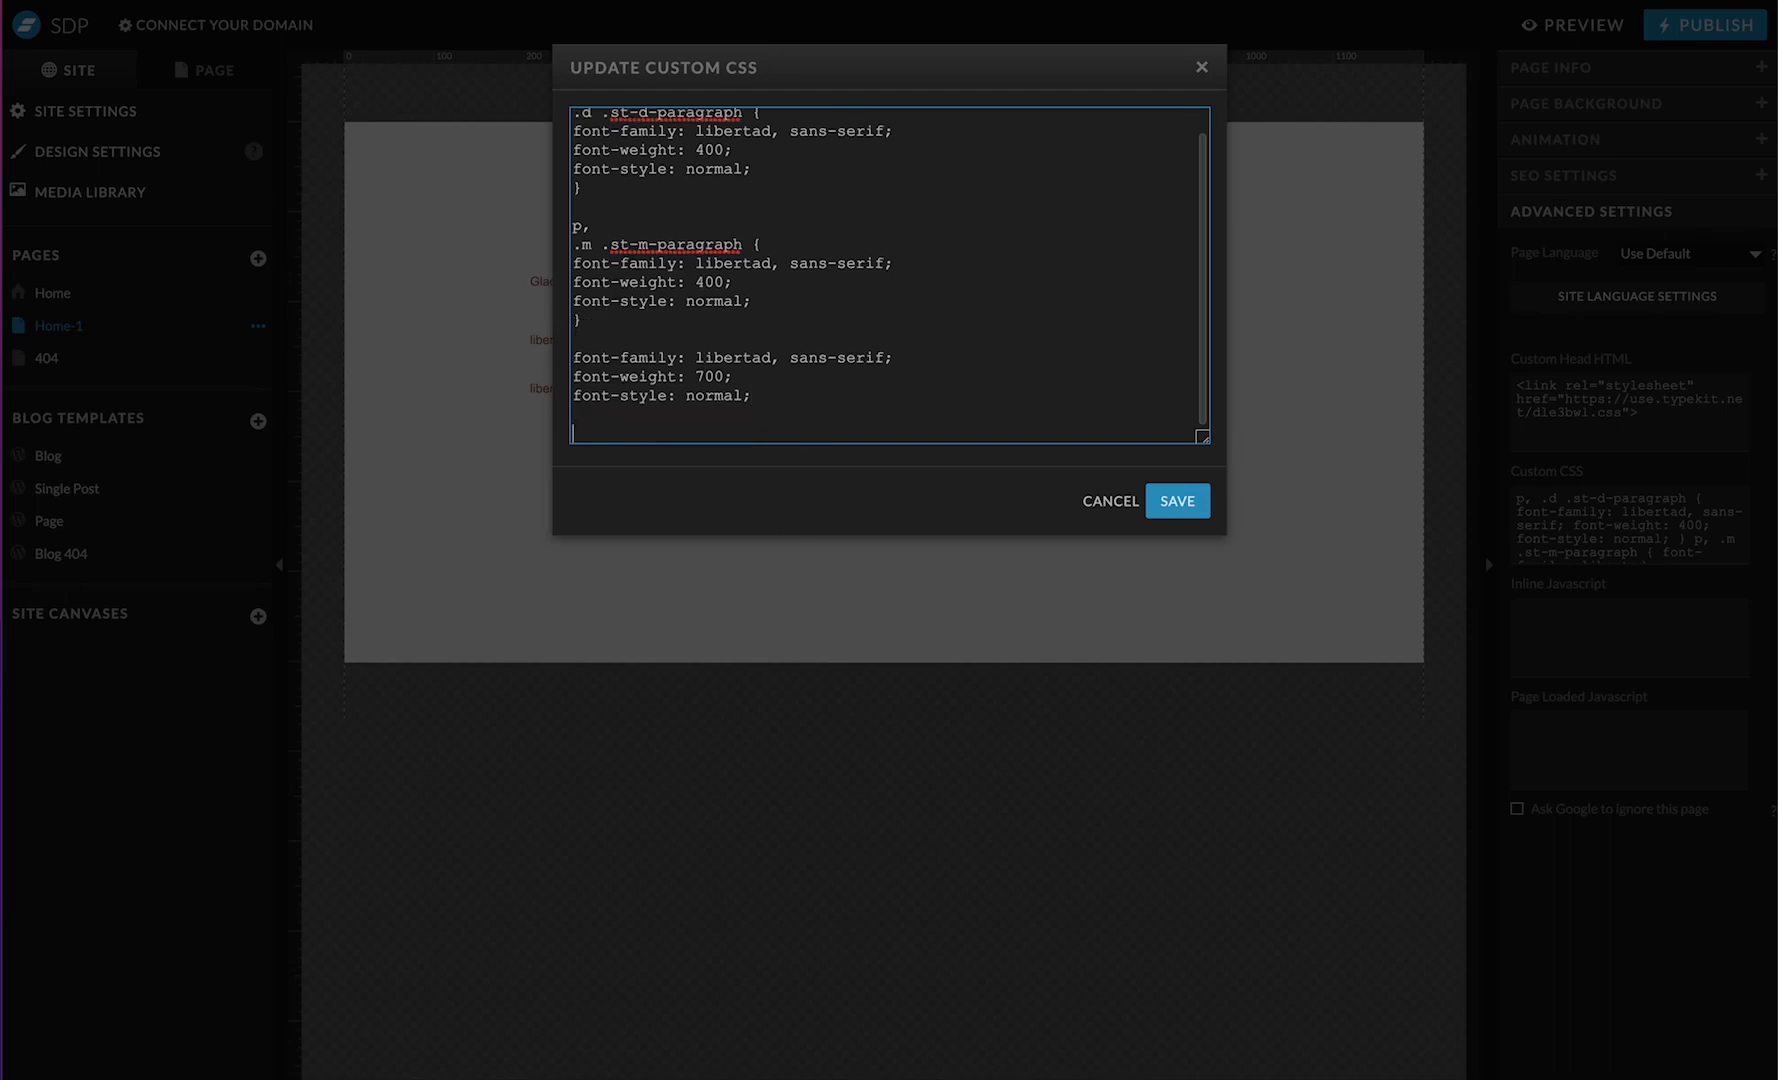
scroll("down", 3)
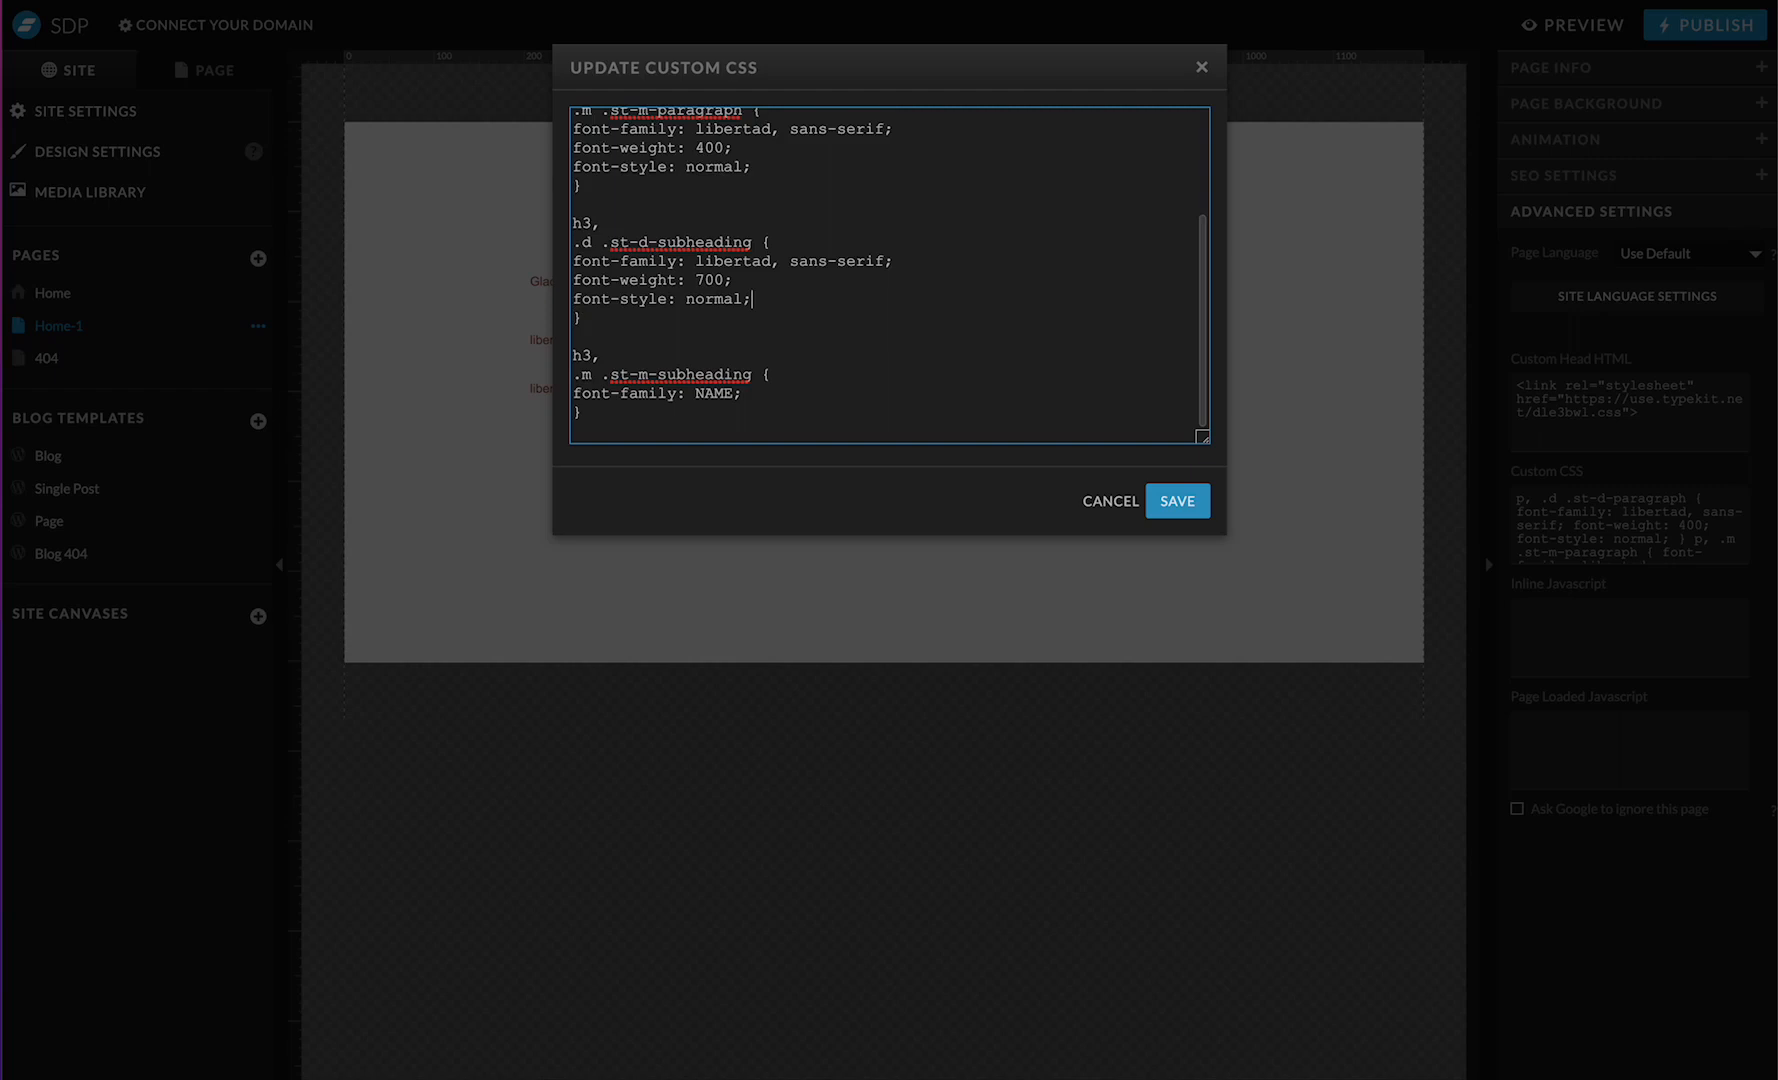
triple_click(657, 394)
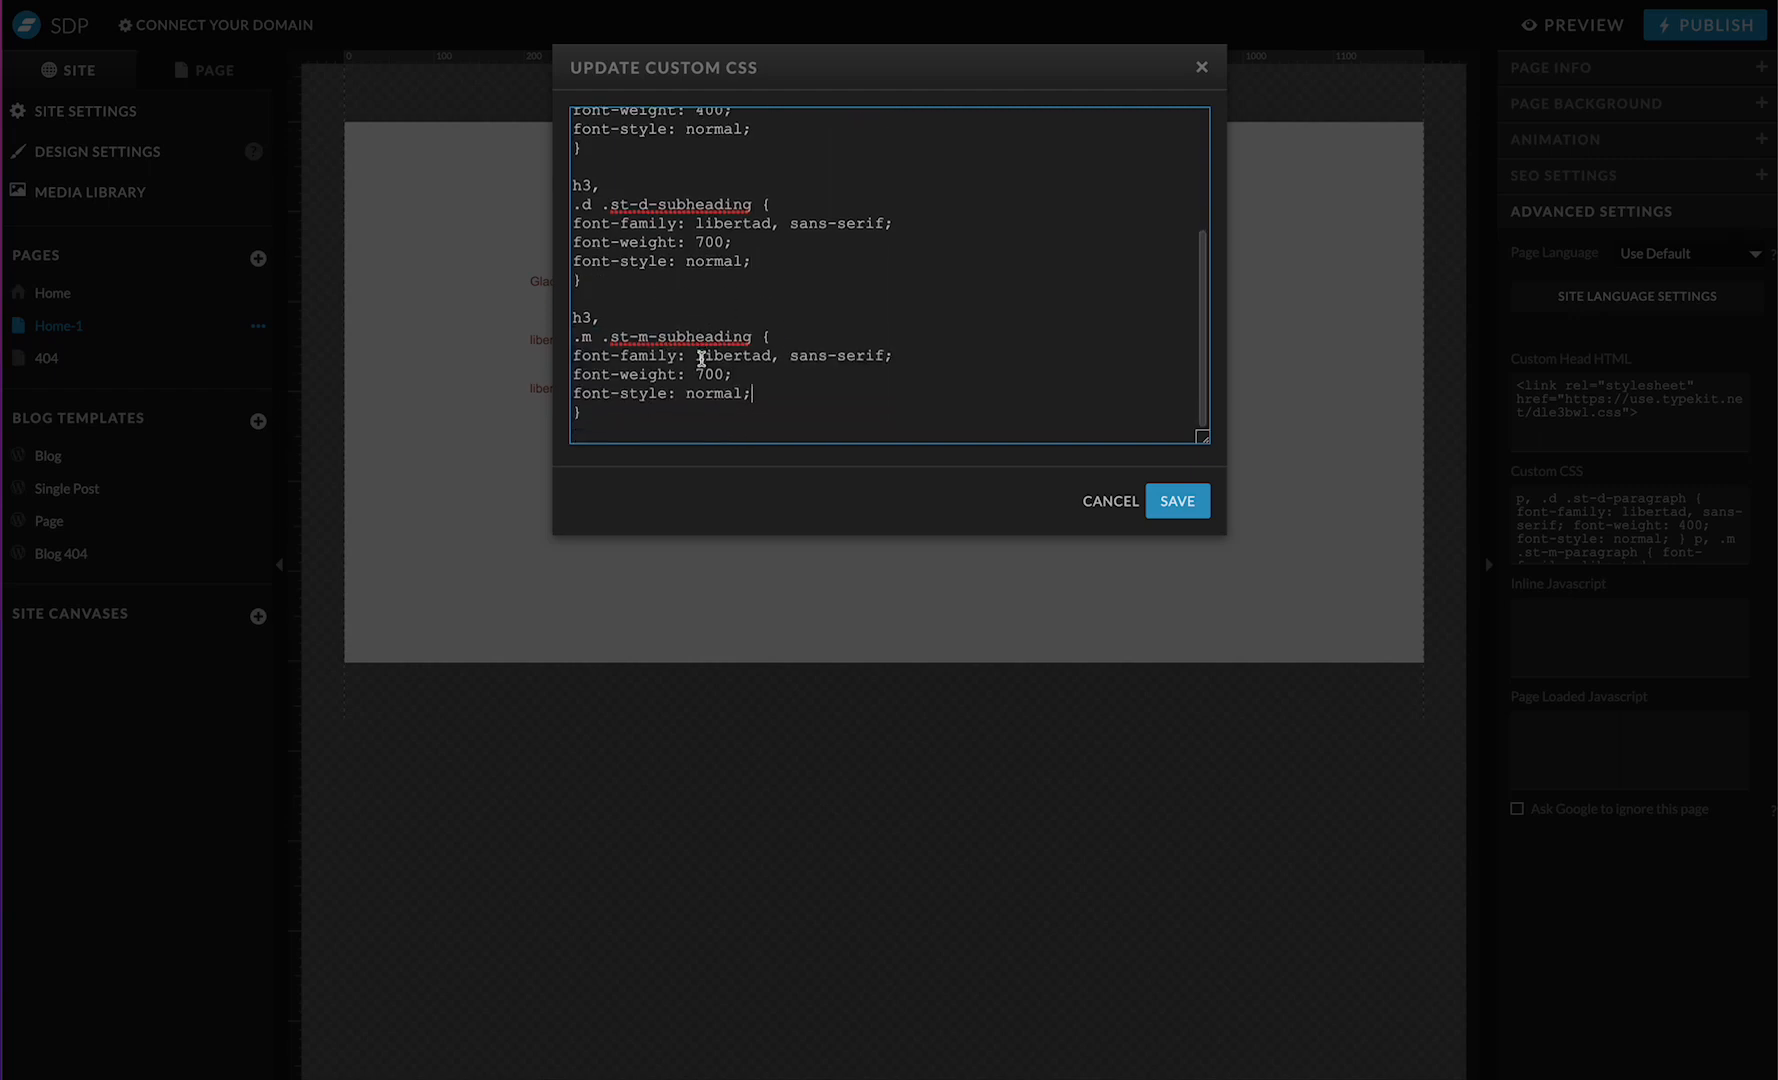
left_click(1177, 501)
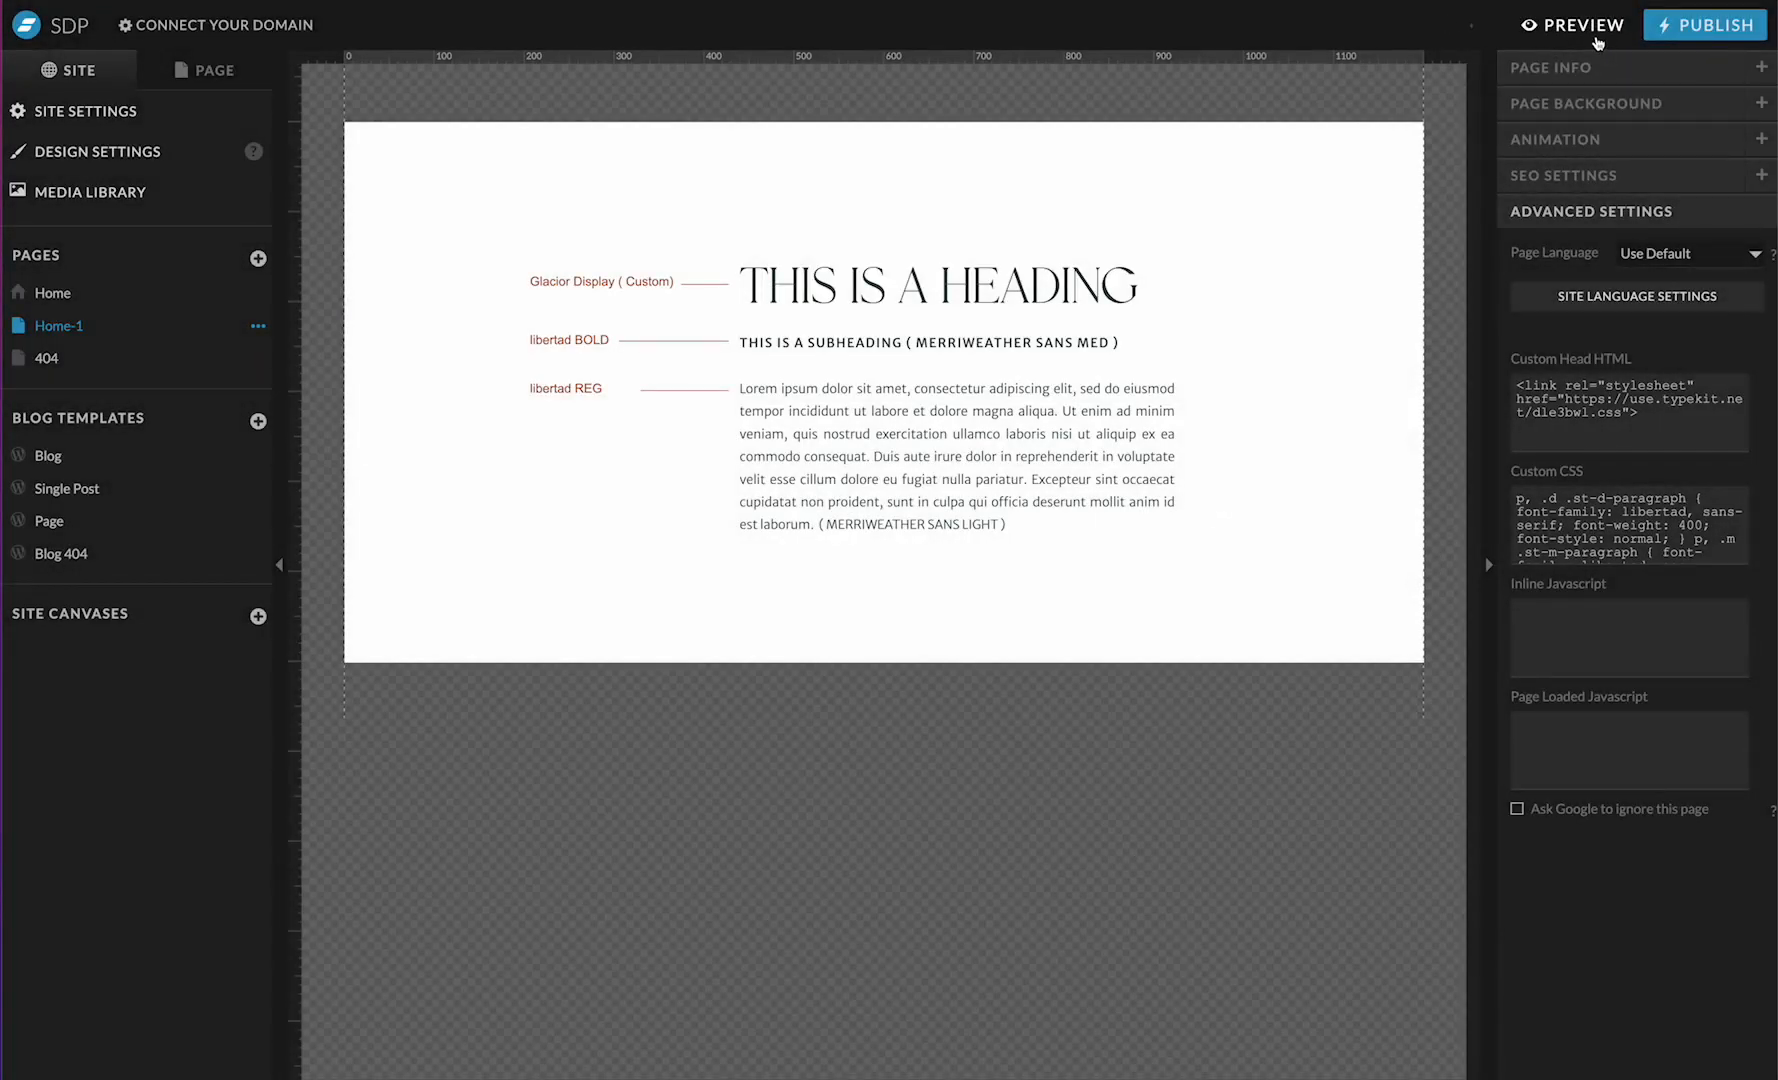
Step: Reopen the Home-1 page preview to check the fonts
left_click(1577, 25)
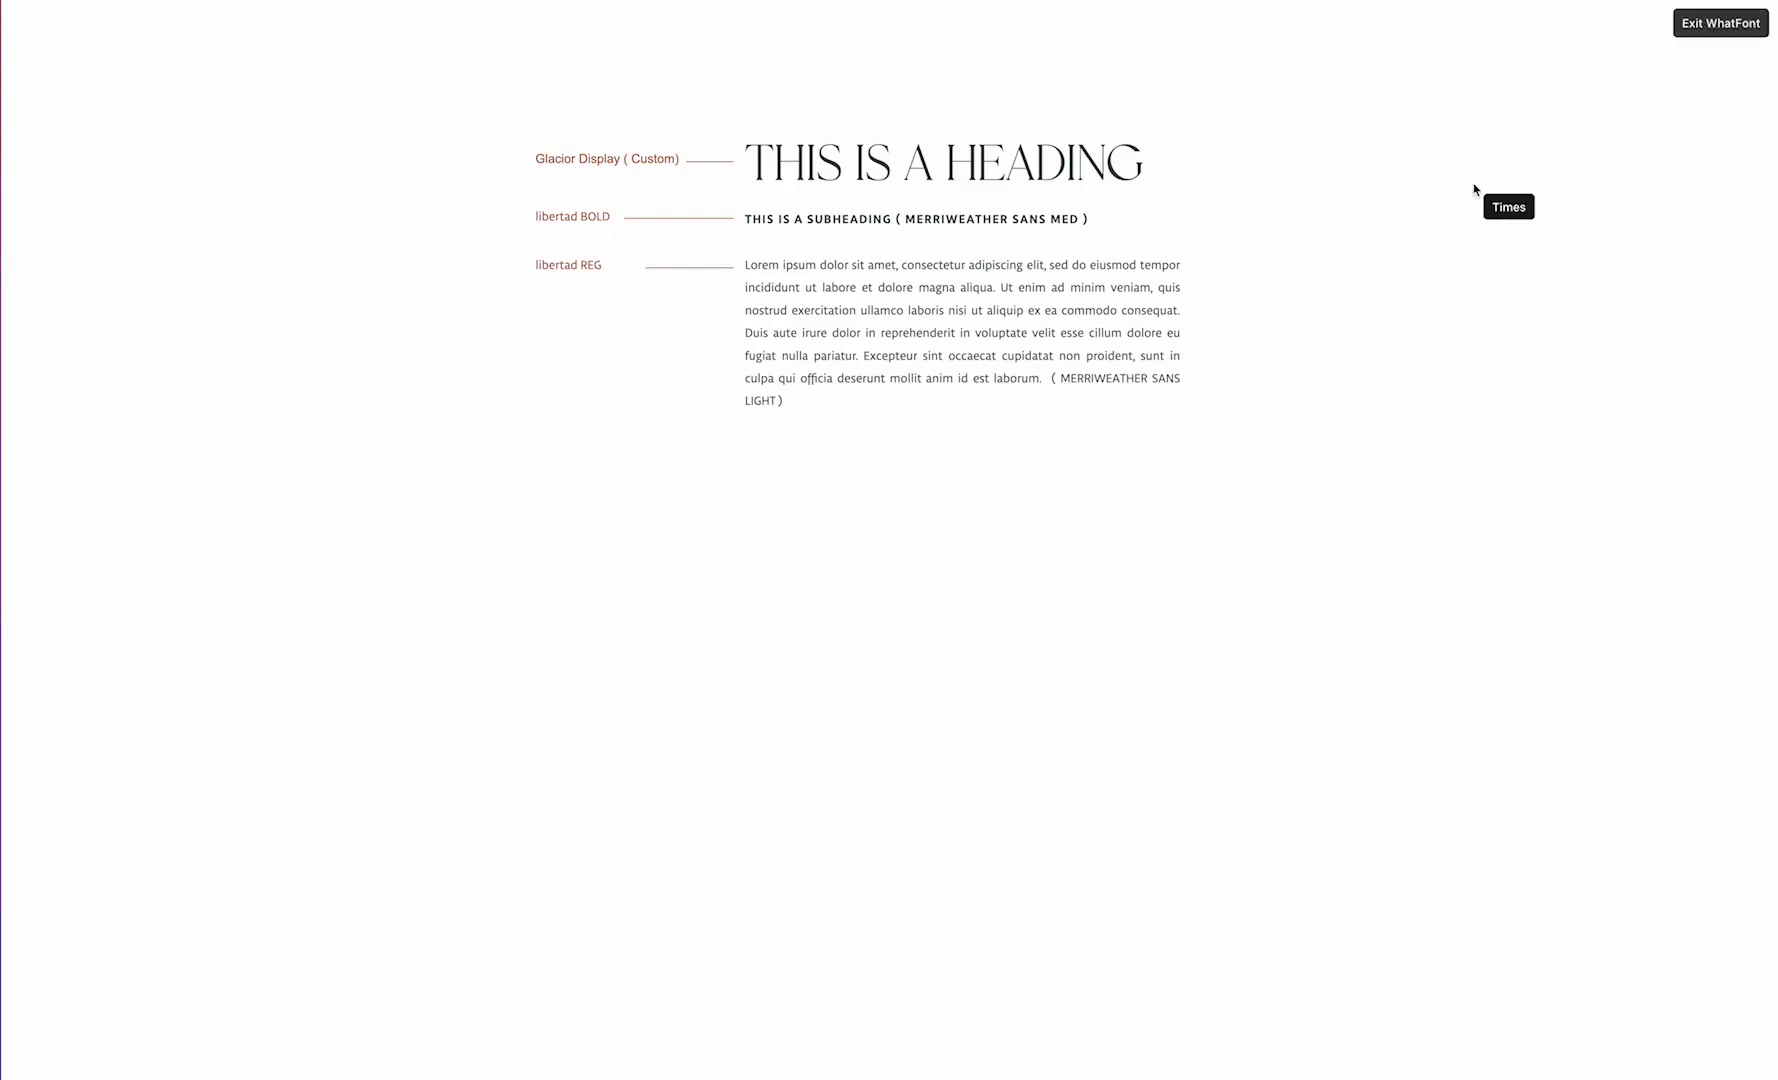
mouse_move(1033, 221)
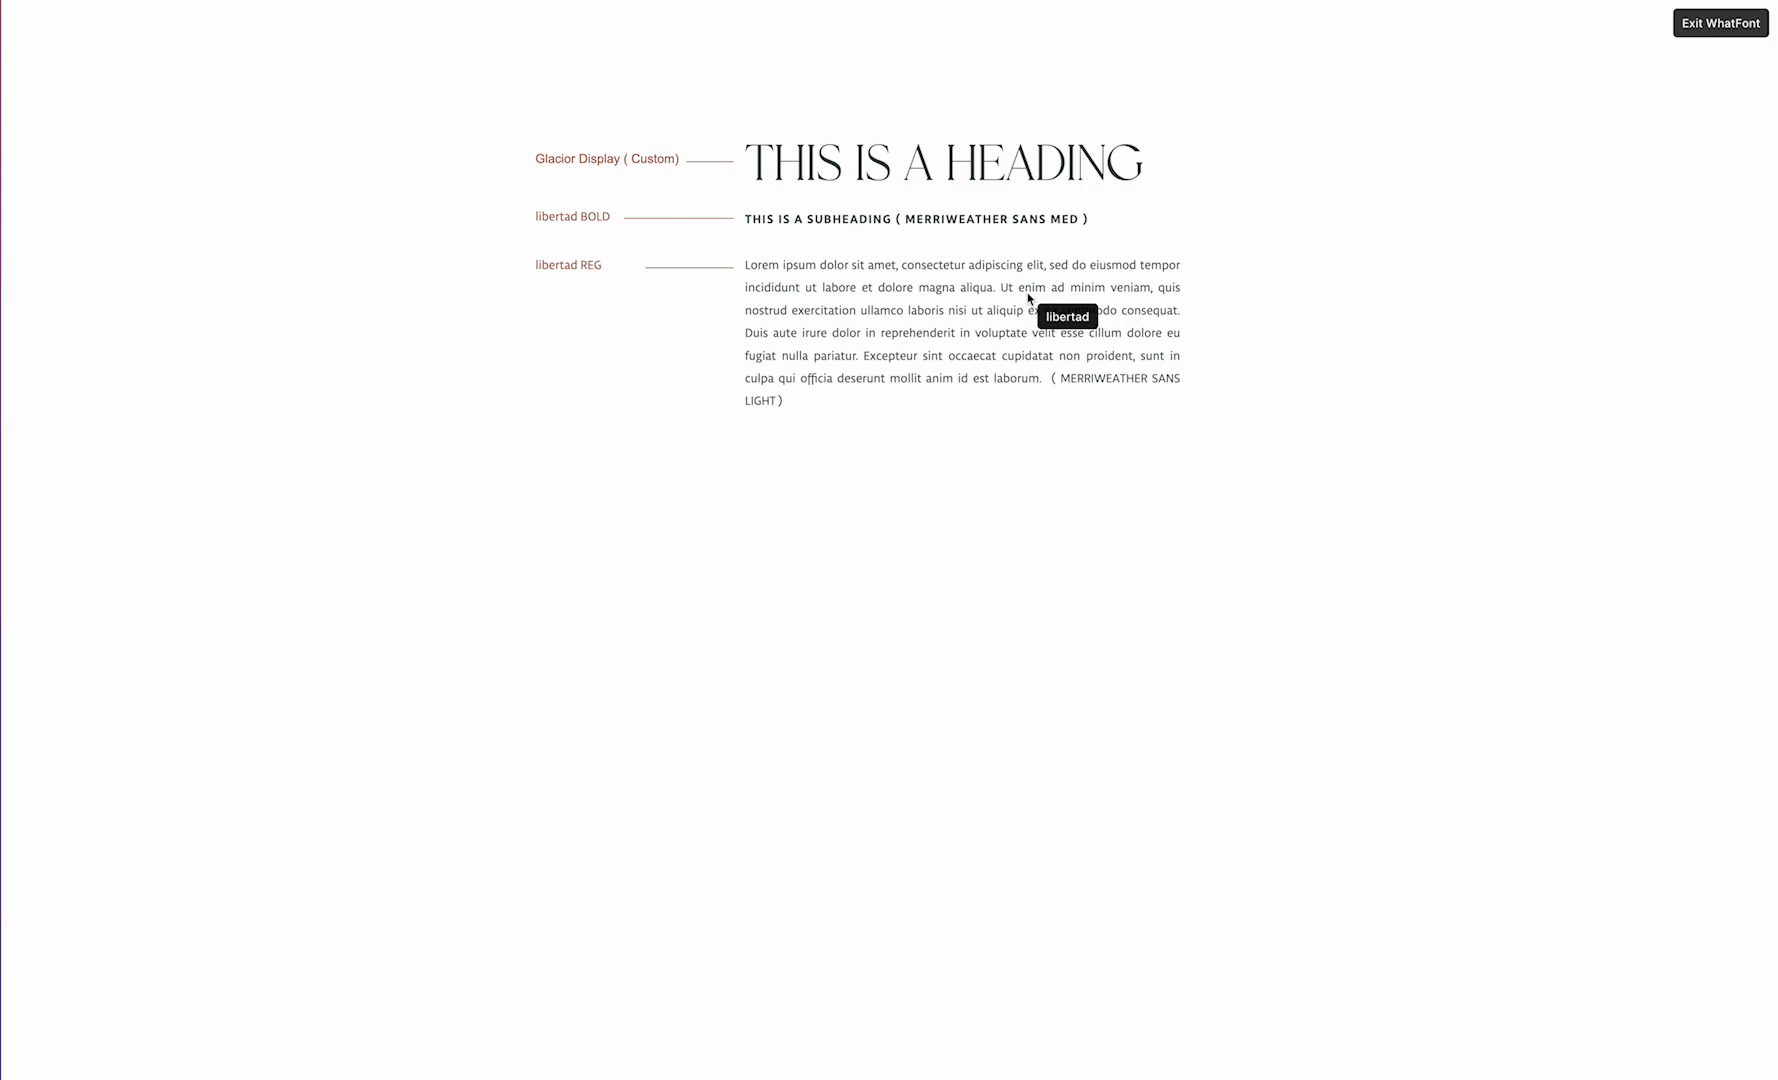
mouse_move(859, 272)
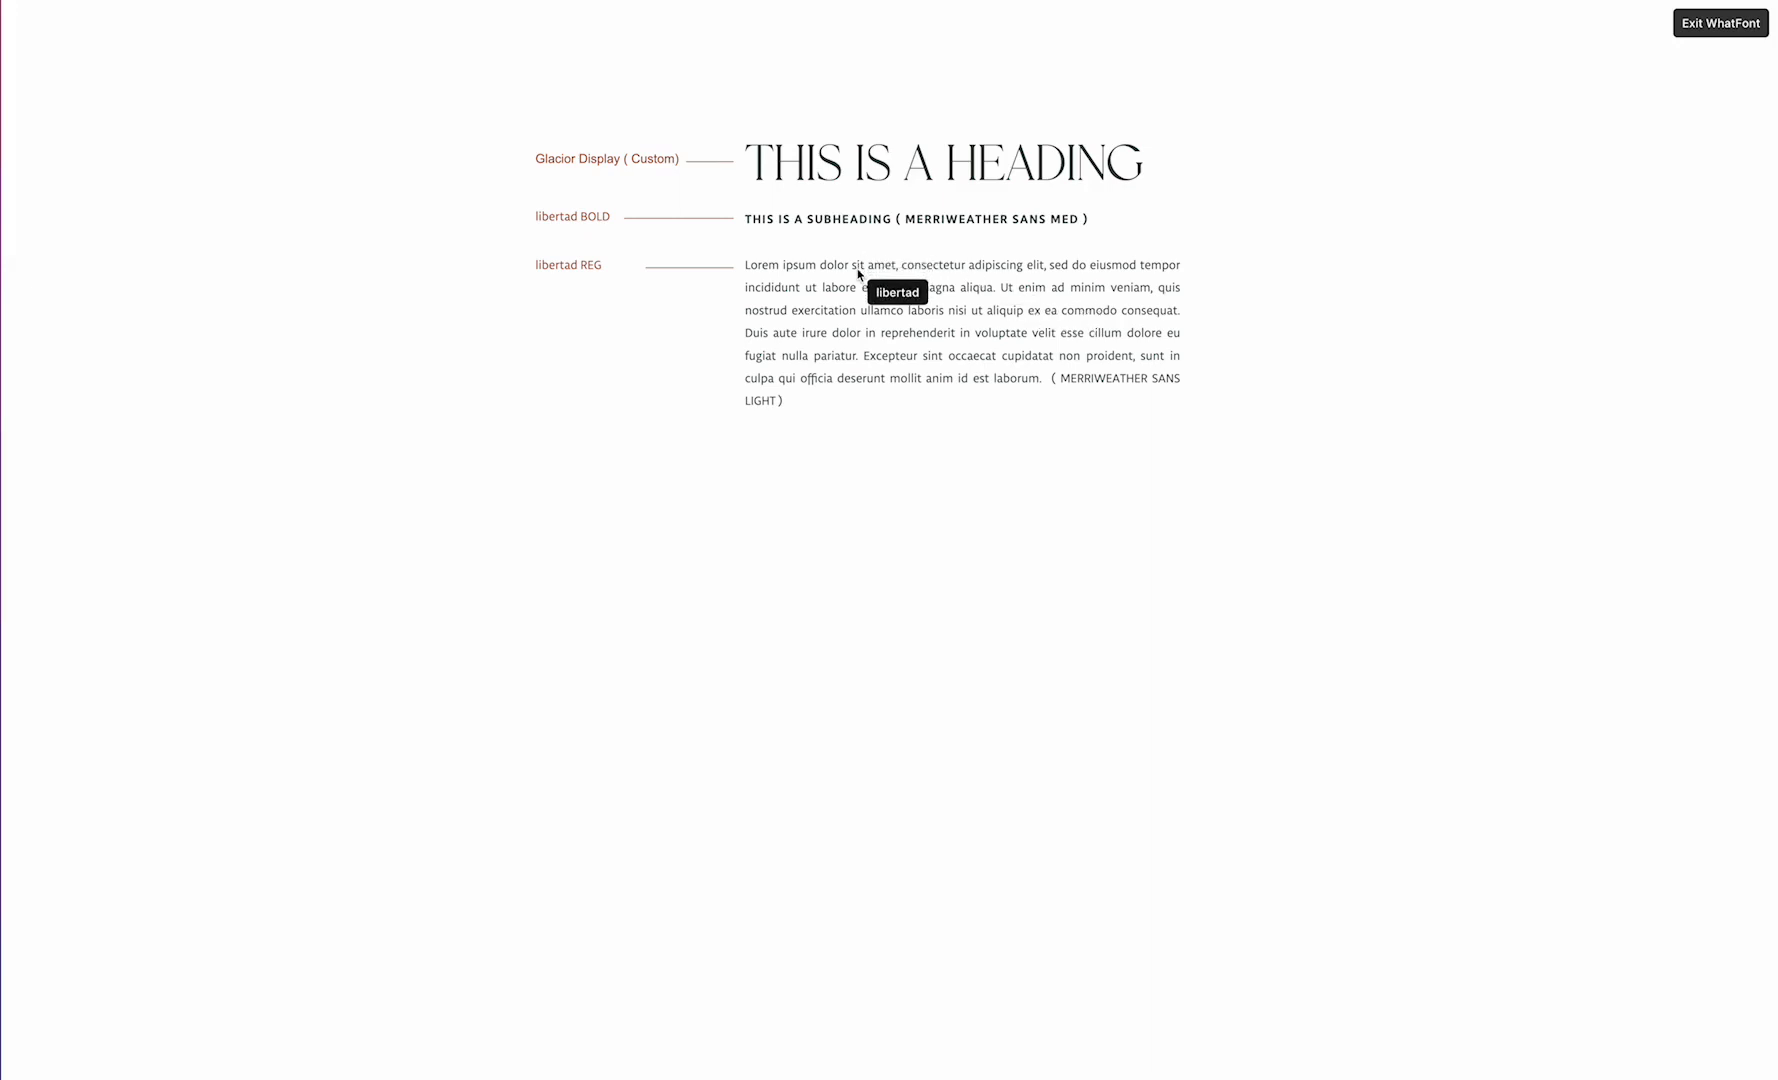